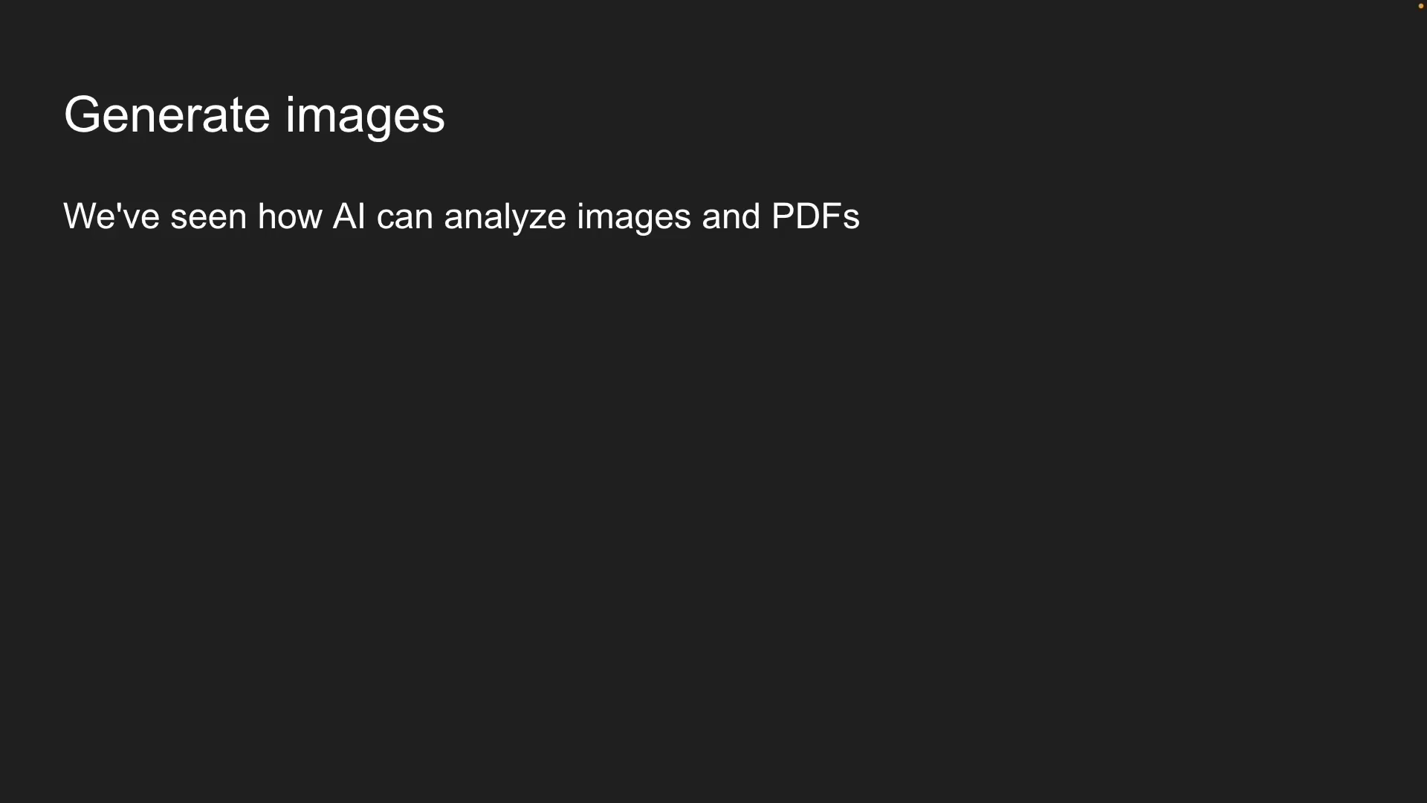
- Move past the Generate images slide to the nextjs-ai-app project in VS Code
key("right")
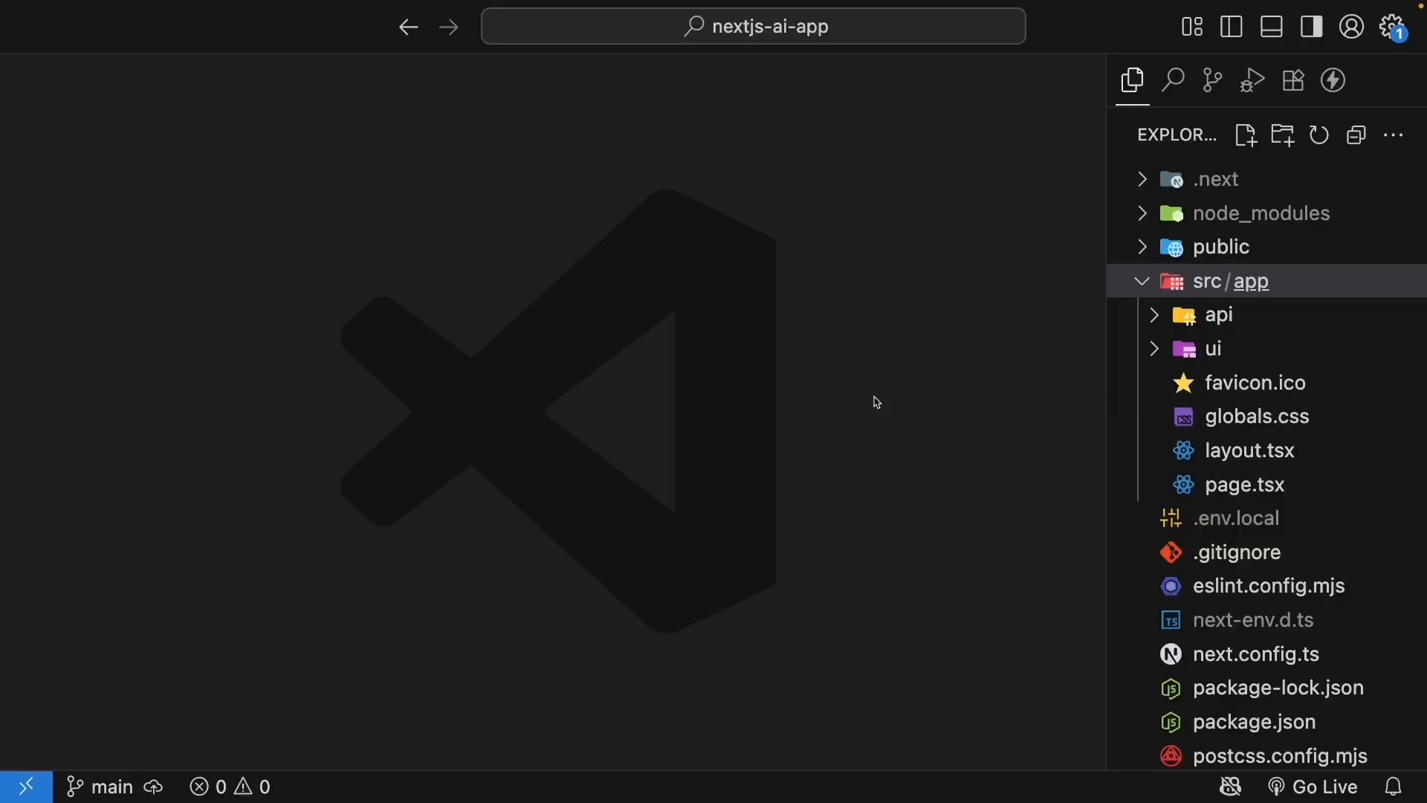
- Create an empty route.ts file inside the api/generate-image folder
left_click(1218, 314)
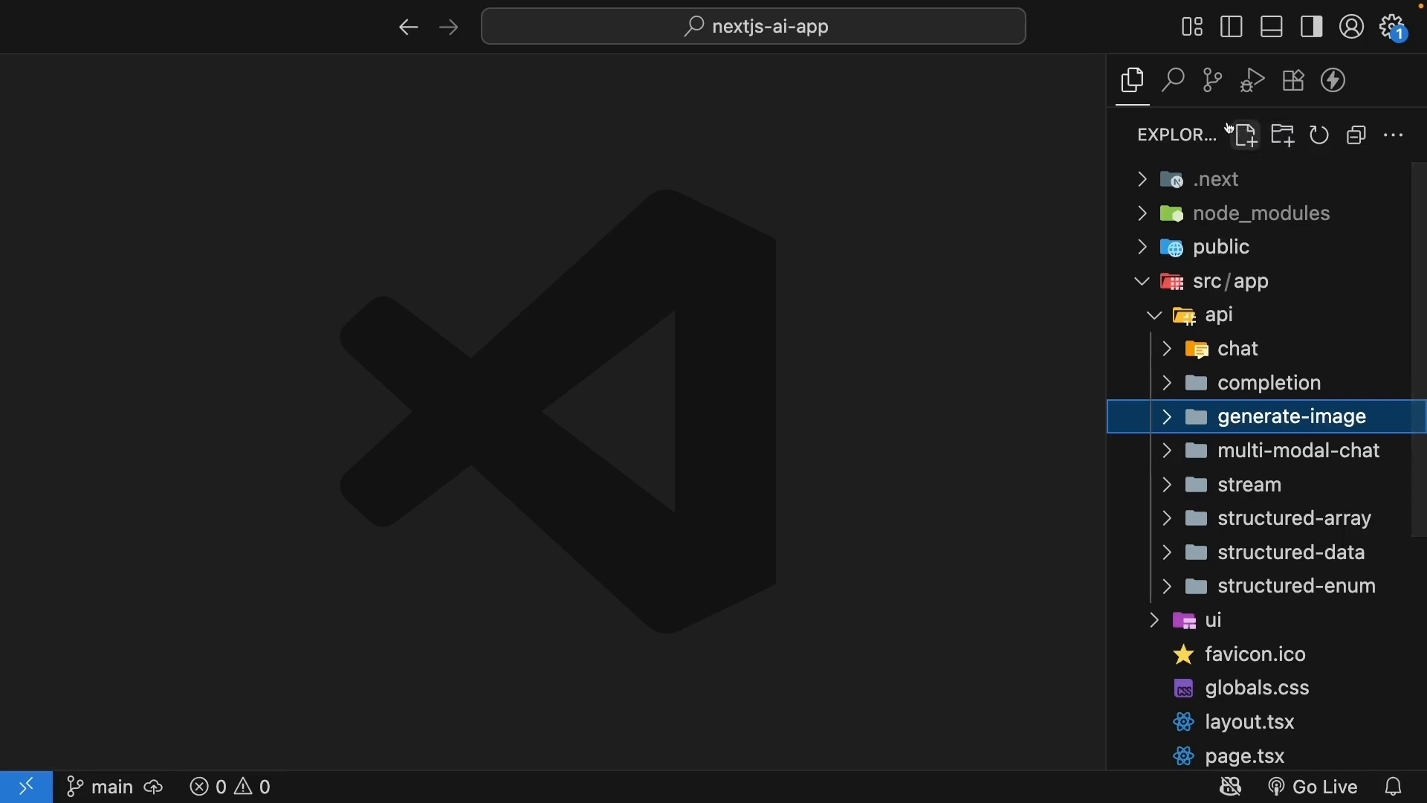
left_click(1245, 134)
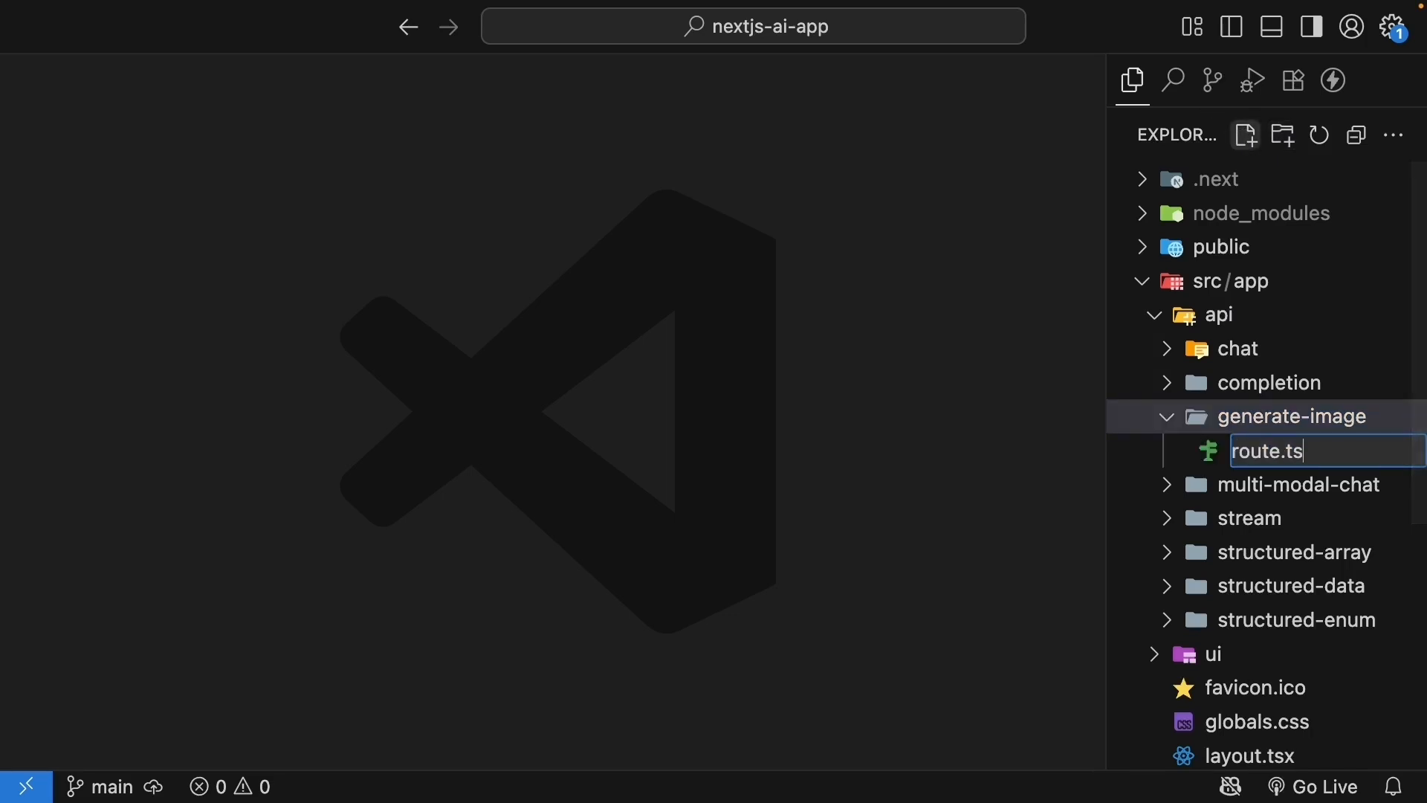
key("Enter")
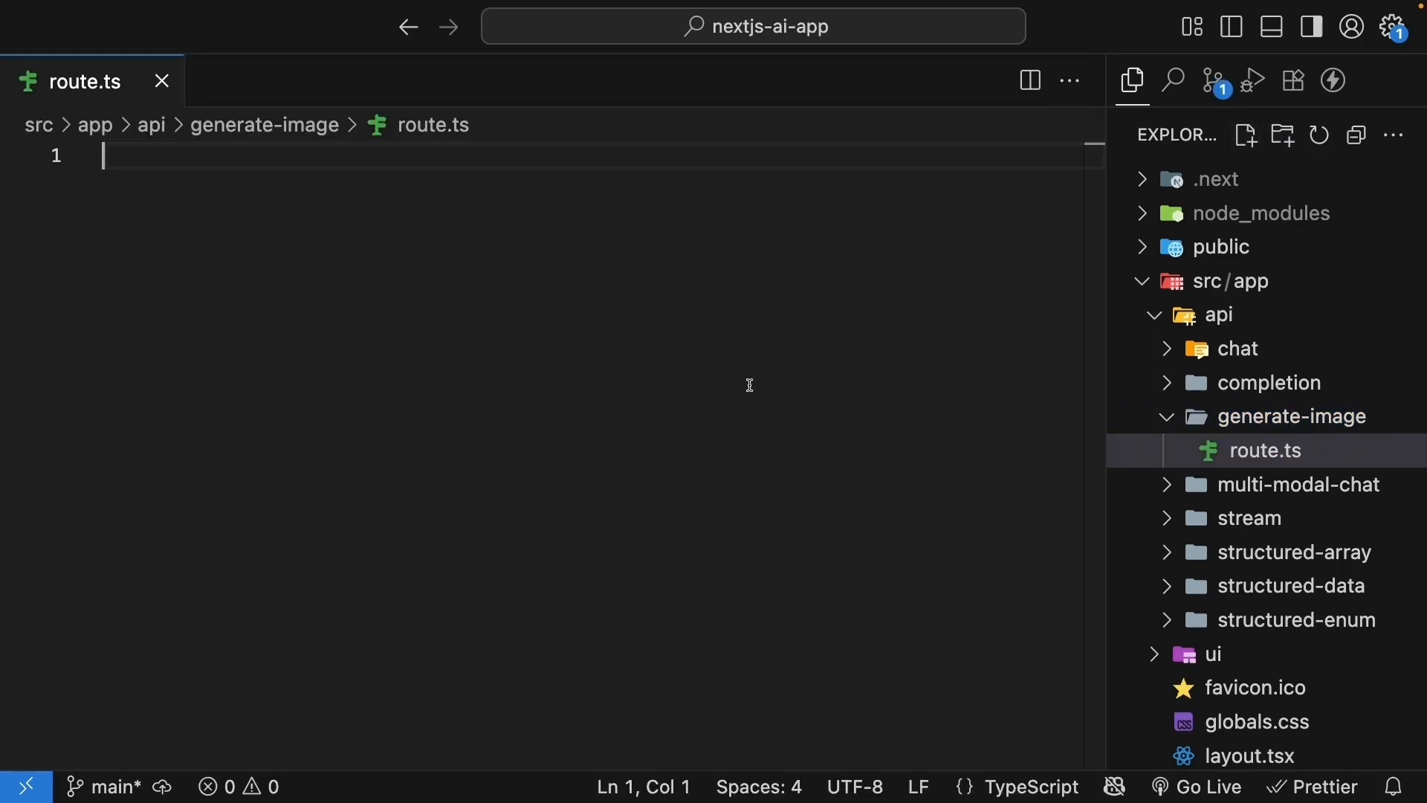
- Write an exported async POST function taking req: Request
type("export async")
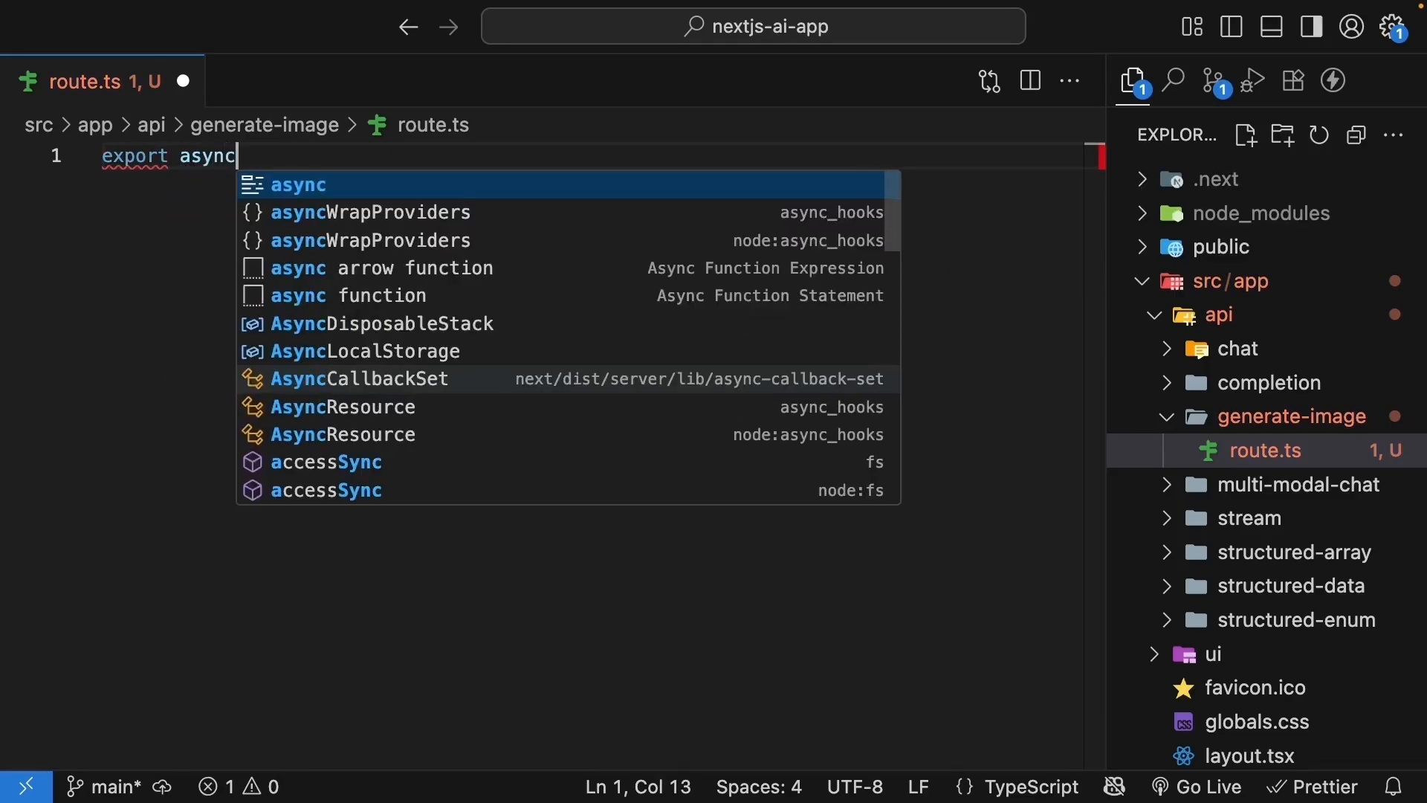
type("function POST (req: Re")
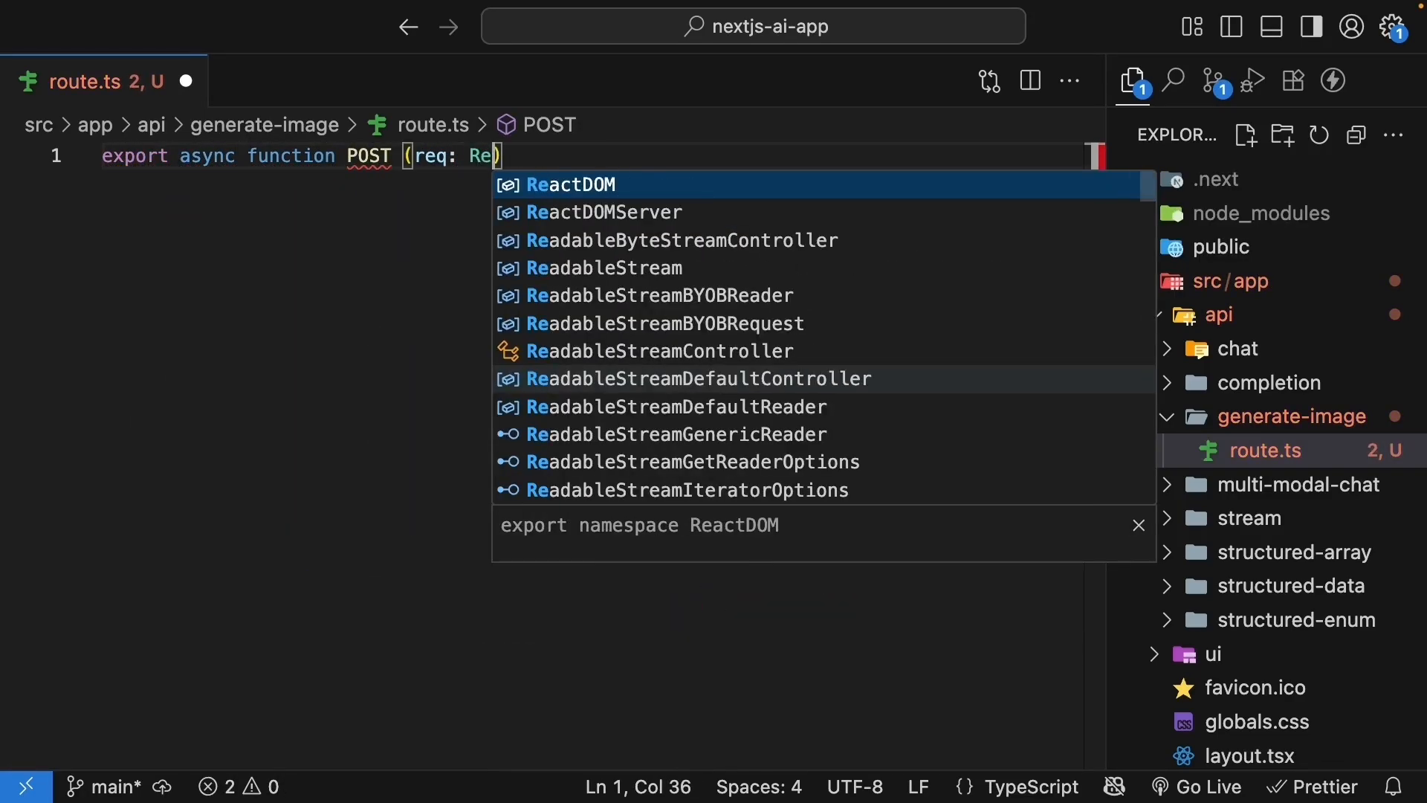
type("q")
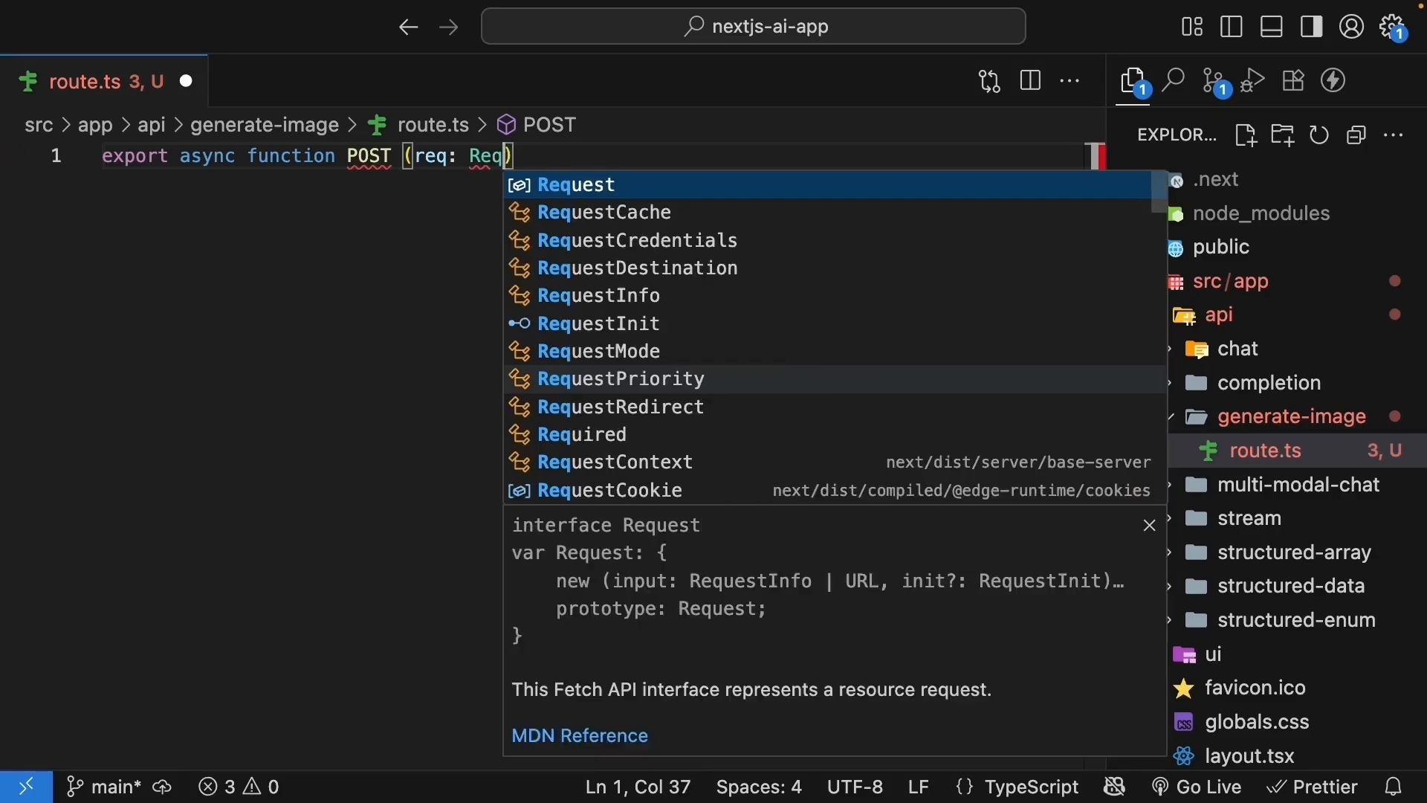
key("Enter")
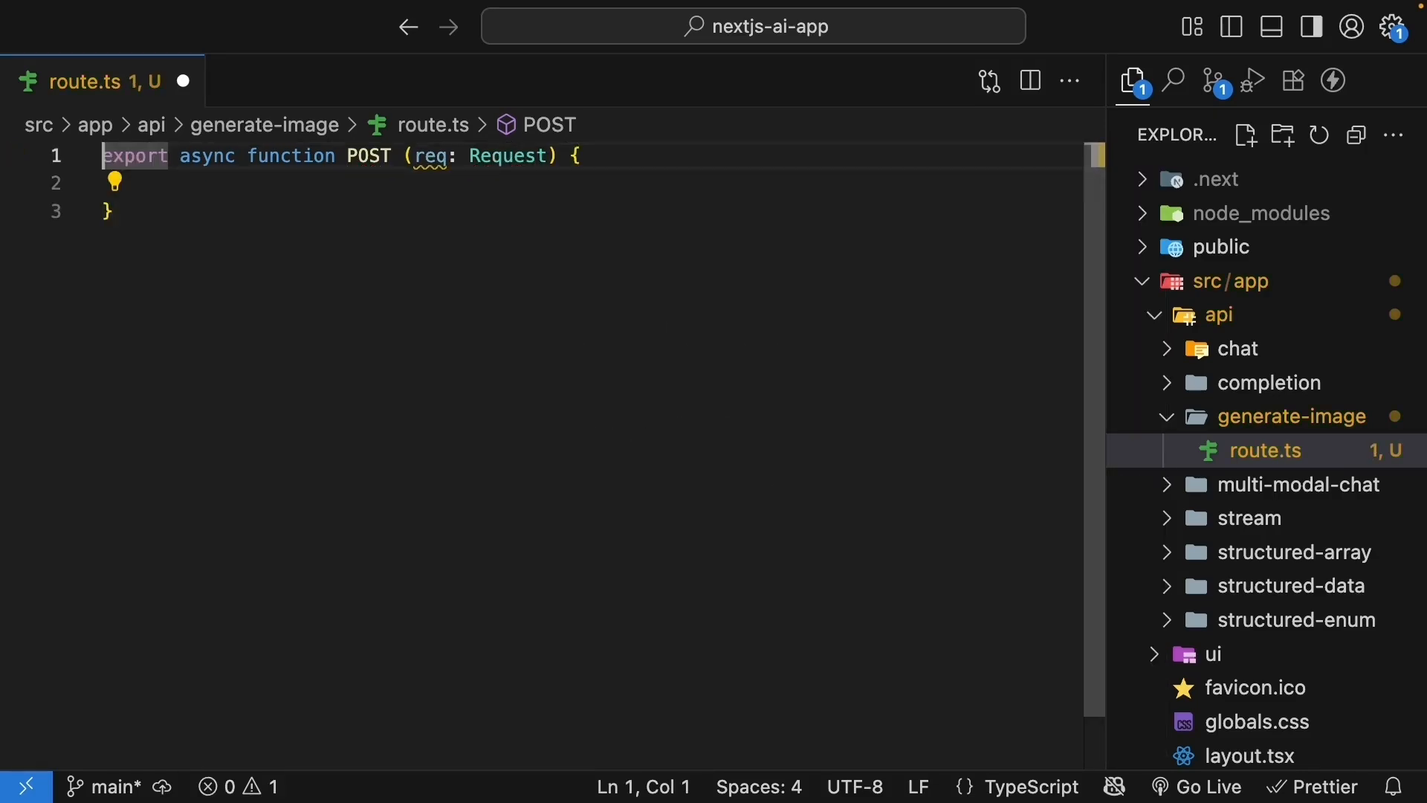
type("import { openai")
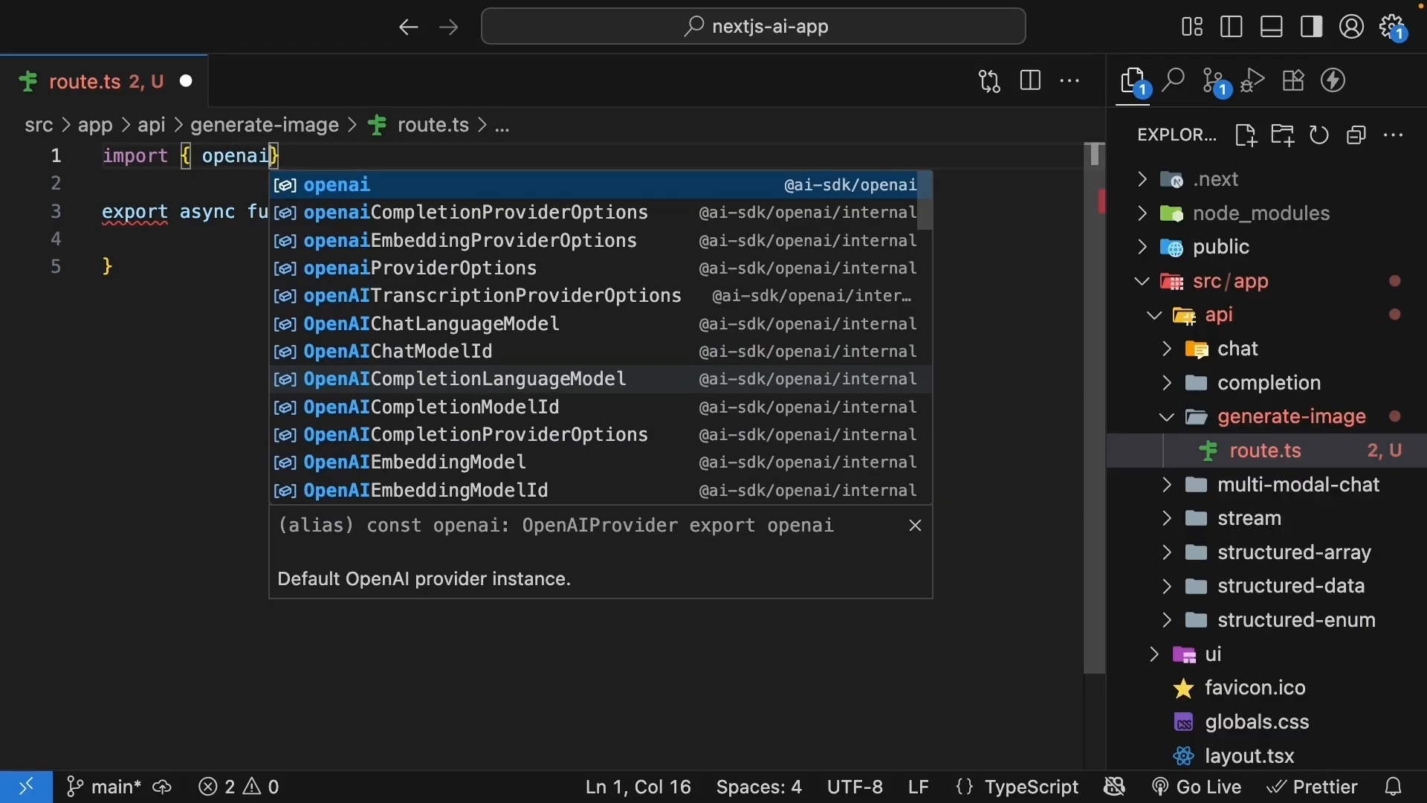
left_click(336, 185)
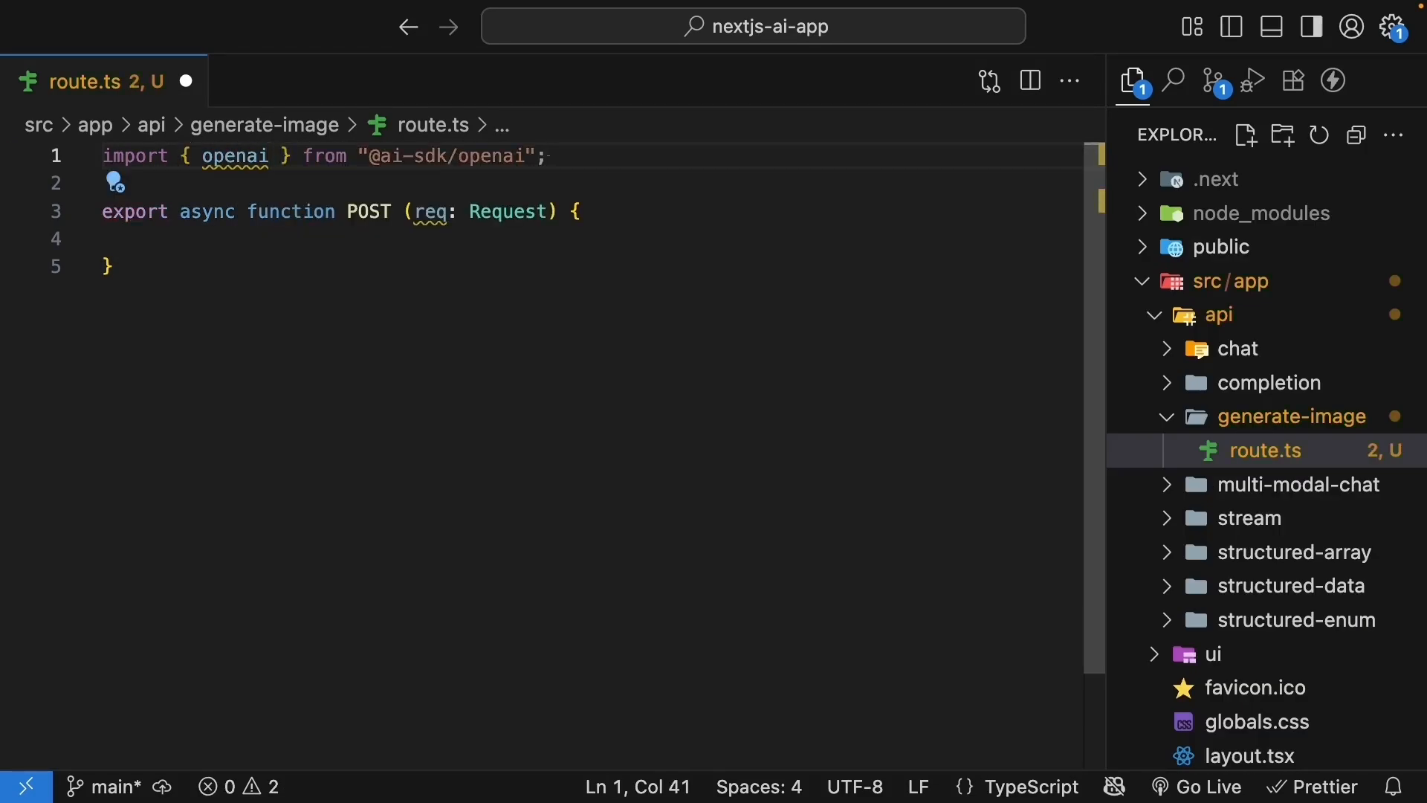
type("import {}")
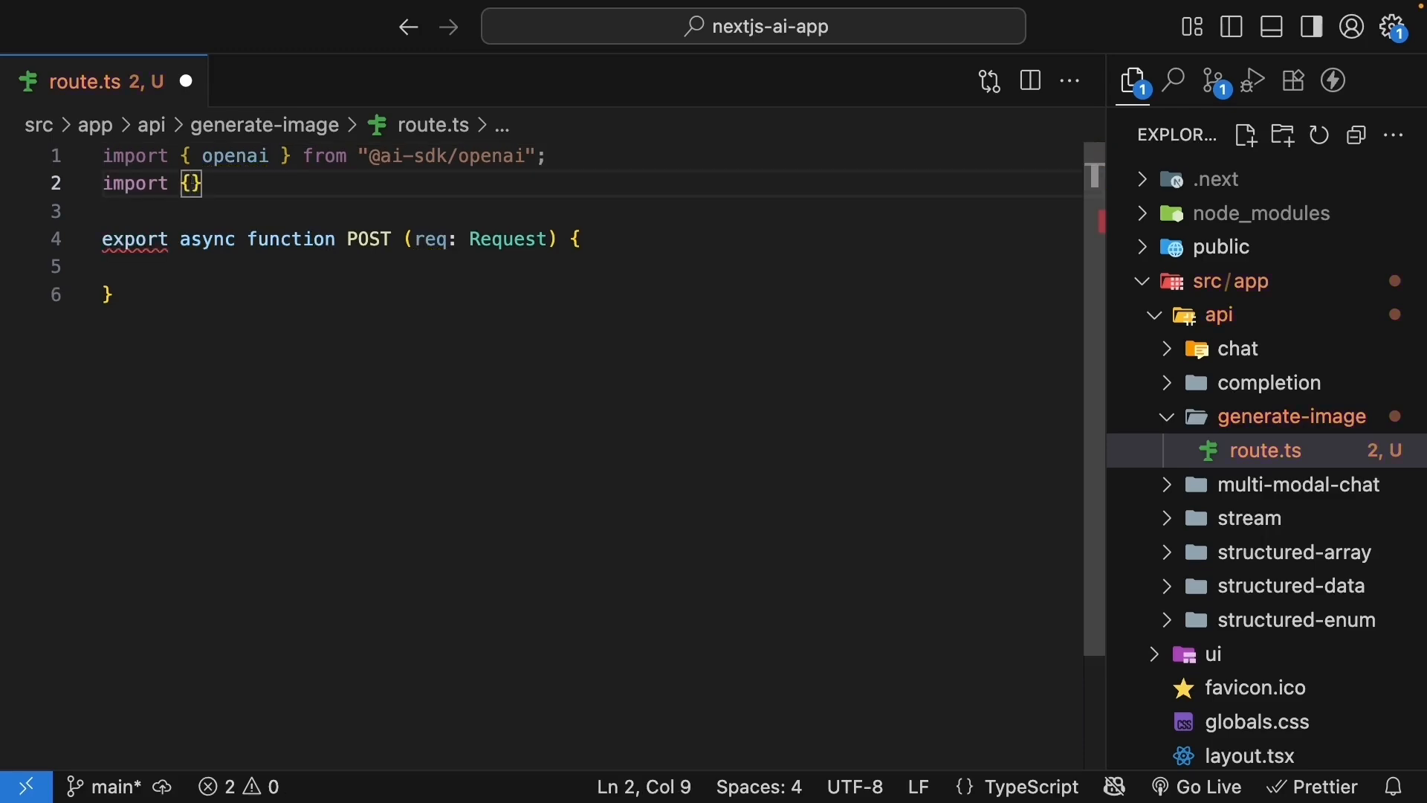
type("experimental_generateImage")
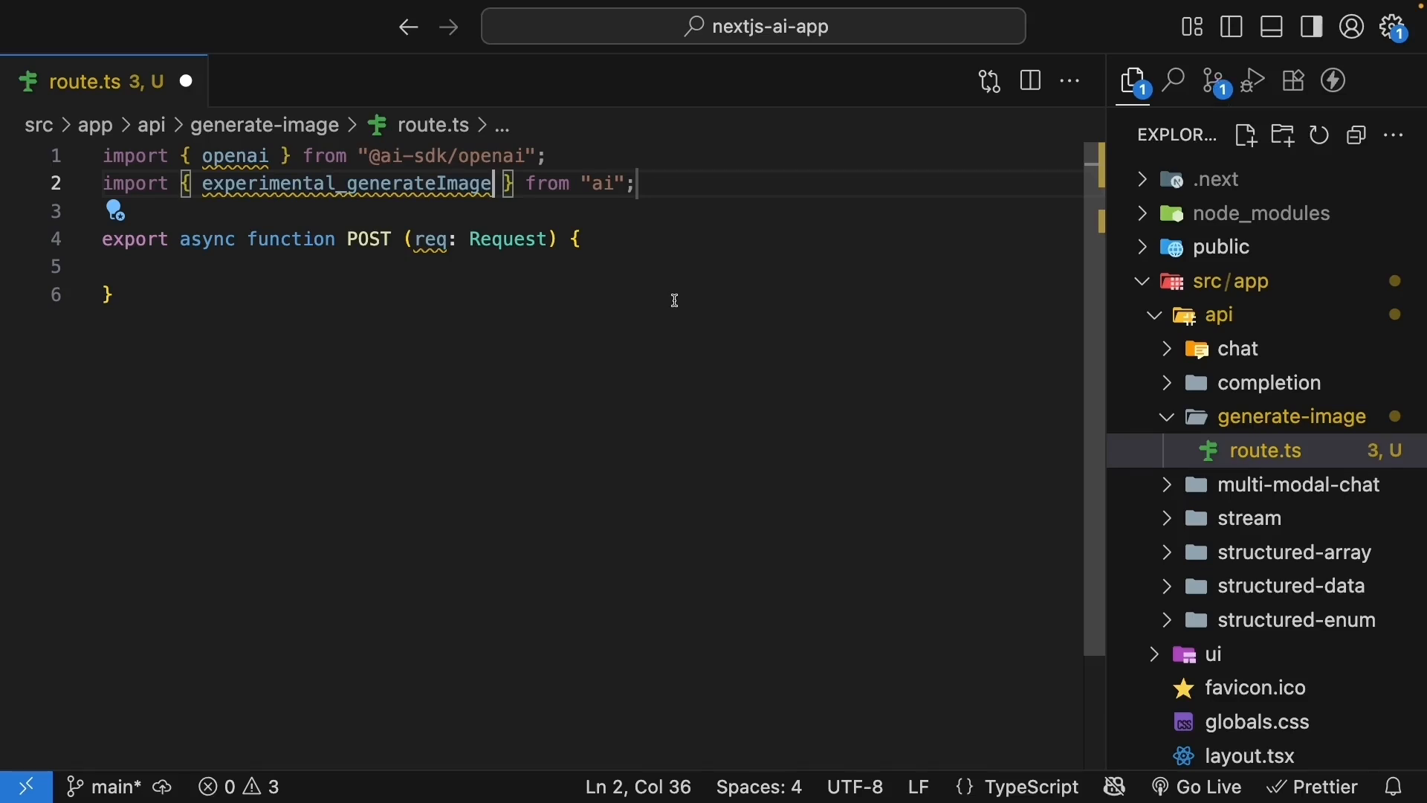
type("as generateImage")
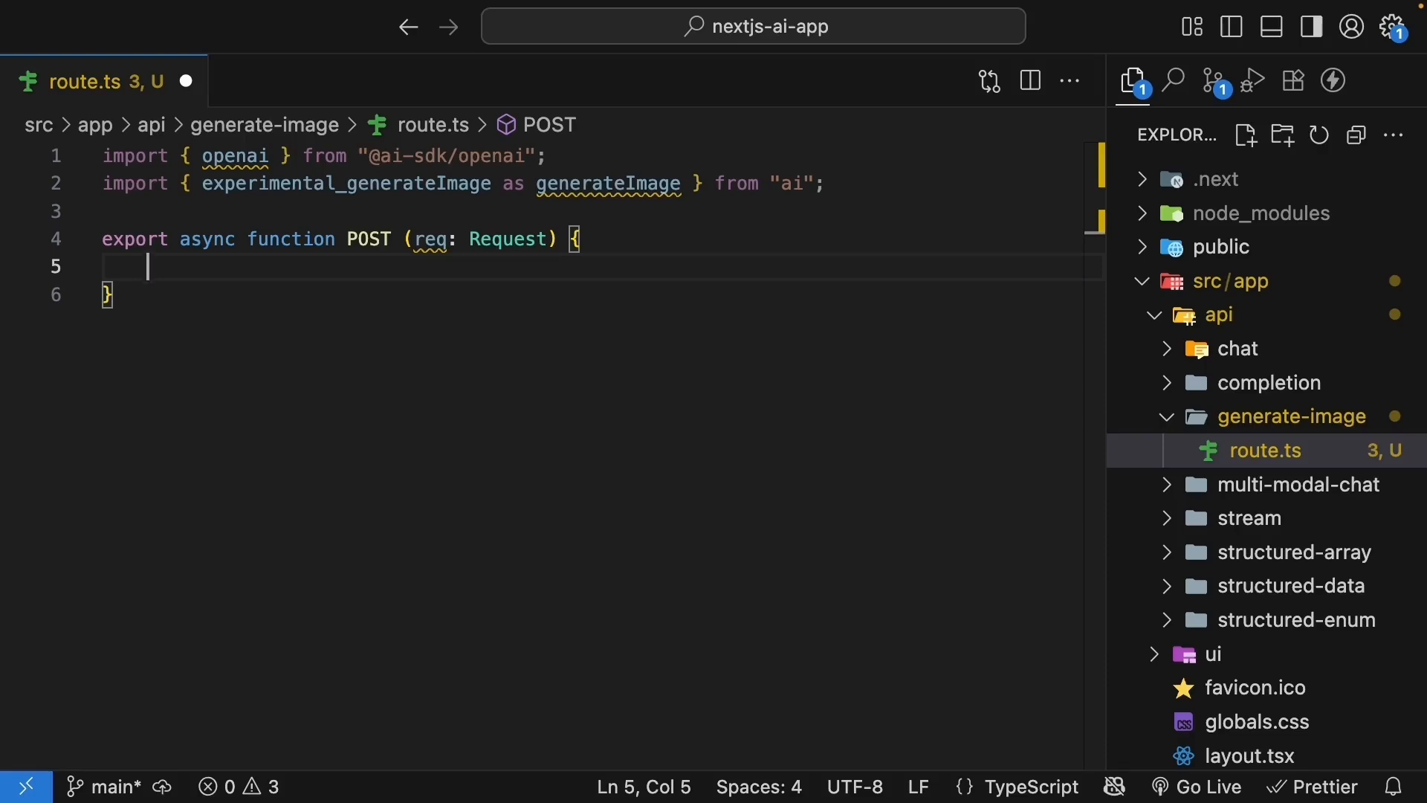
- Read prompt from the request body with await req.json()
type("const {")
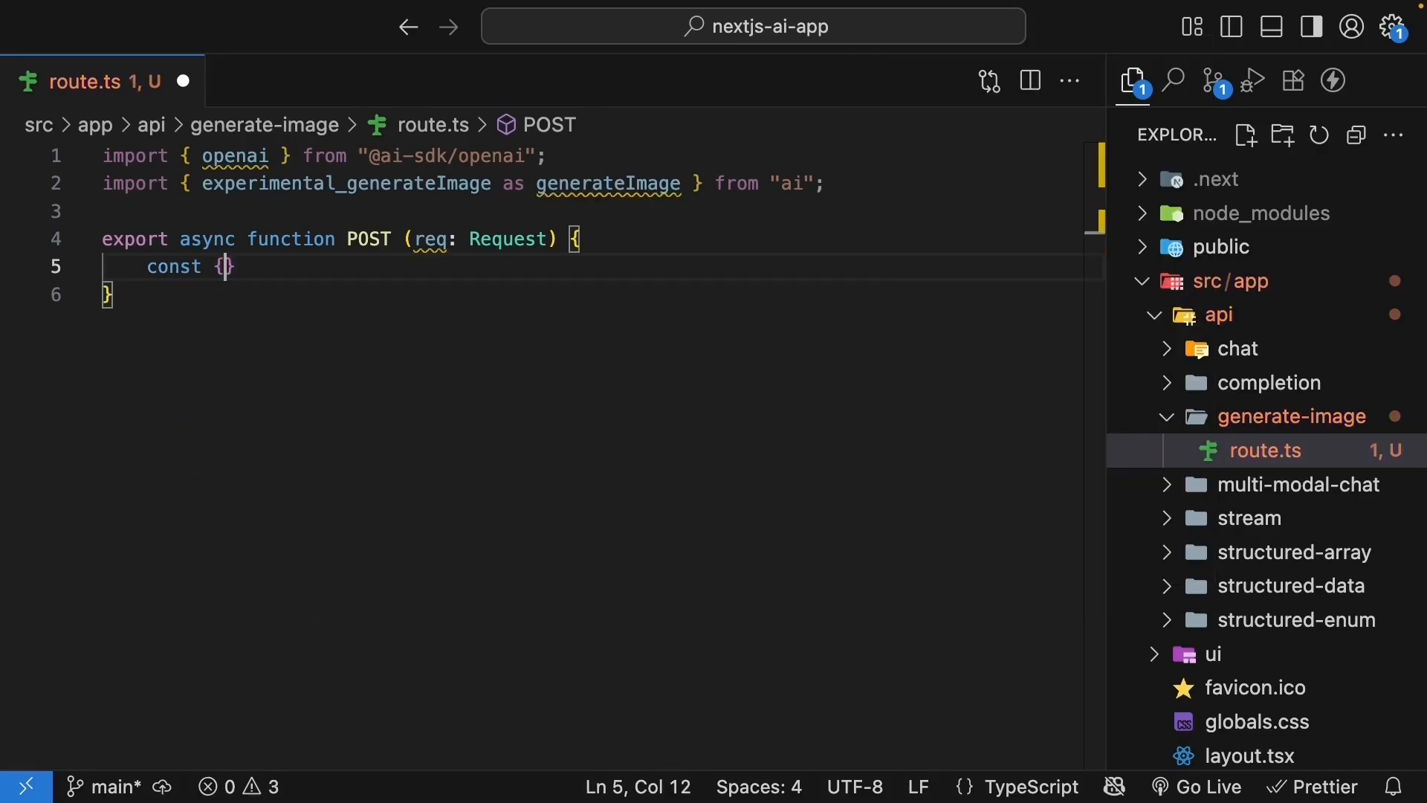
type("prompt")
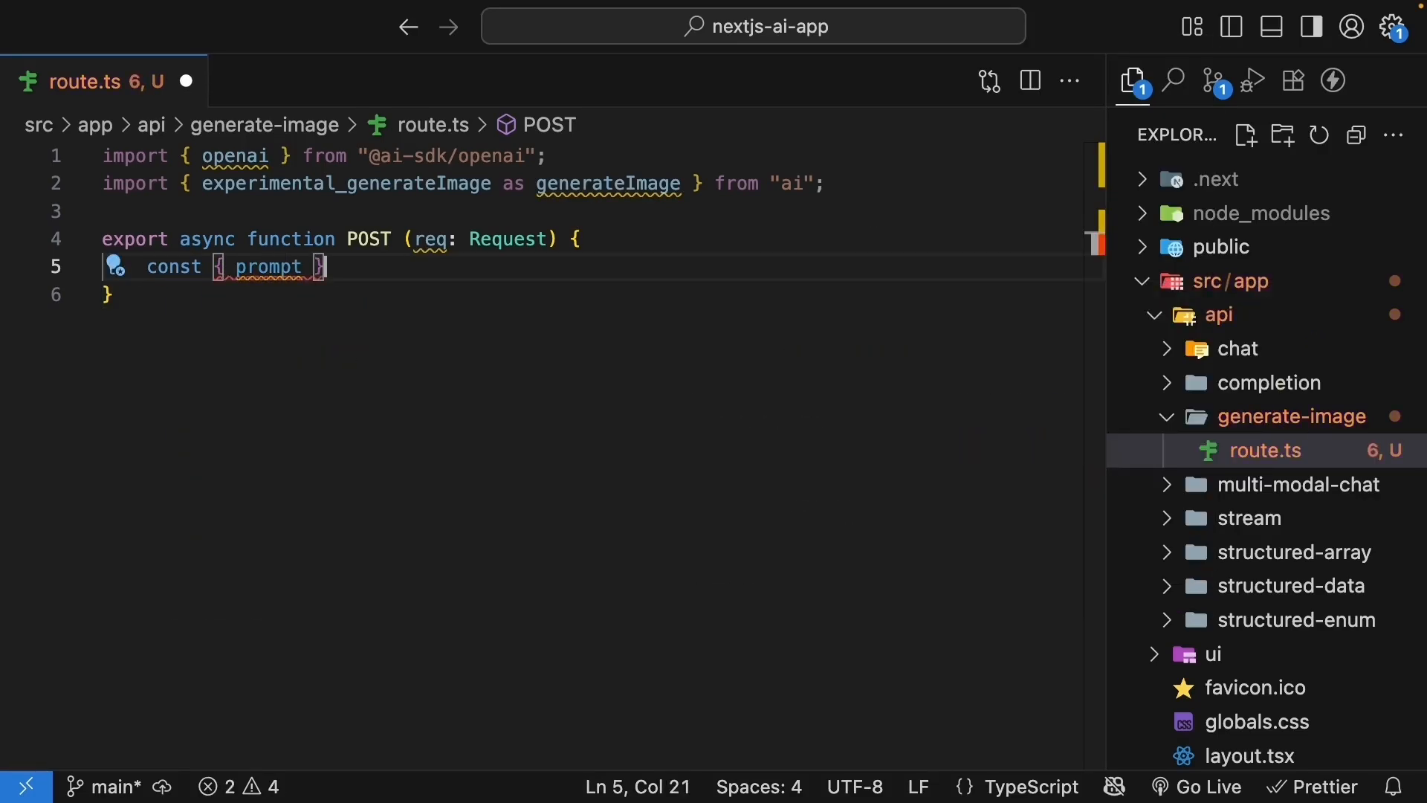
type("= await req.json(")
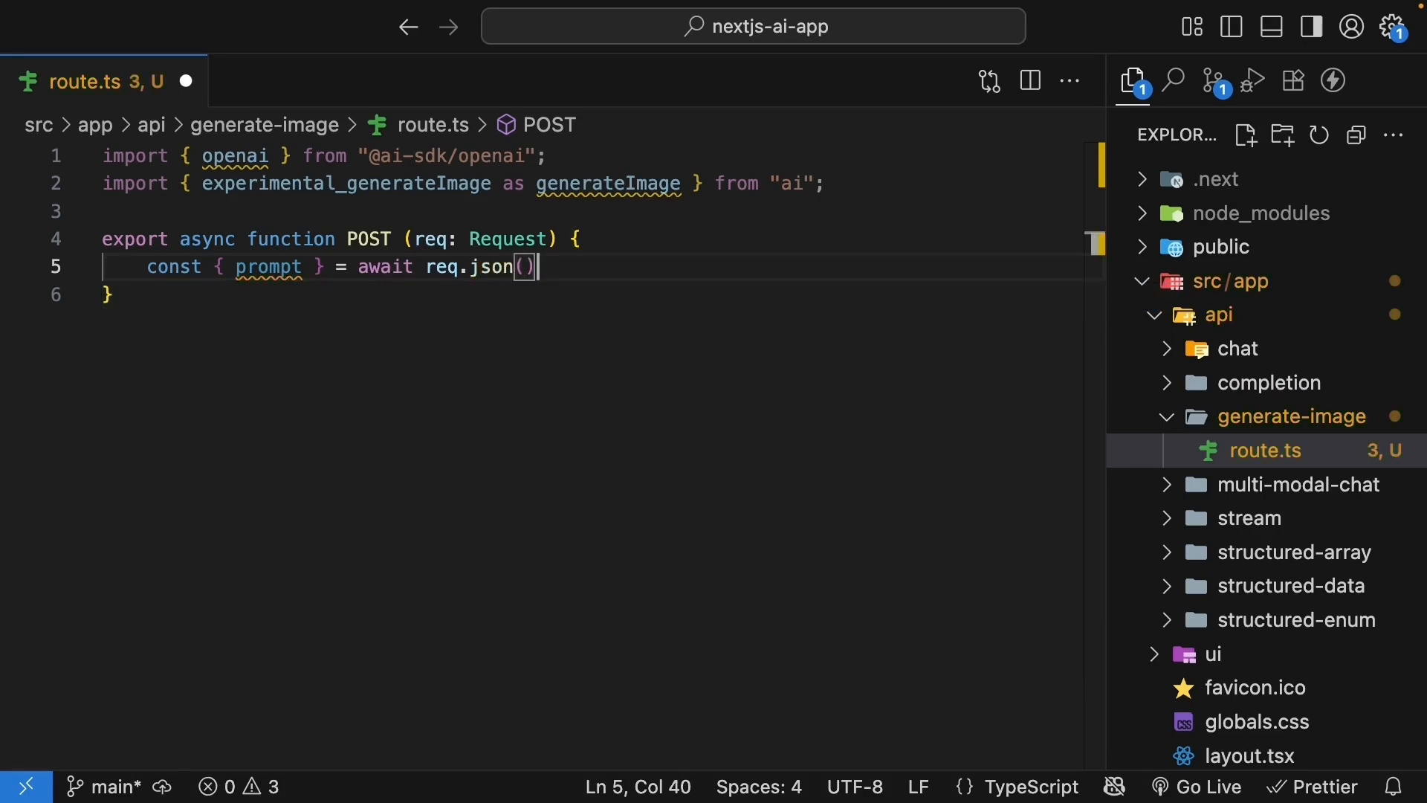
key("Enter")
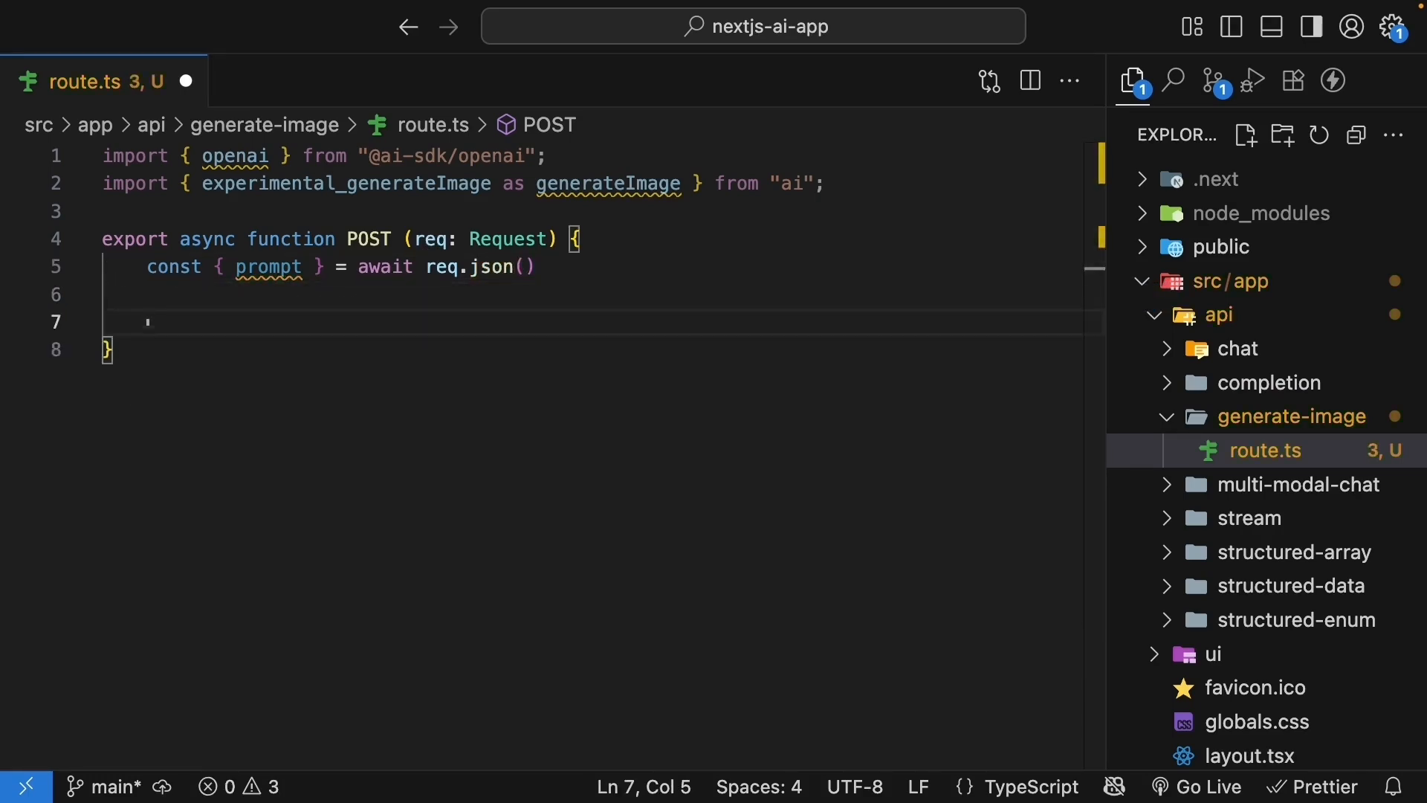
- Call generateImage with the OpenAI dall-e-3 image model, the prompt and size 1024x1024
type("await generateImage(")
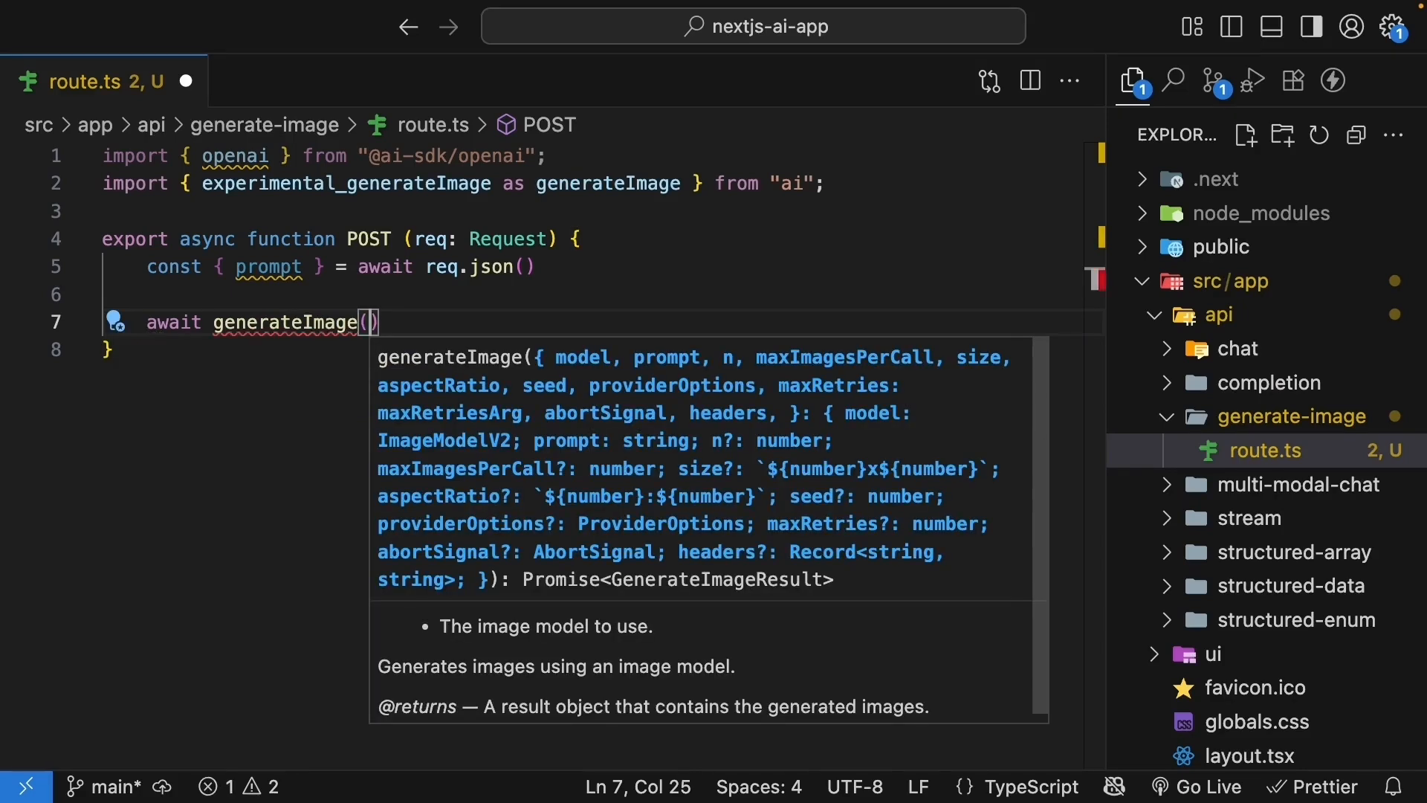
type("{")
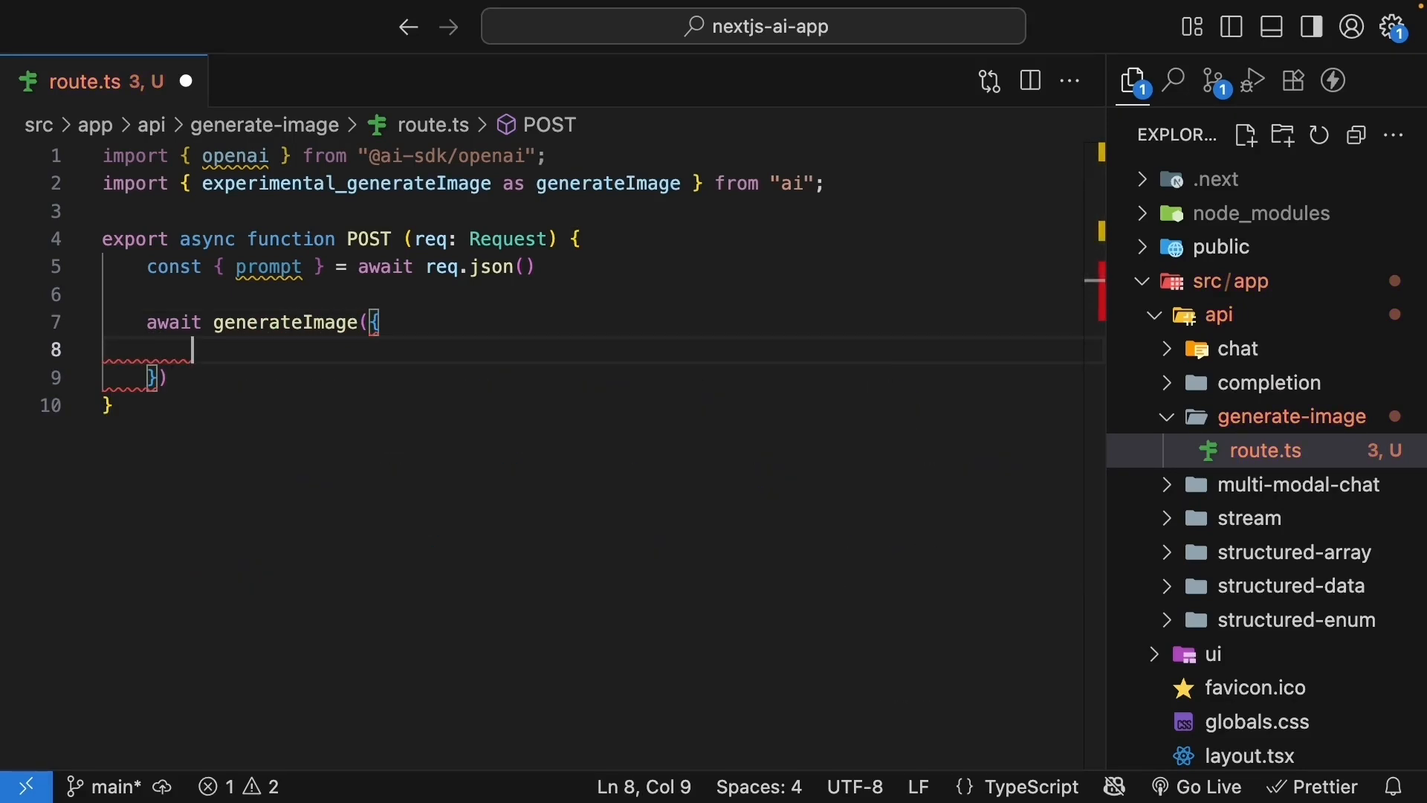
type("model")
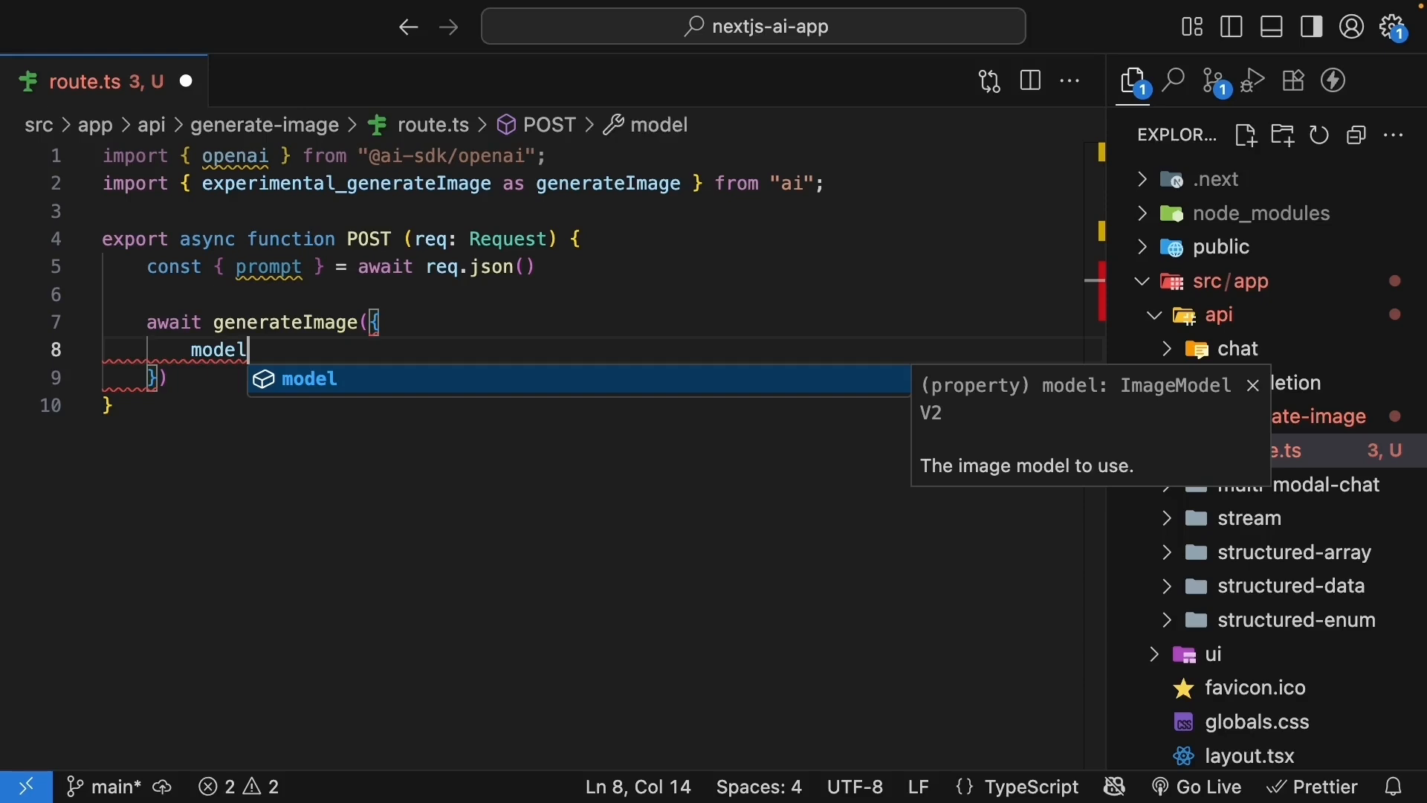
type(": open")
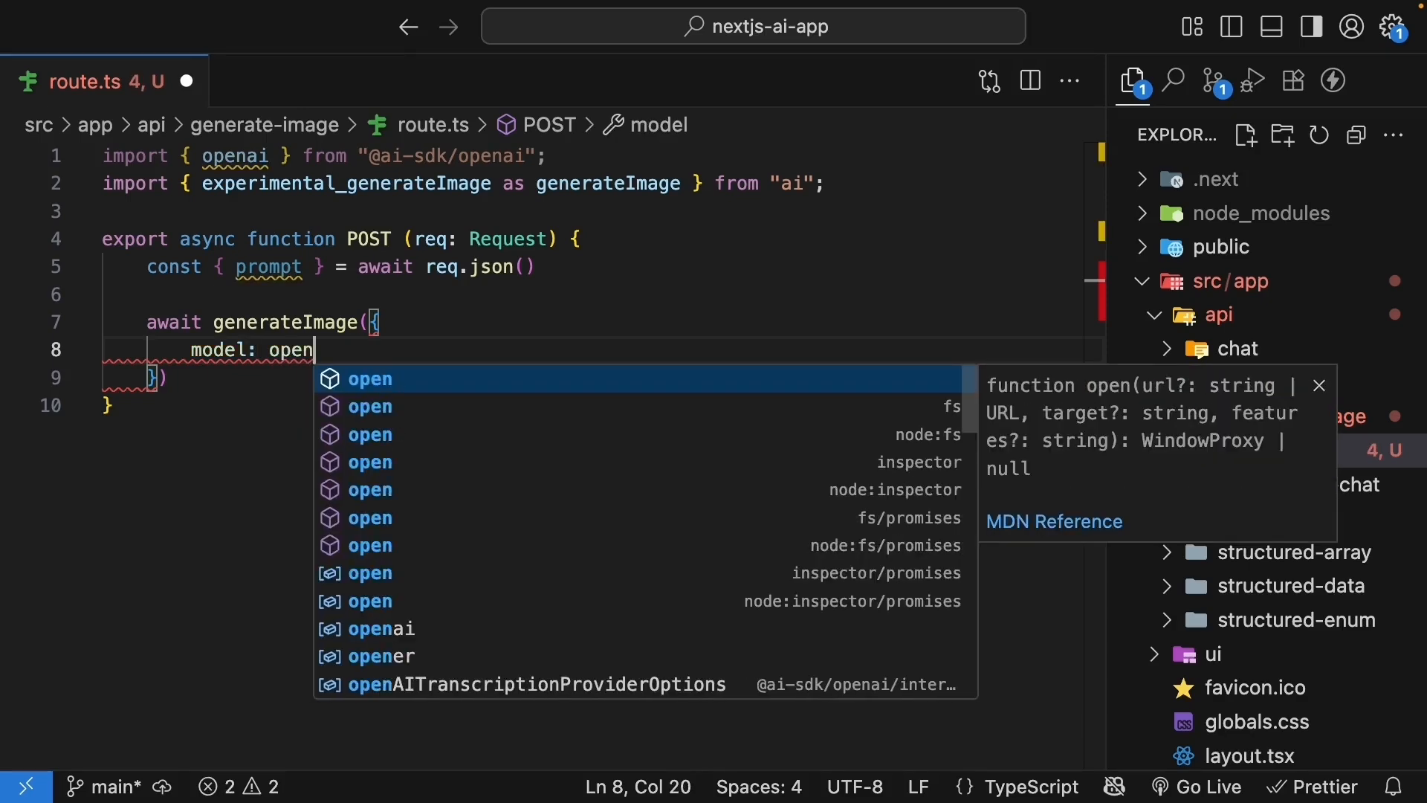
type("ai.imageModel(\"dall-e-3\"),")
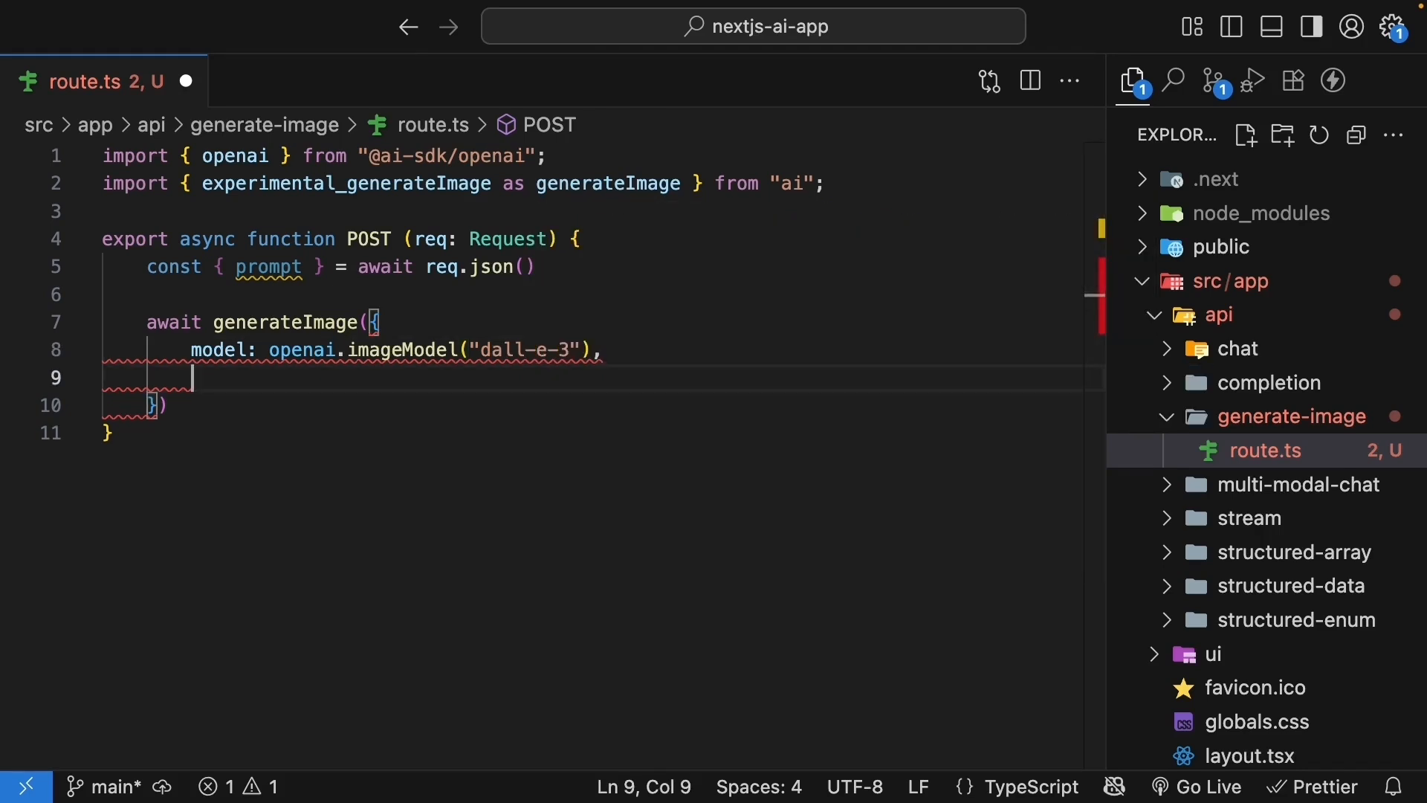
type("prompt")
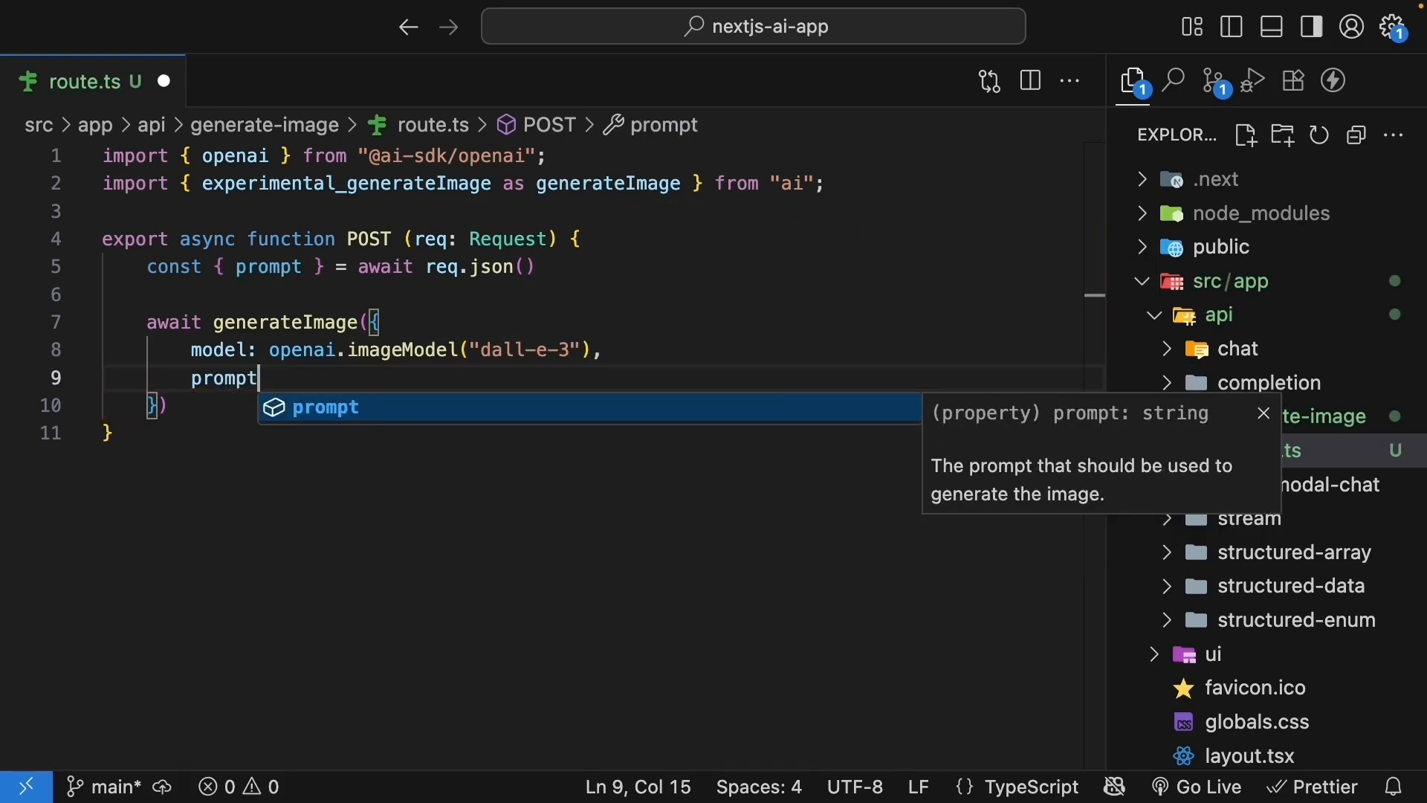
type(",")
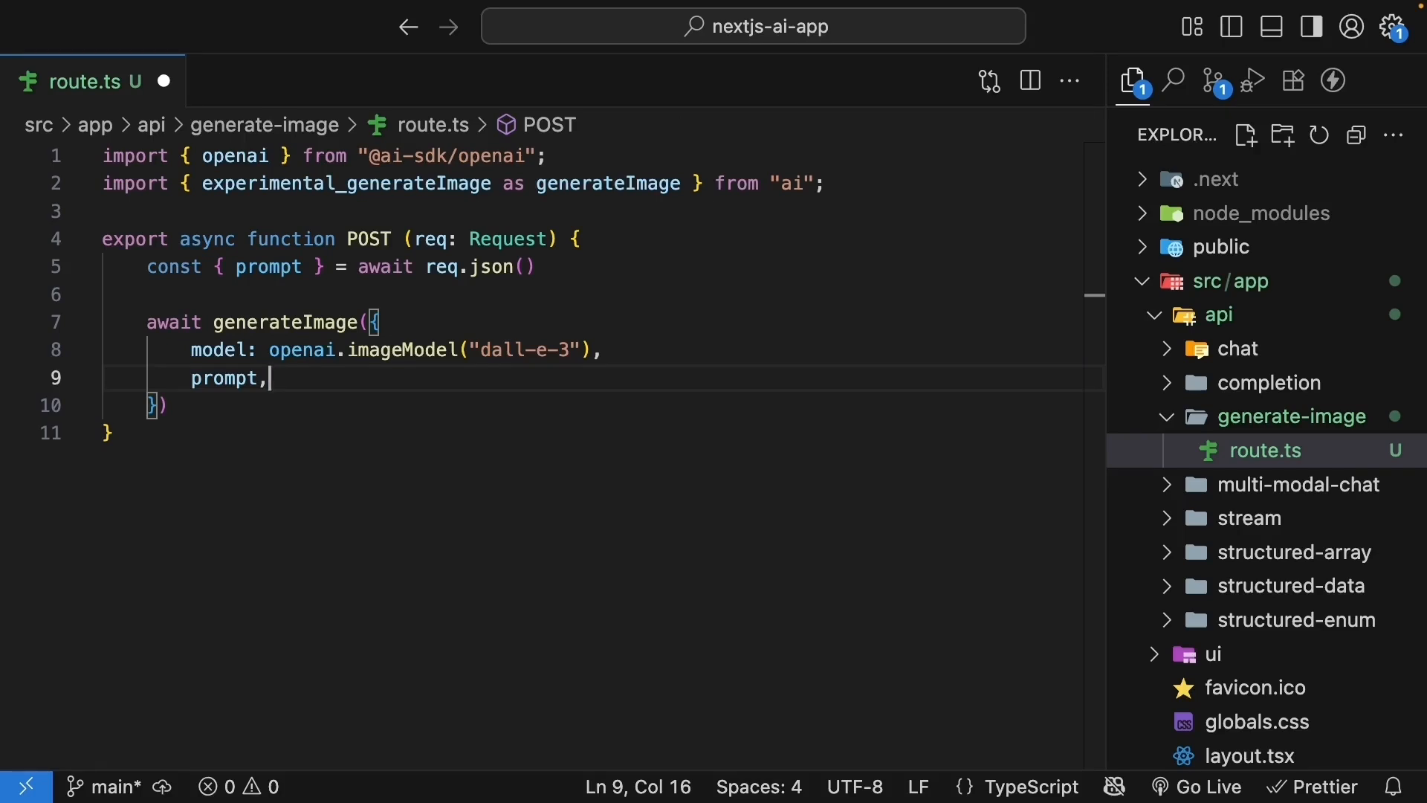
type("s")
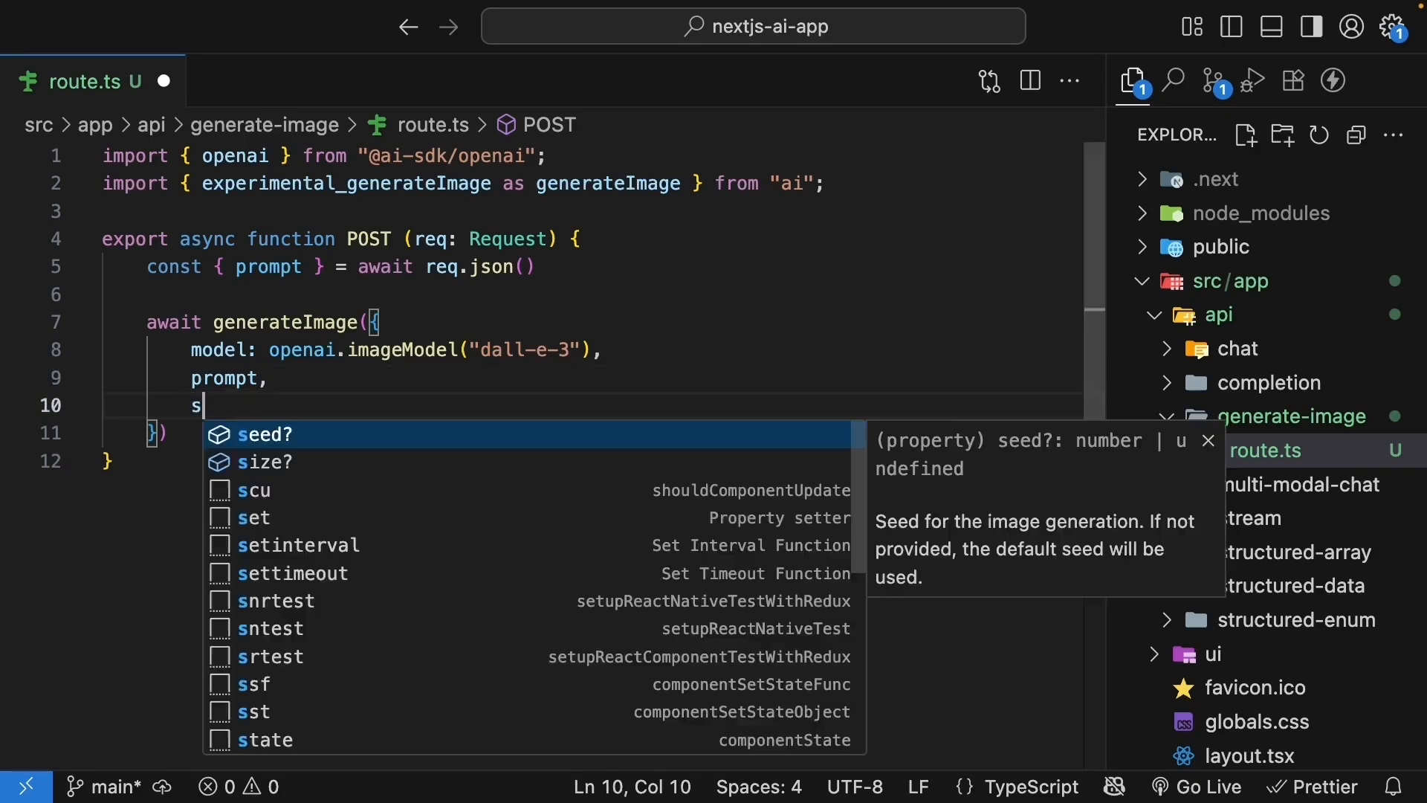
type("ize: \"1024\"")
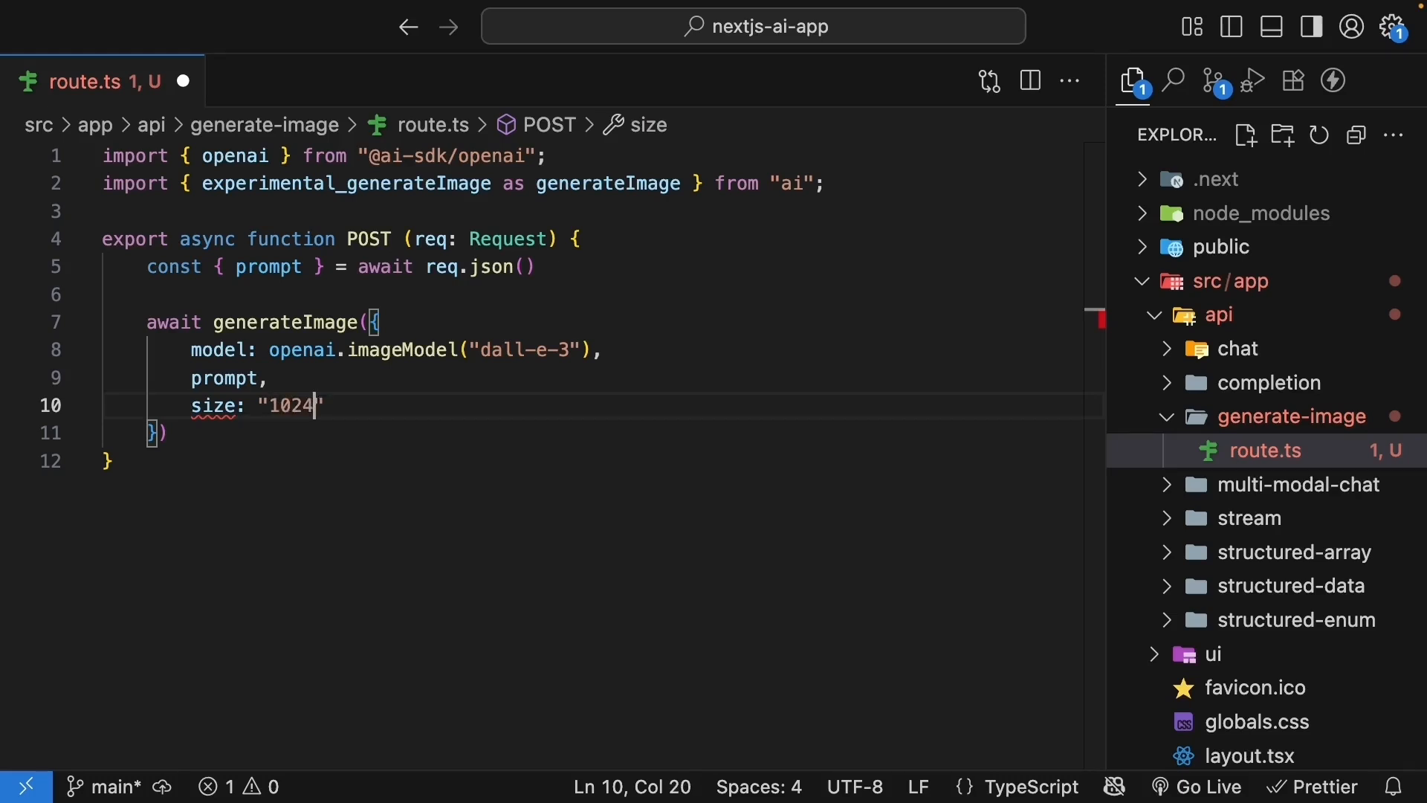
type("x1")
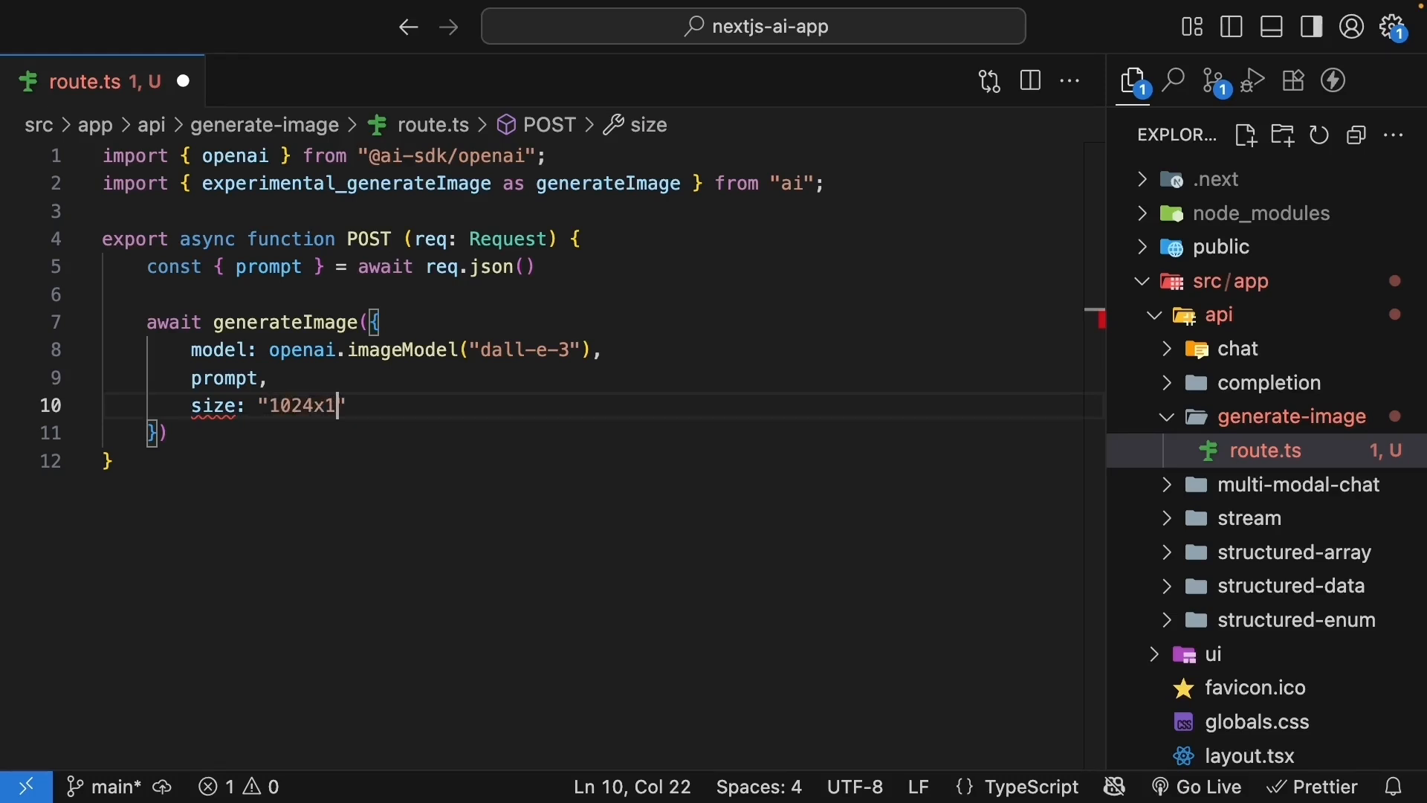
type("024\",")
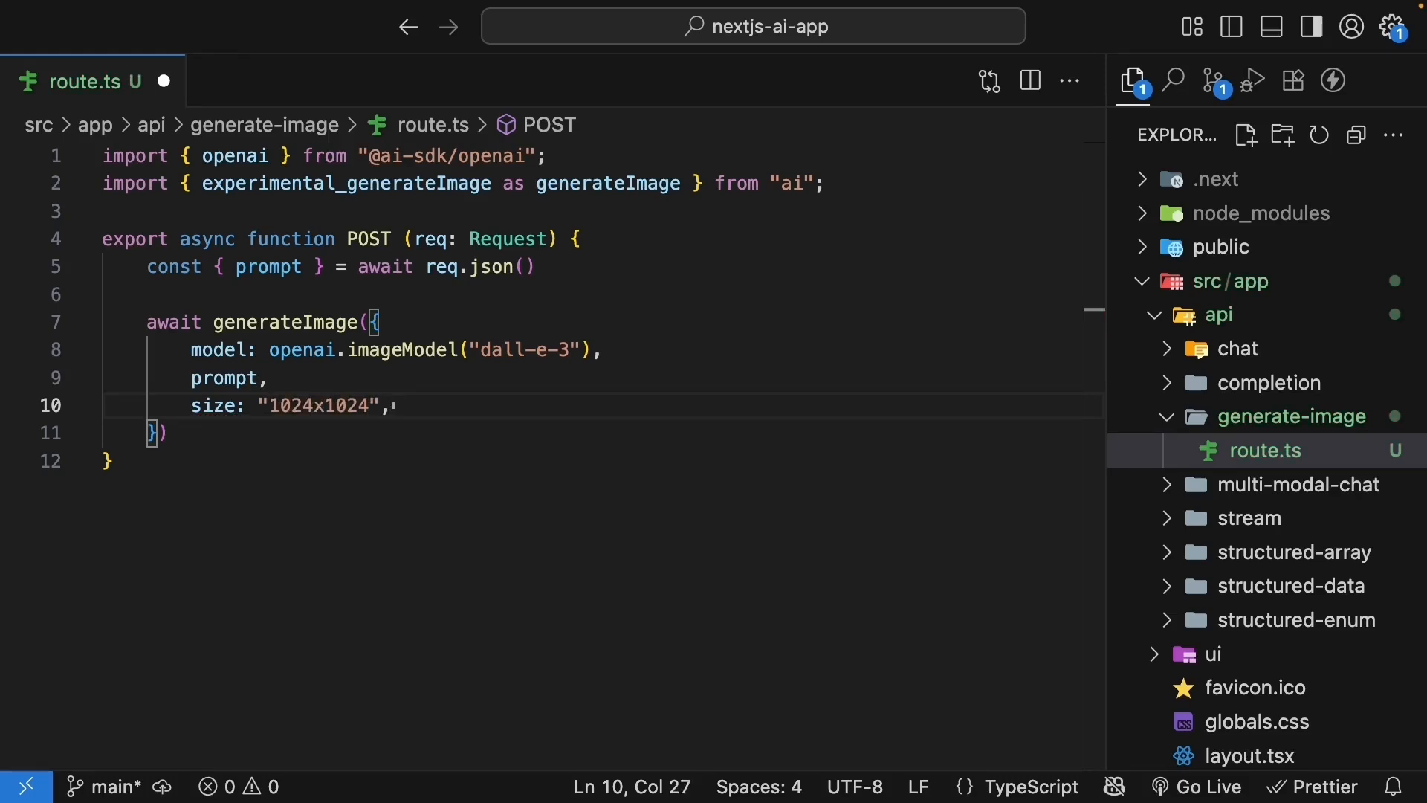
key("Enter")
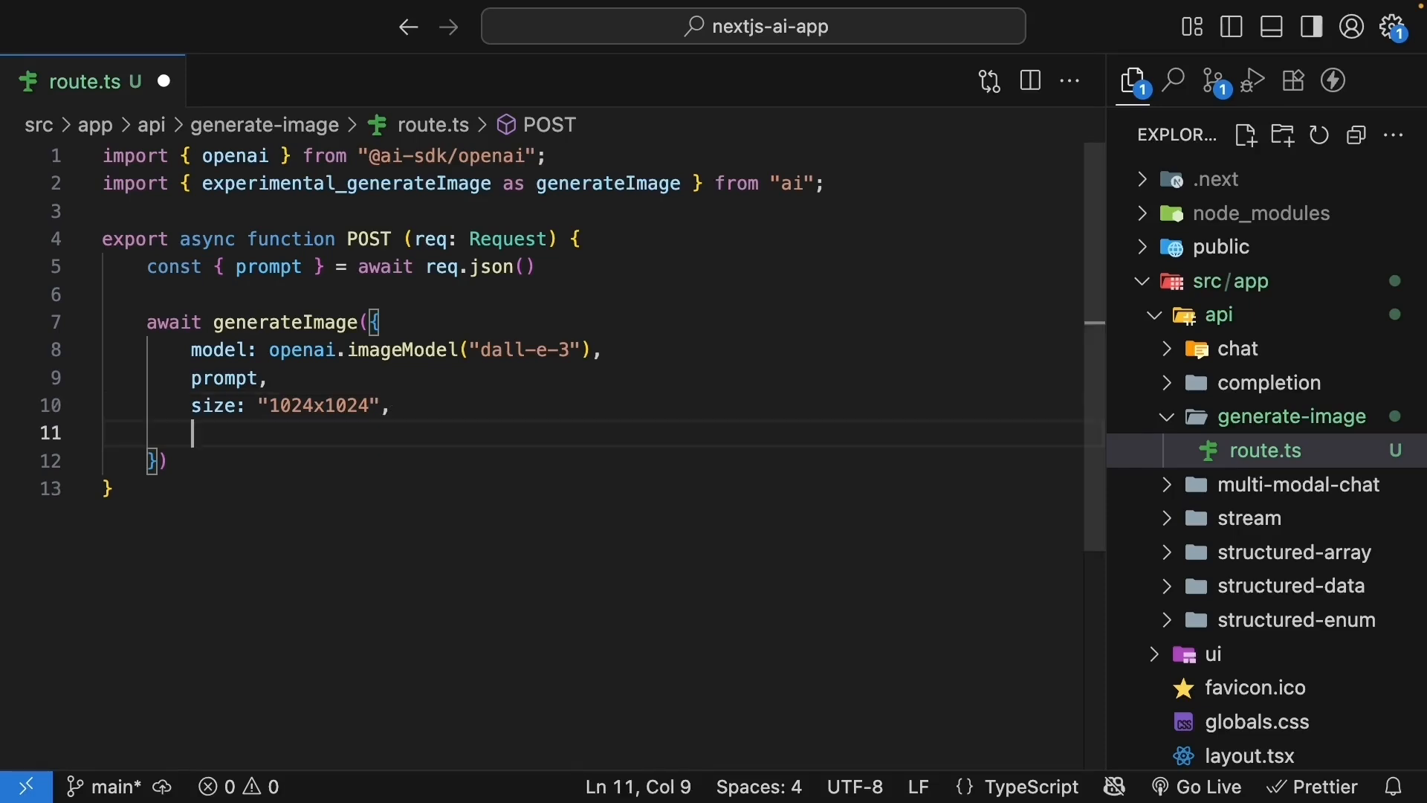
- Add providerOptions for openai with style "vivid" and quality "hd"
type("providerOptions:")
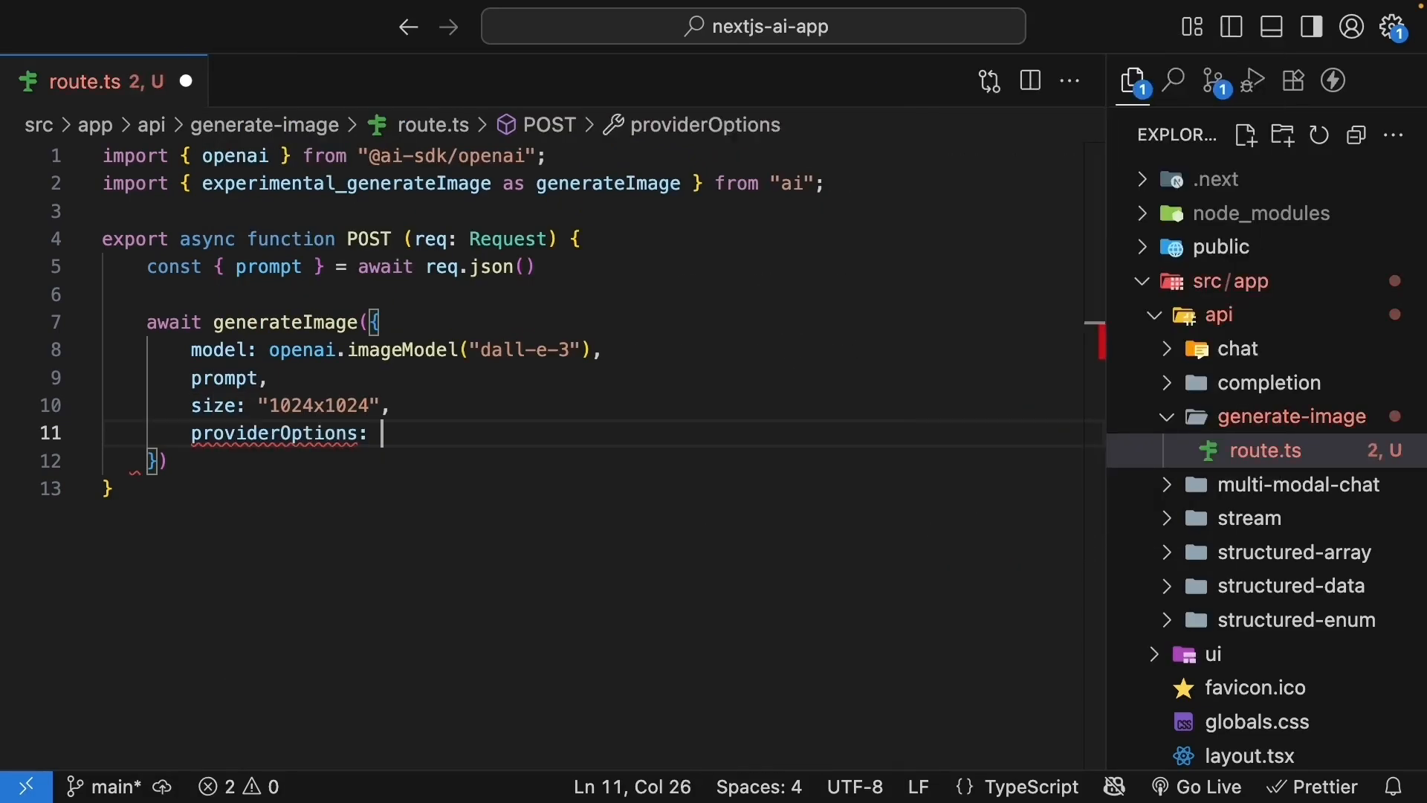
type("{")
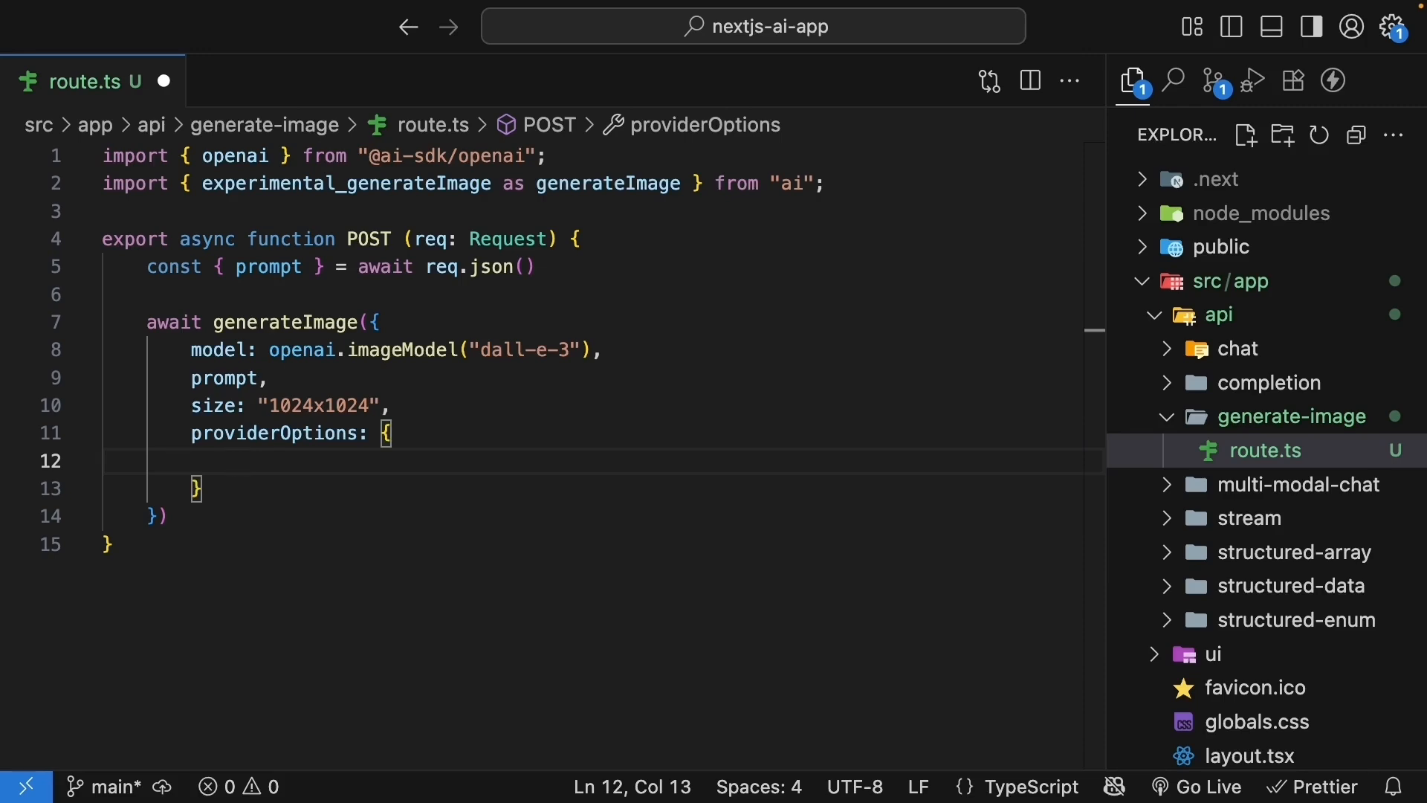
type("openai: {")
type("style: \"vivid")
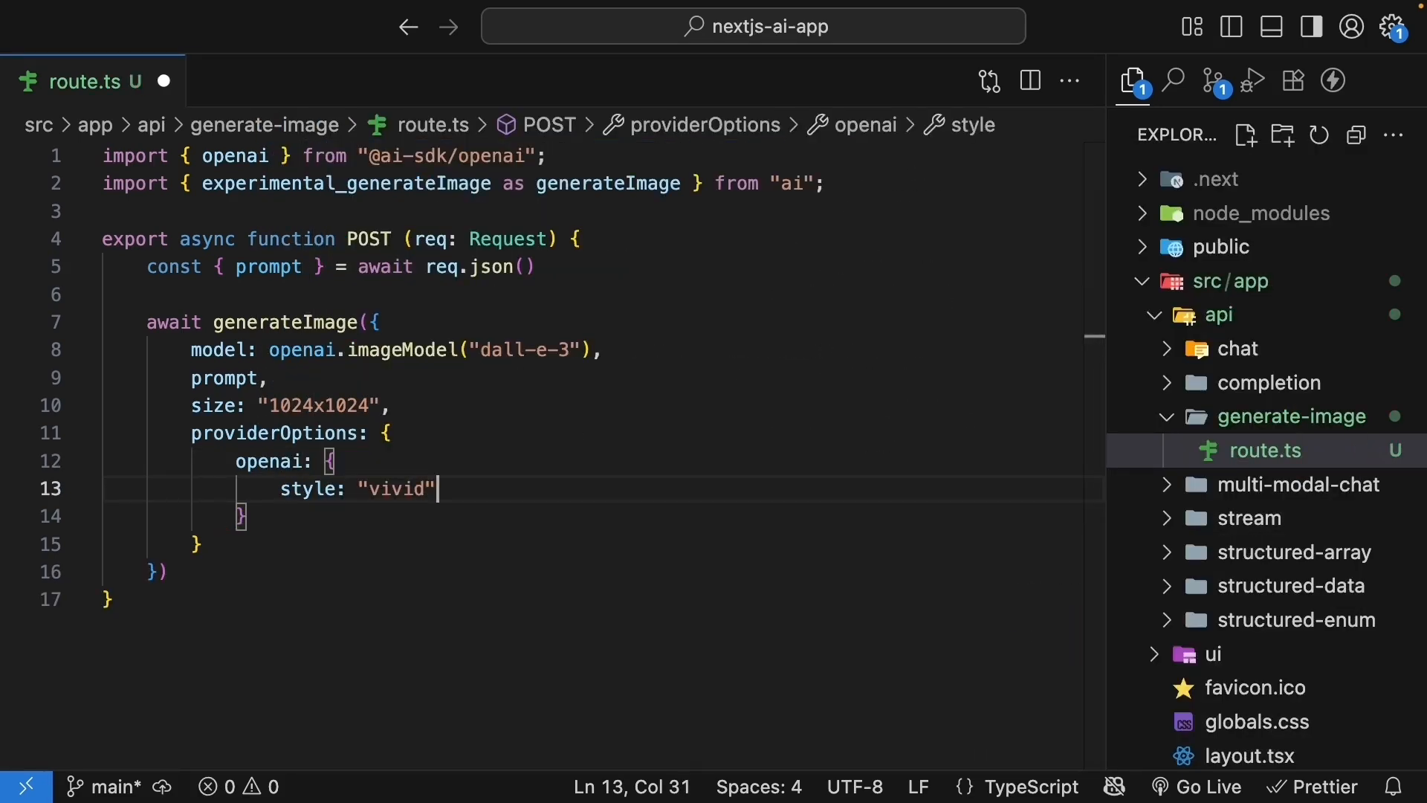
type(", quality: \"h")
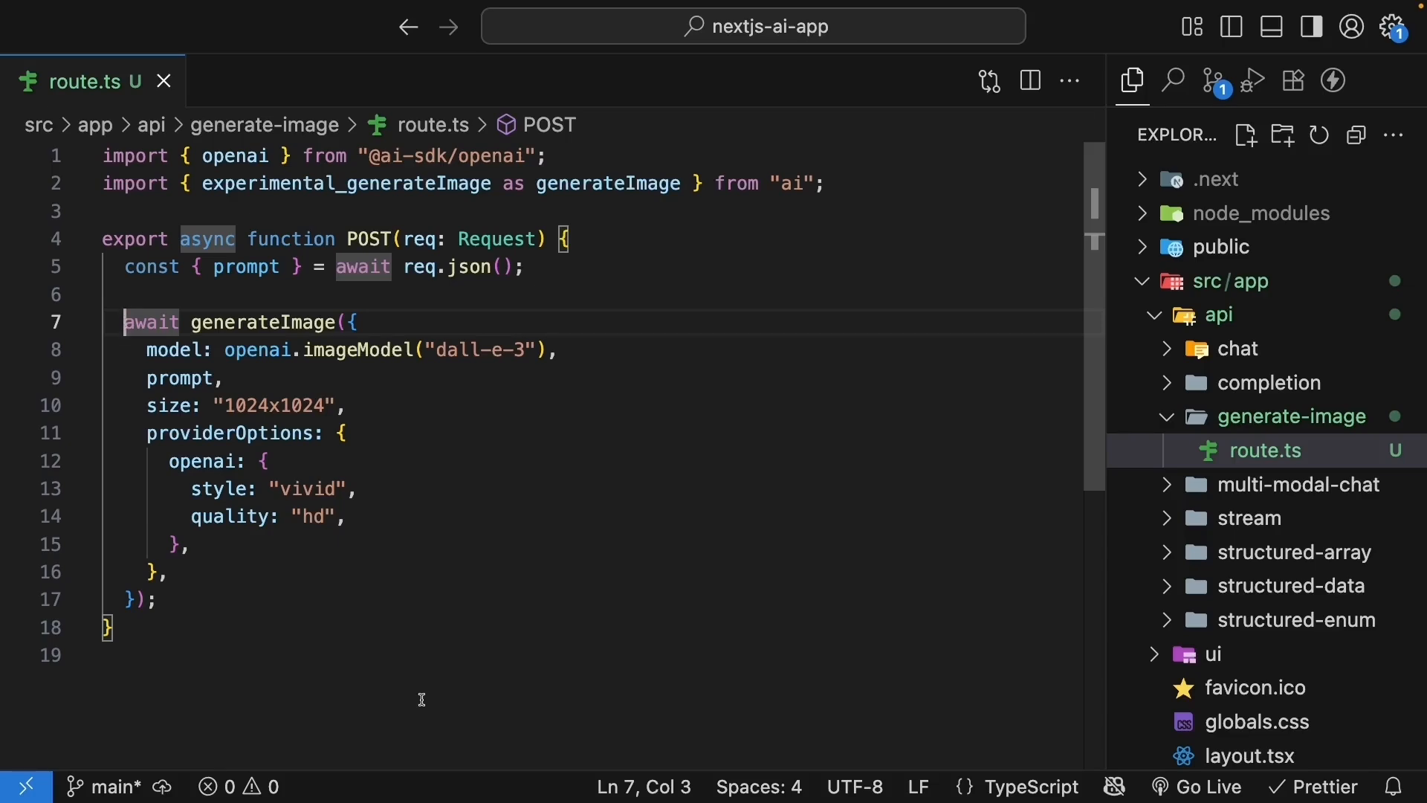
- Destructure image from generateImage and return Response.json(image.base64)
type("const { image")
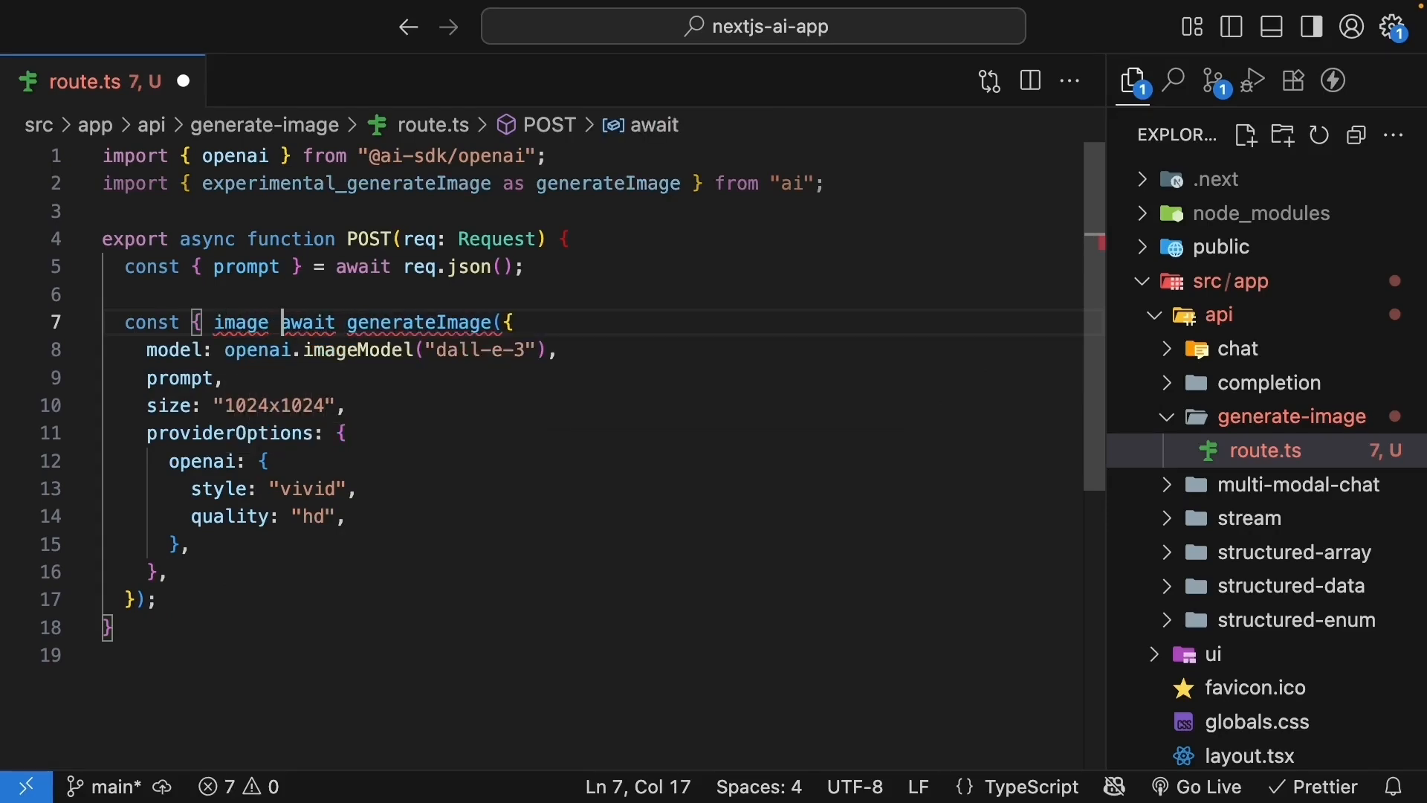
type("} =")
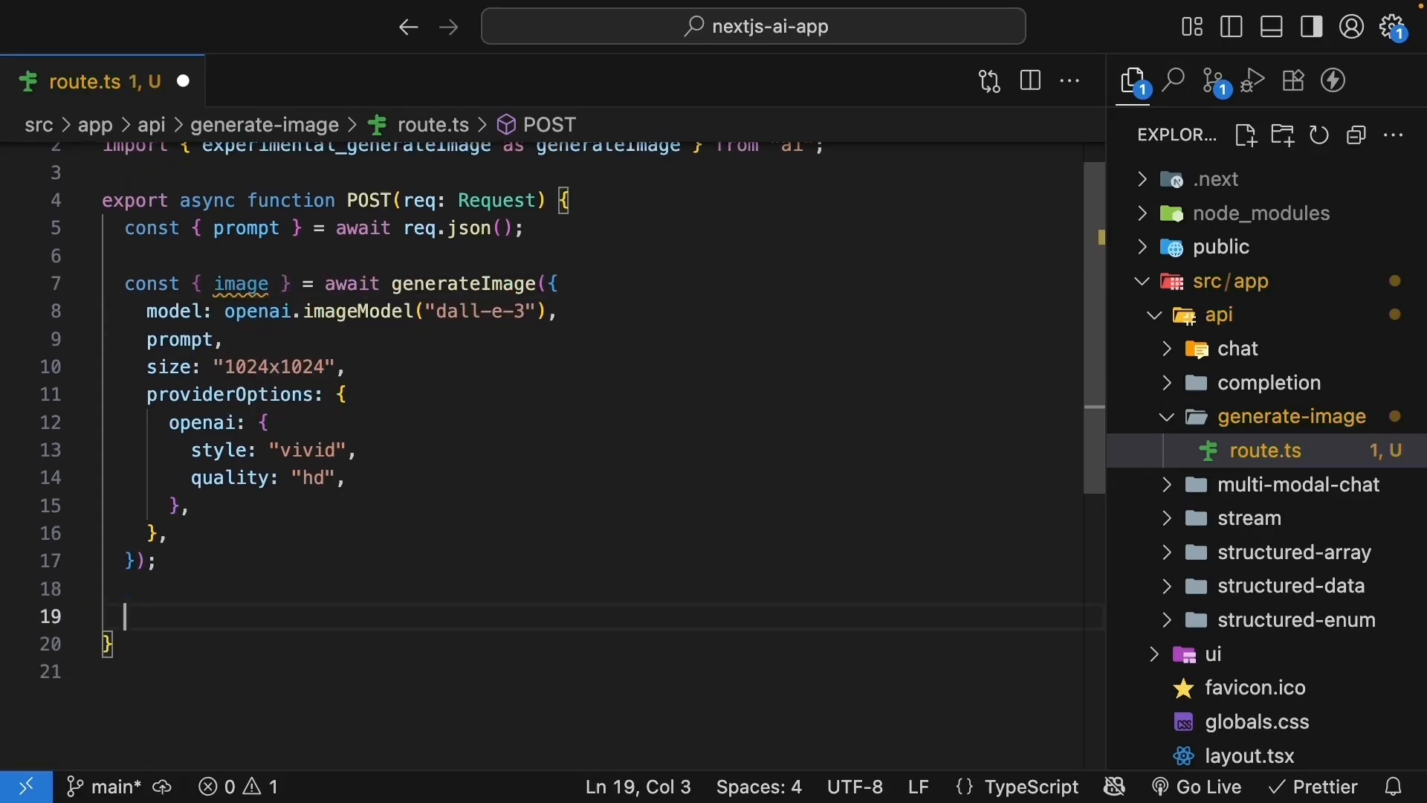
type("return Response.")
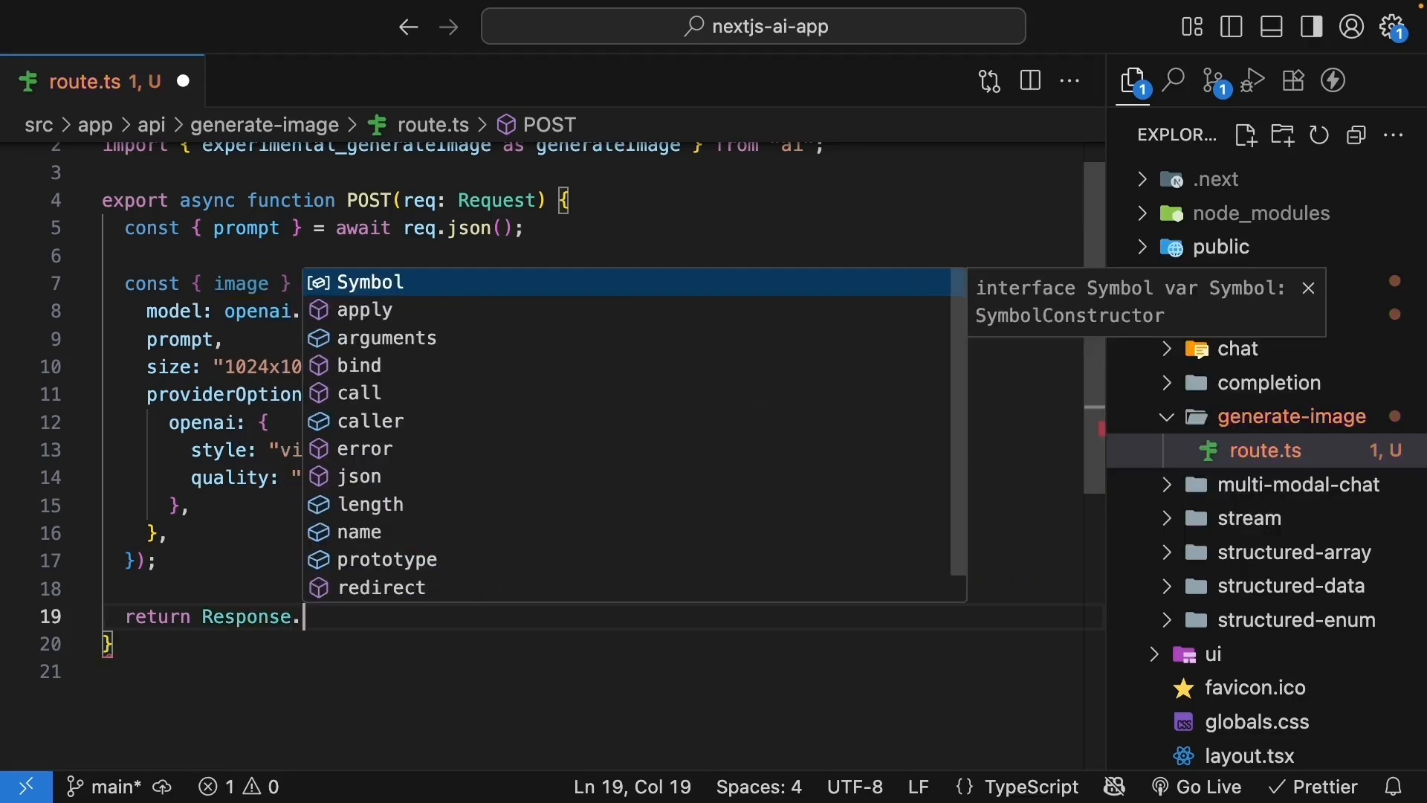
type("json(image.ba")
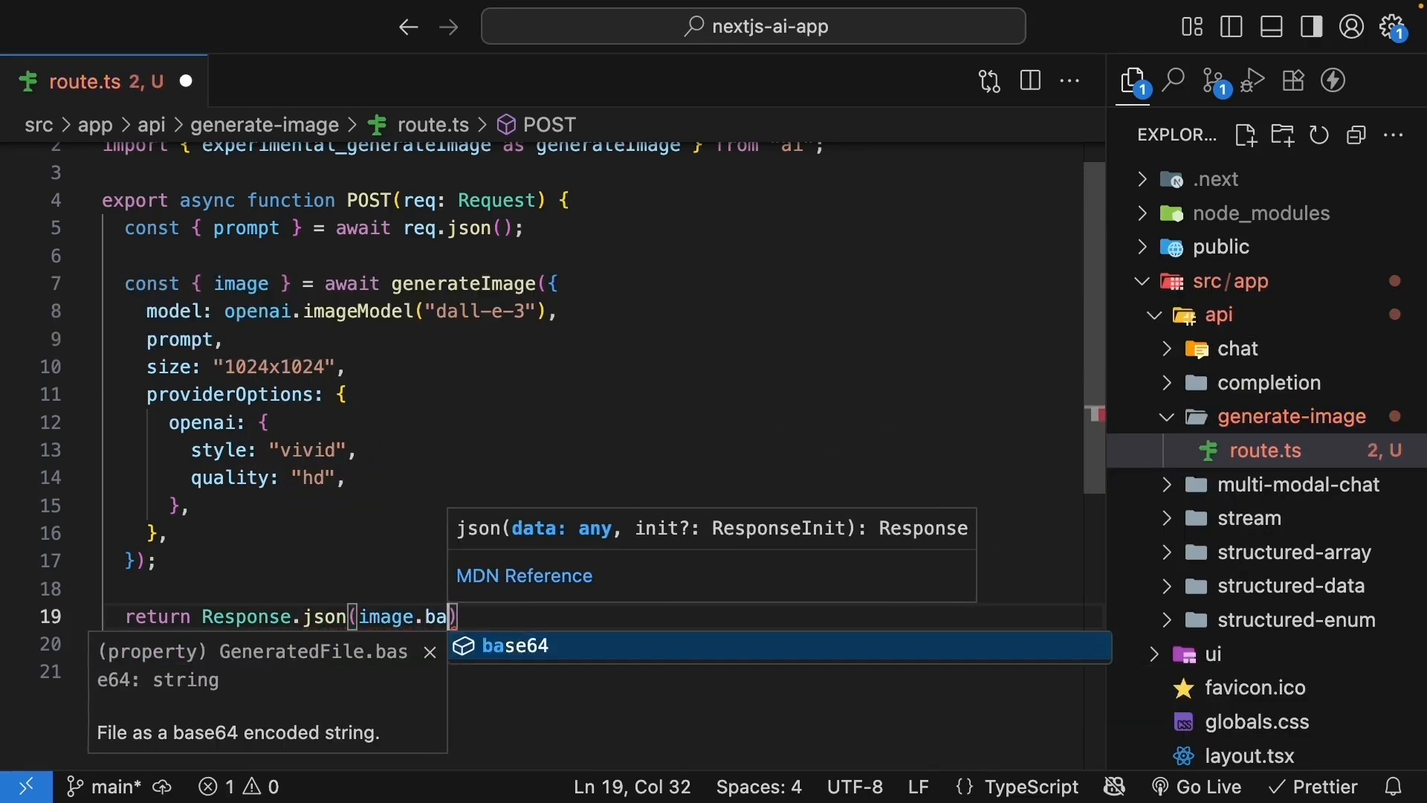
key("Tab")
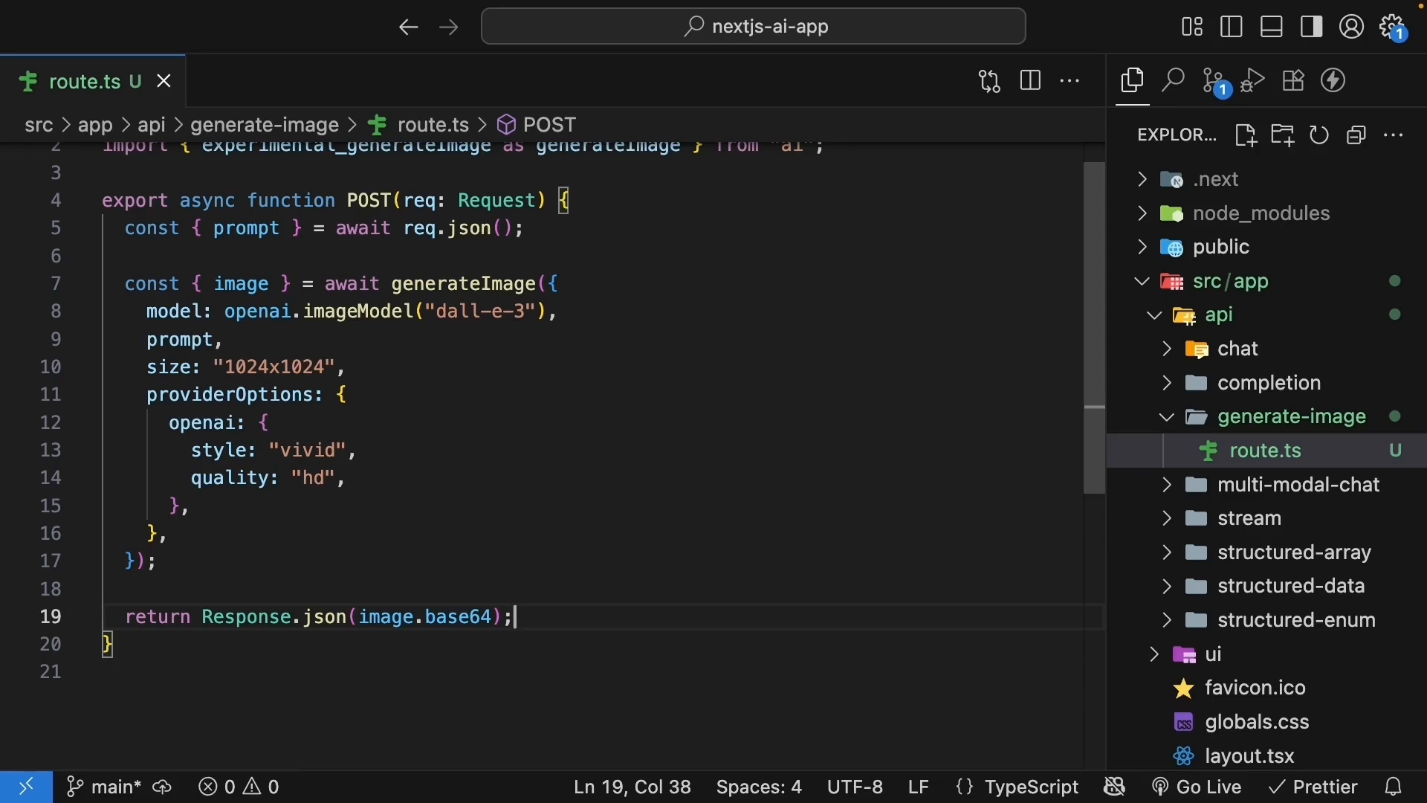
left_click(655, 200)
type("try {")
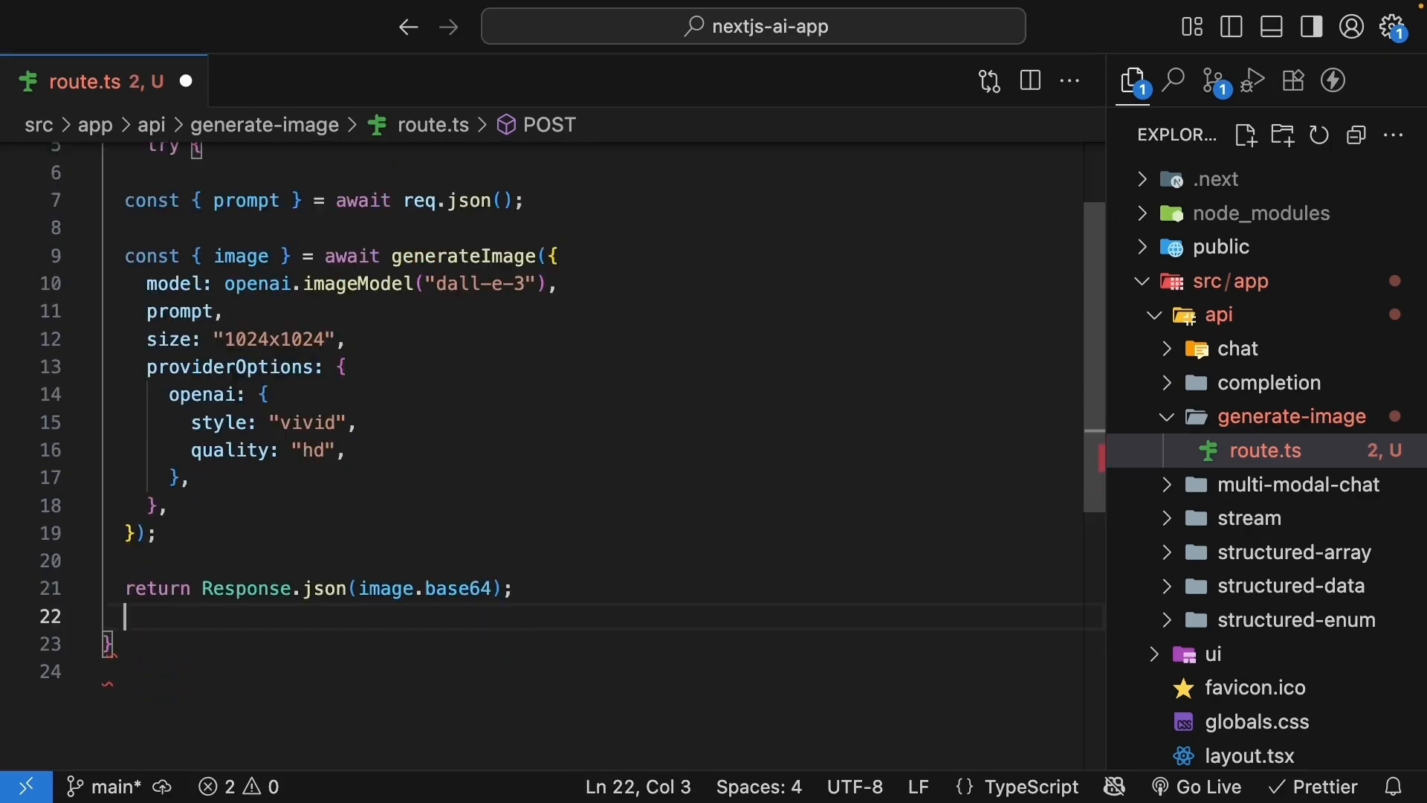
- Close the try block and add catch(error) that logs and returns a 500 response
type("}")
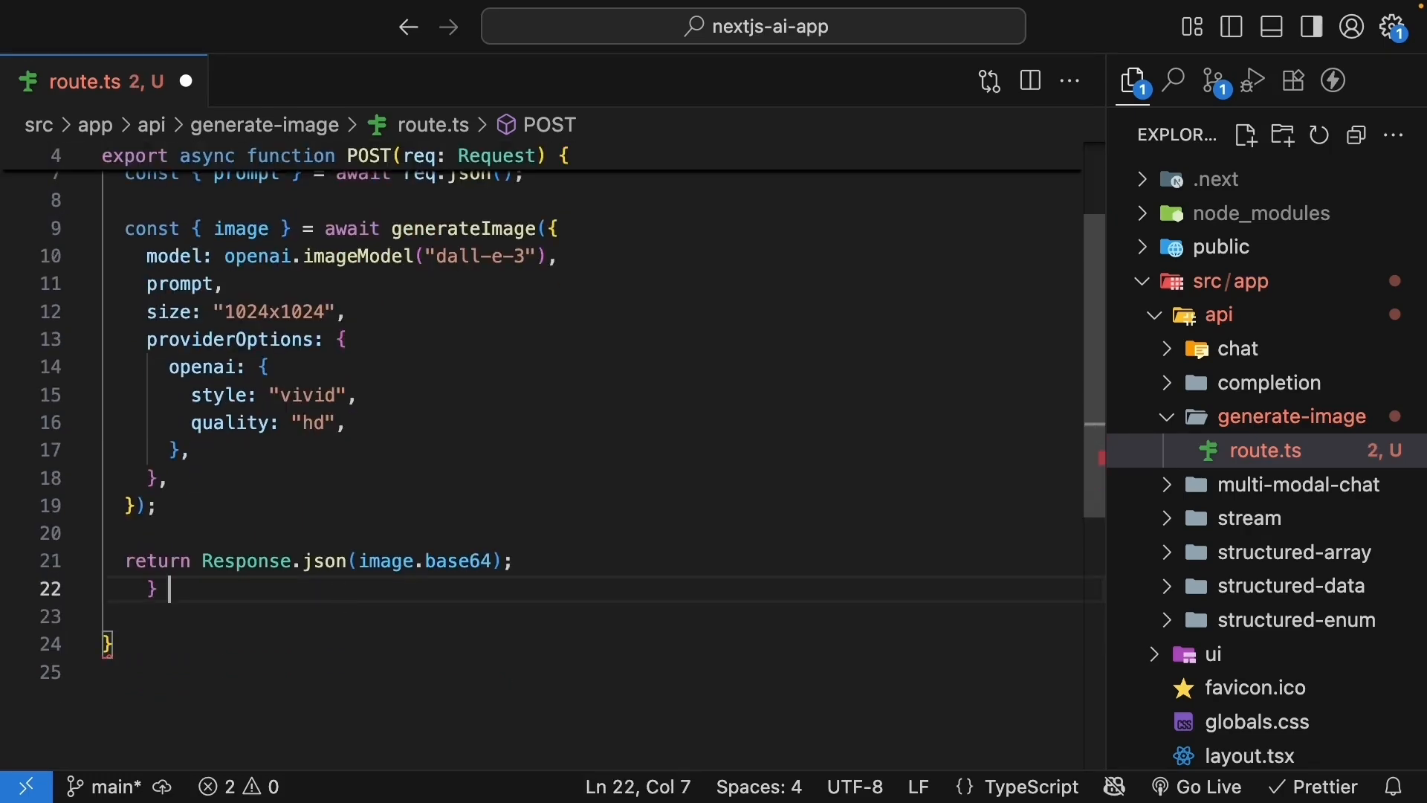
type("catch(error)")
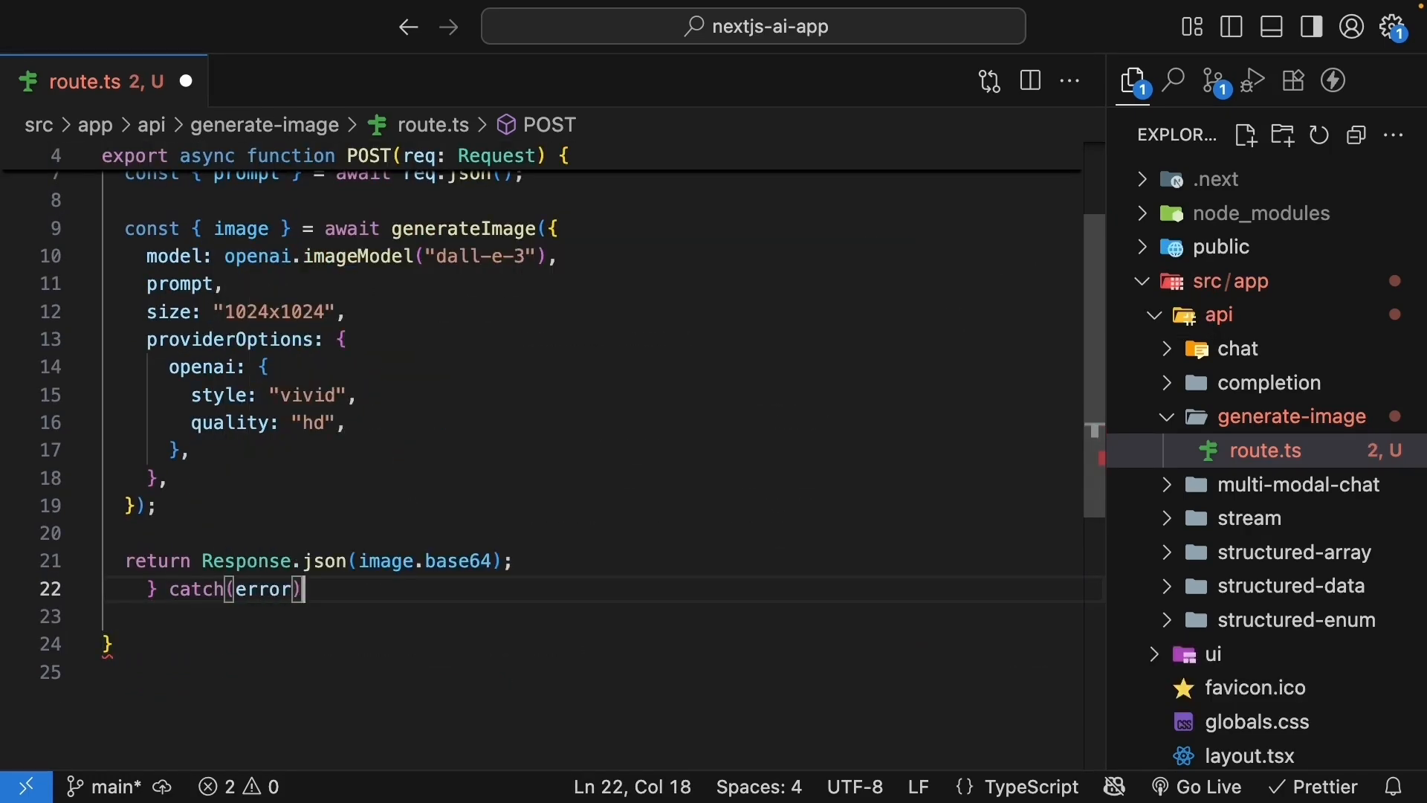
type("console.error(\"Error generate image:\", error);")
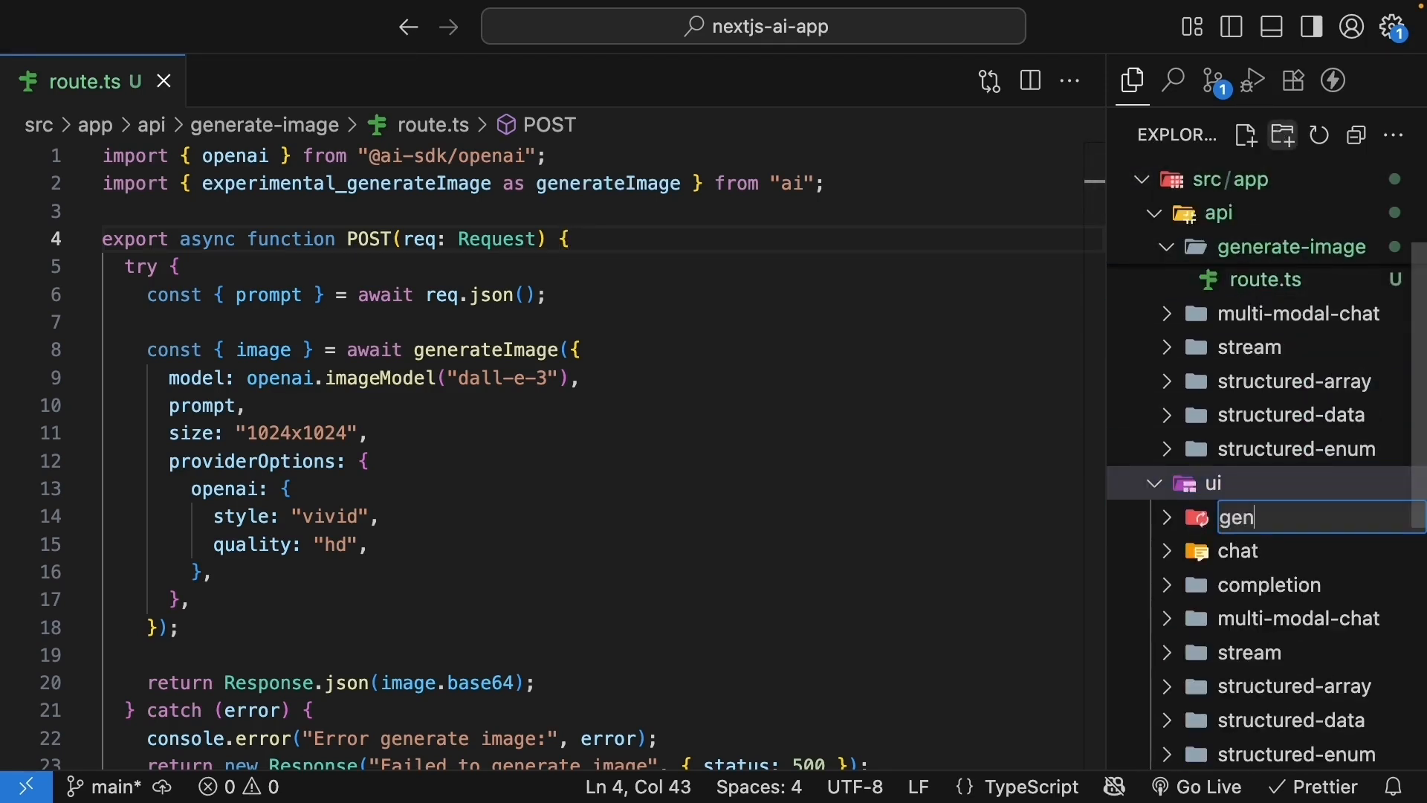
- Create a generate-image folder under ui containing a new page.tsx file
key("Enter")
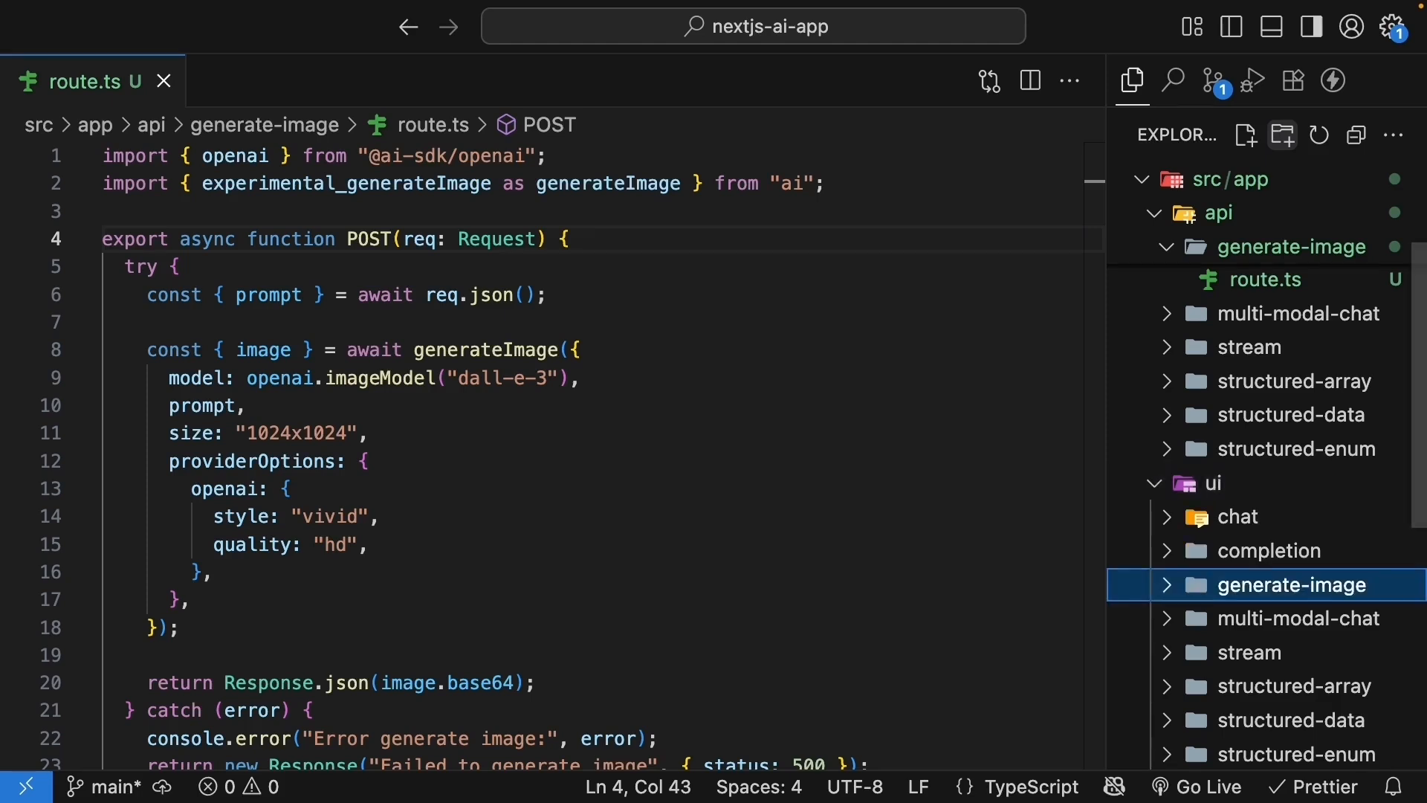
left_click(1245, 135)
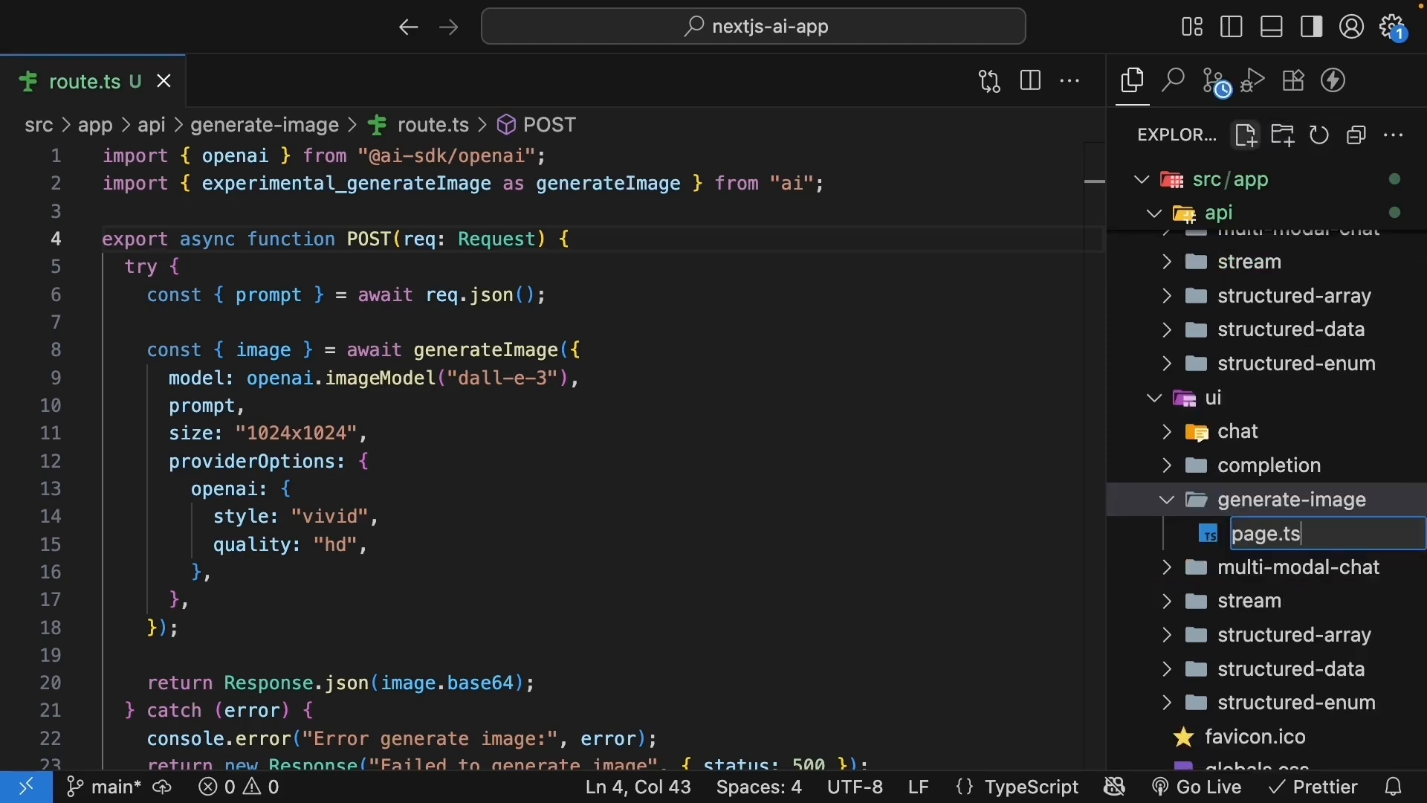
key("Enter")
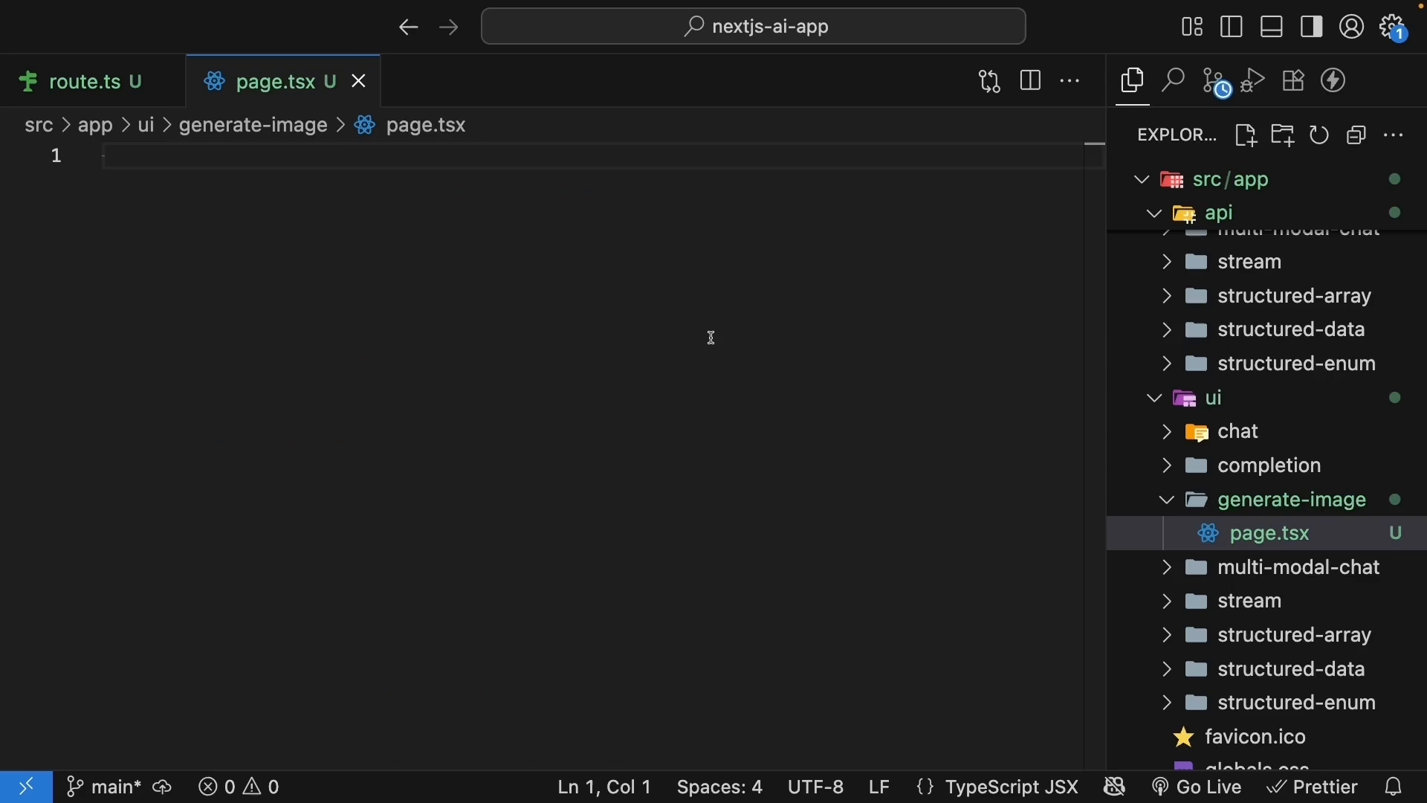
- Paste the chat template, rename it GenerateImagePage, and change the comment to "Image will go here"
left_click(578, 519)
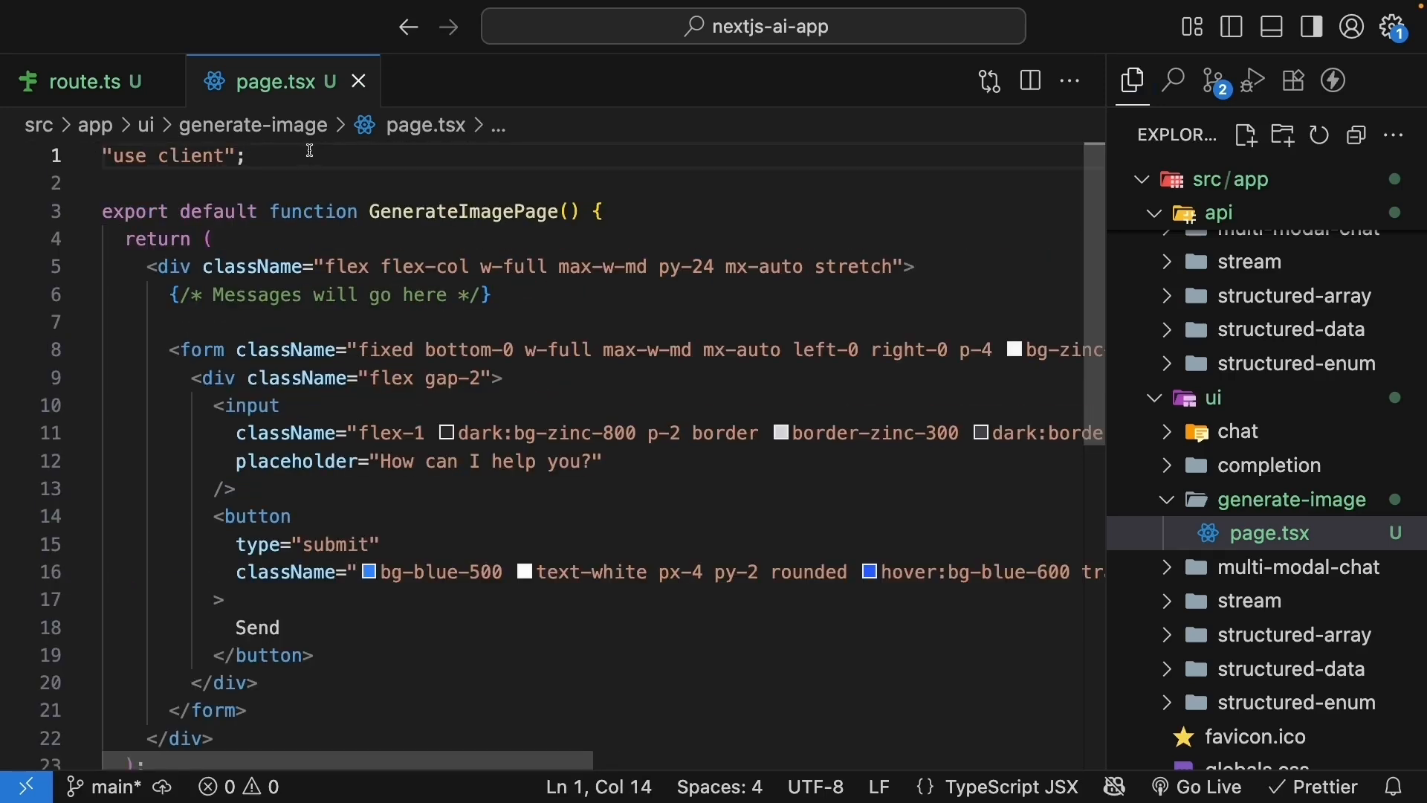
double_click(462, 211)
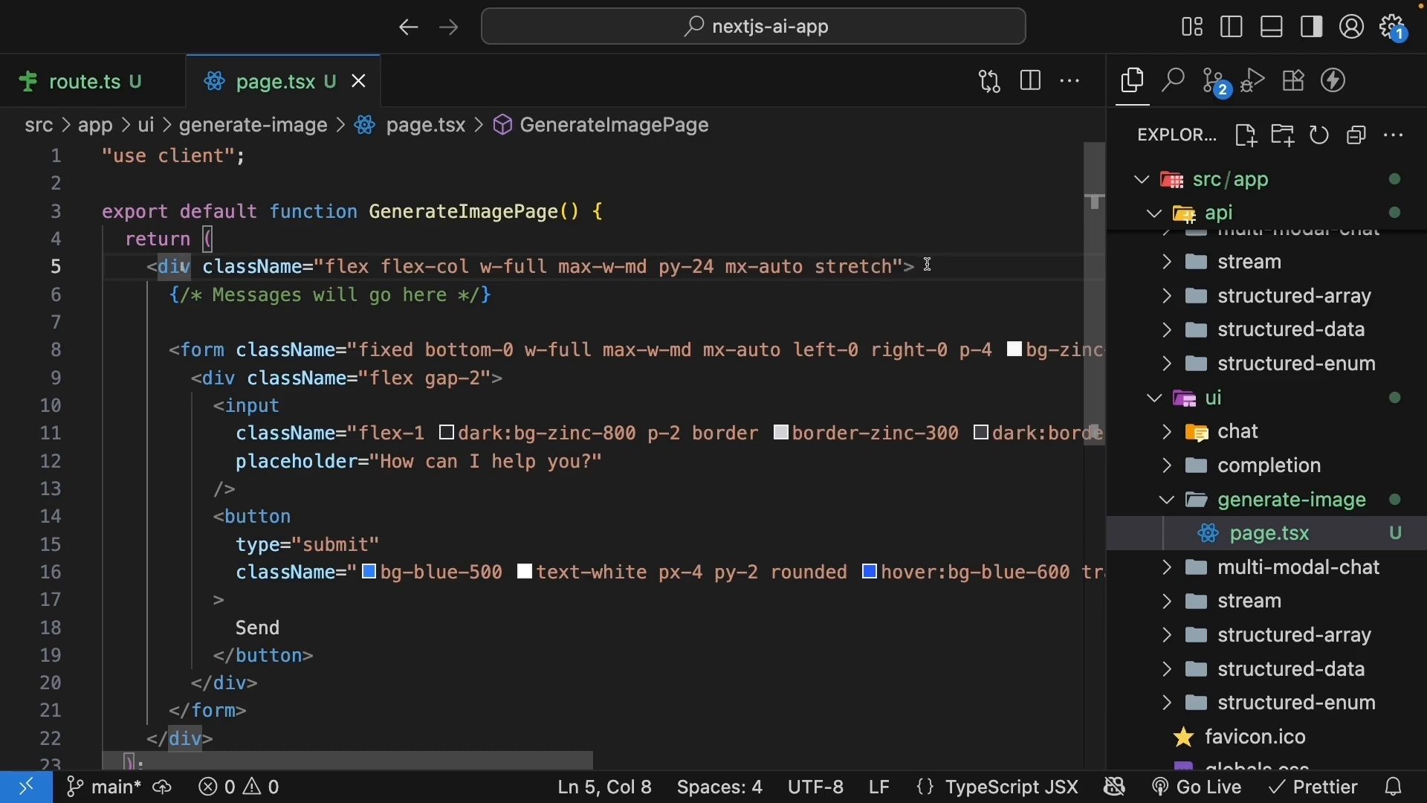
double_click(256, 295)
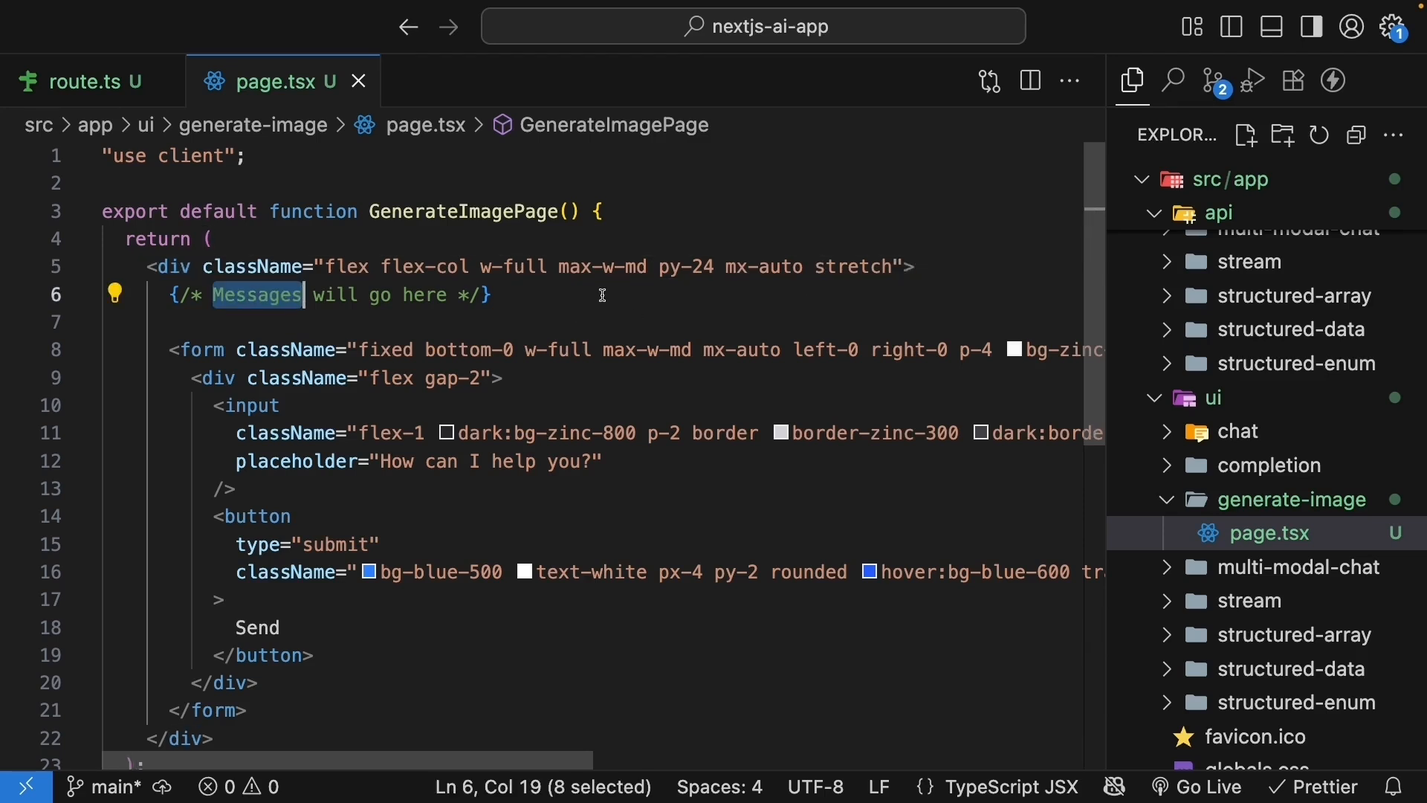
type("Image")
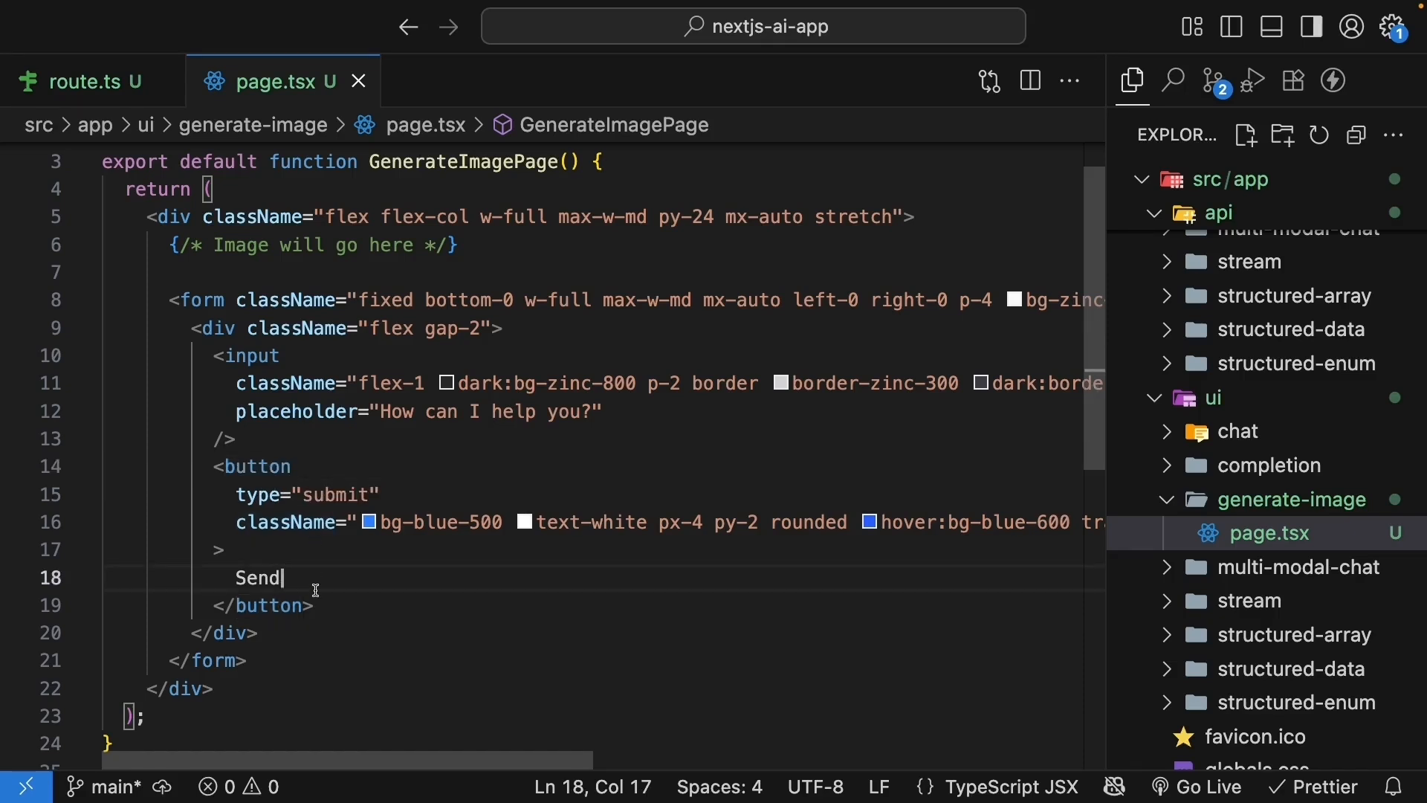
mouse_move(657, 550)
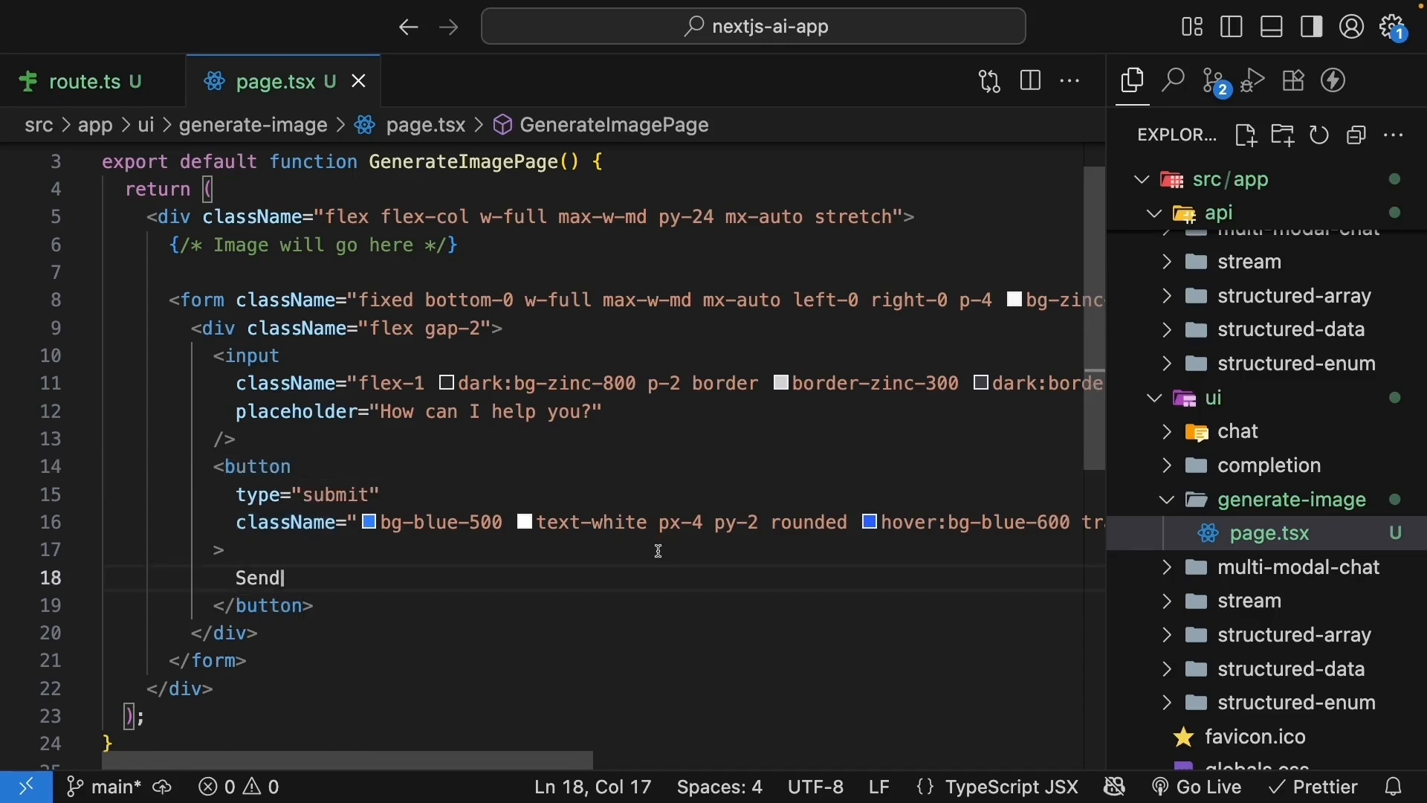
mouse_move(599, 583)
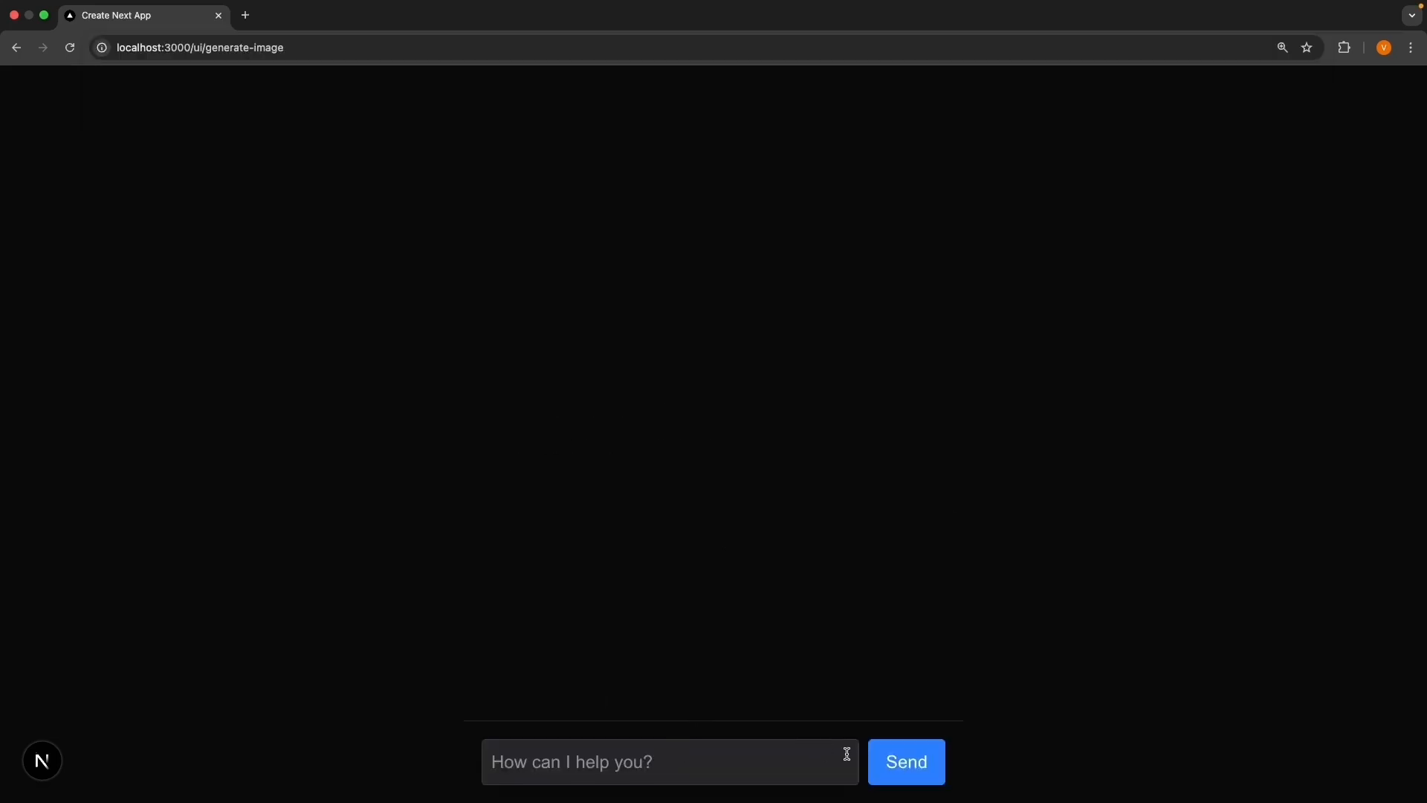
mouse_move(548, 166)
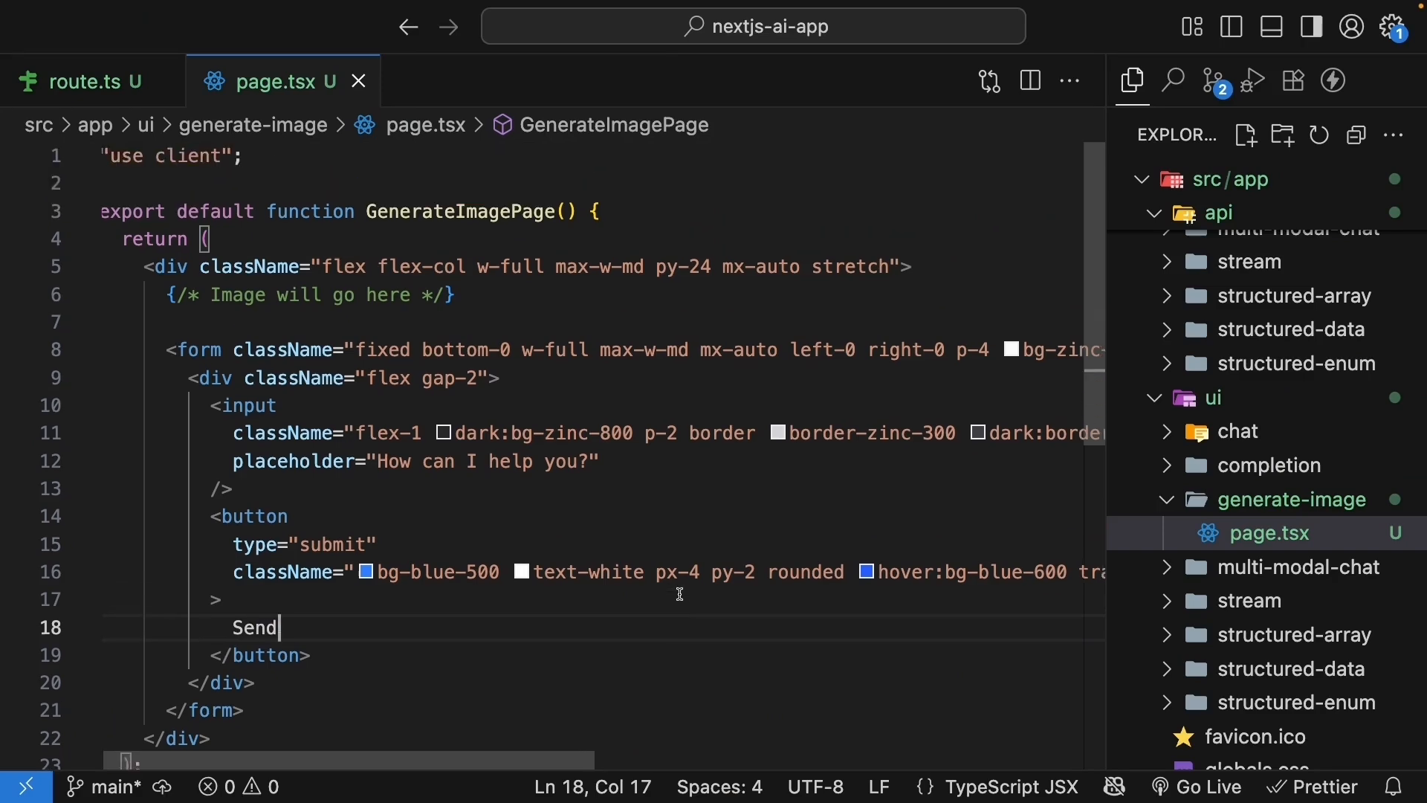
- Import useState from react and make the prompt state start as an empty string
scroll("down", 3)
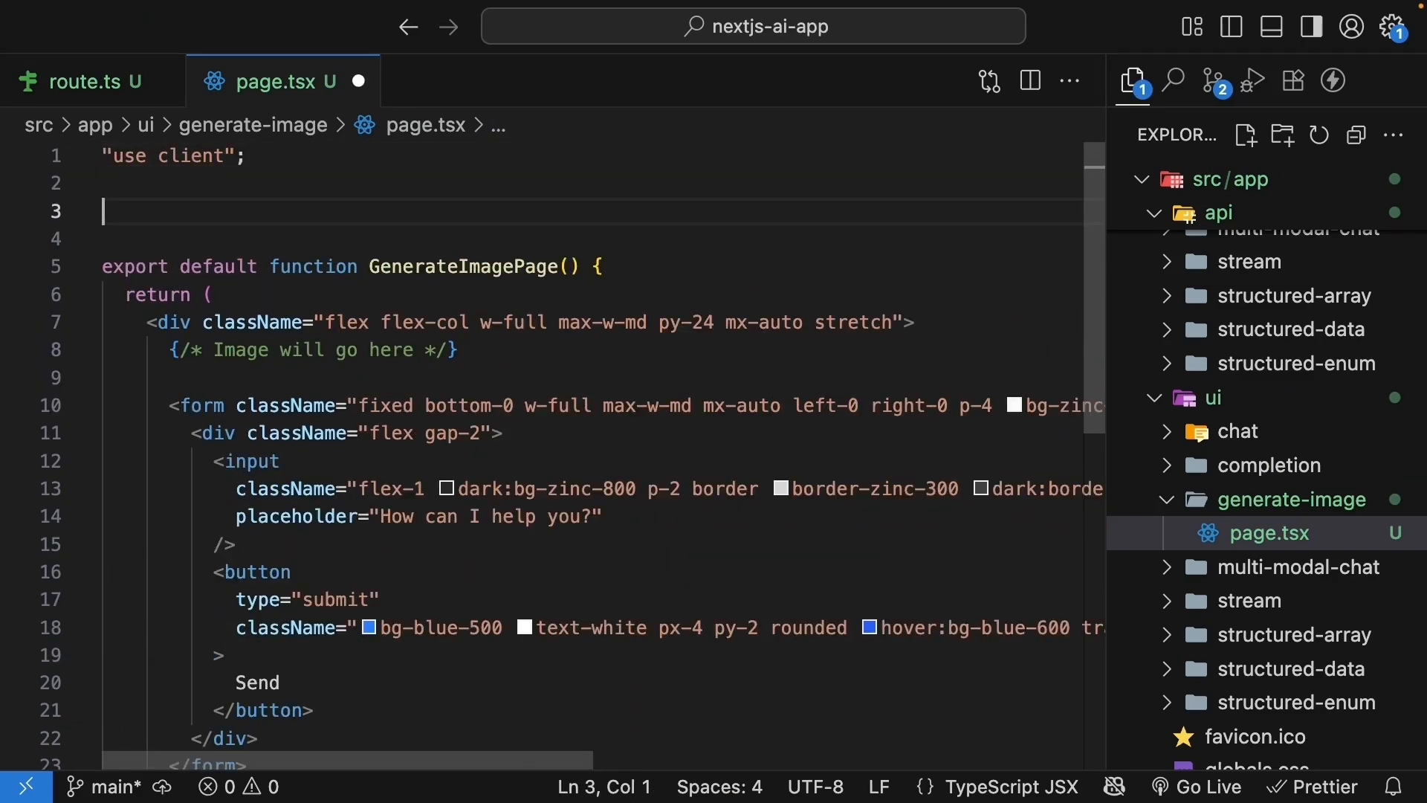
type("import { useState } from \"react\";")
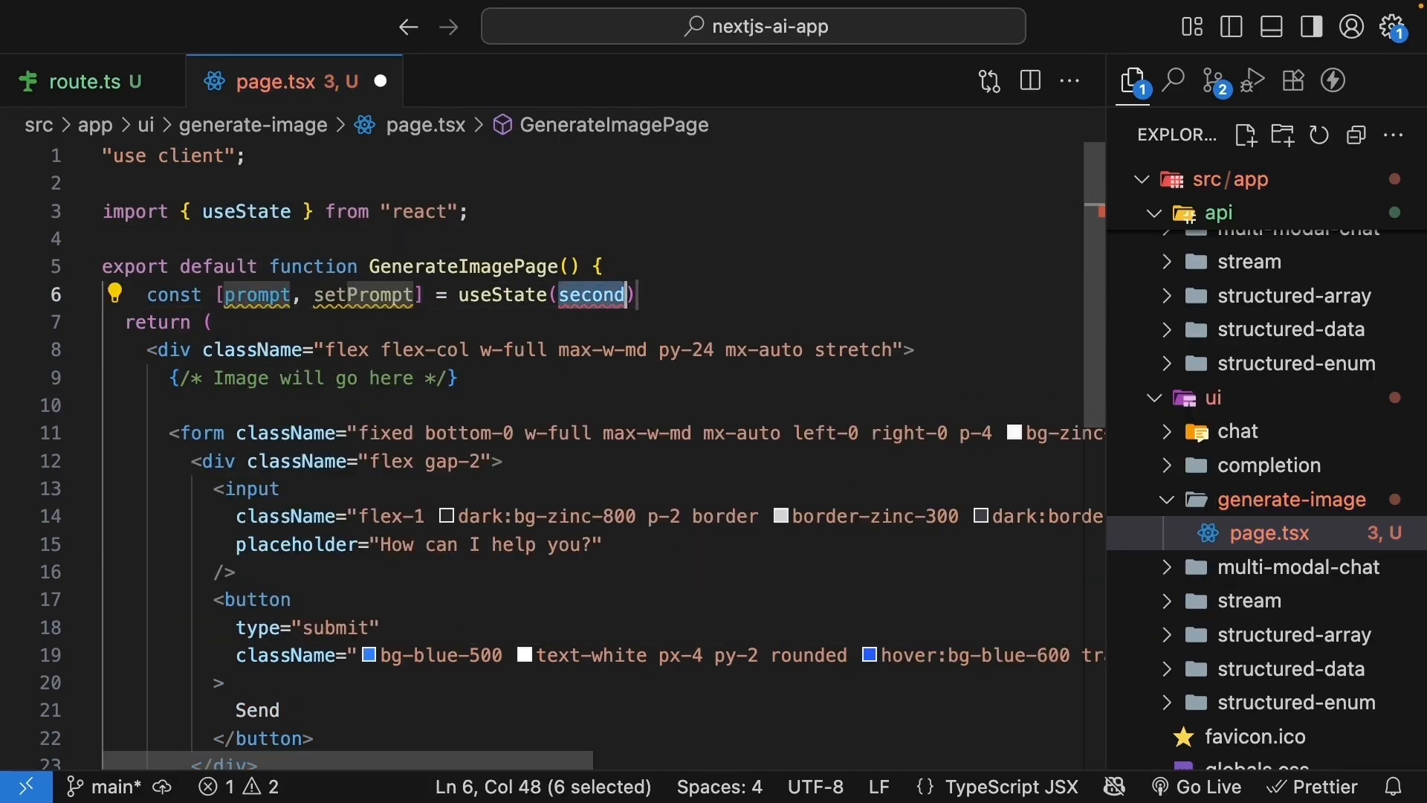
key("Delete")
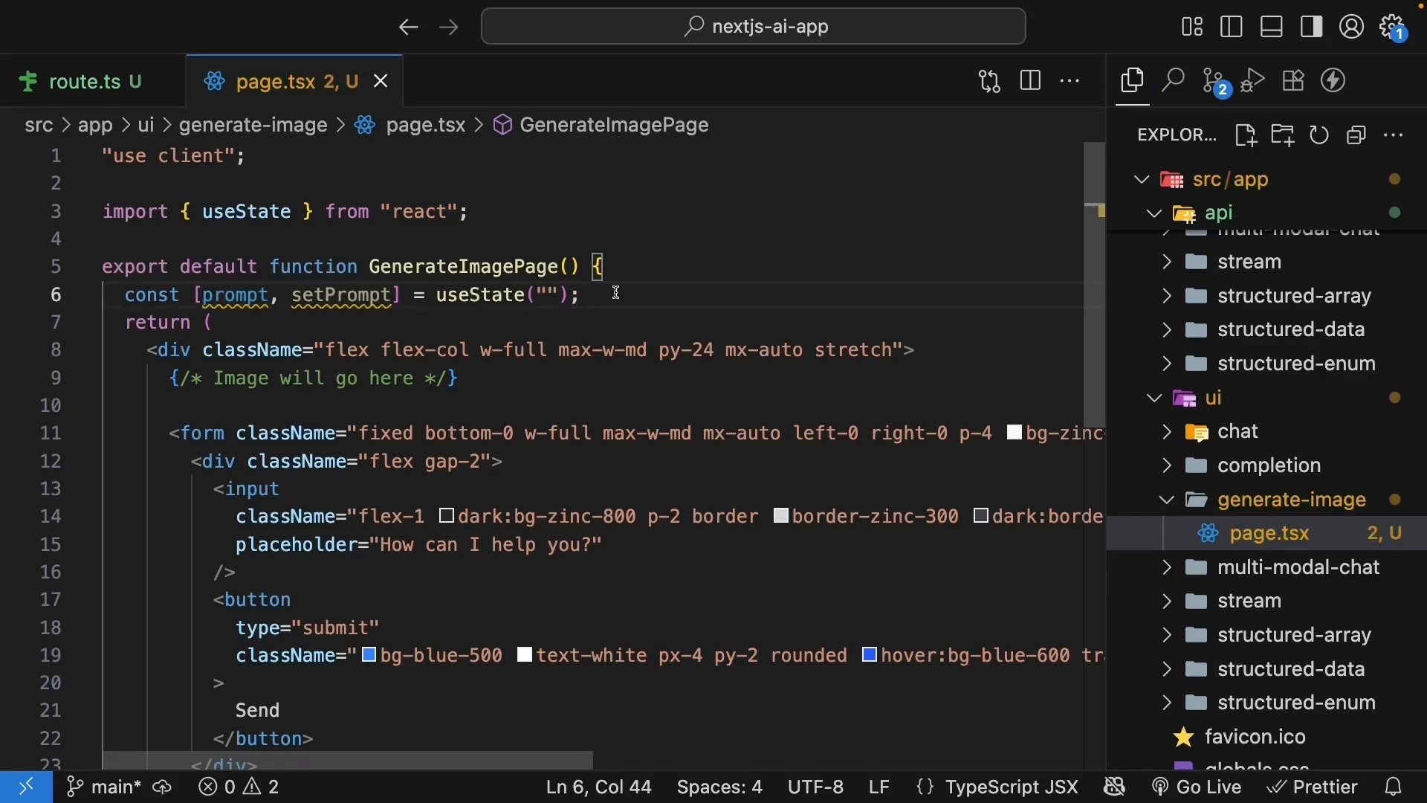
- Bind the input's value and onChange to prompt, with placeholder "Describe the image"
type("type=\"text")
type("onChange={(e) => setPrompt(")
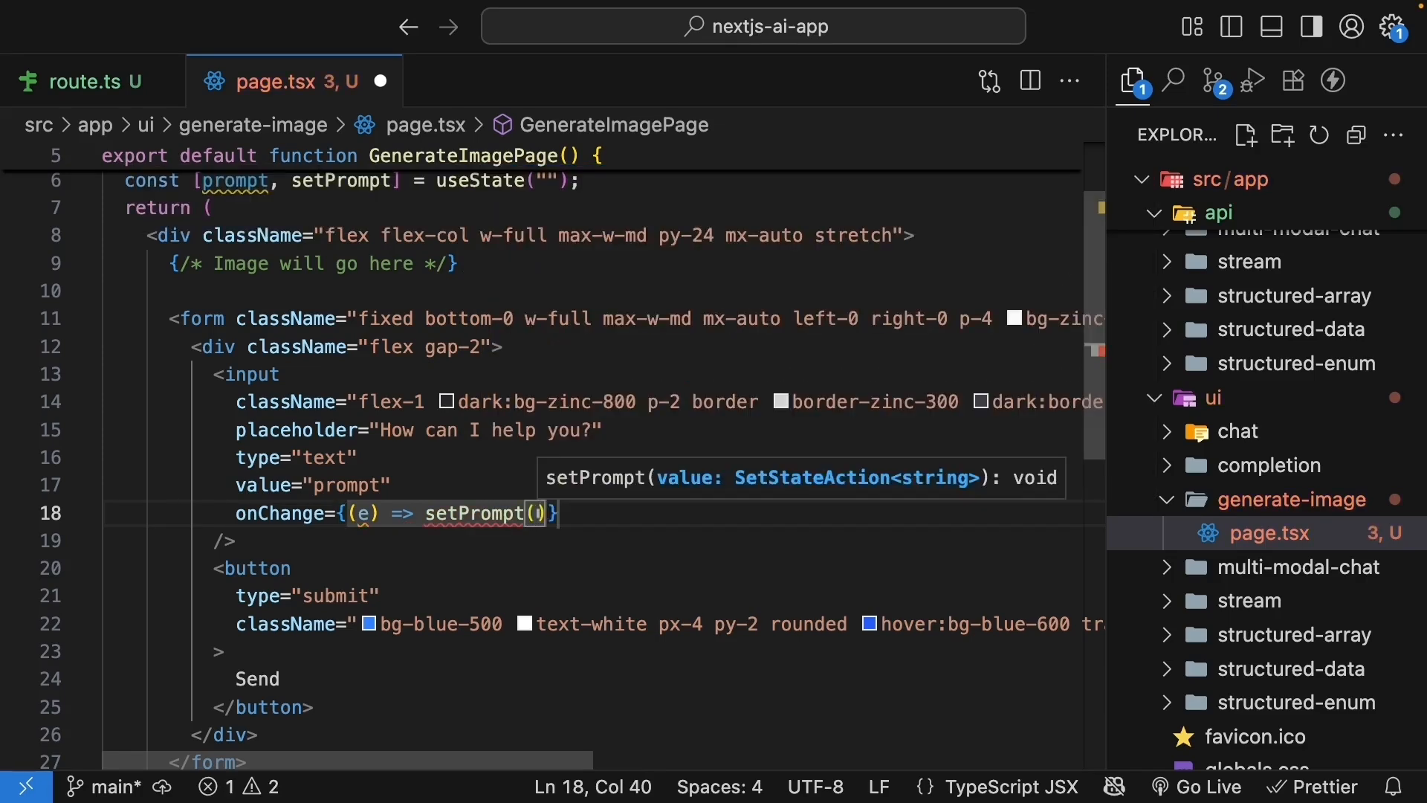
type("e.target.value")
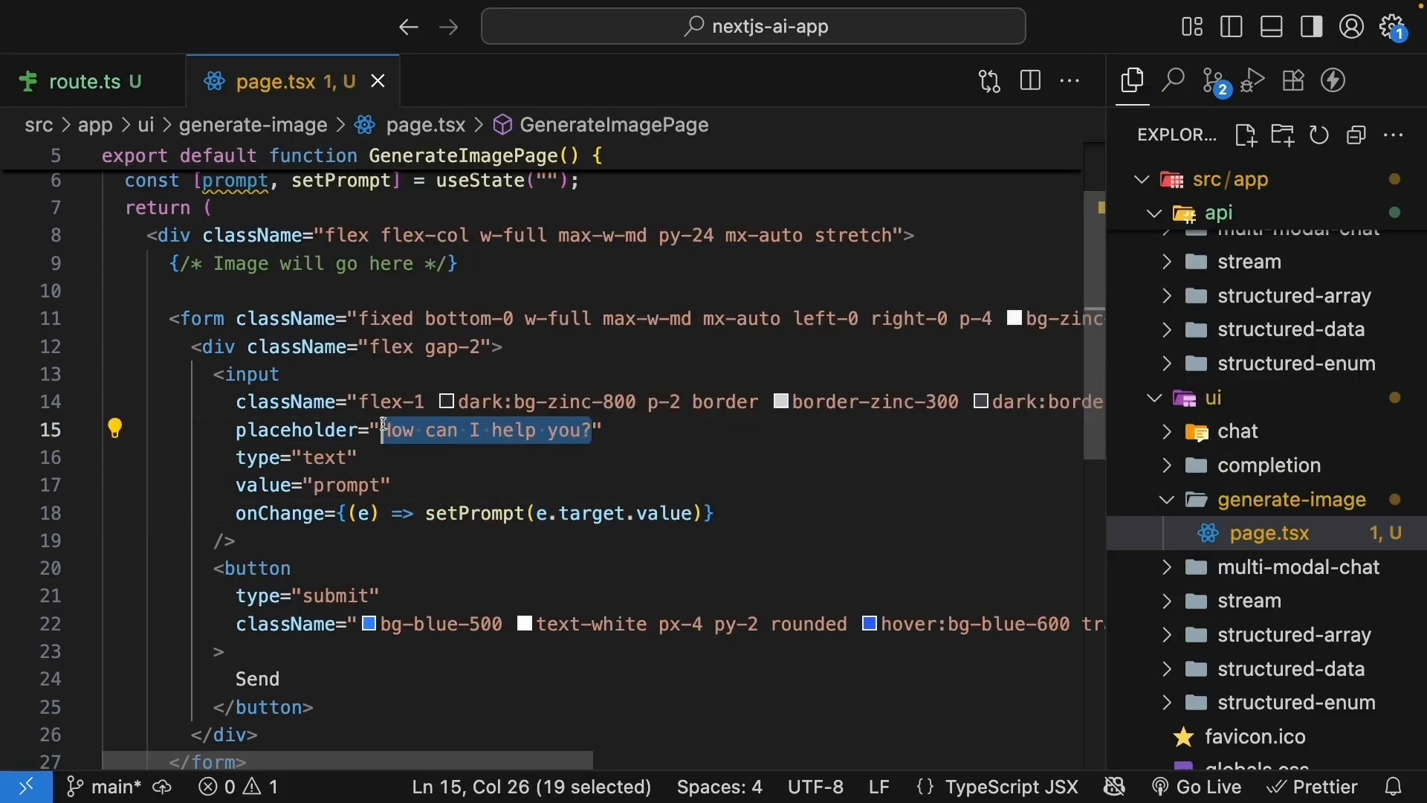
type("Describe the")
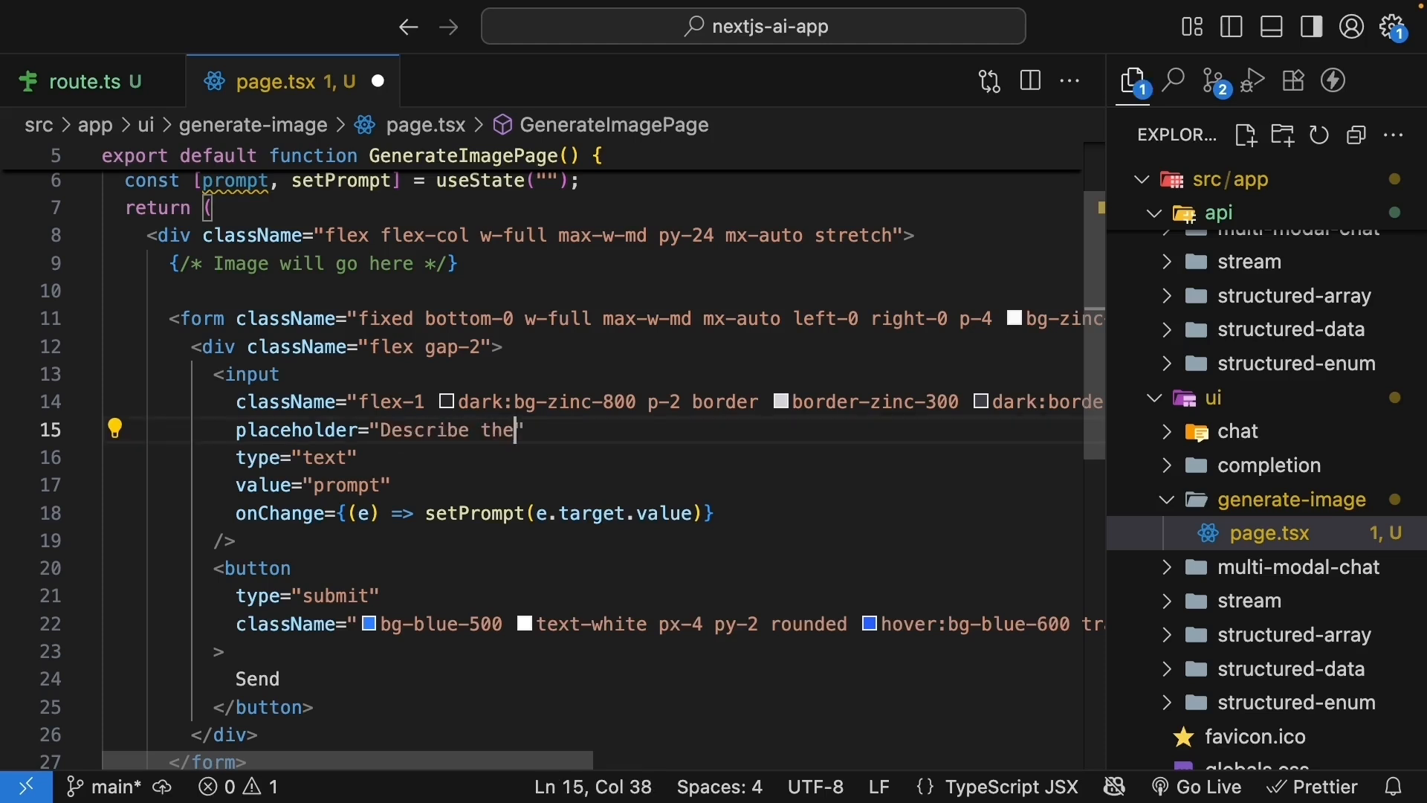
type("image")
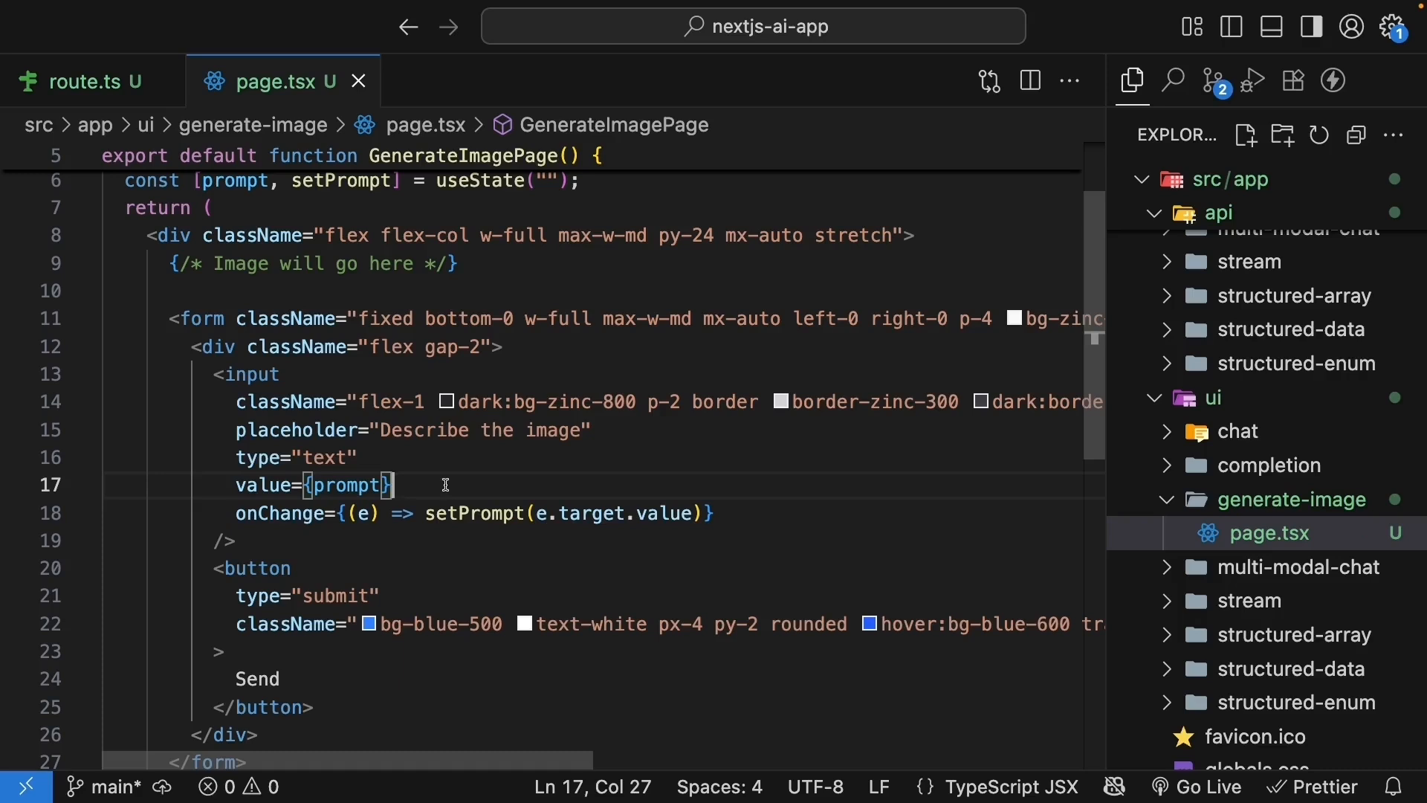
left_click(717, 512)
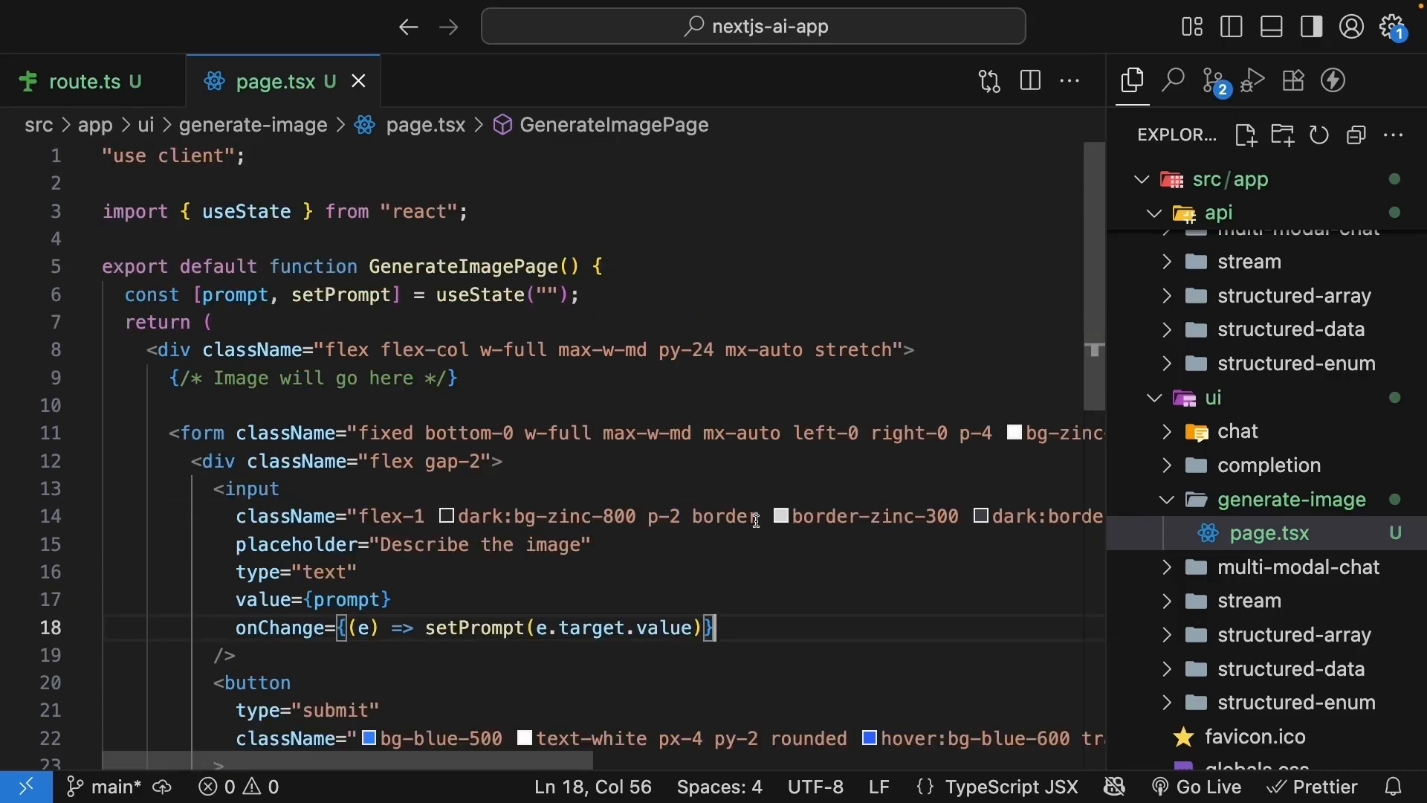
- Add an imageSrc state typed string | null starting at null
key("Enter")
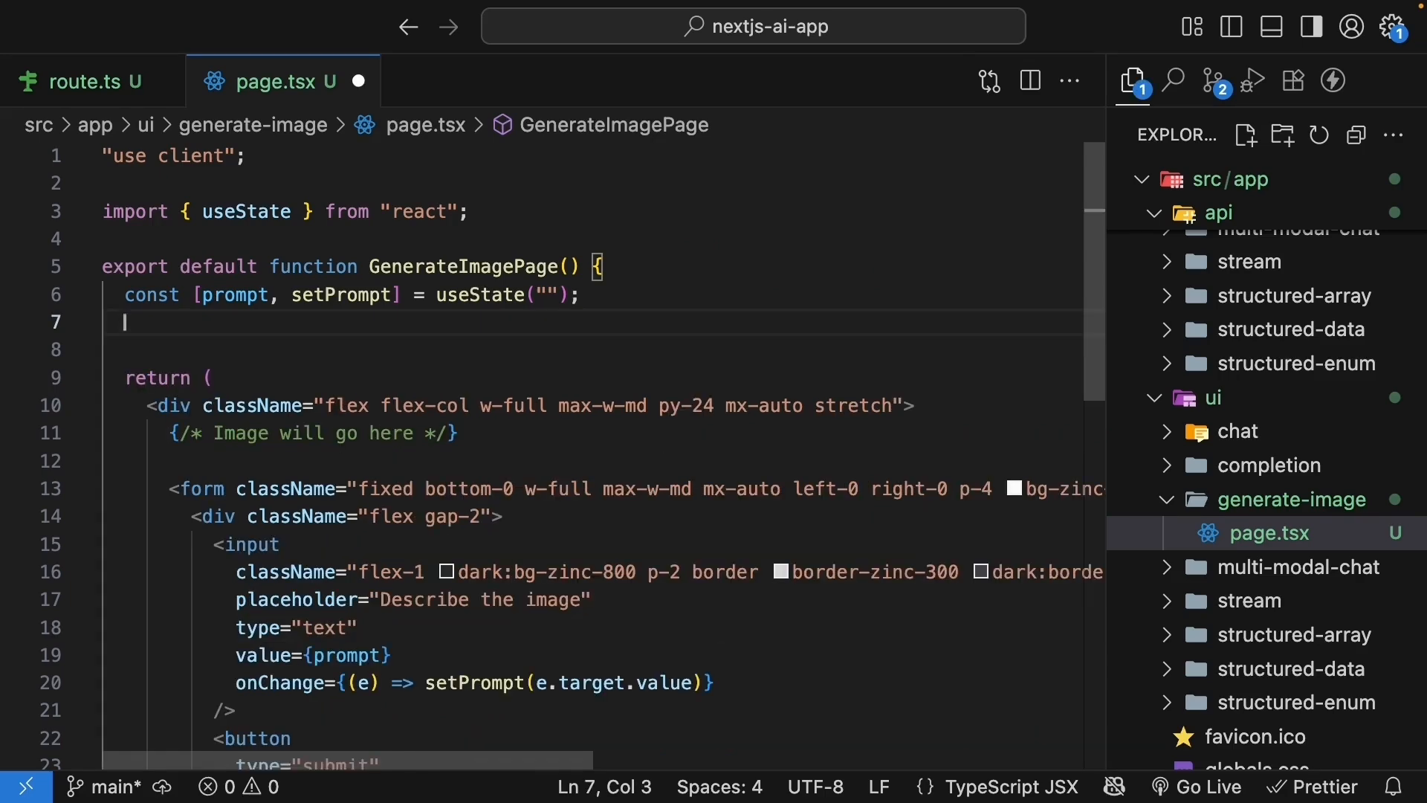
type("const [first, setfirst] = useState(second)")
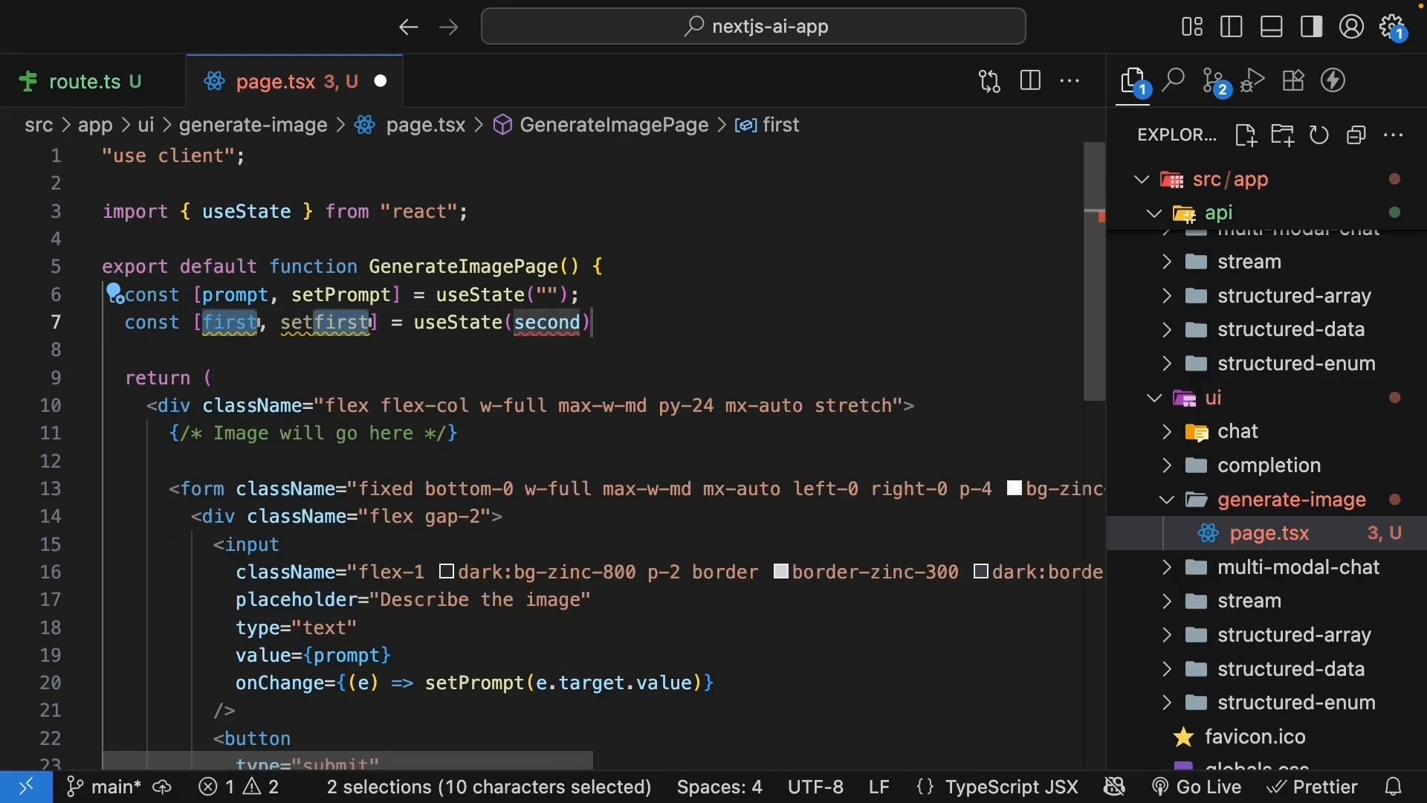
type("imageSrc")
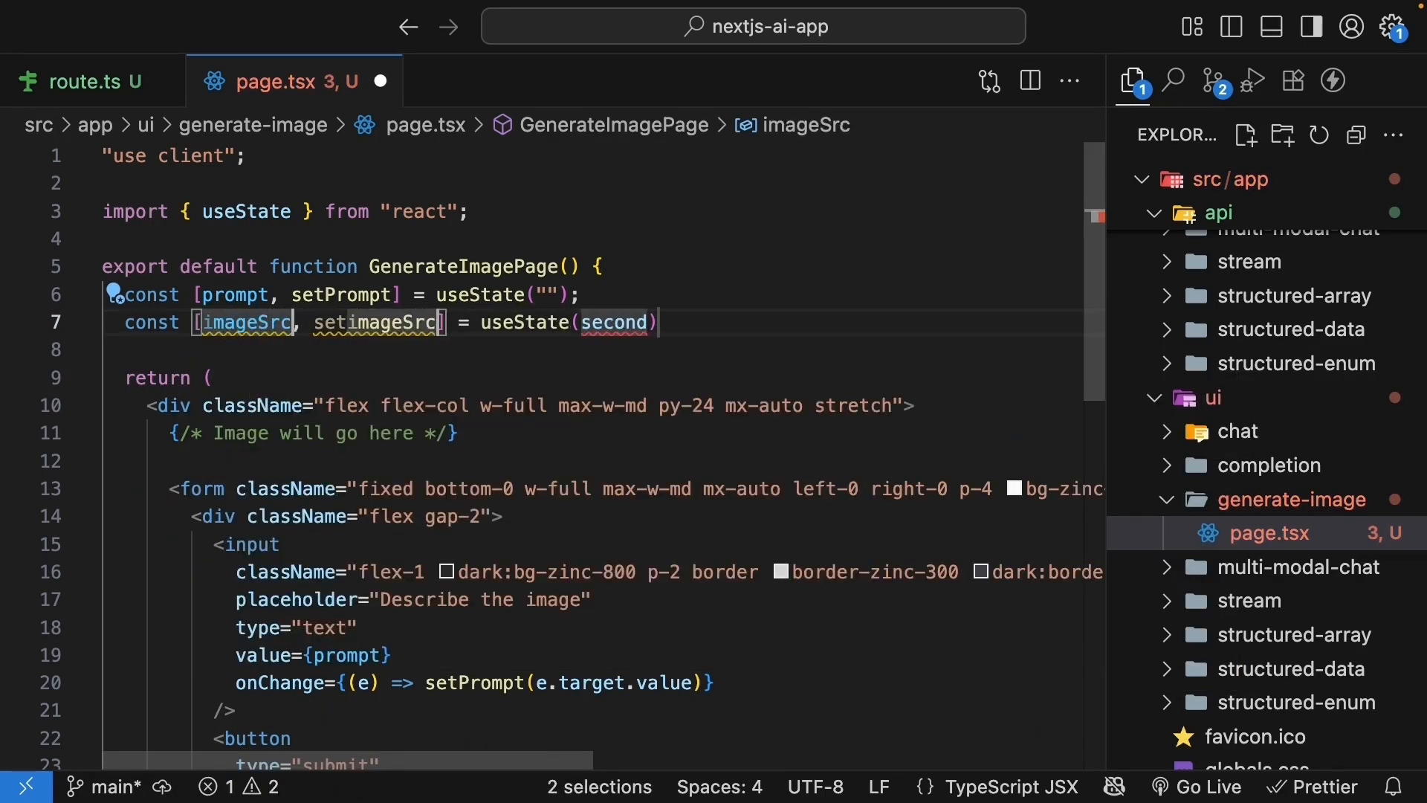
double_click(615, 322)
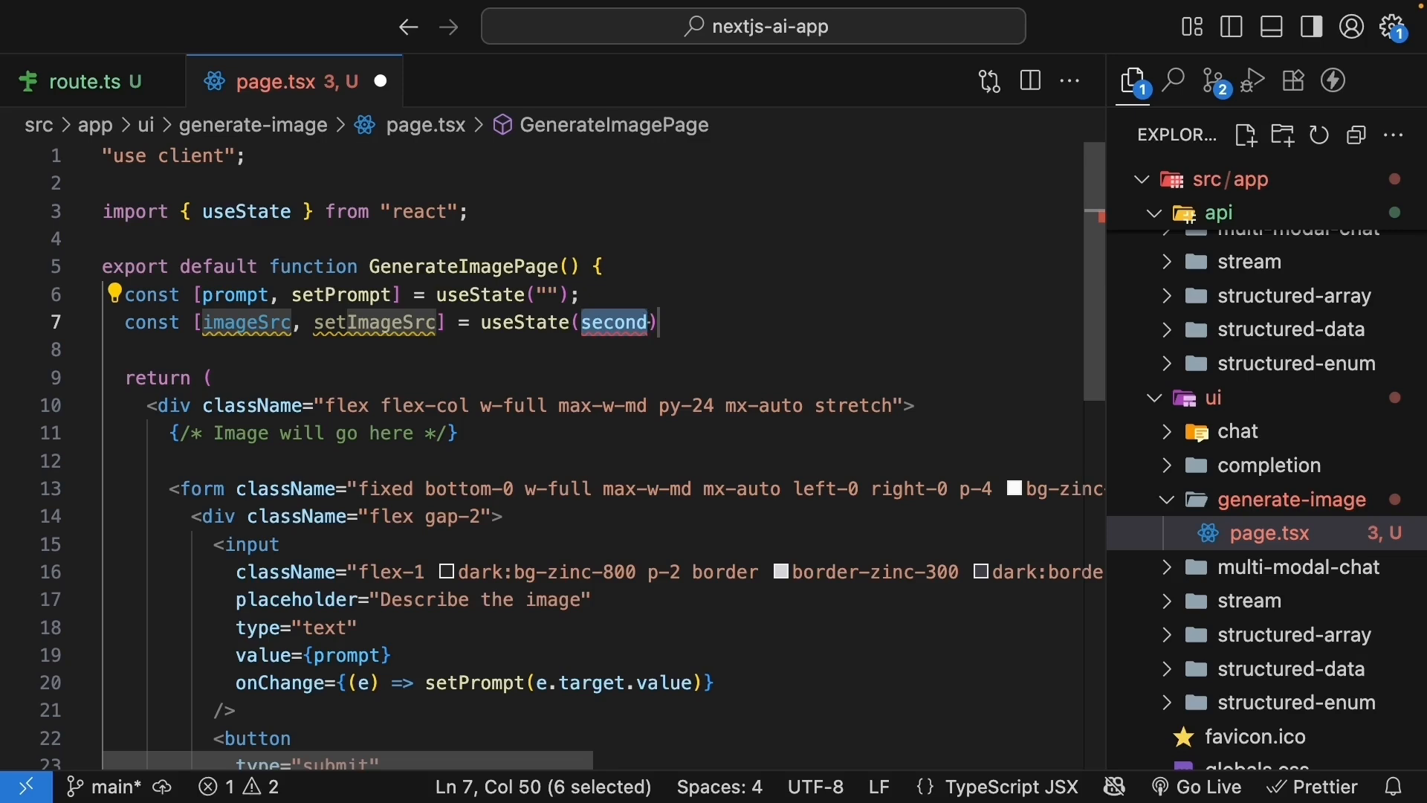
type("null")
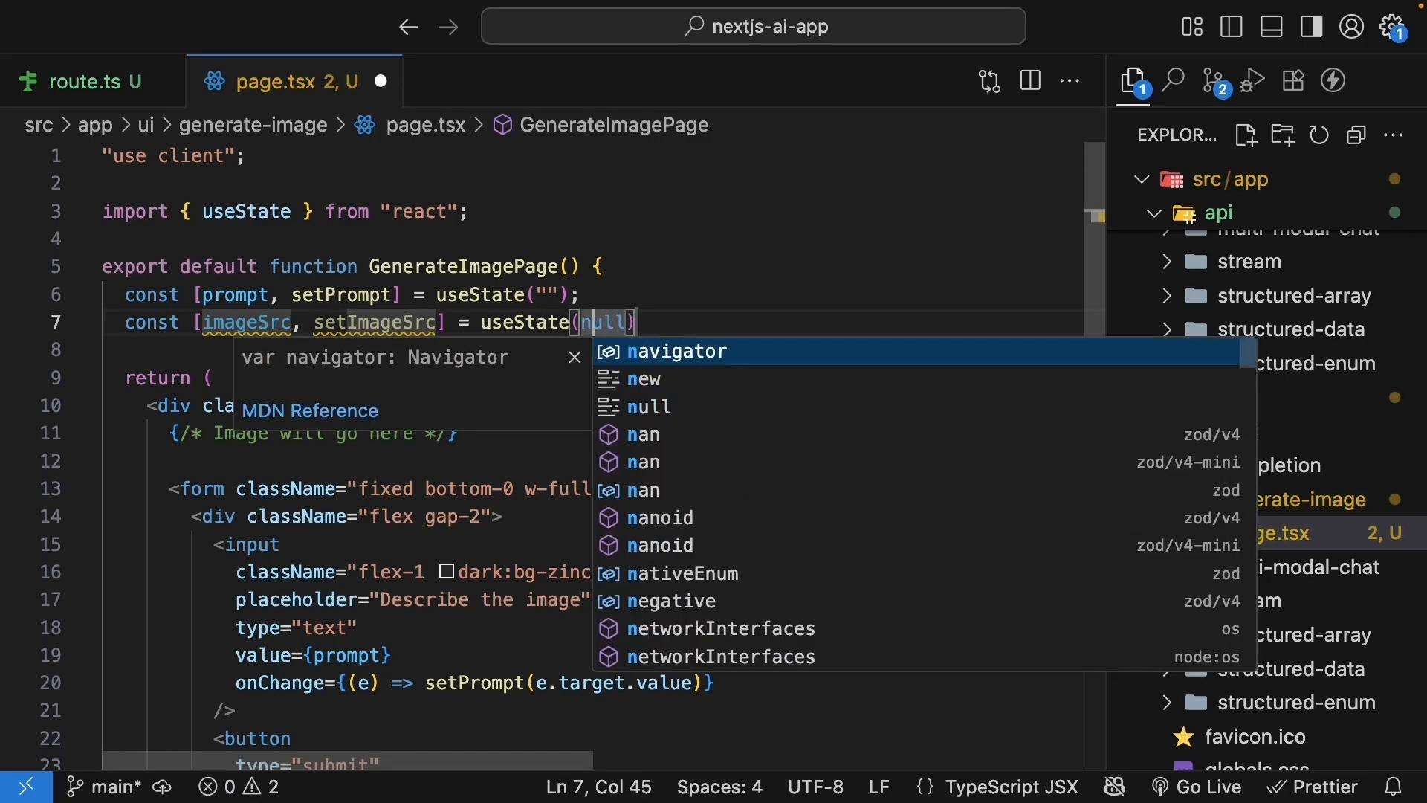
type("string | null>")
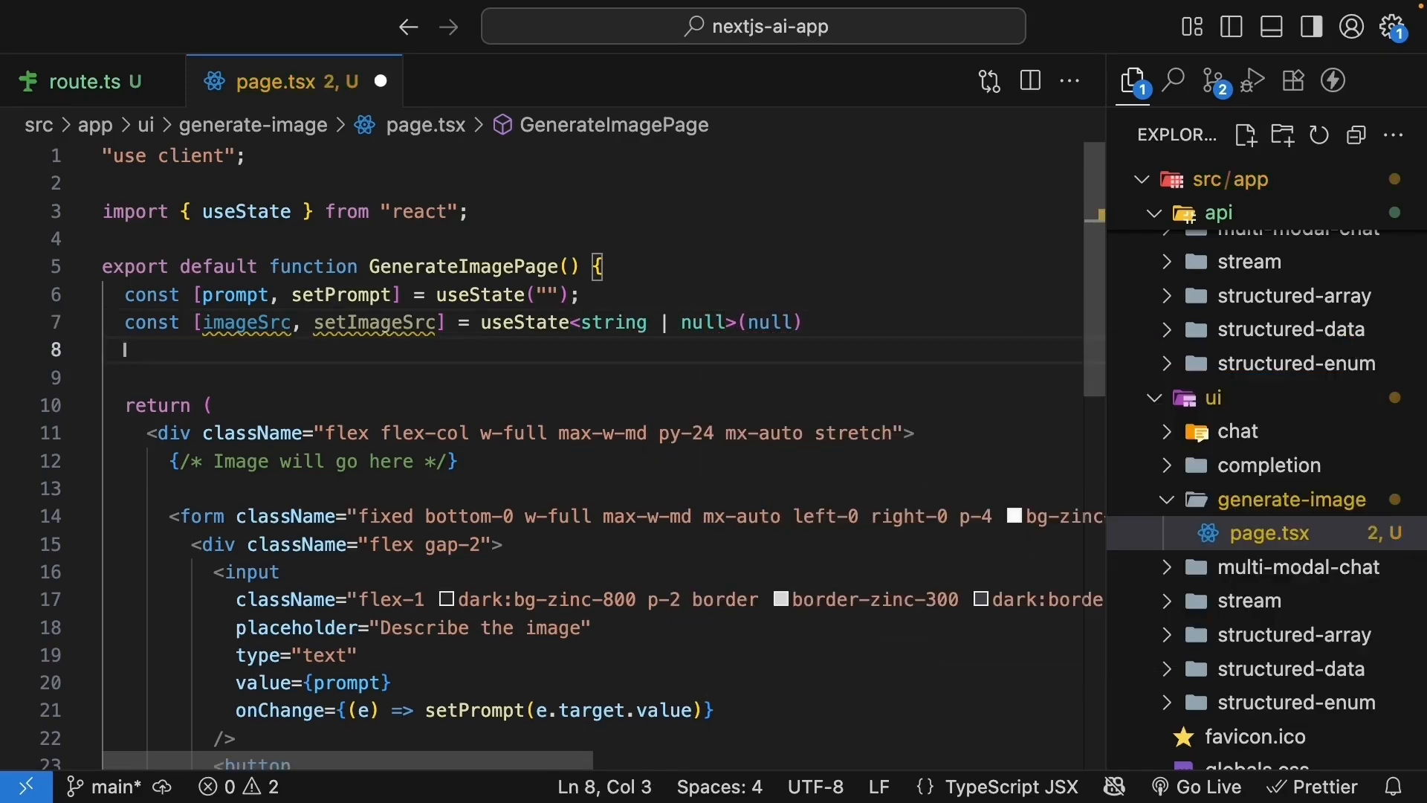
- Add an isLoading state starting false and an error state starting null
type("const [i, seti] = useState(second)")
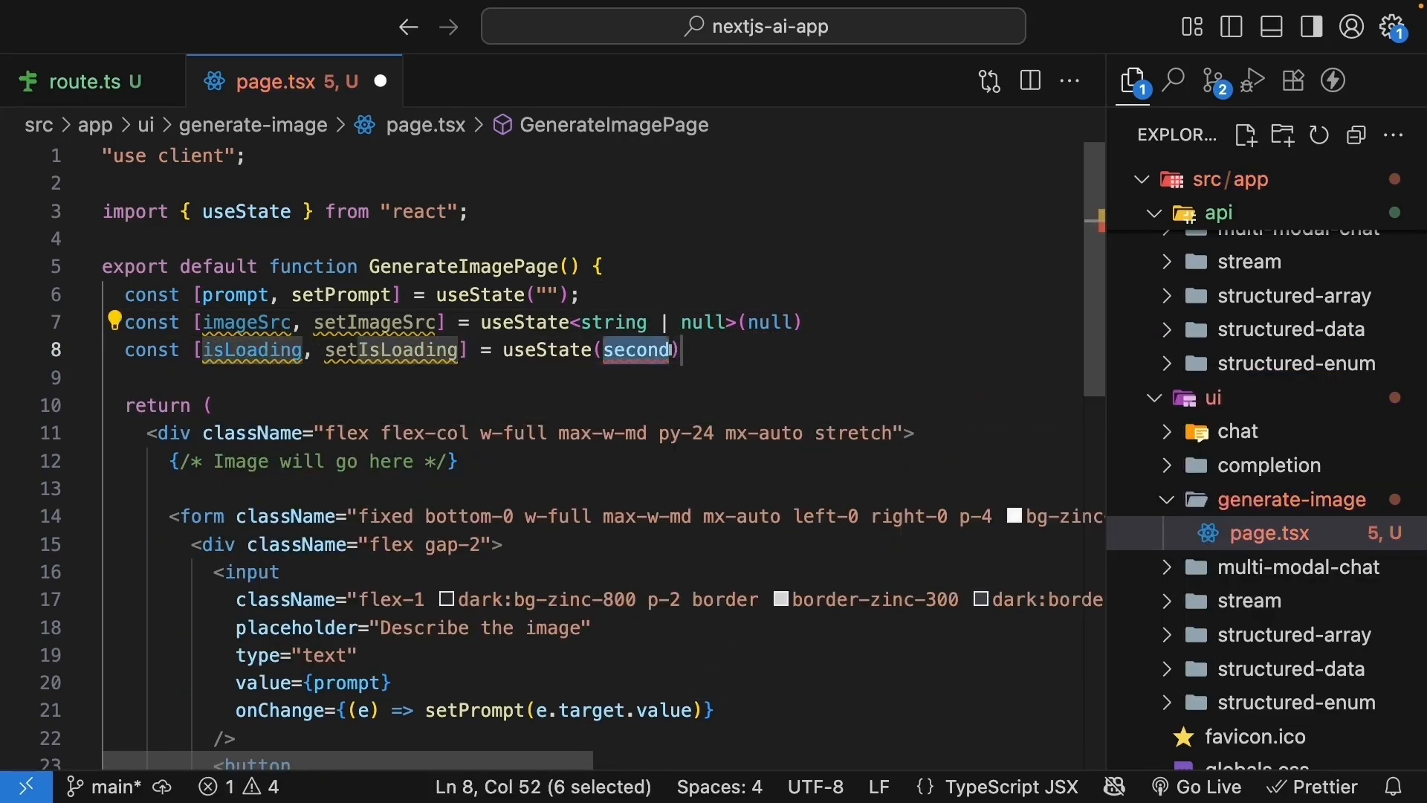
type("fal")
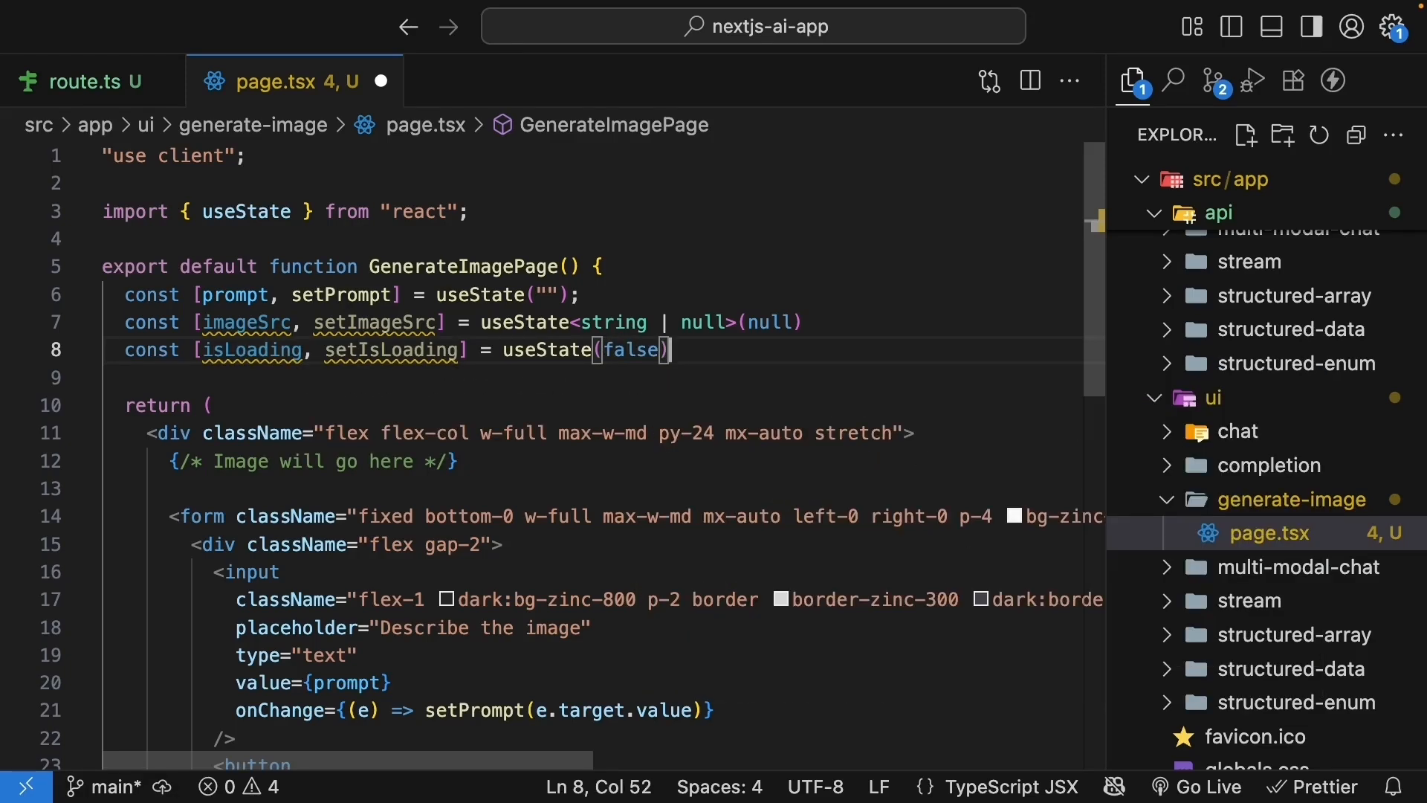
type("useState(")
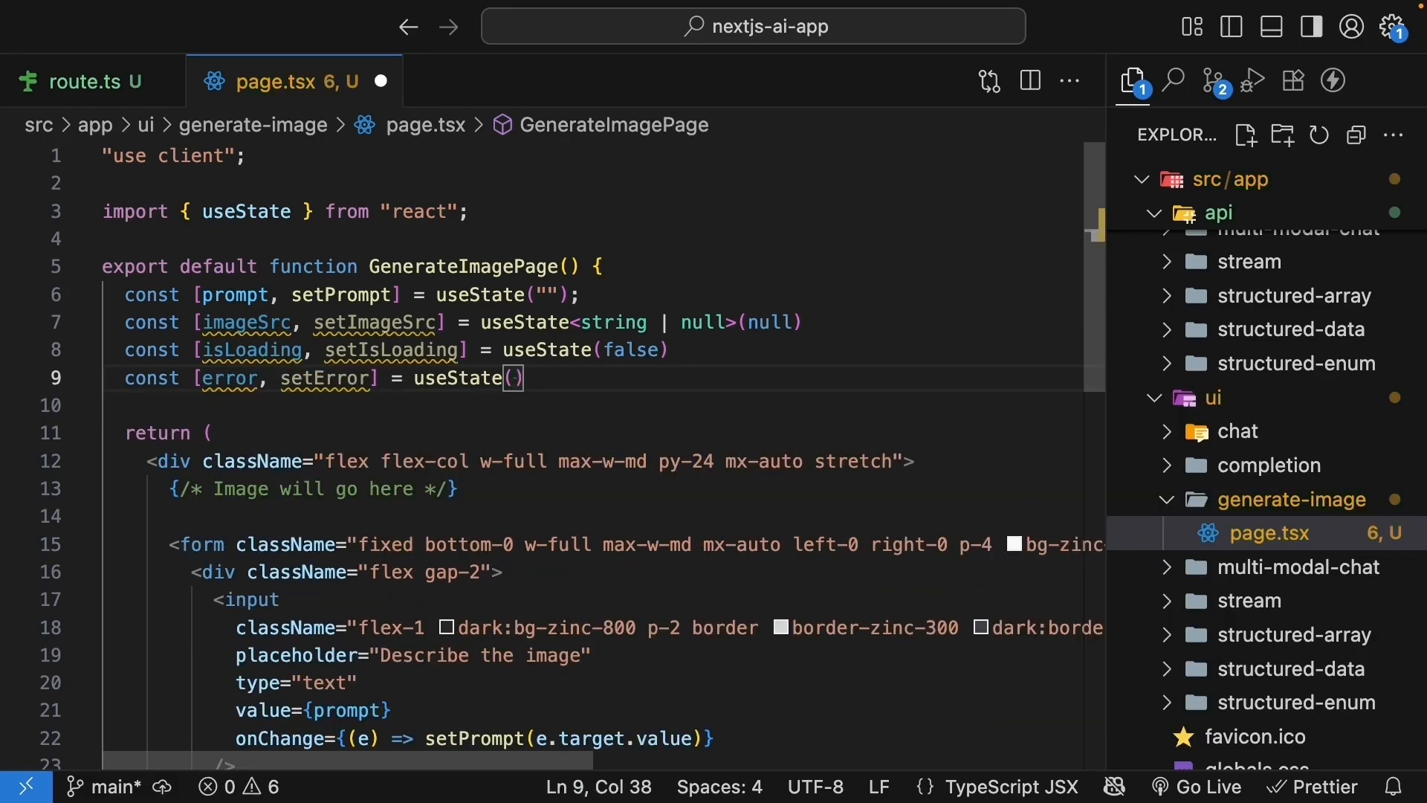
type("null>")
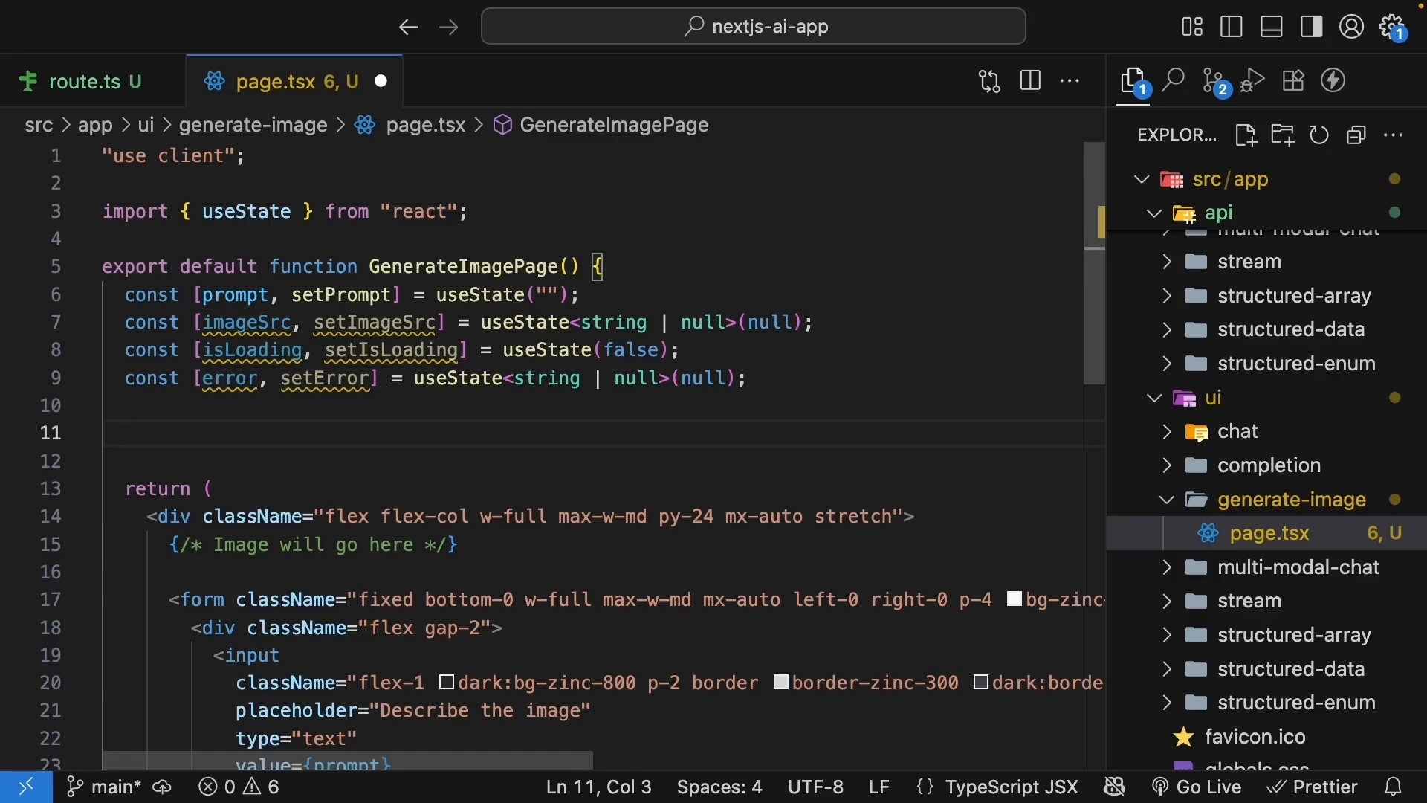
- Add async handleSubmit(event: React.FormEvent<HTMLFormElement>) that prevents default, sets loading, clears imageSrc, prompt, error
type("const handleSubmit = async")
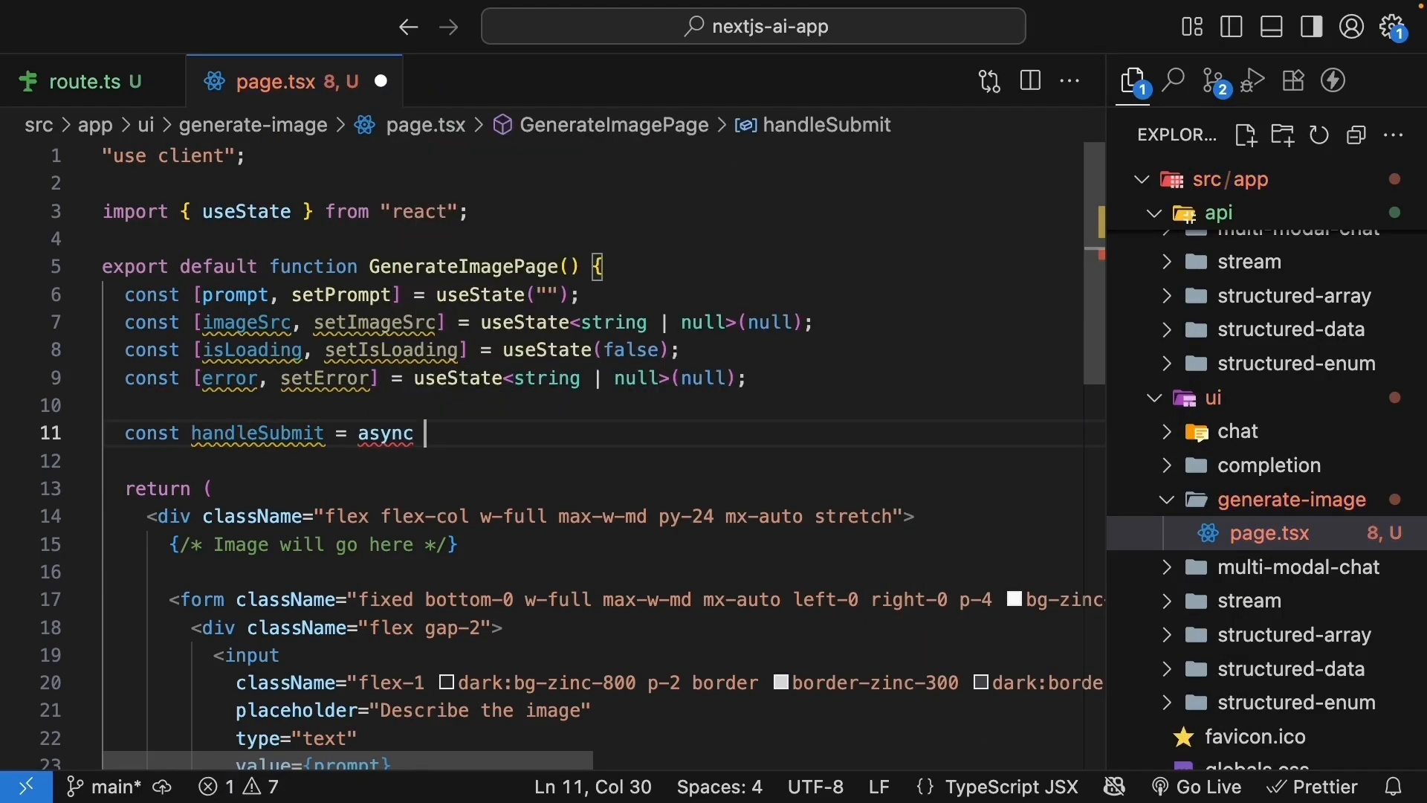
type("(e) => {")
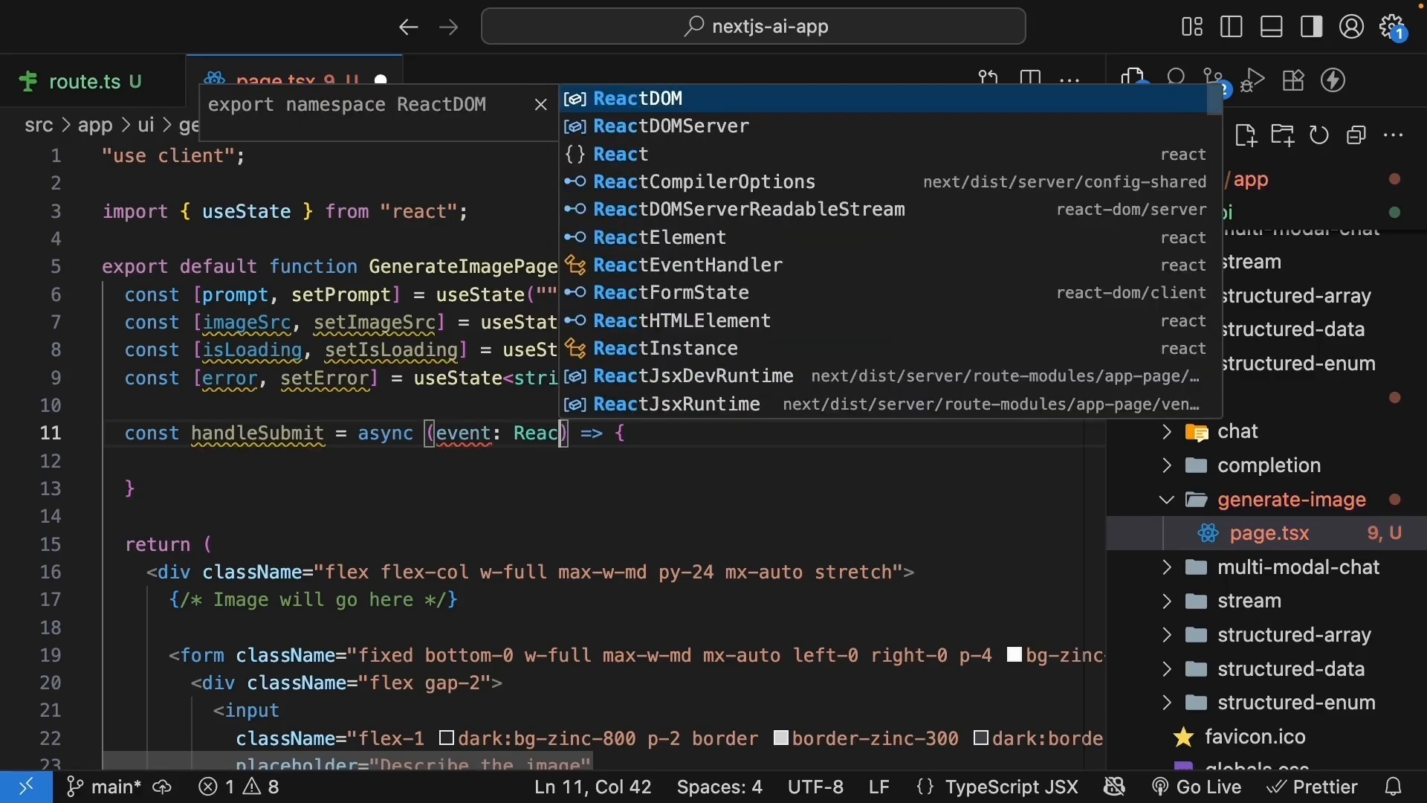
type(".FormEvent")
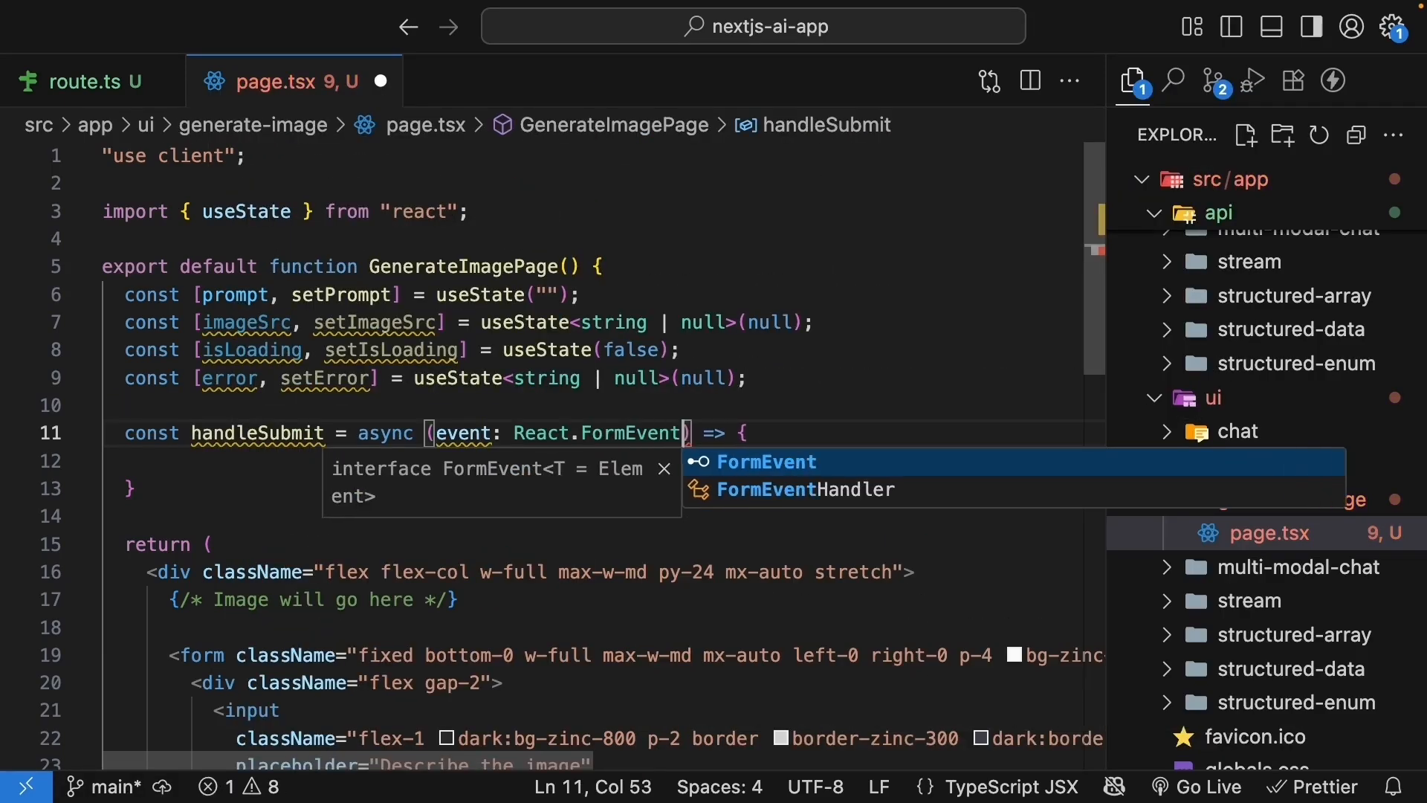
type("HTMLFormElement>")
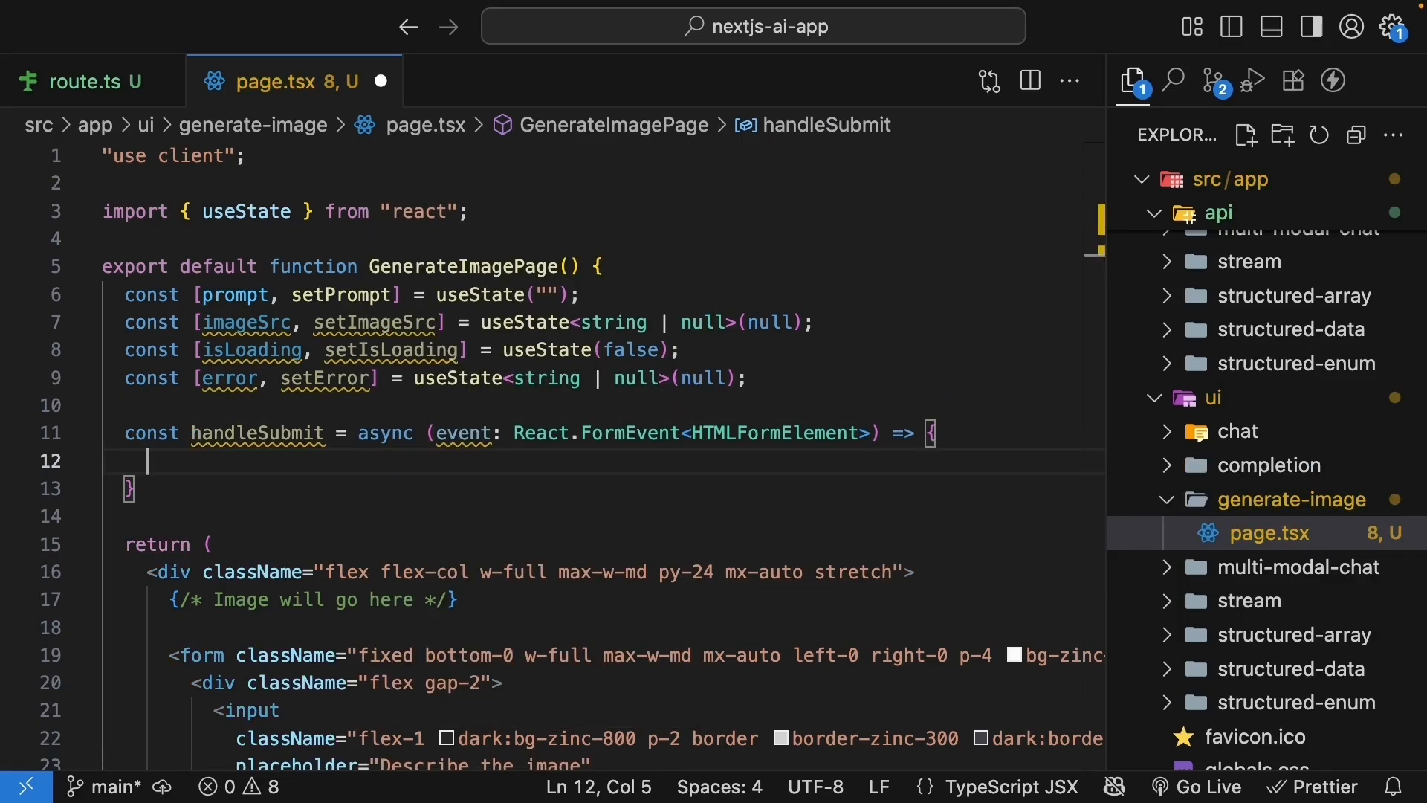
type("event.preventDefault()")
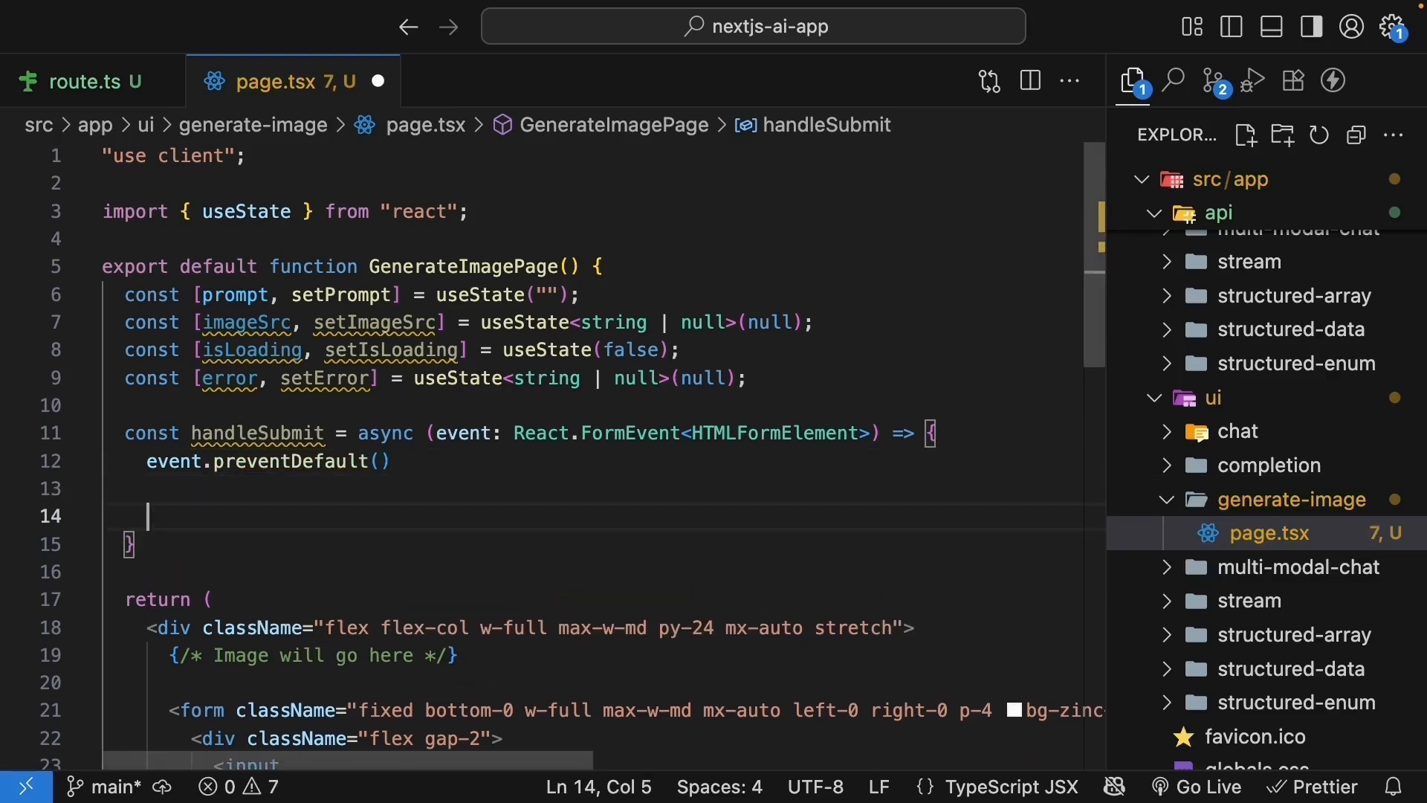
type("setIsl")
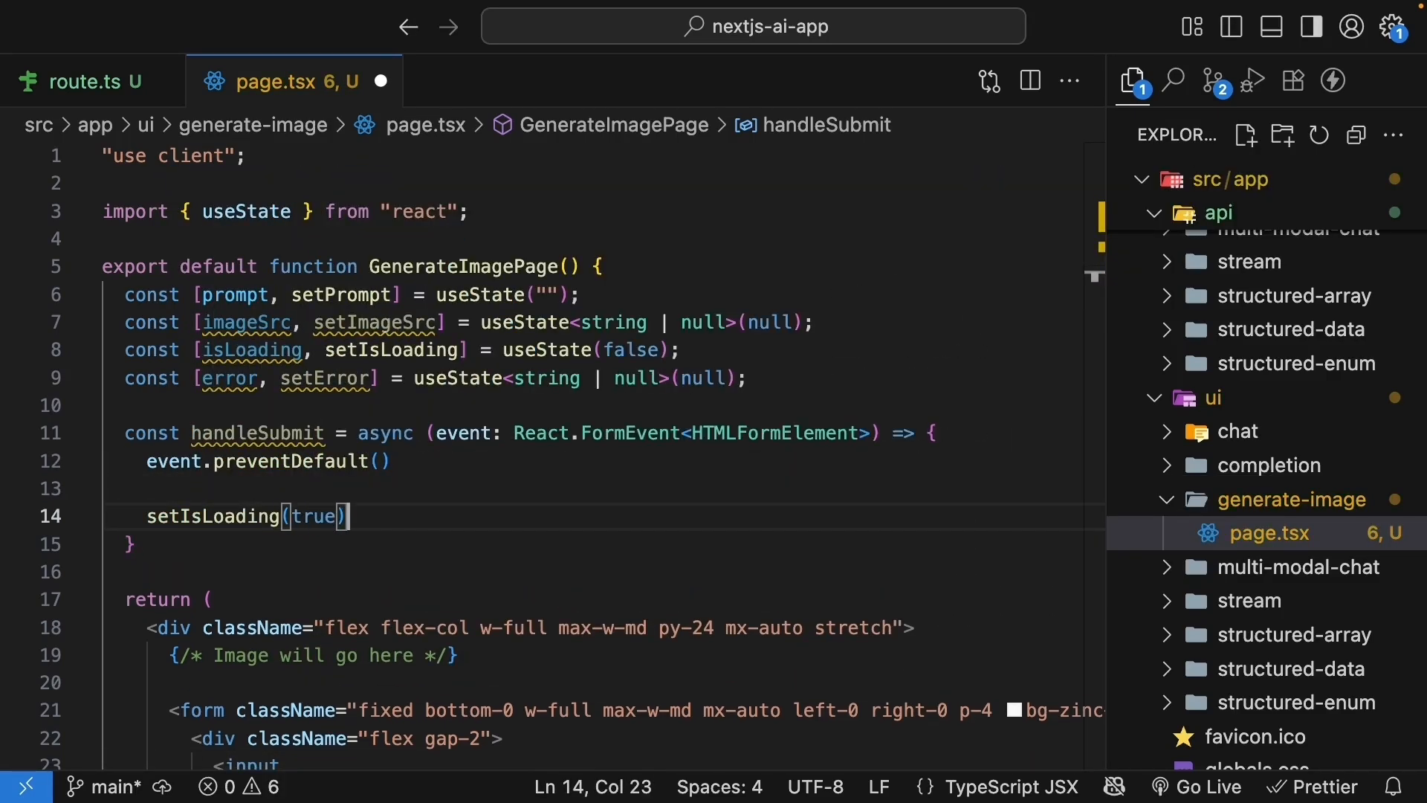
type("setImageSrc(null")
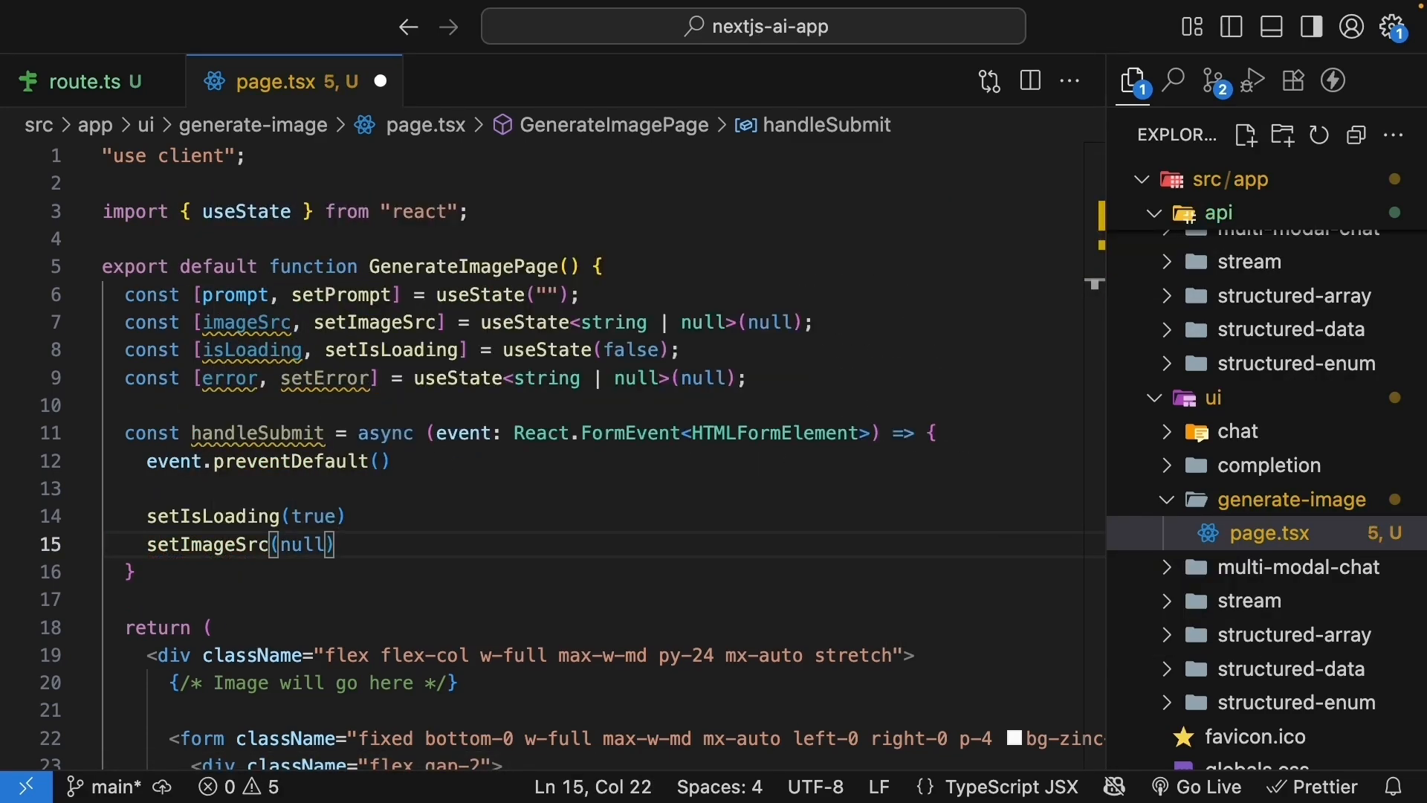
type("setPrompt")
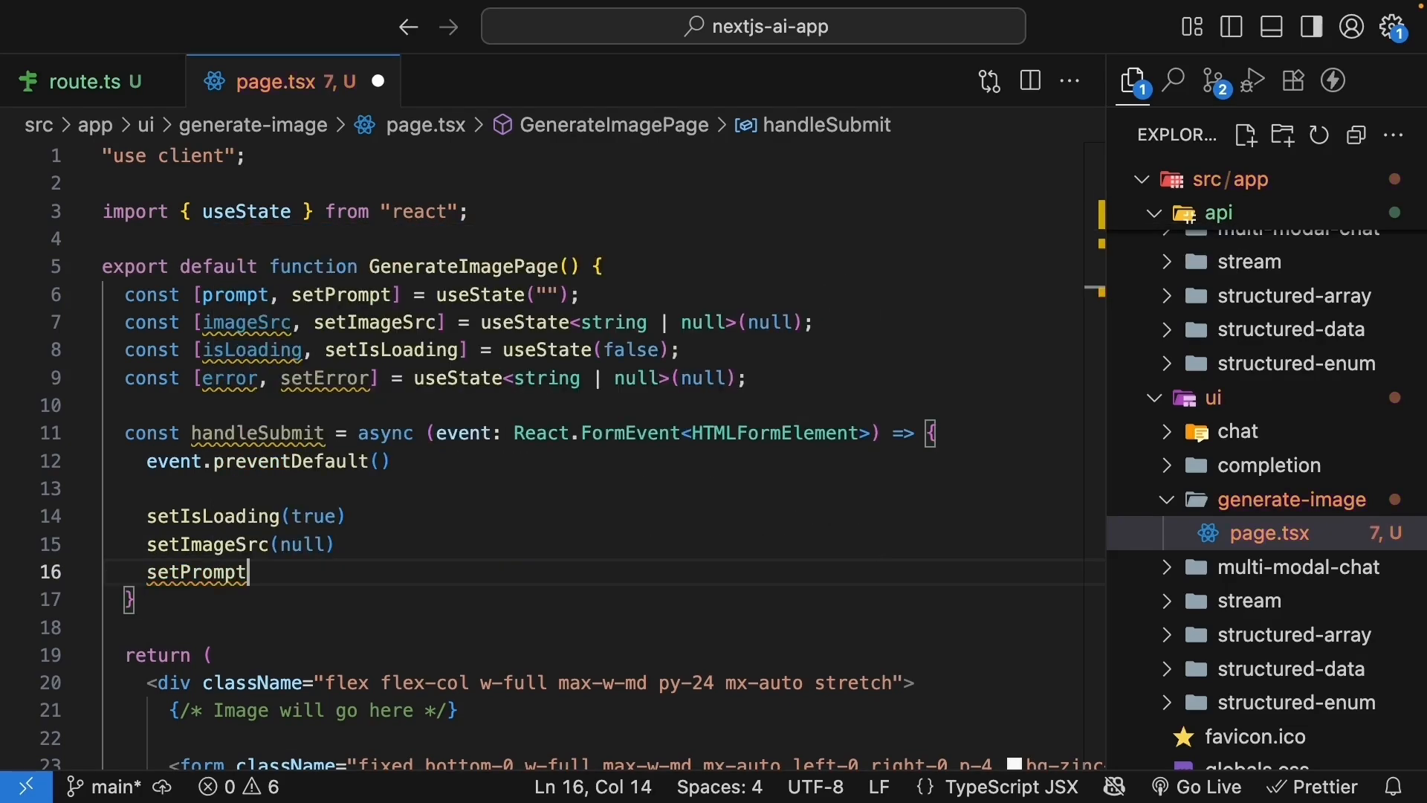
type("(\"\")")
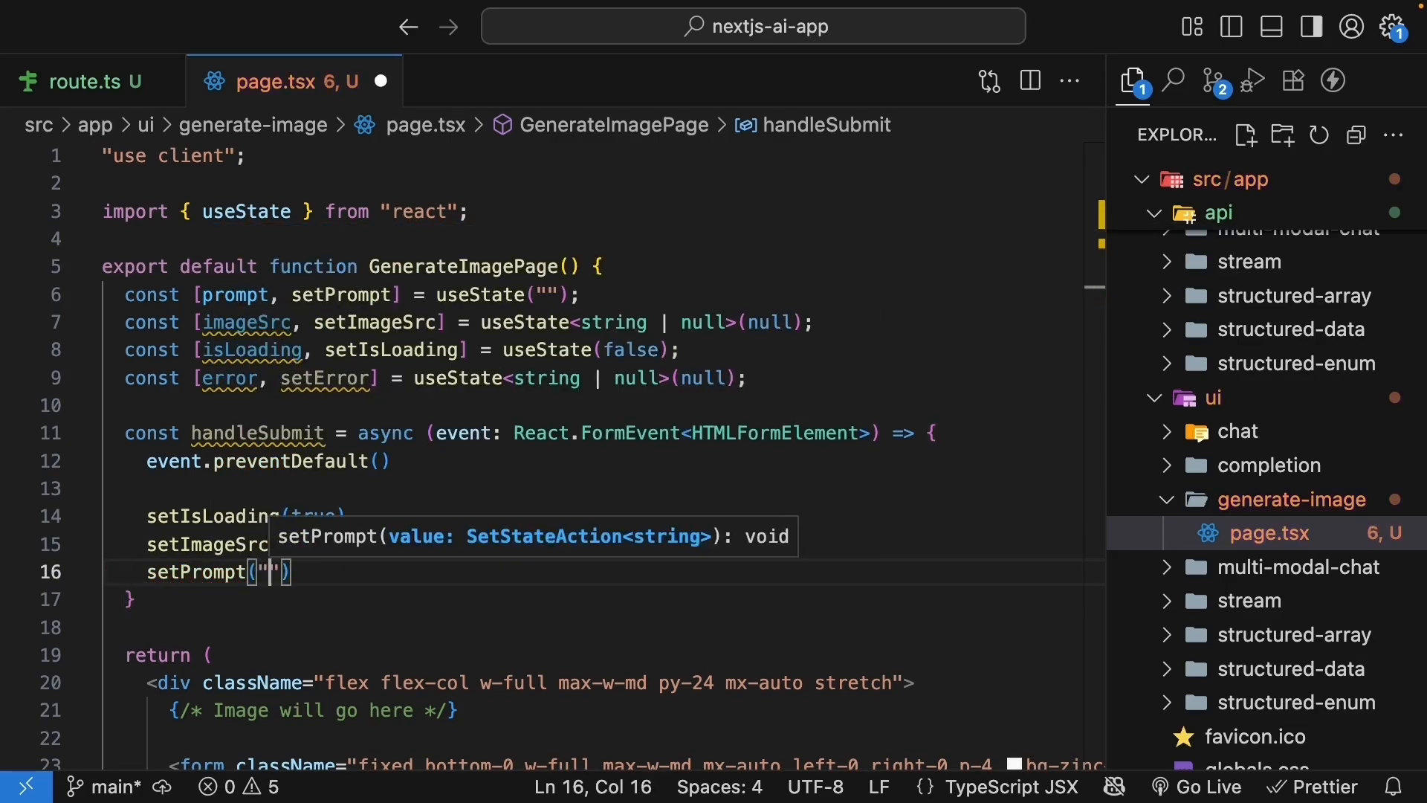
type("setError(null")
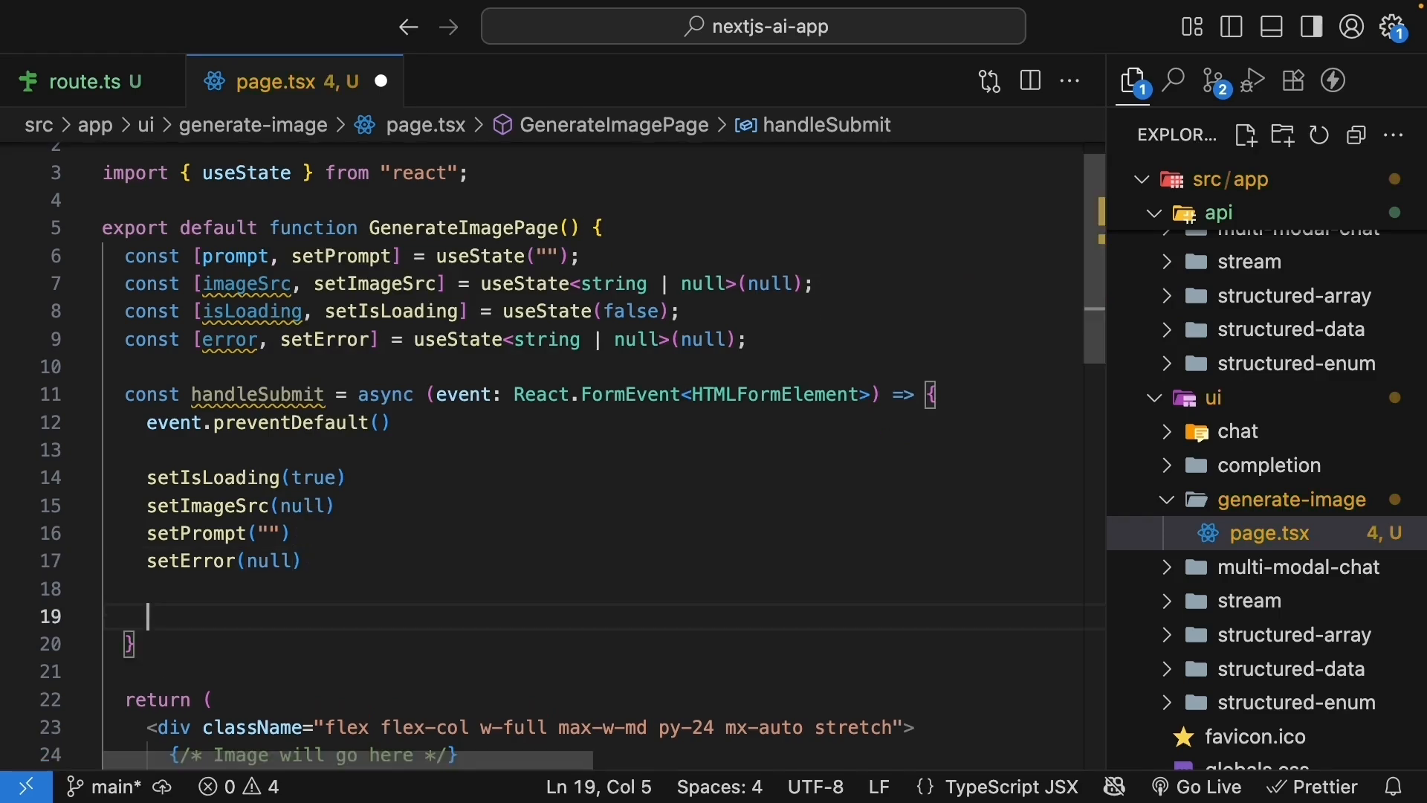
- Inside a try block, POST the prompt as JSON to /api/generate-image and await the response data
type("try {")
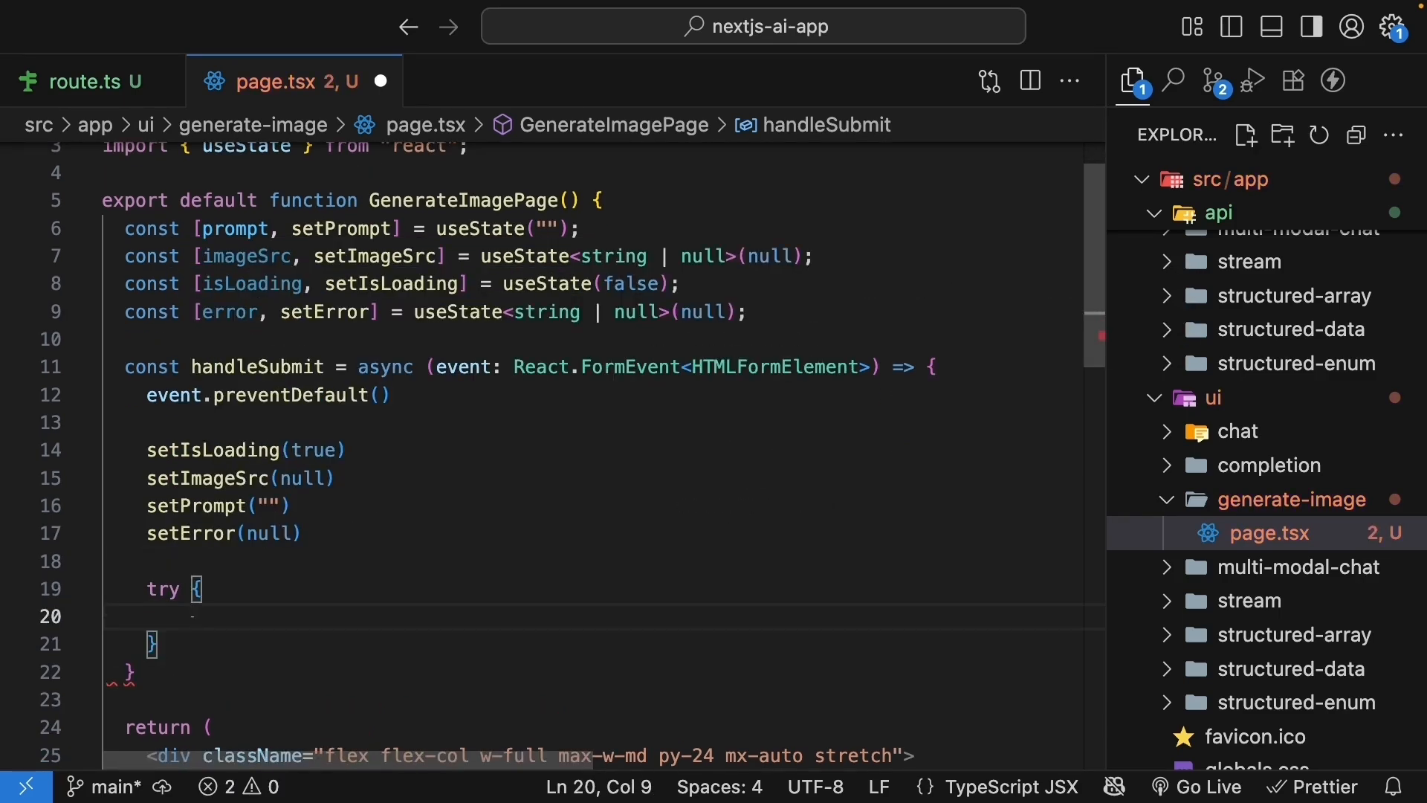
type("const r")
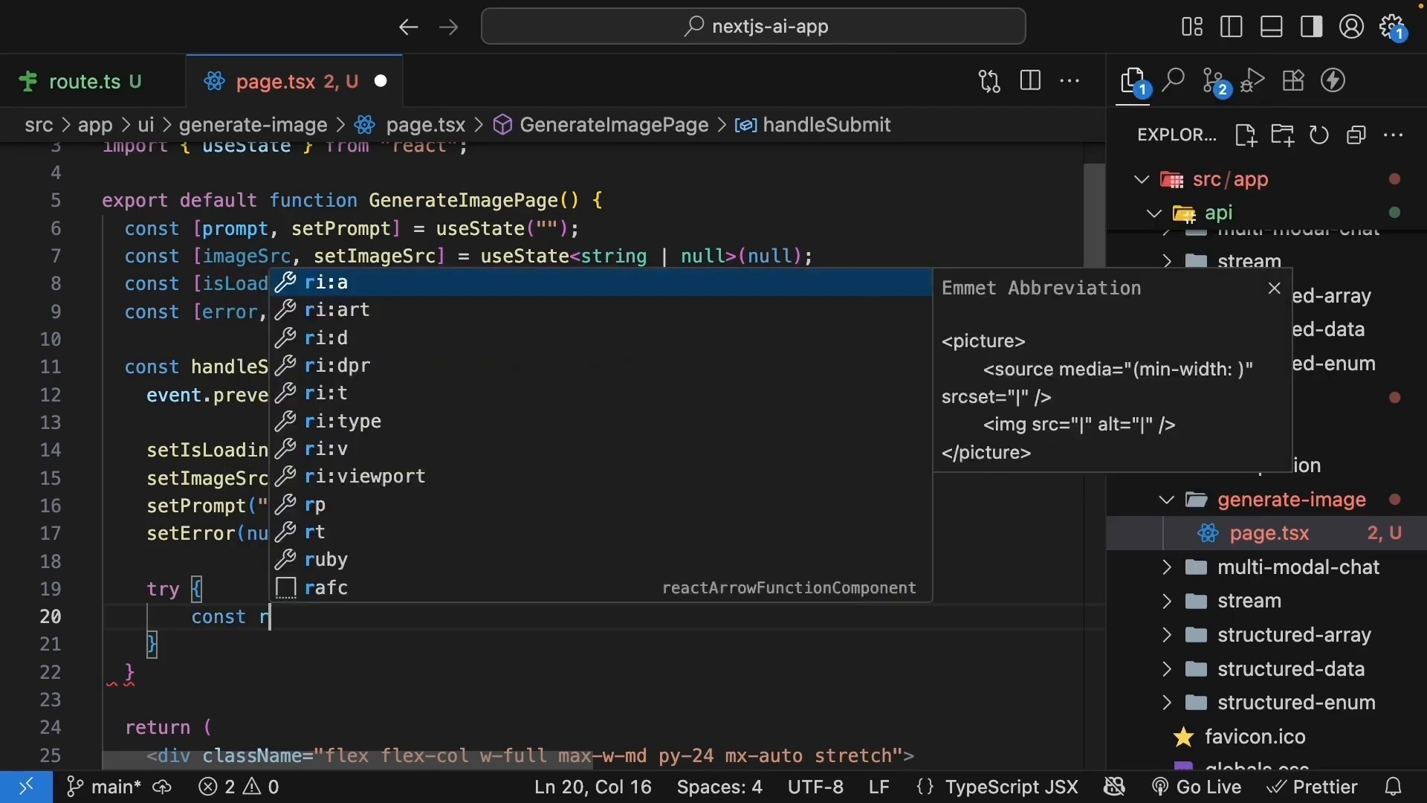
type("esponse =")
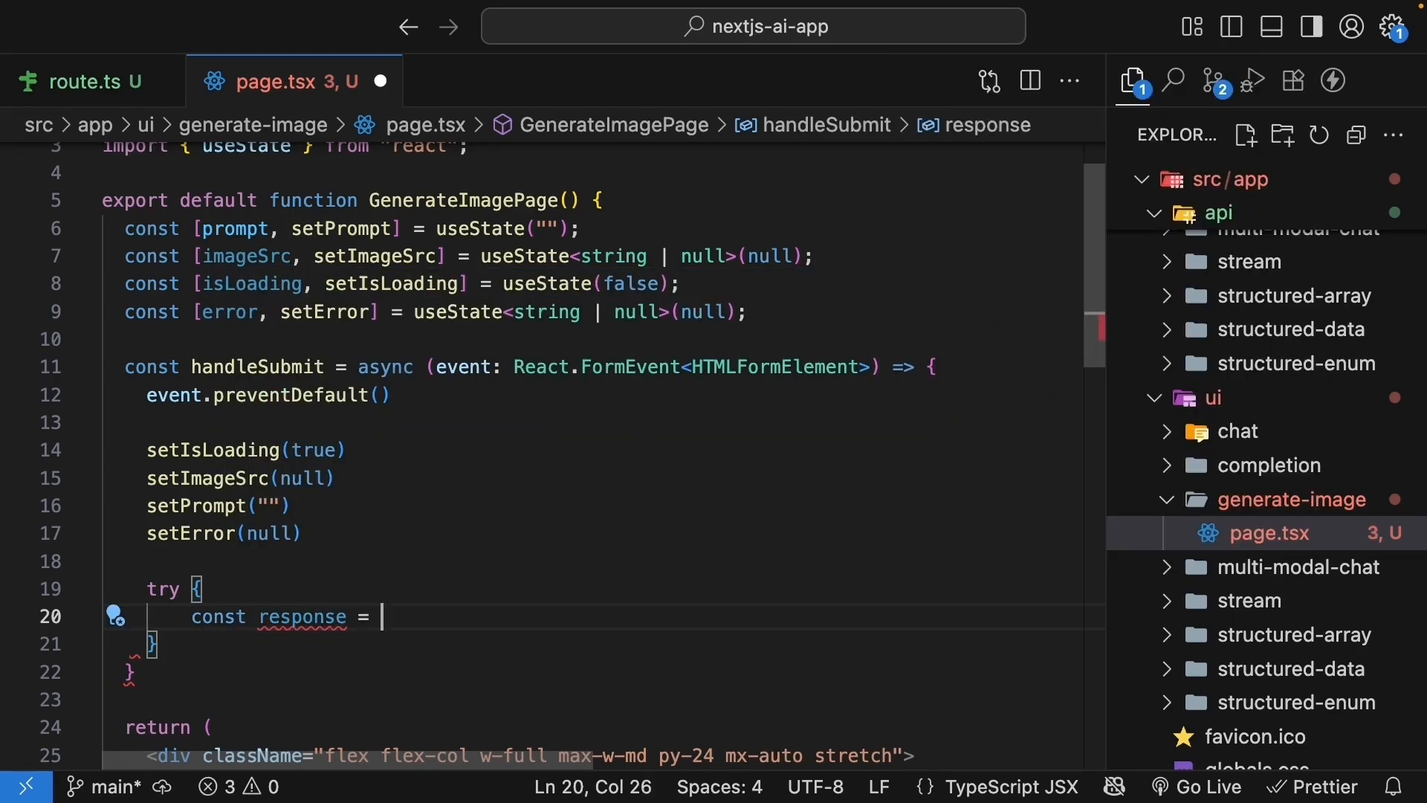
type("await fetch(\"")
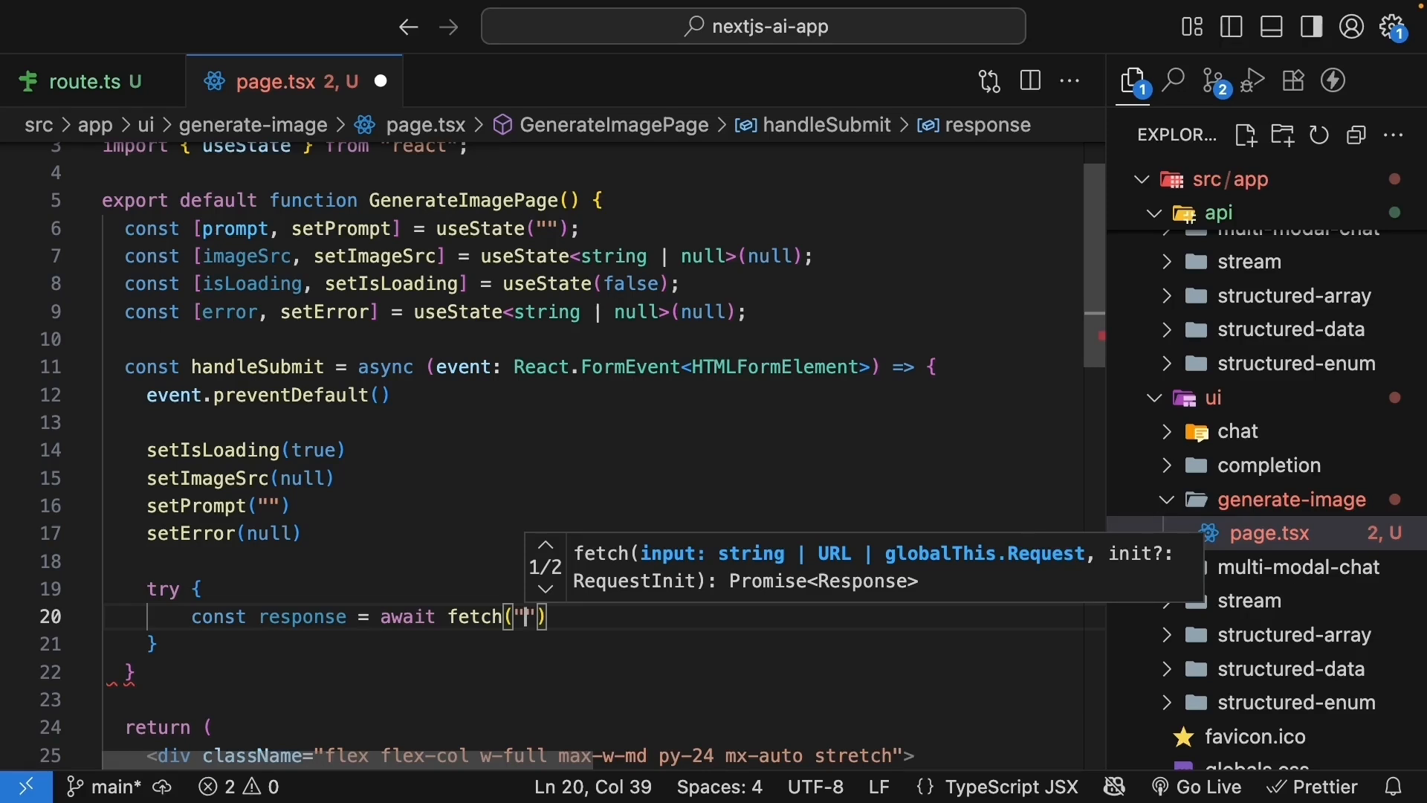
type("/api/generate-")
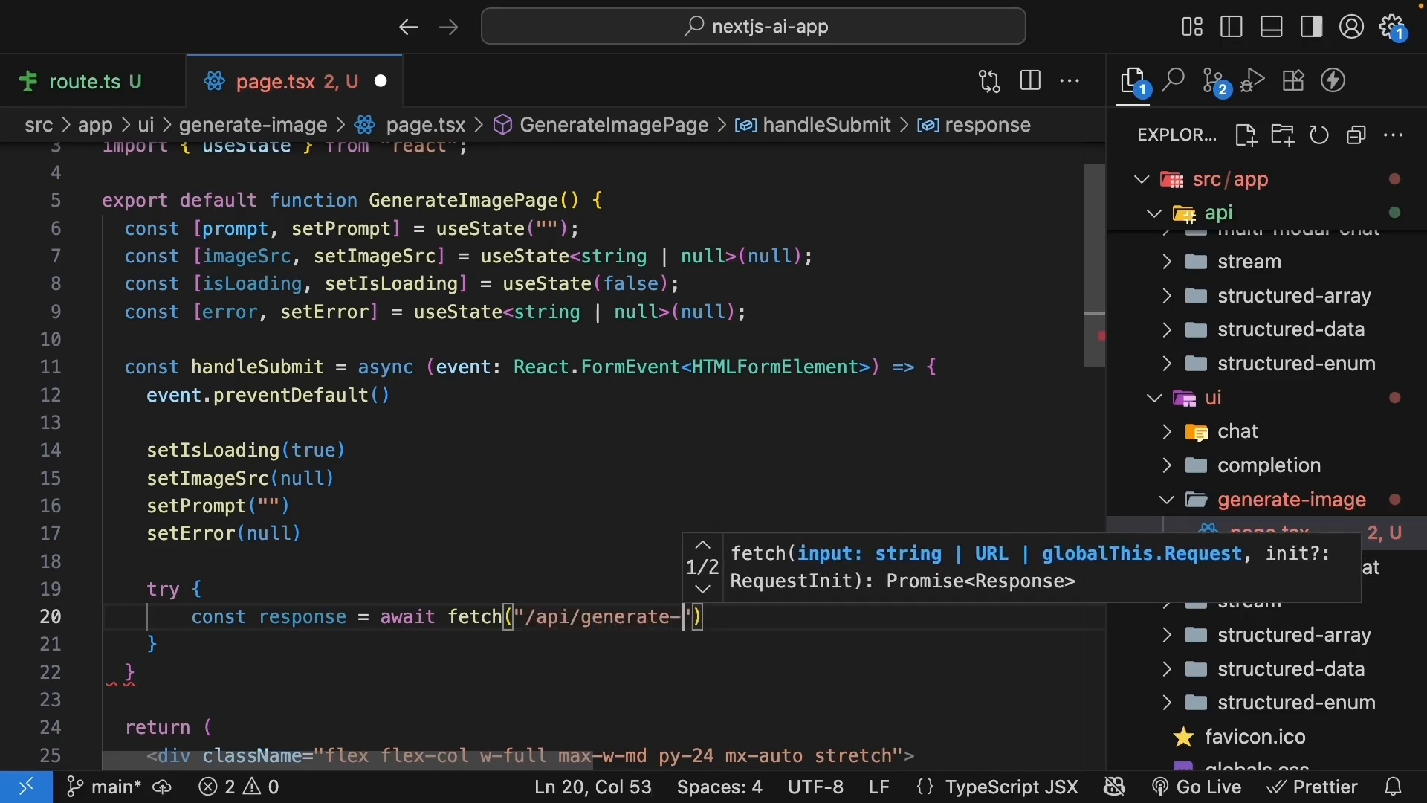
type("image")
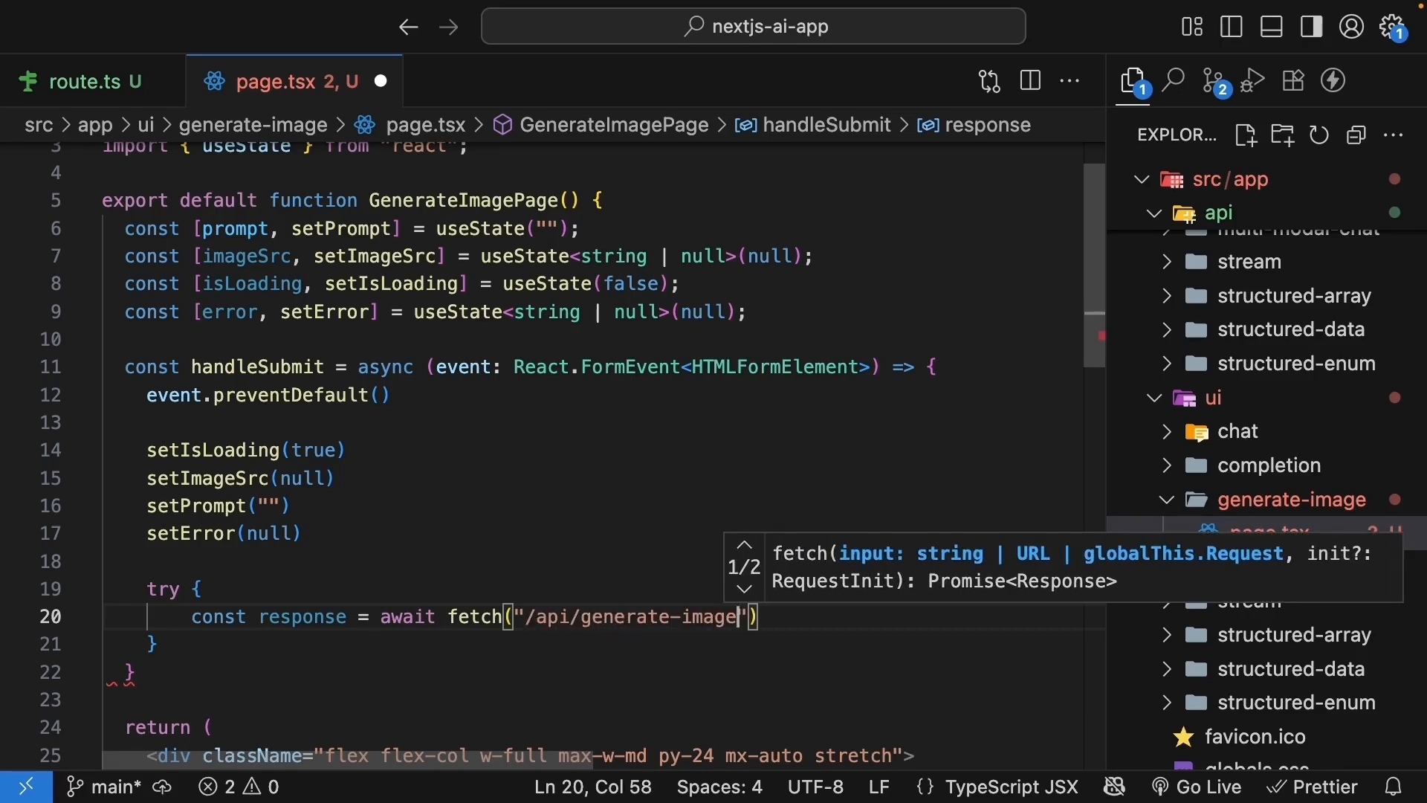
type(", {}")
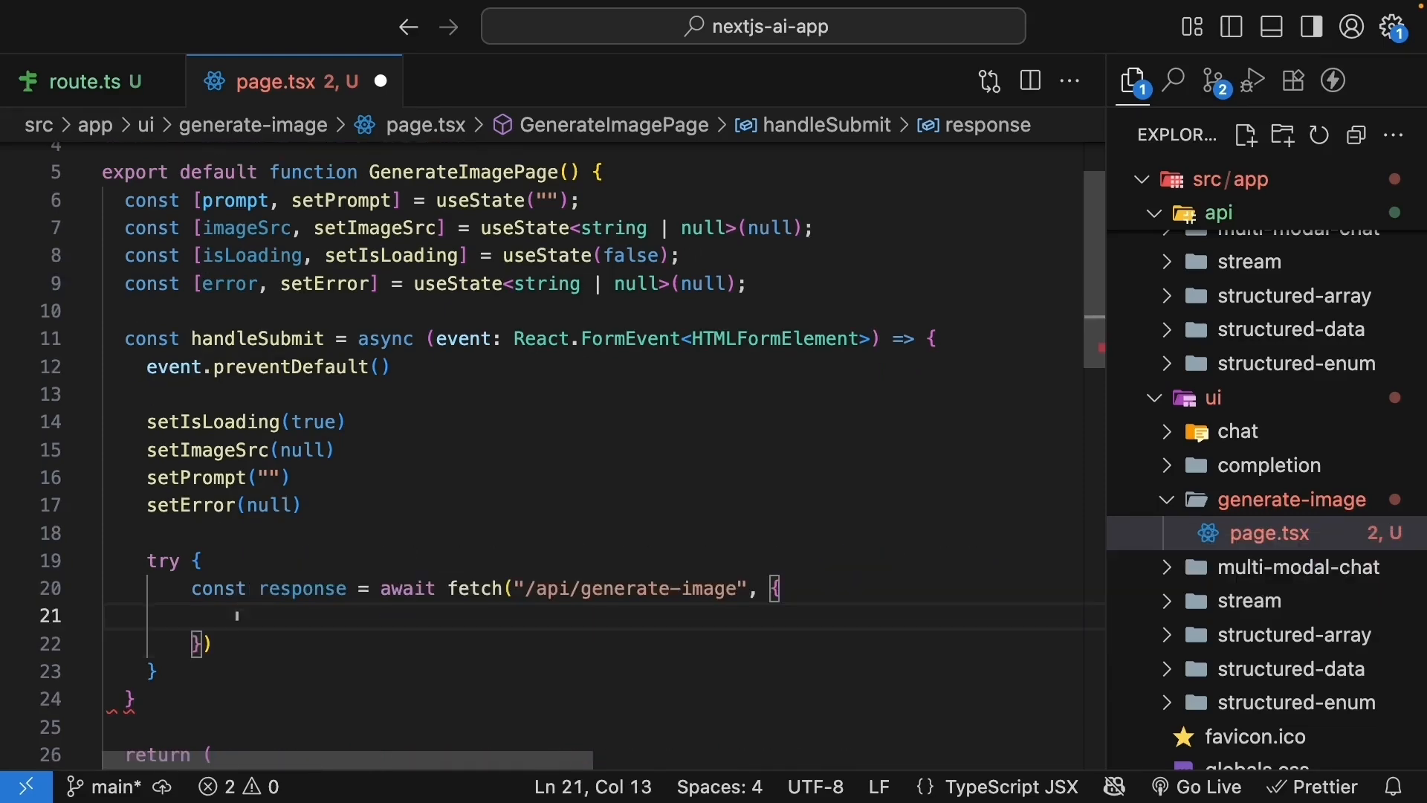
type("method: \"POST\",")
type("body:")
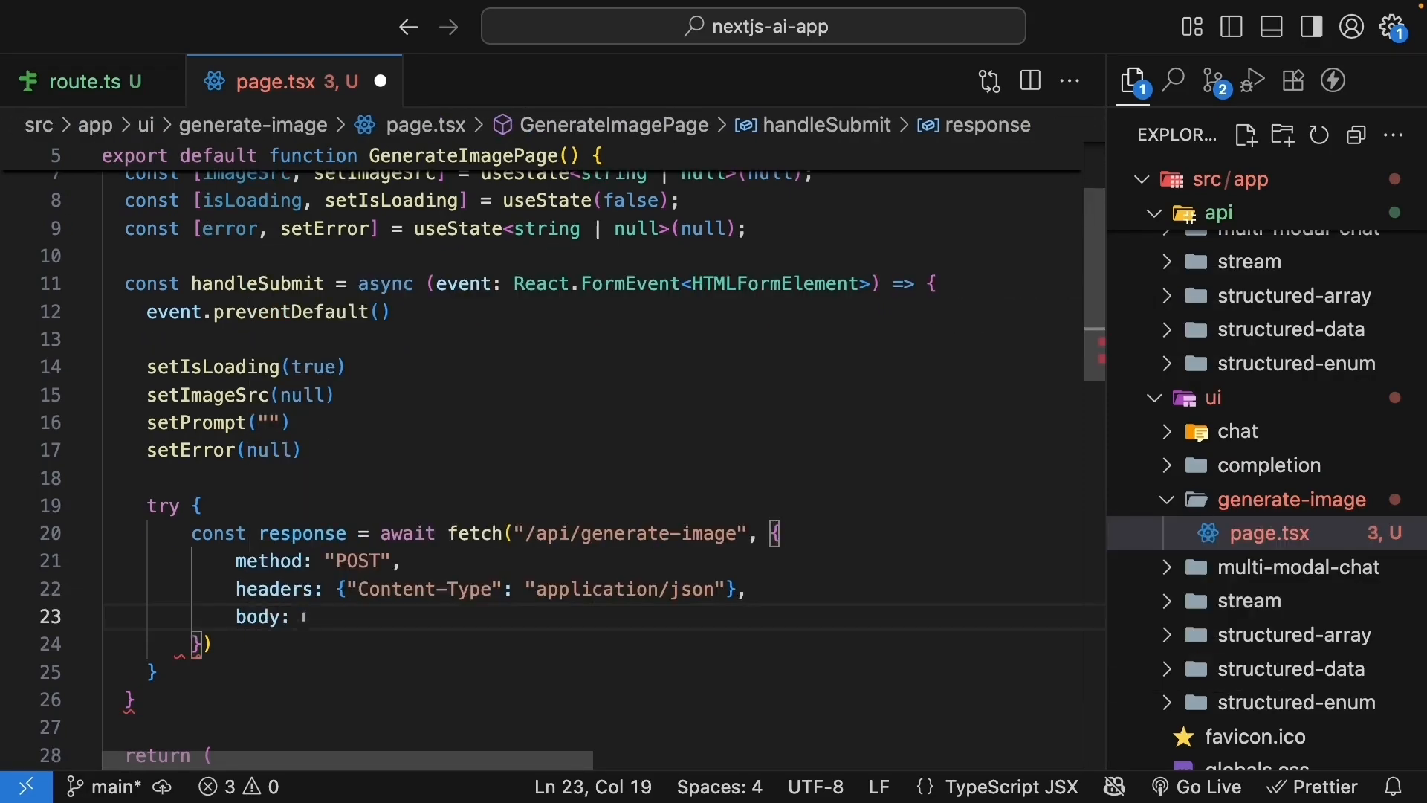
type("JSON")
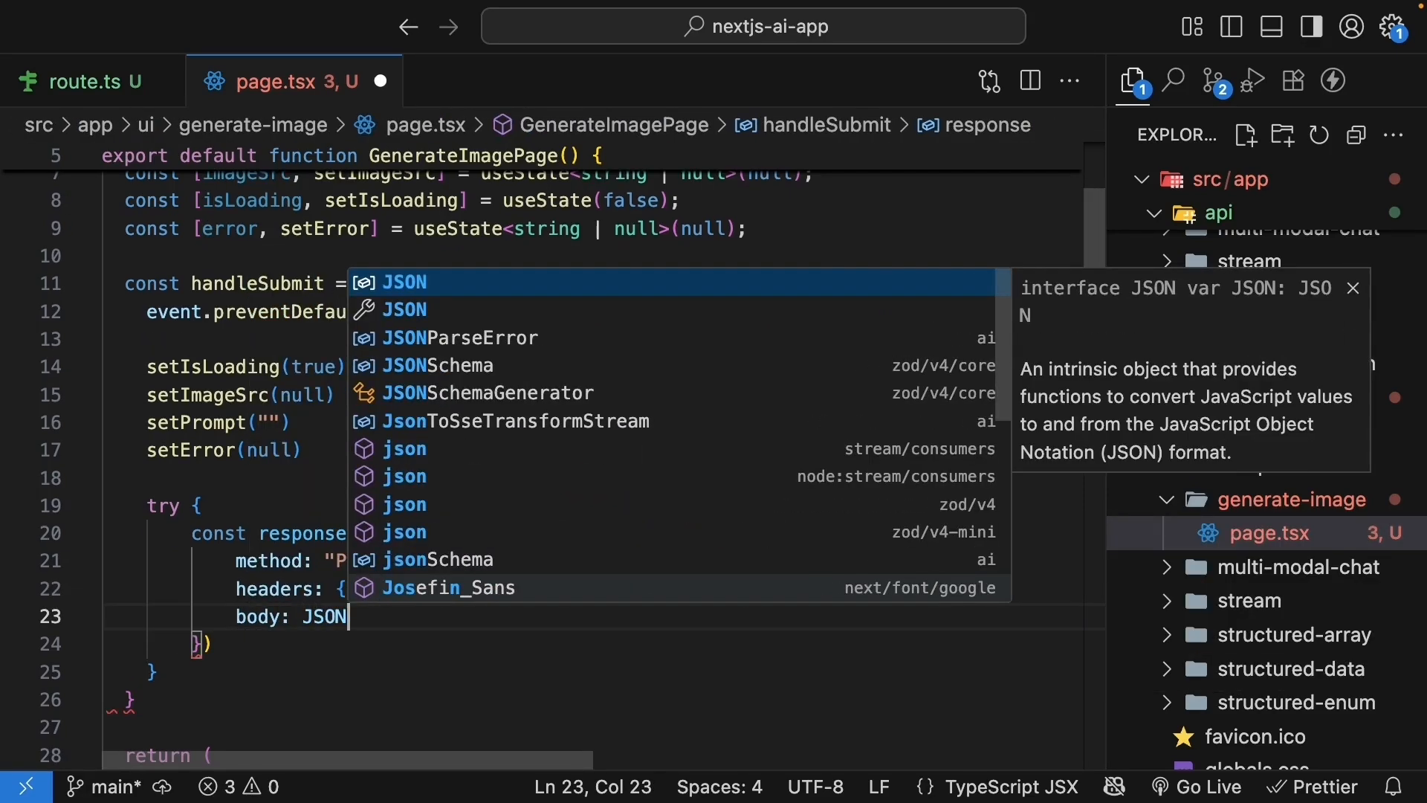
type(".stringify({ prompt")
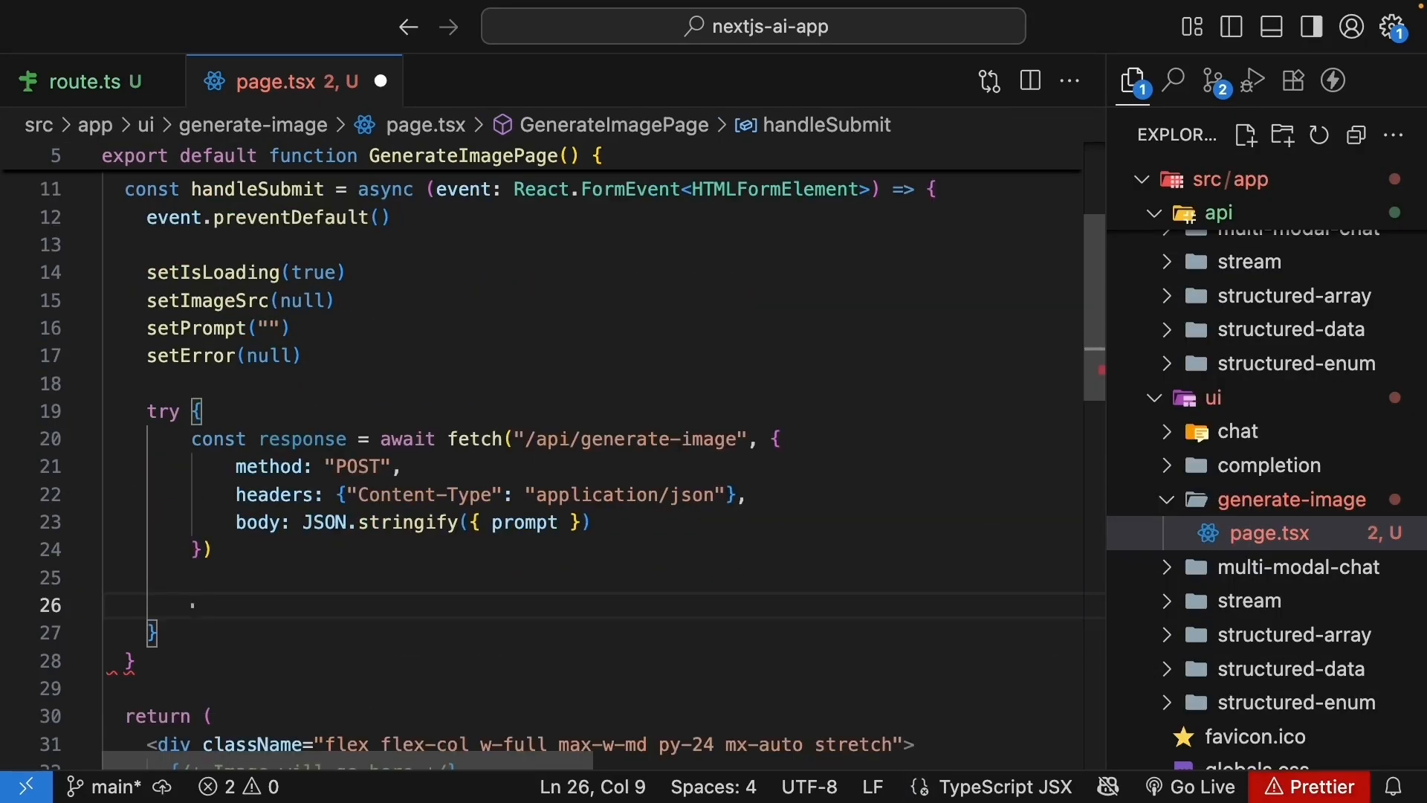
type("await response.json(")
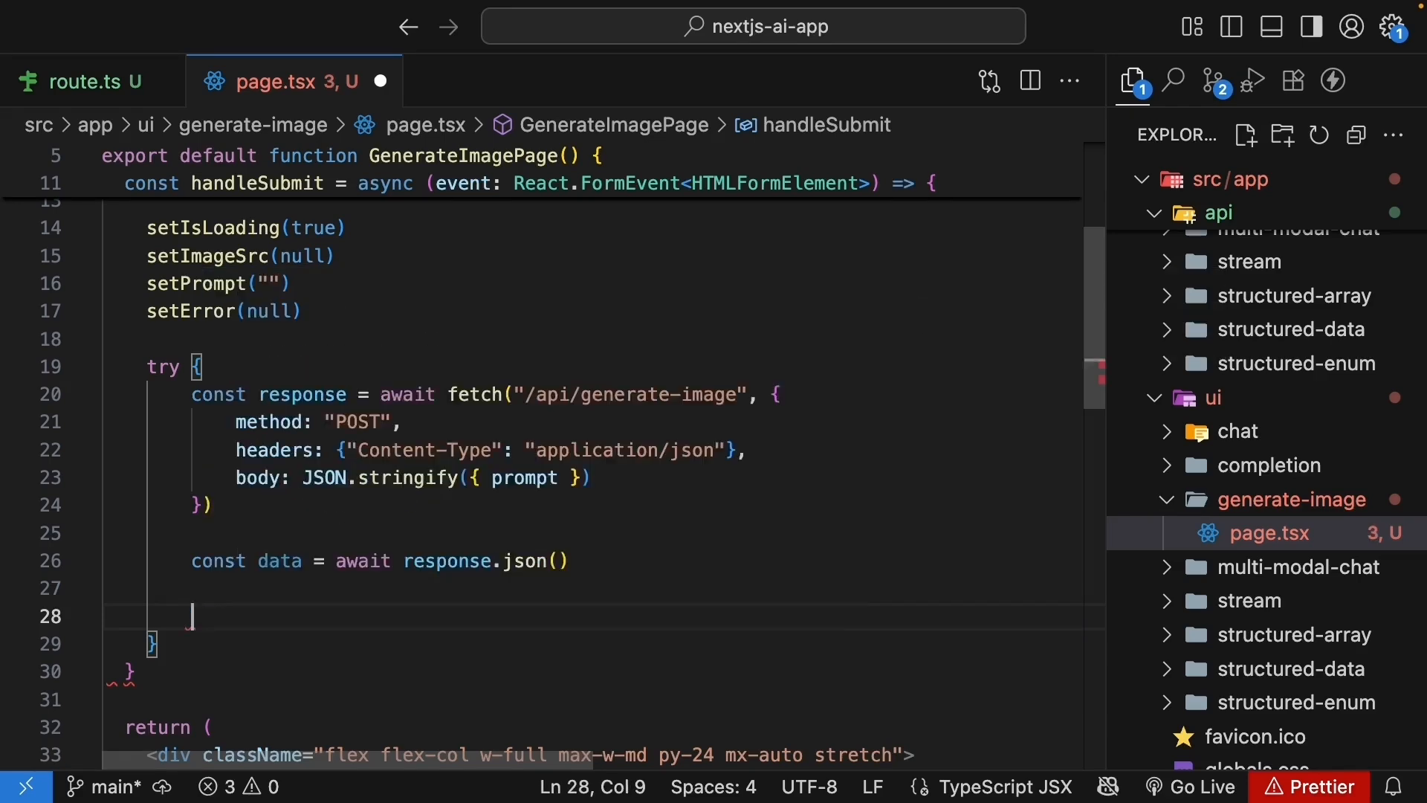
- Throw data.error or 'Something went wrong' when the response fails, else set a base64 PNG imageSrc
type("if(!response.ok)")
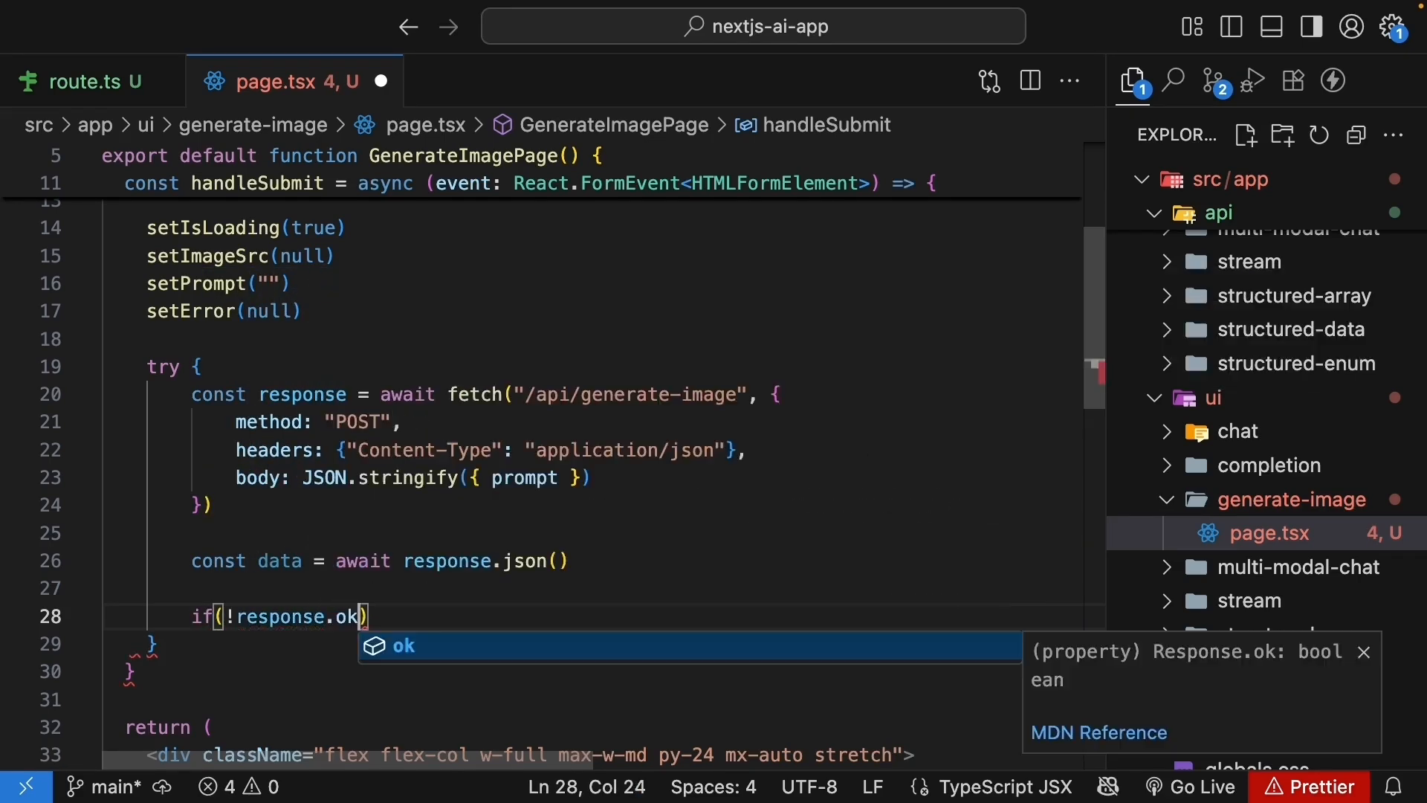
type("throw")
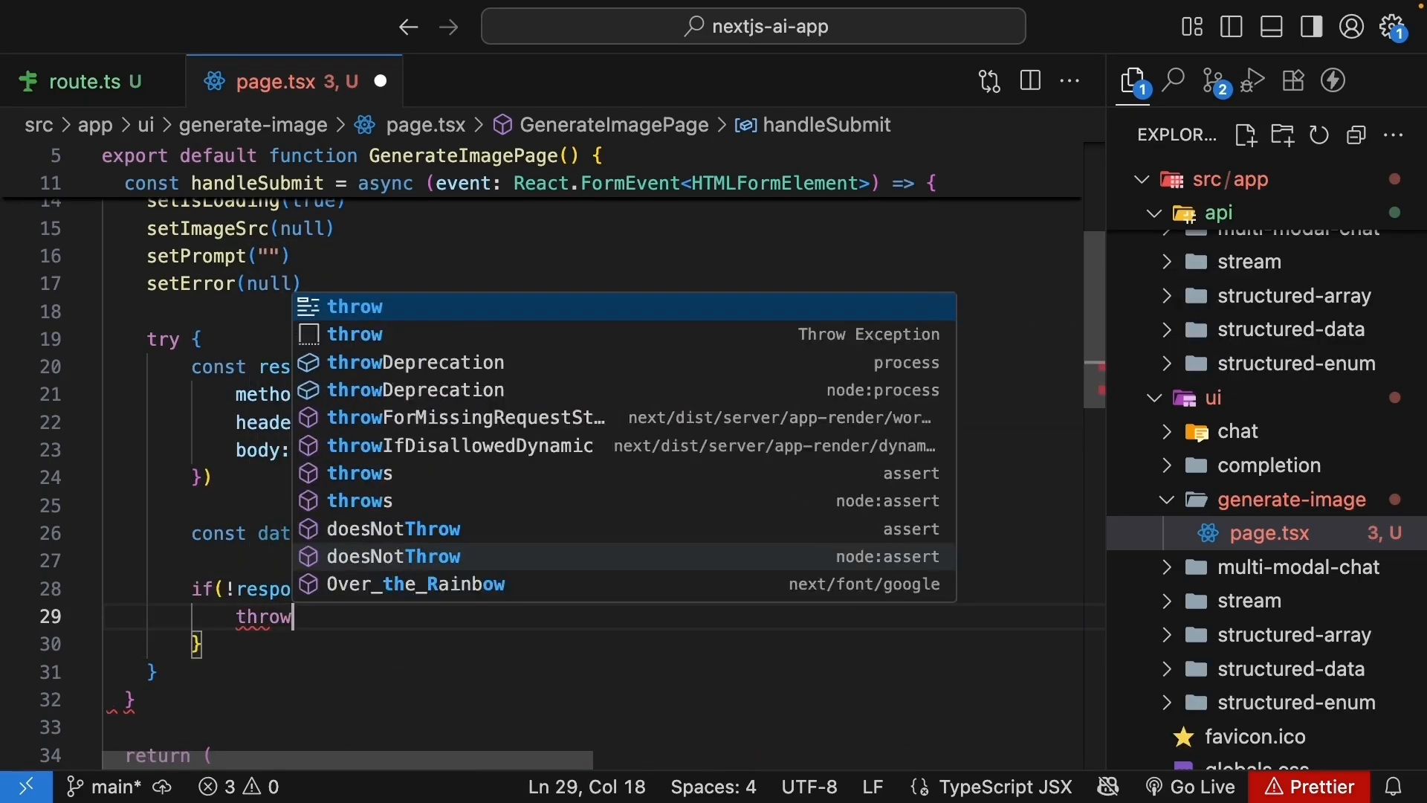
type("new Error(data.error")
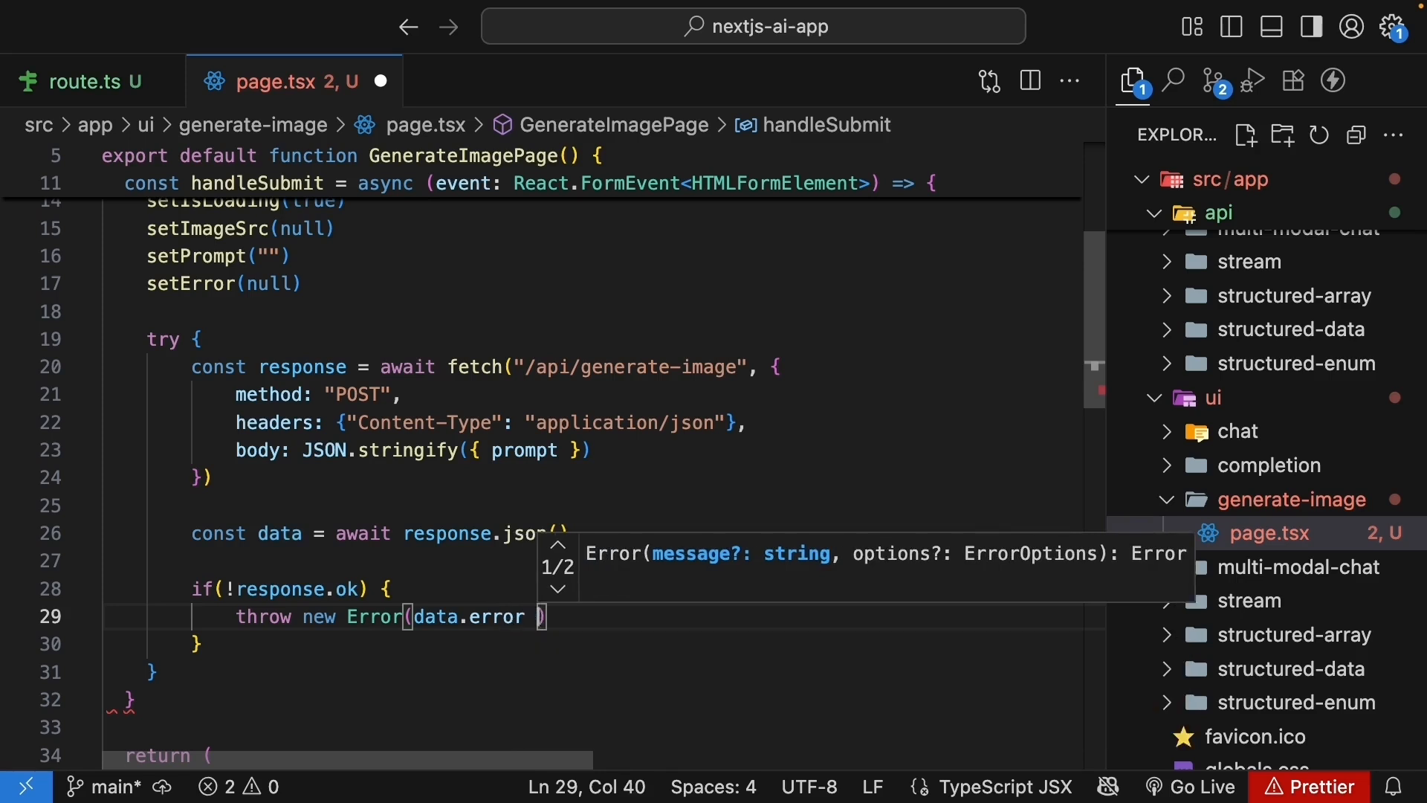
type("|| \"Something went wrong")
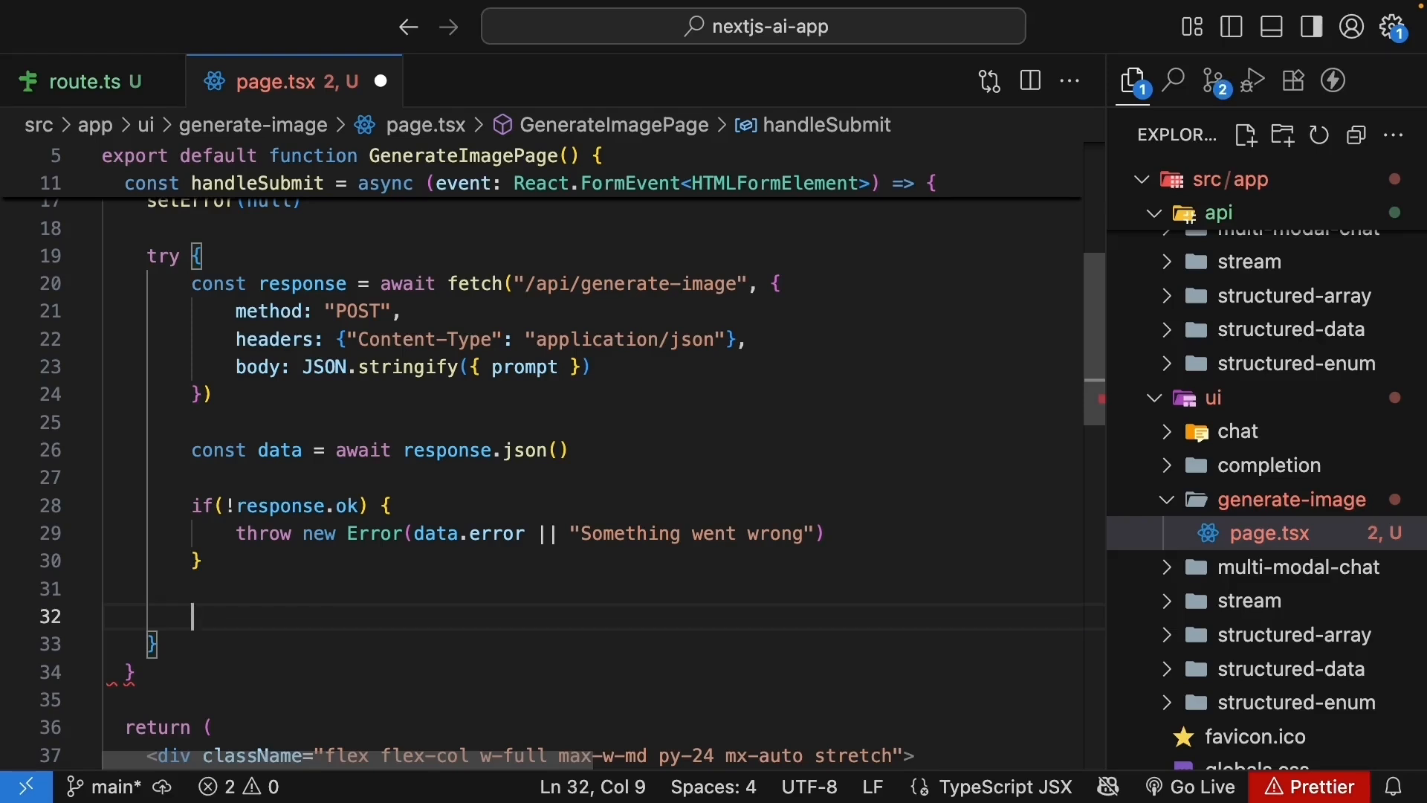
type("setImageSrc(`")
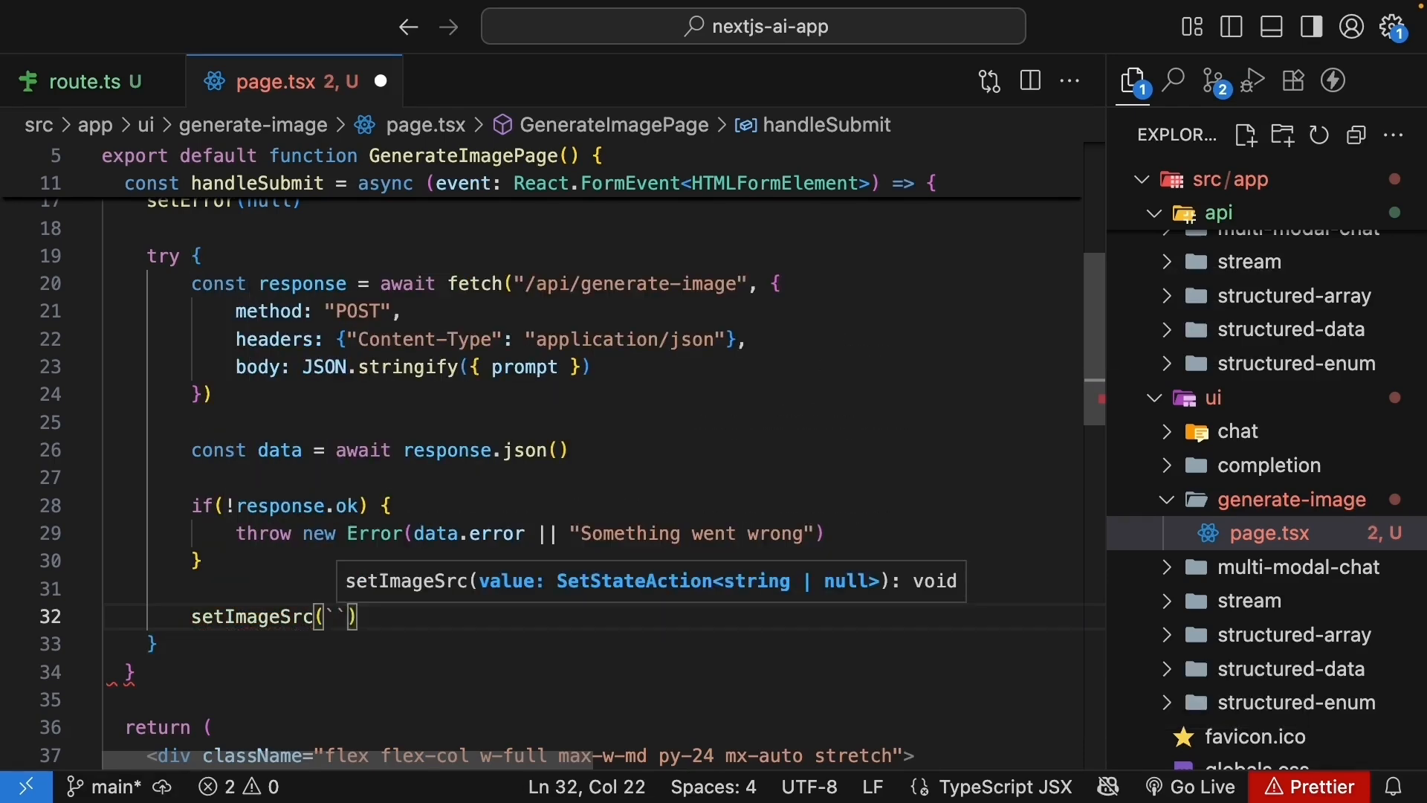
type("data:image")
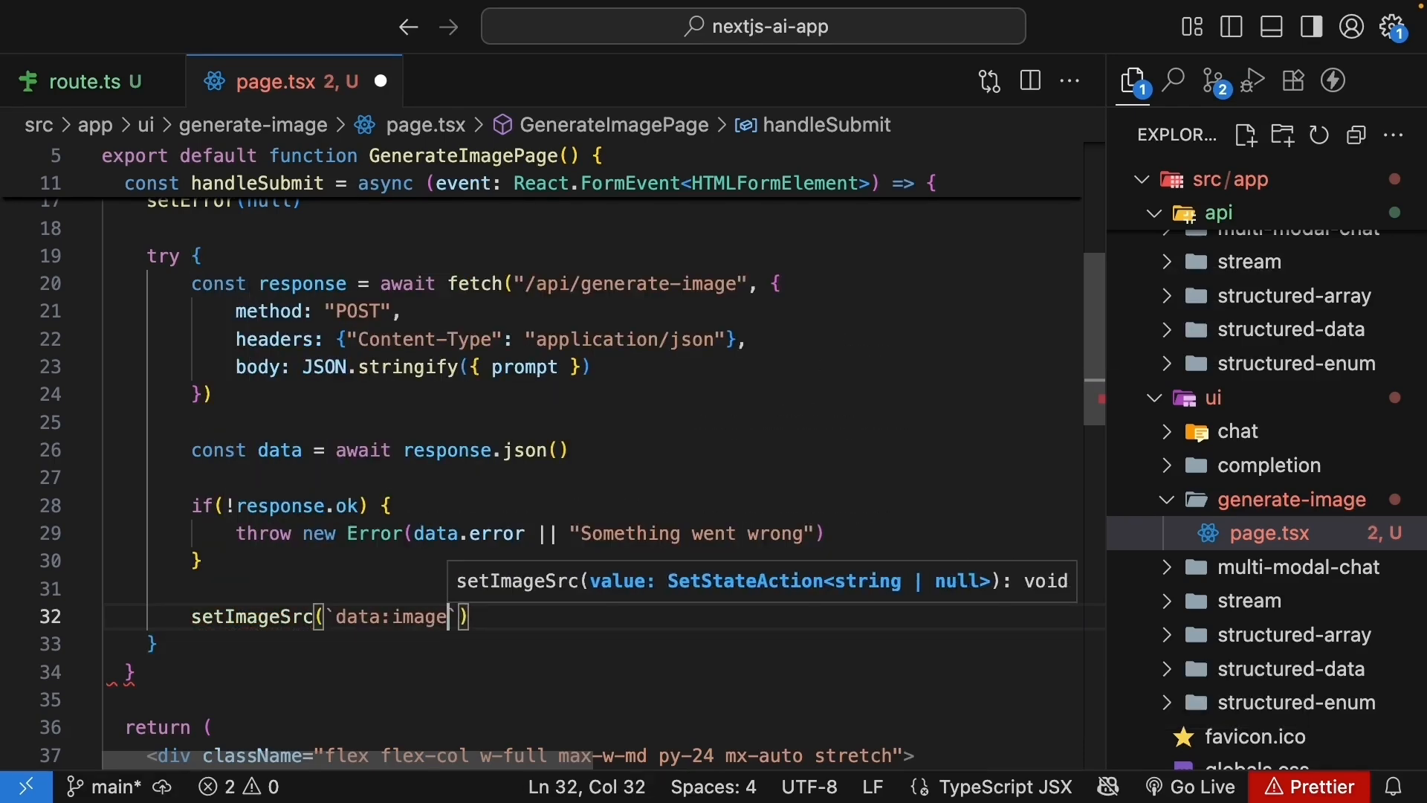
type("/png")
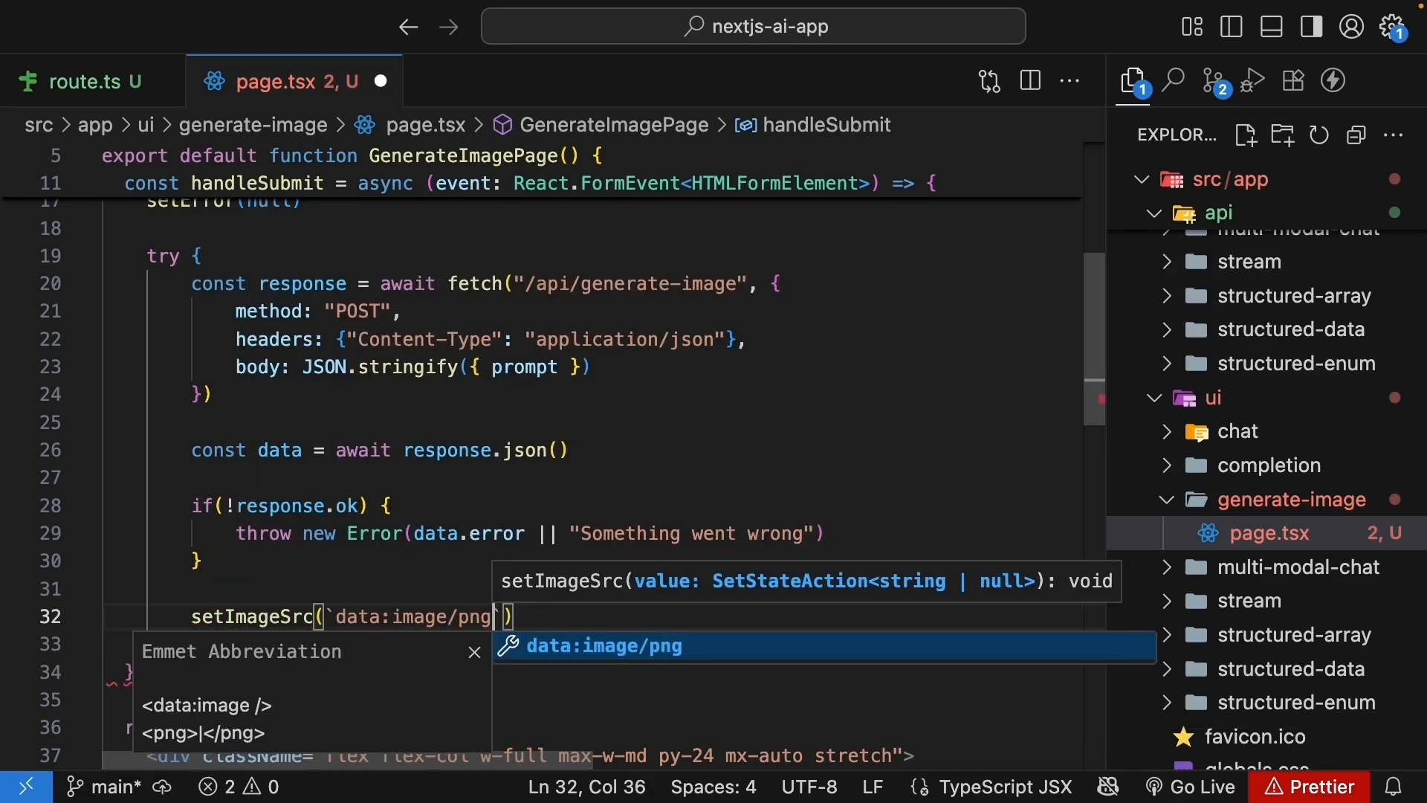
type(";base6")
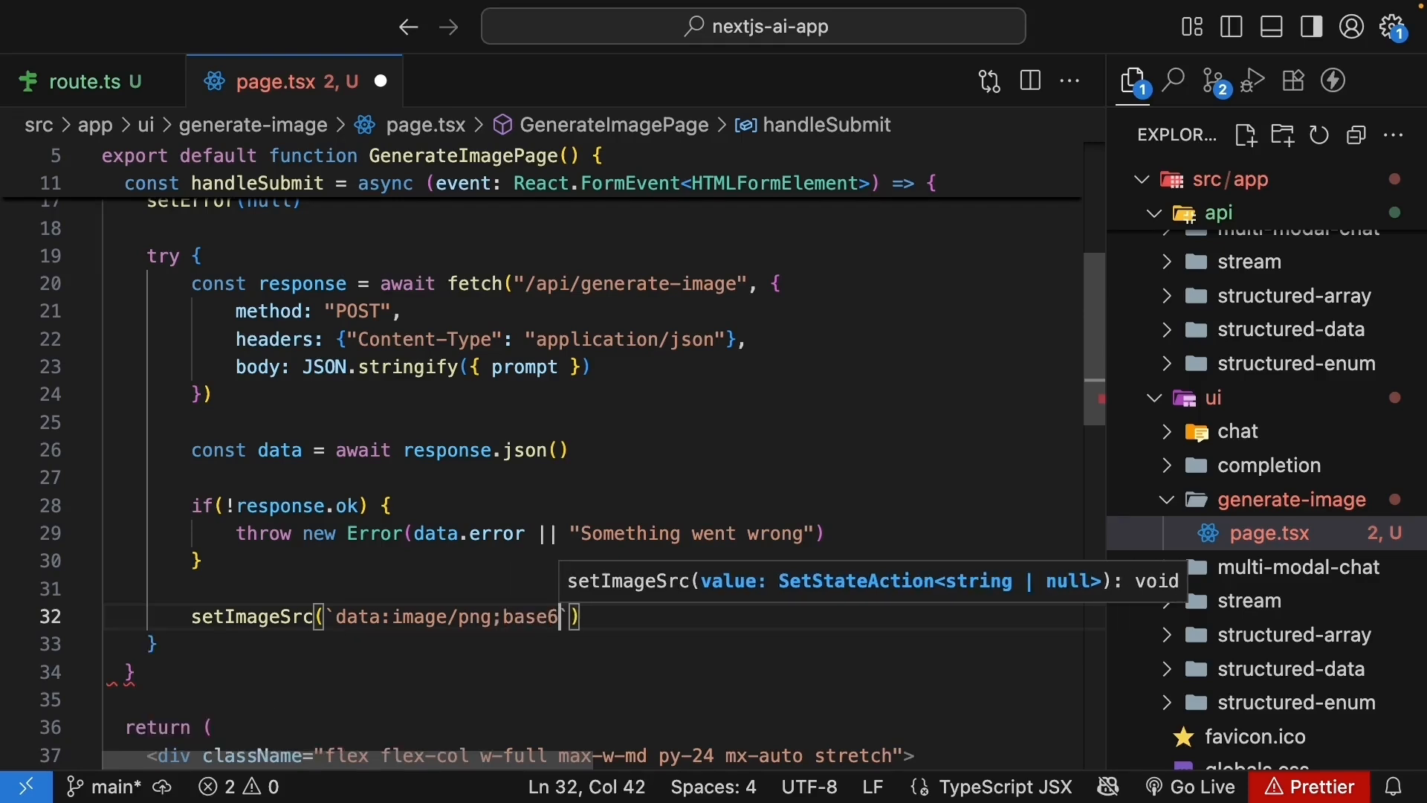
type("4,${data}")
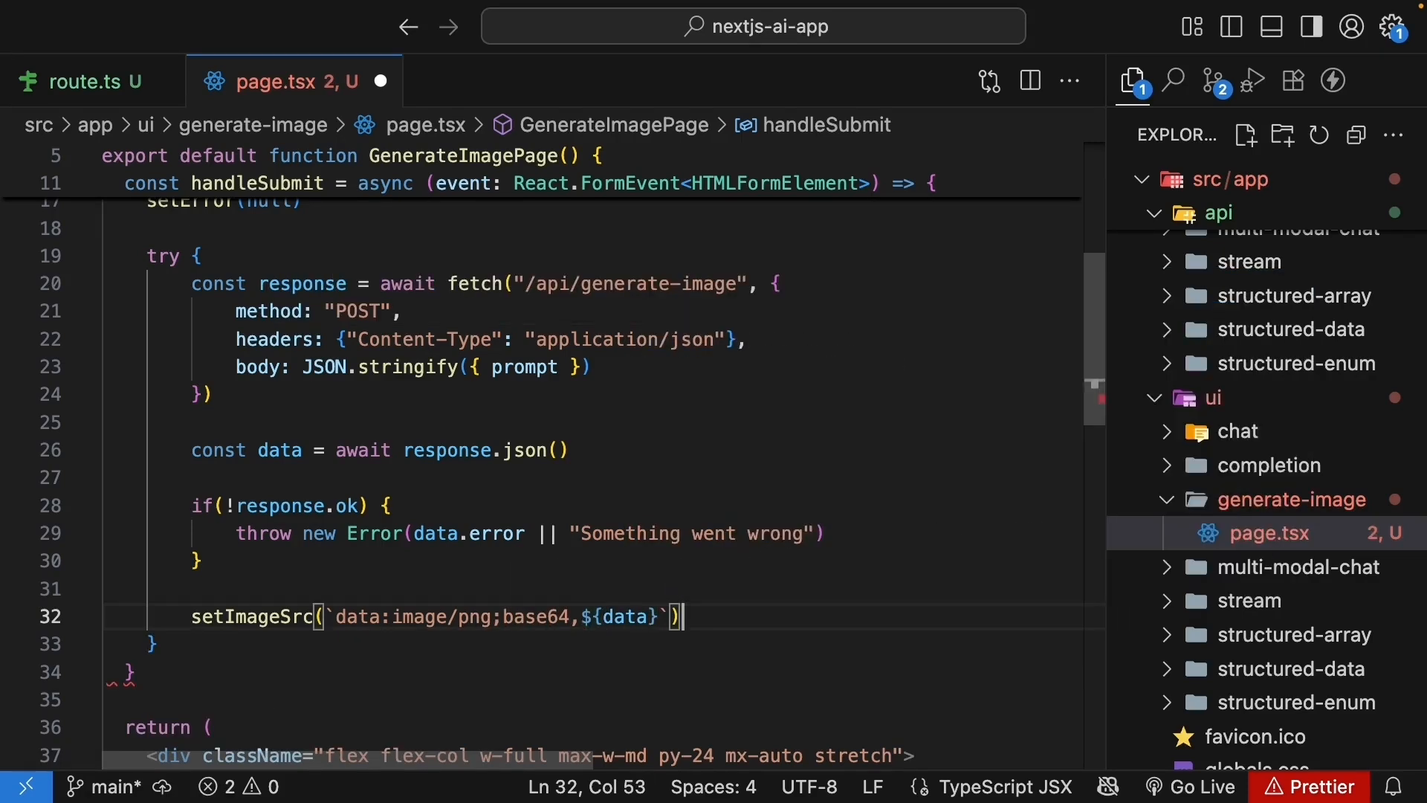
- Catch and log errors into error state ('Something went wrong'), finally setting isLoading to false
type("catch(e")
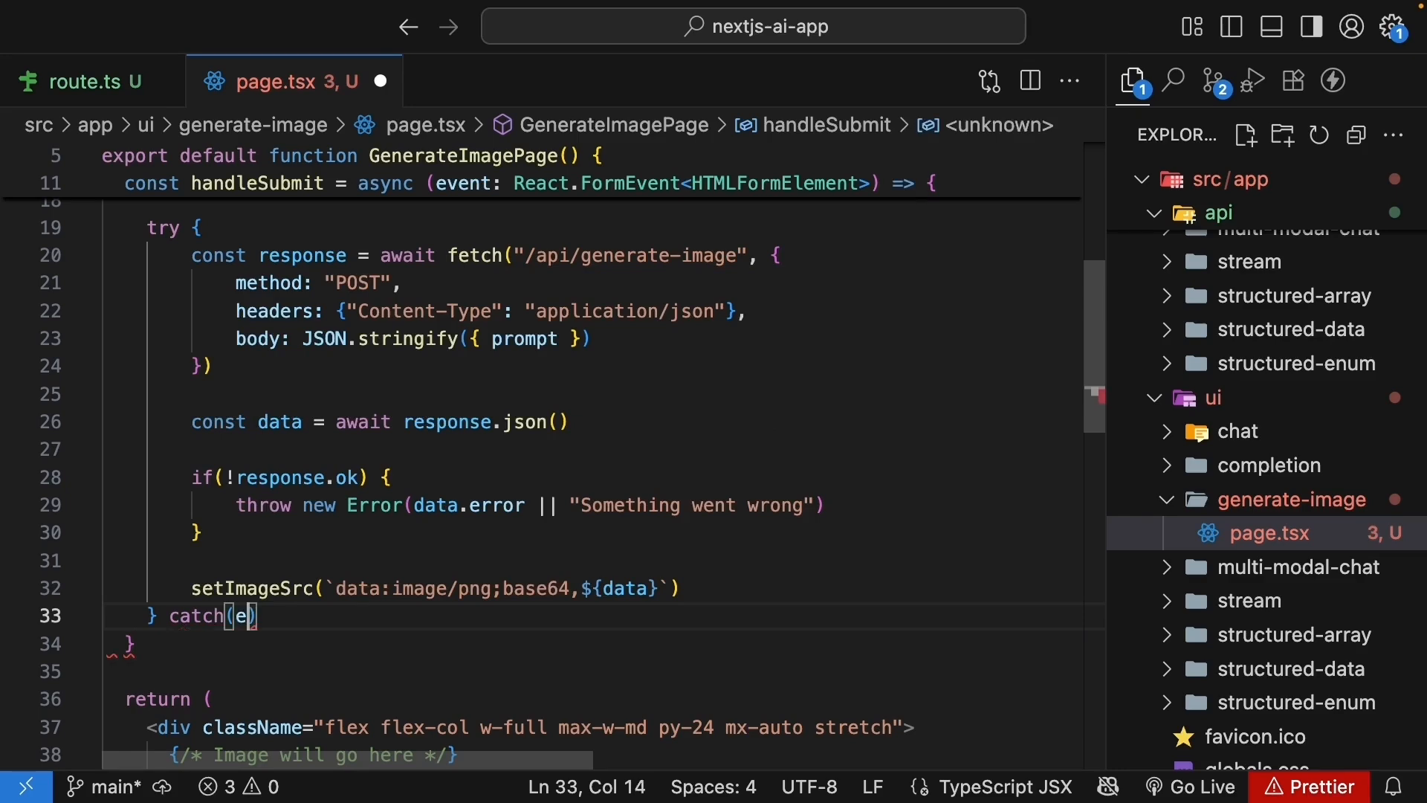
type("console.error(\"Error generating image:\", error")
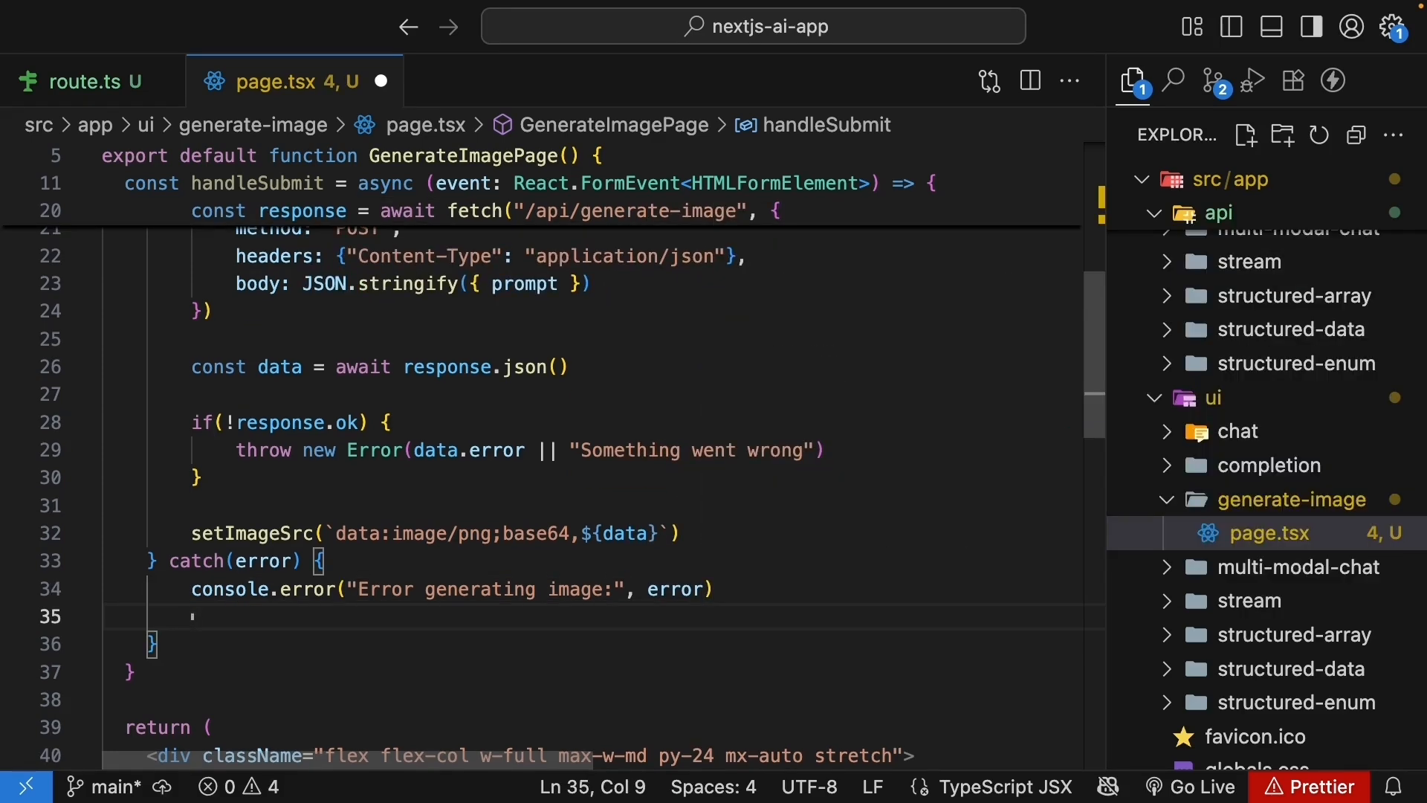
type("setError(error isntanceof Error ? error.message : \"S\"")
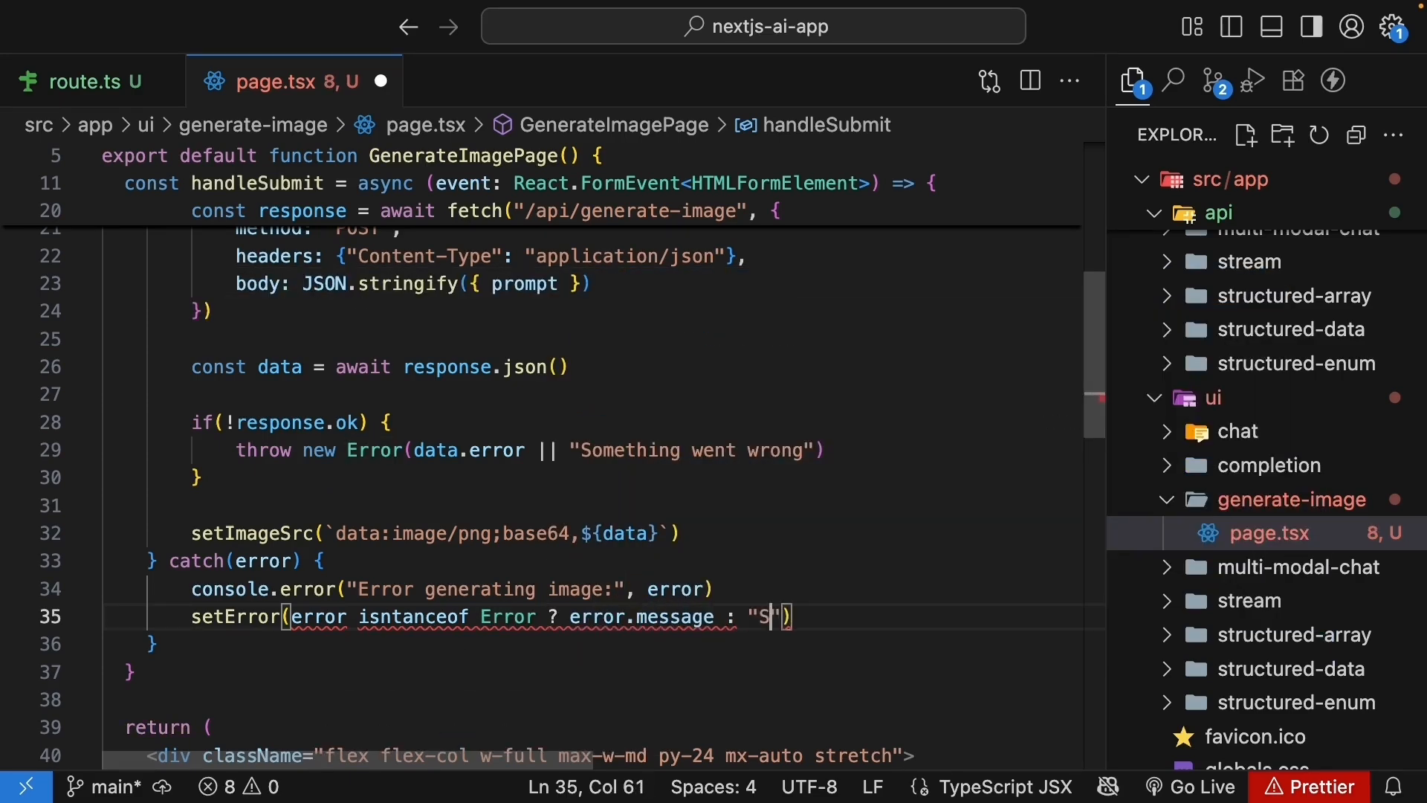
type("omething went wrong. Please try again")
left_click(602, 643)
type(" finally {")
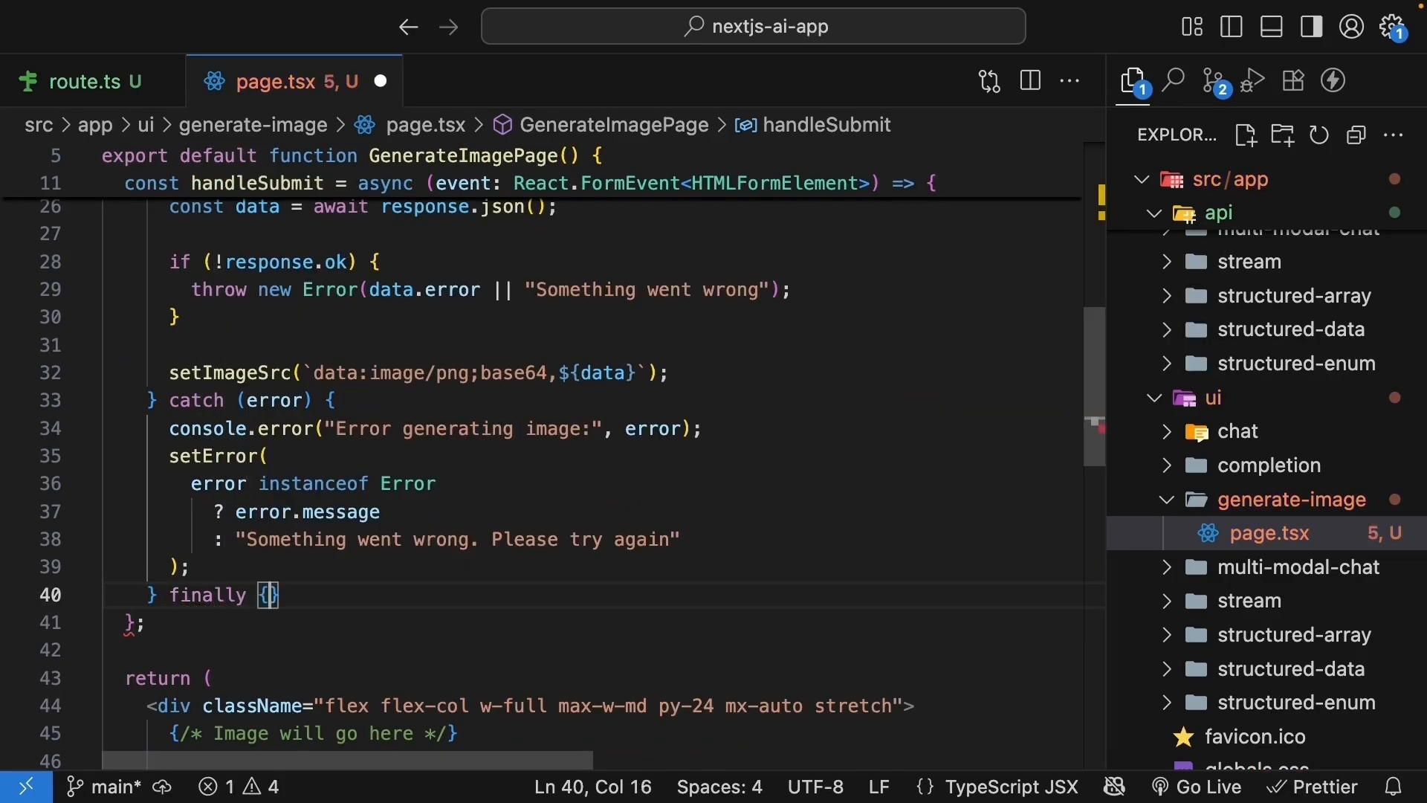
type("setIsLoading(false);")
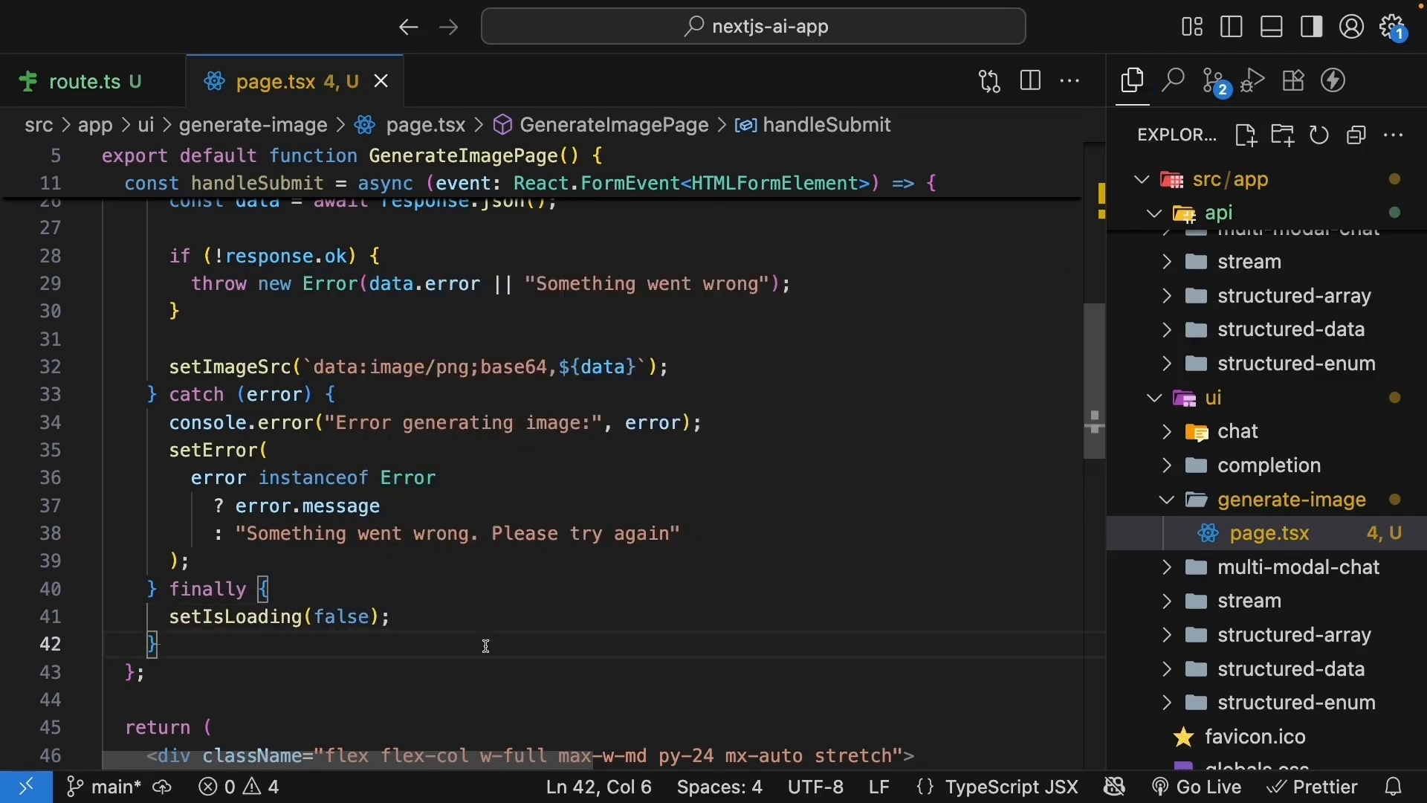
- Make the form submit through onSubmit={handleSubmit}
scroll("up", 3)
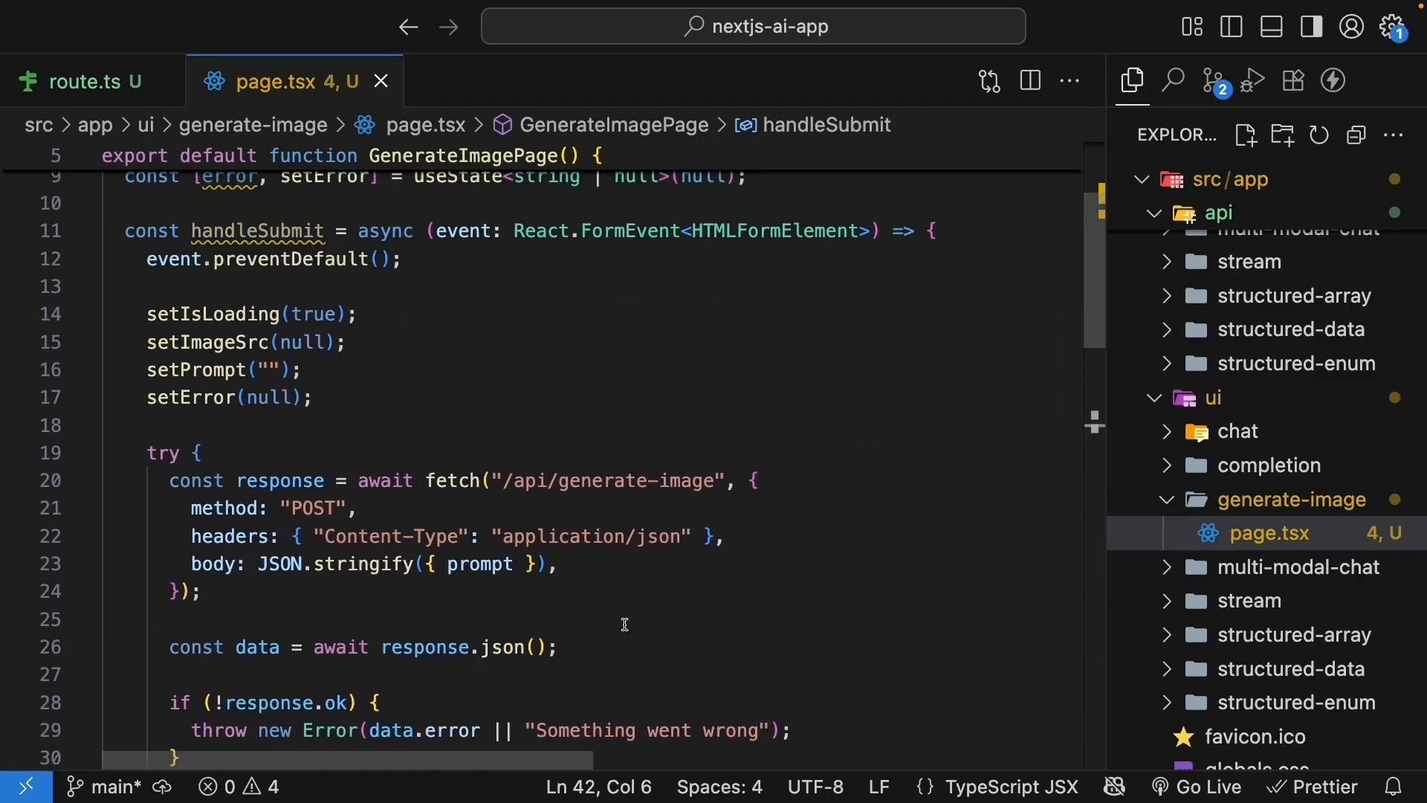
mouse_move(628, 622)
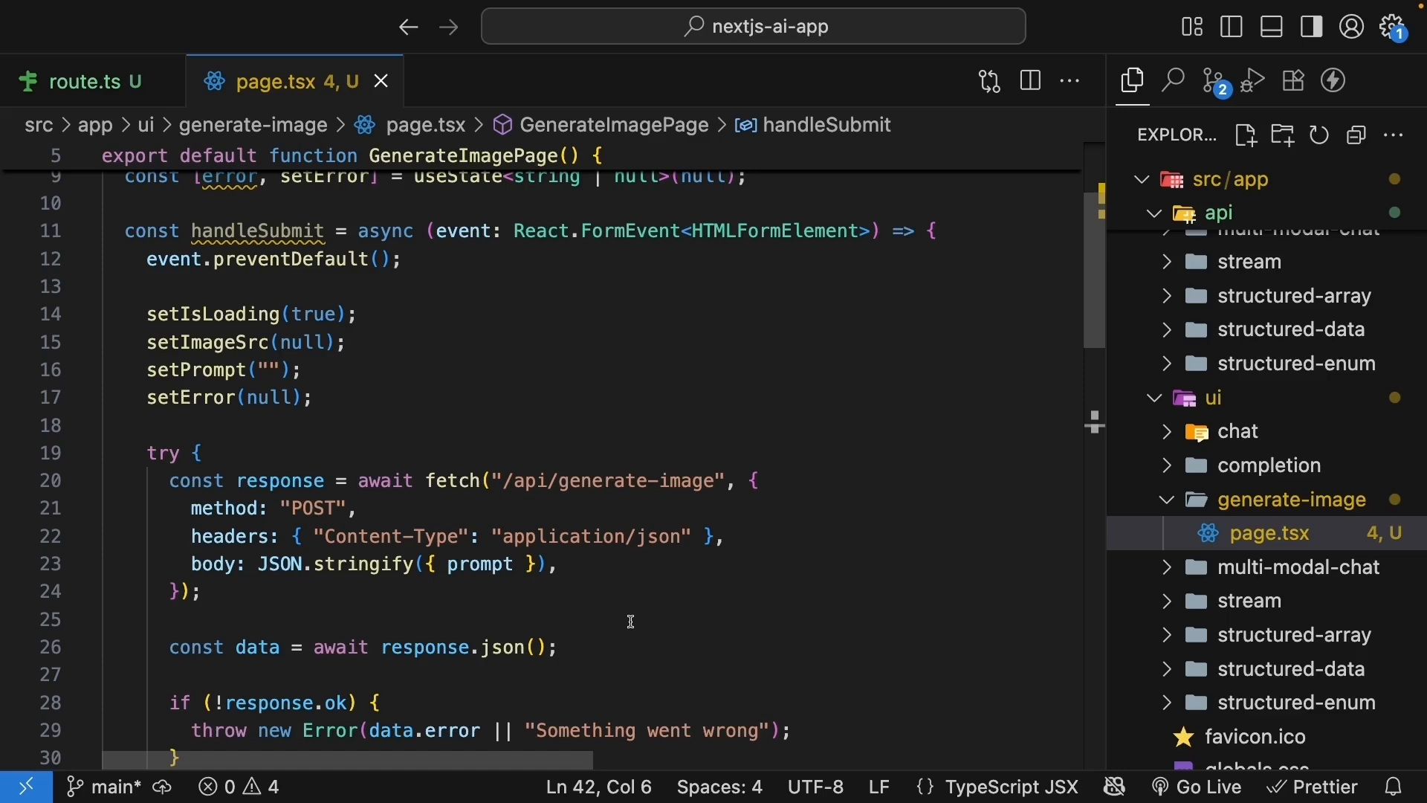
type("onS")
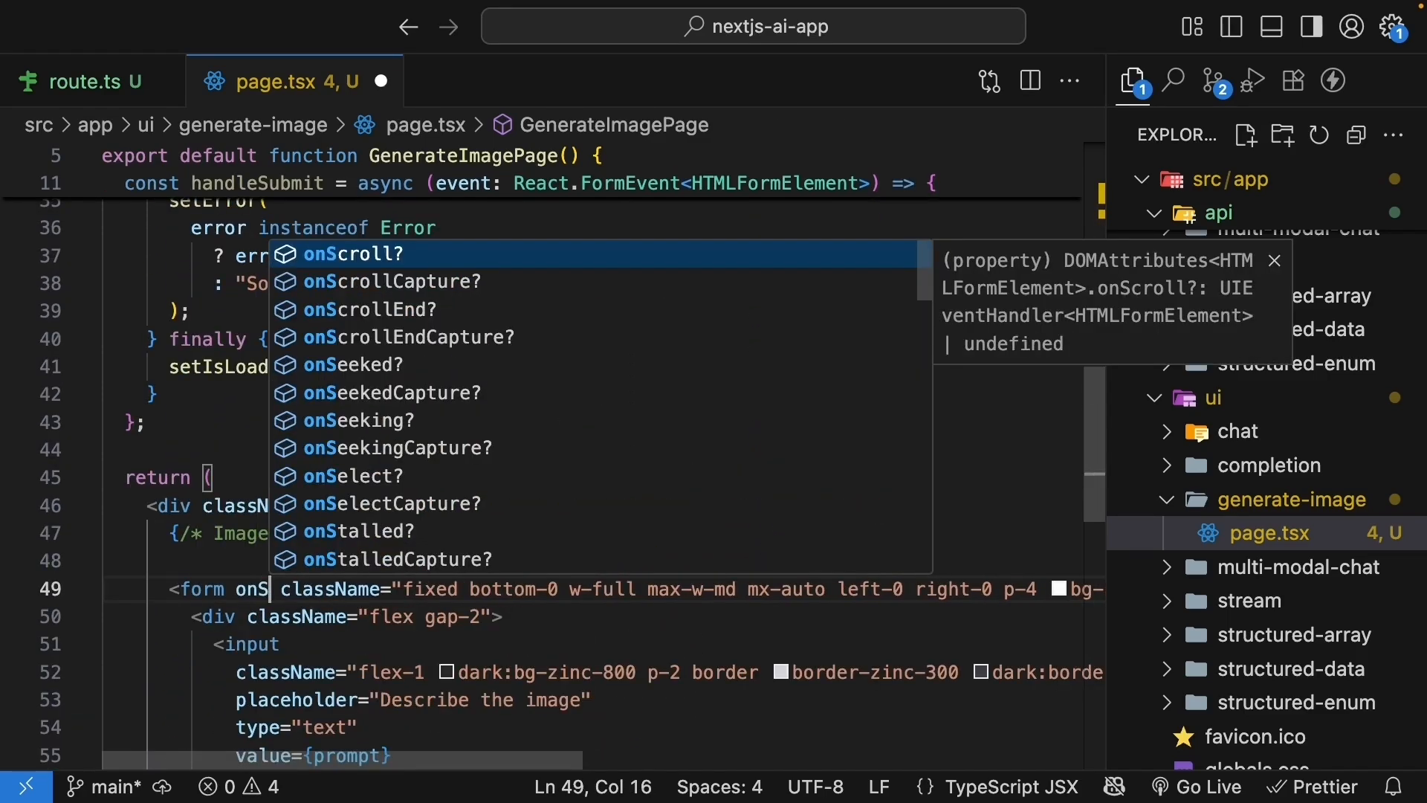
type("ubmit={handleSubmit")
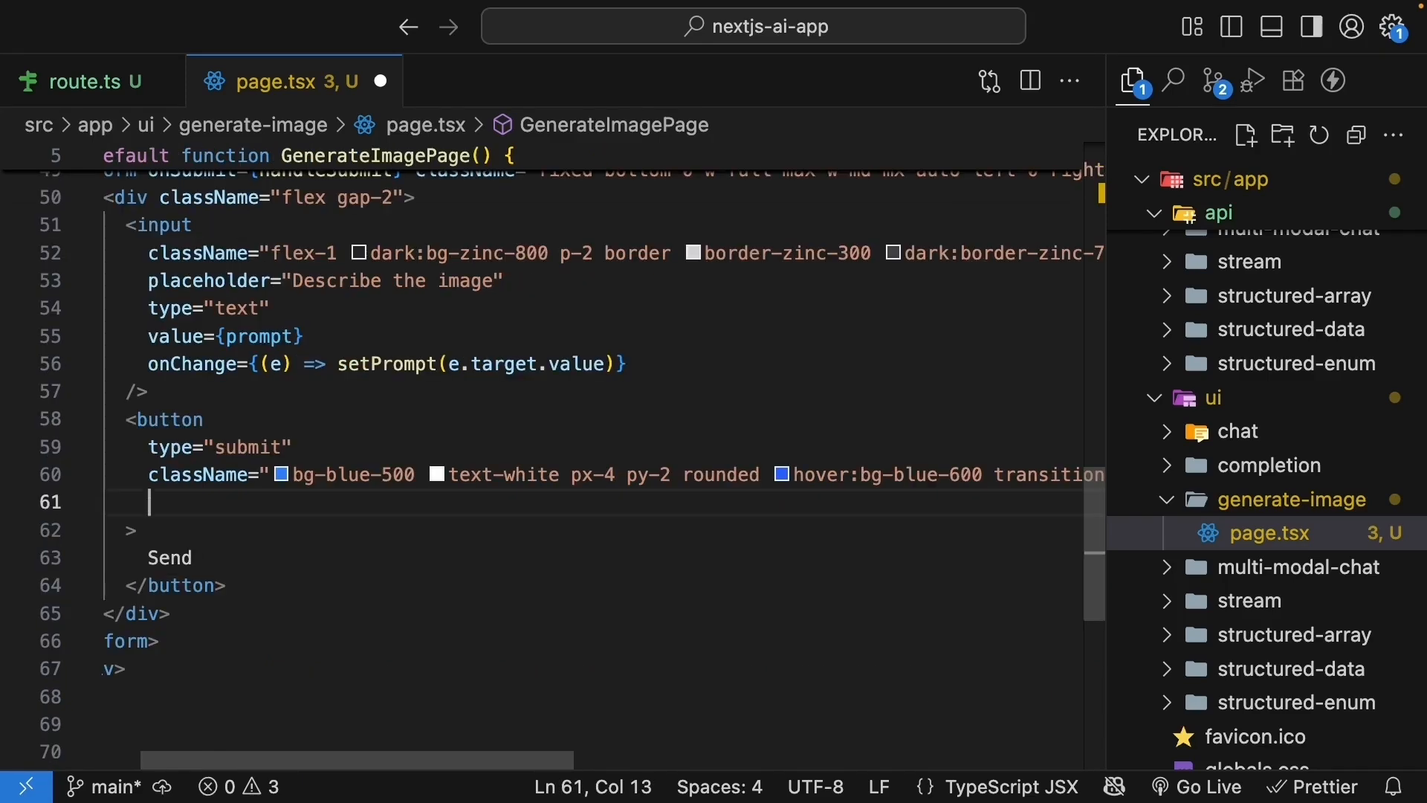
- Disable the submit button while isLoading and relabel it from Send to Generate
type("disabled")
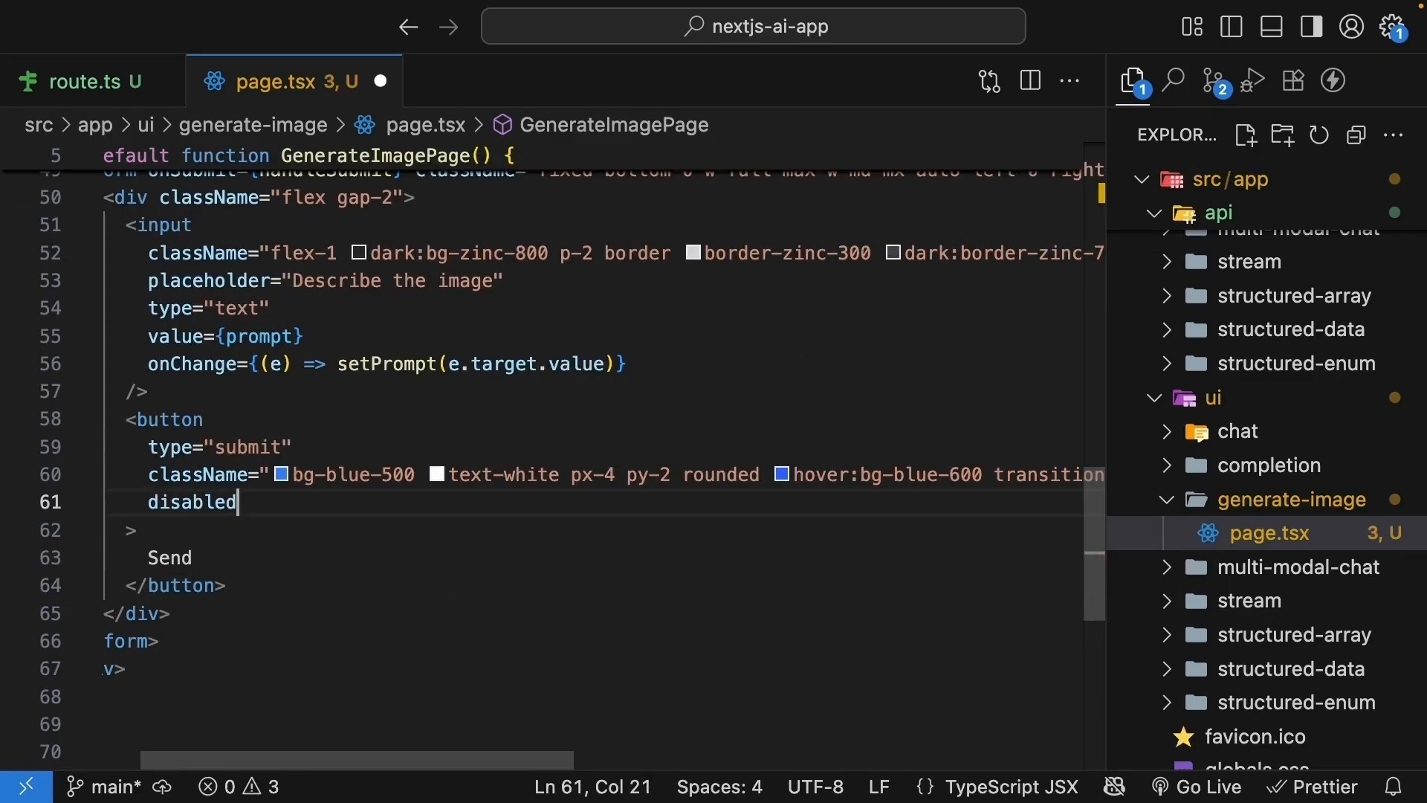
type("={isLoading")
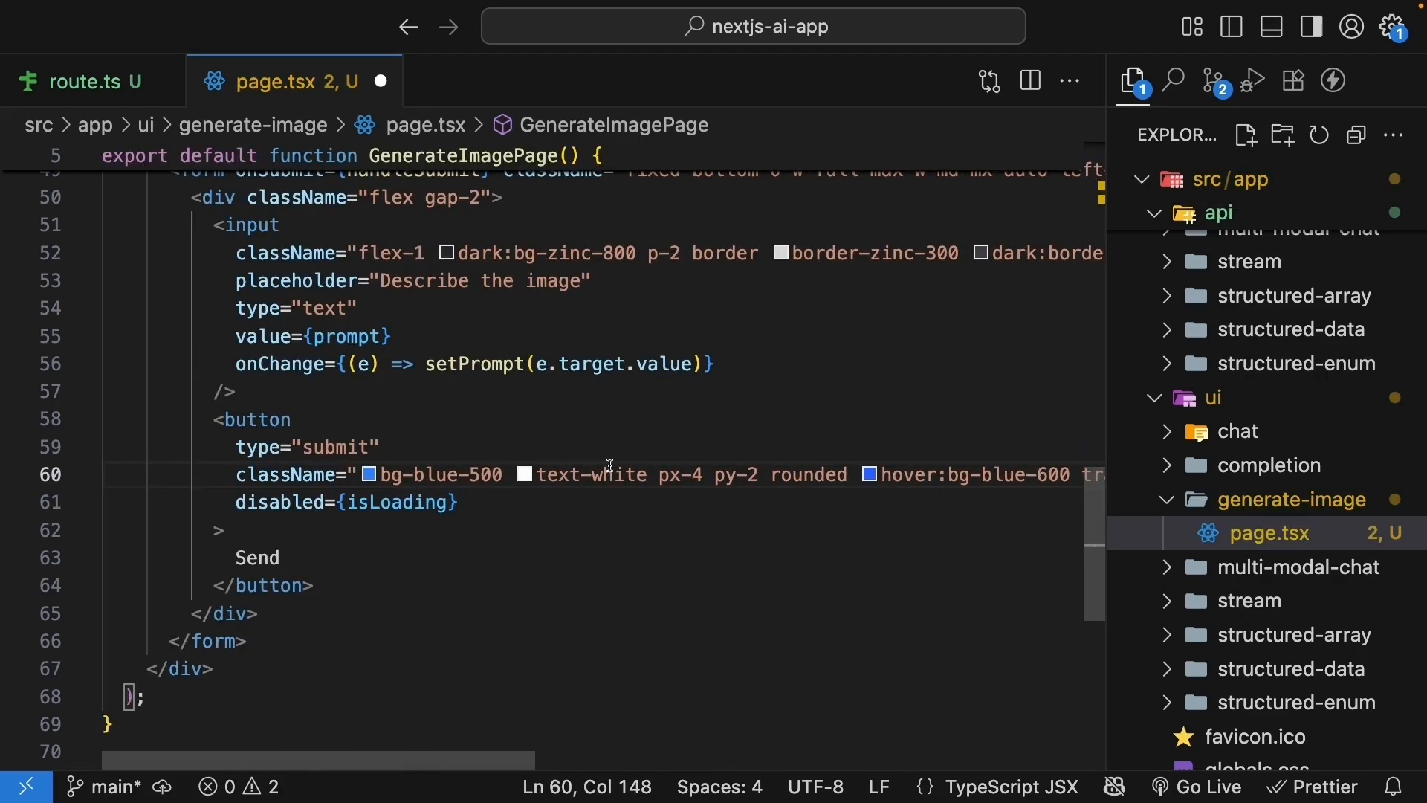
double_click(256, 558)
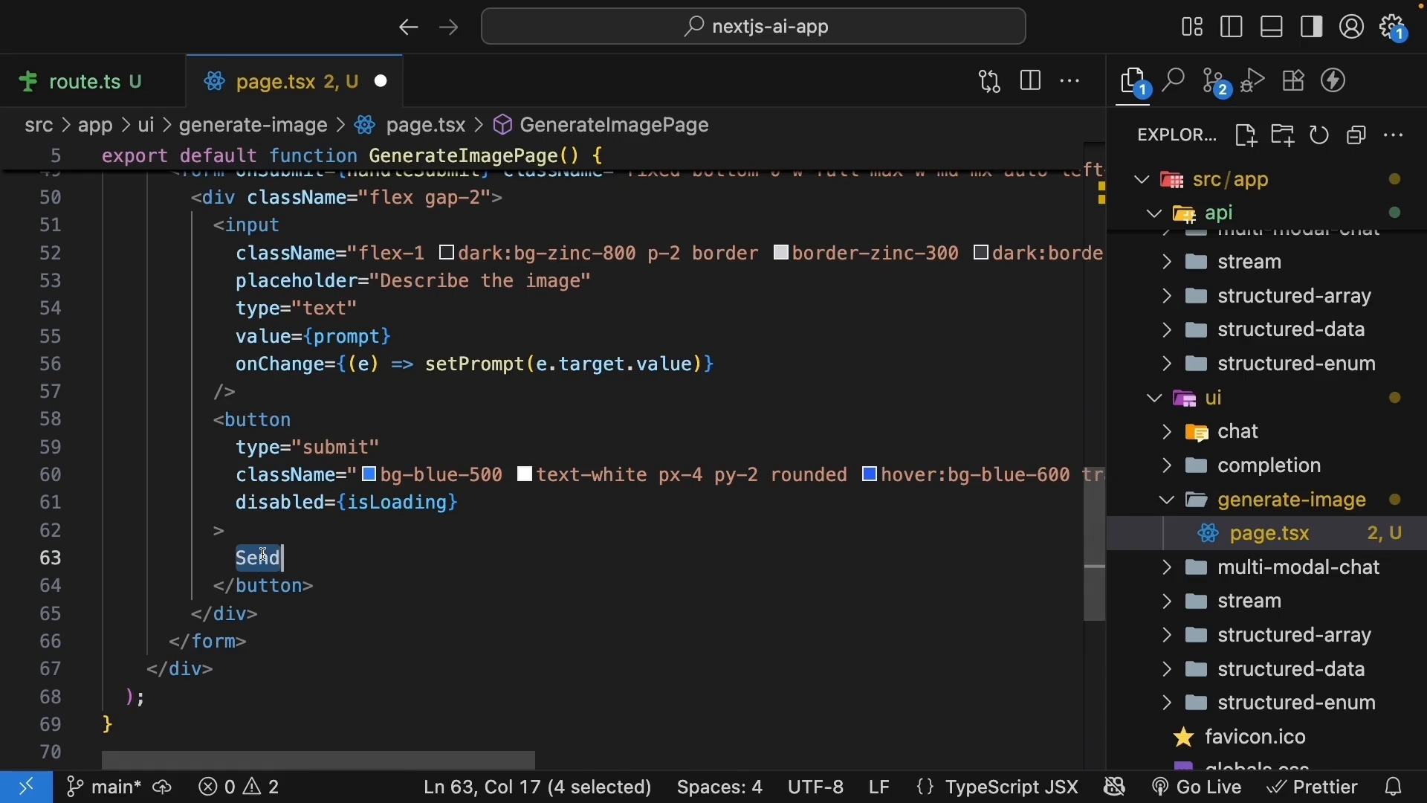
type("Gene")
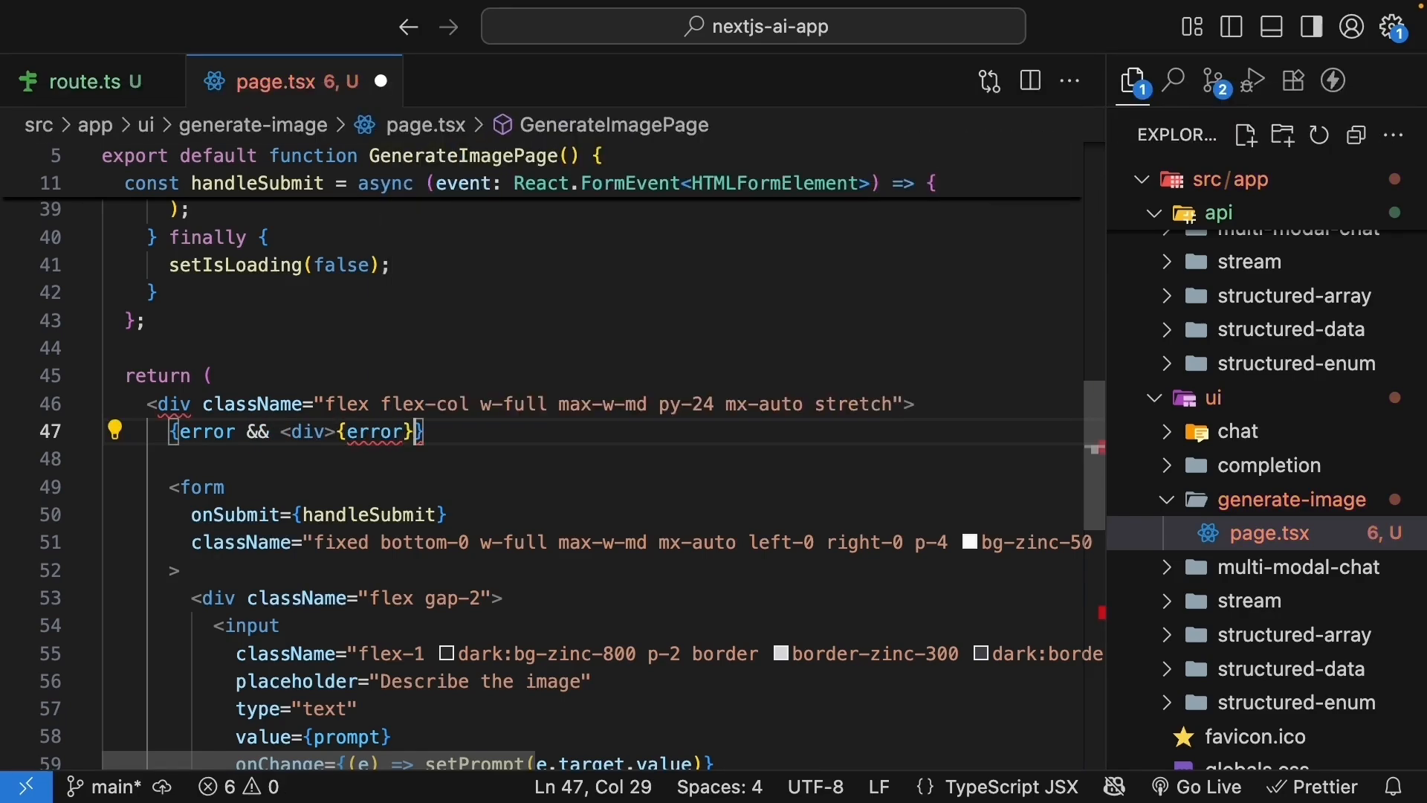
- Style the error message div with className 'text-red-500 mb-4'
type("</div>")
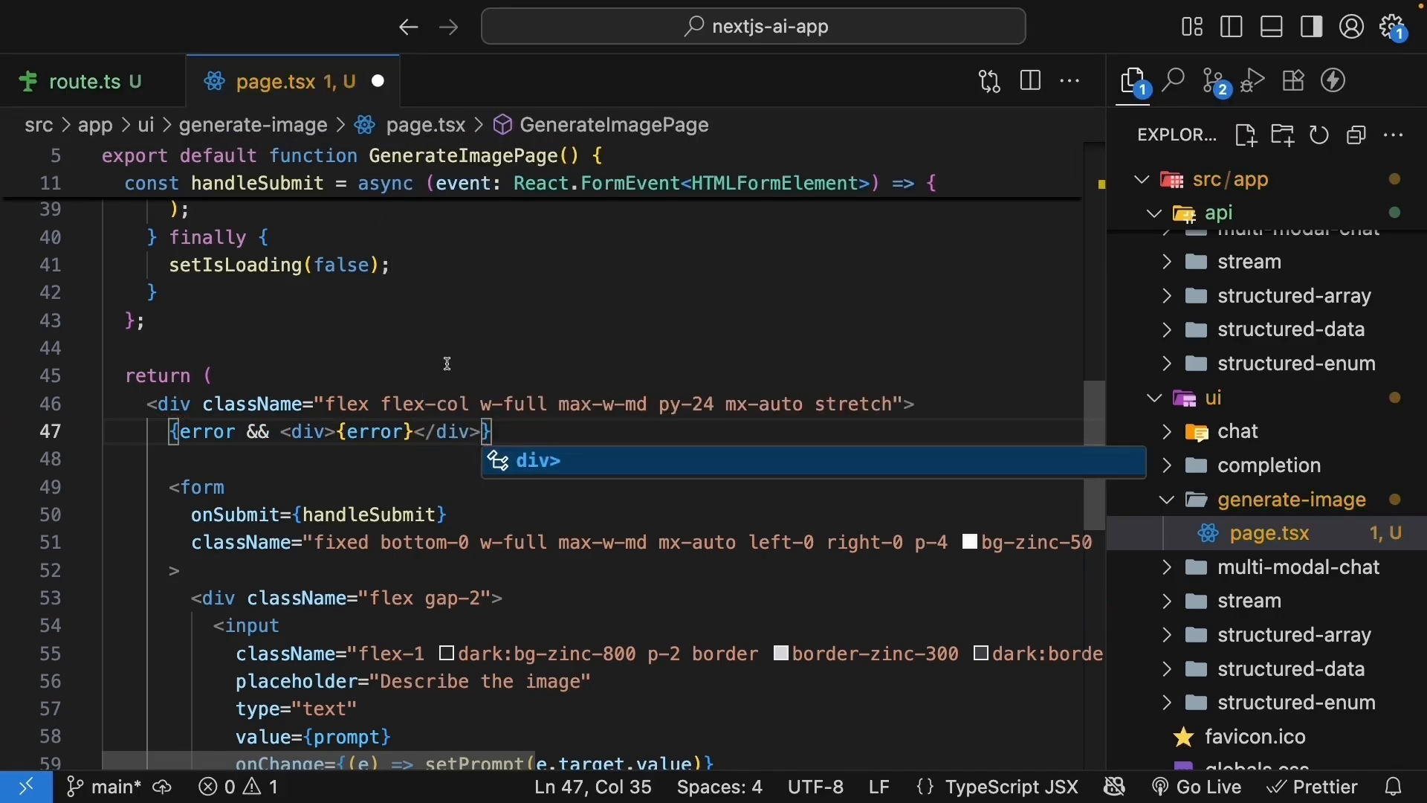
type("className=\"\"")
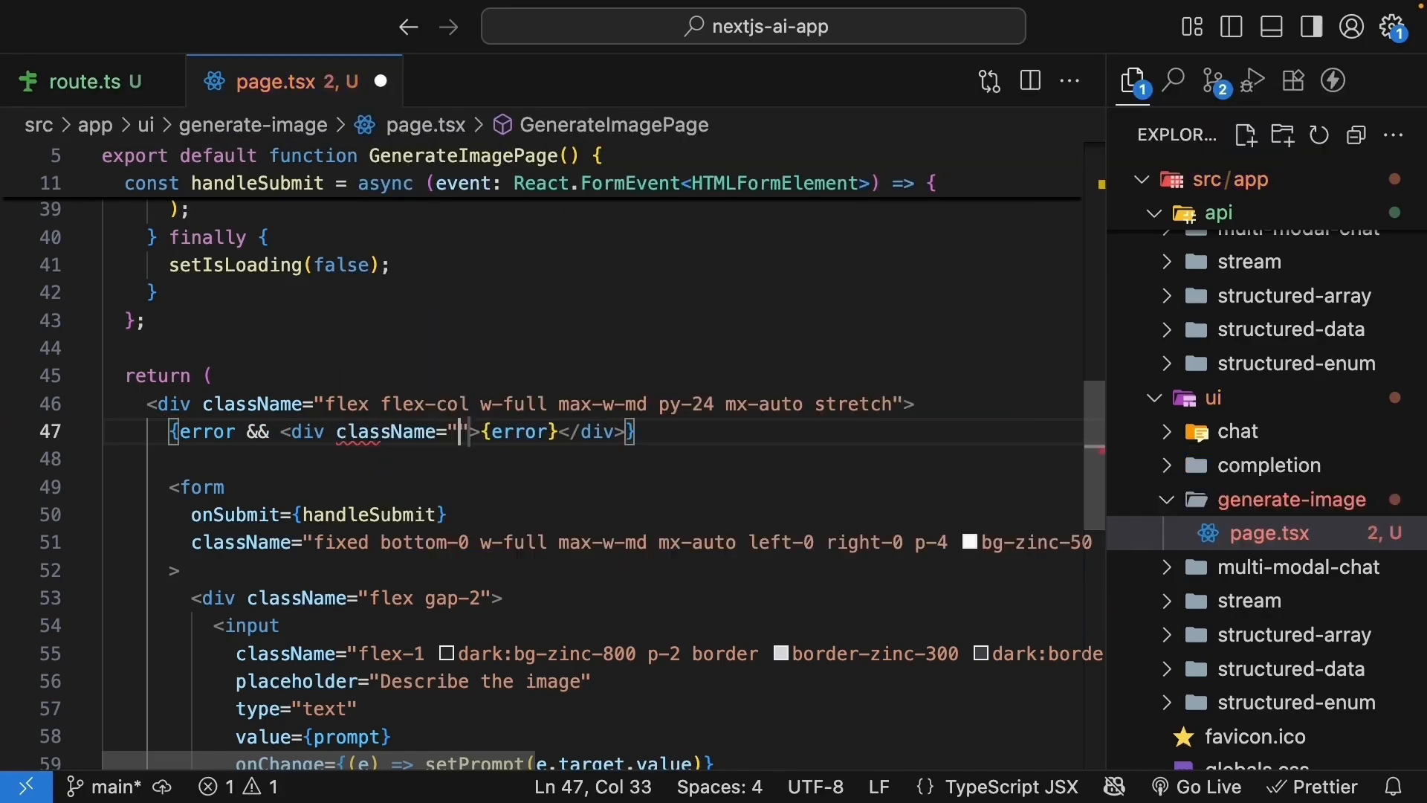
type("text-red-500")
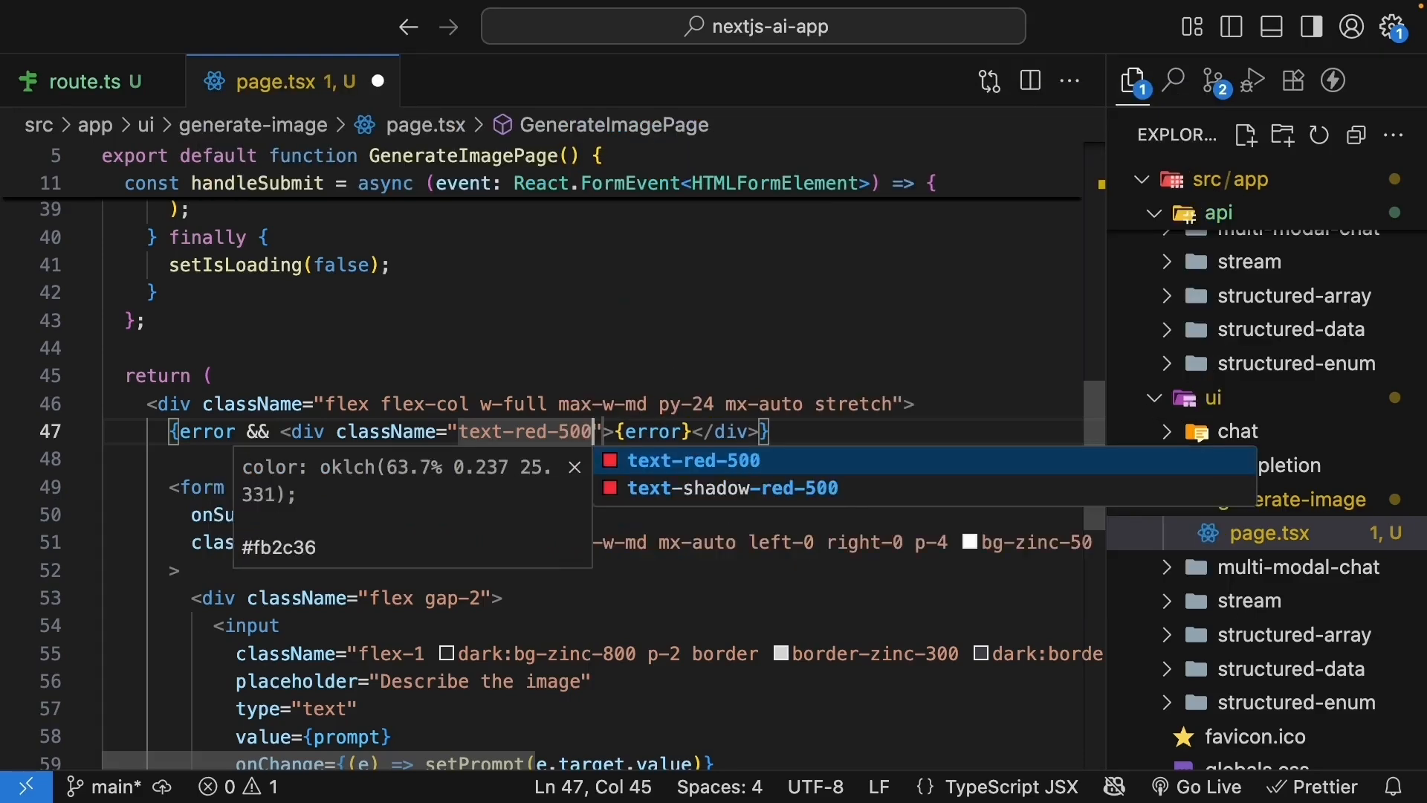
type("mb-4")
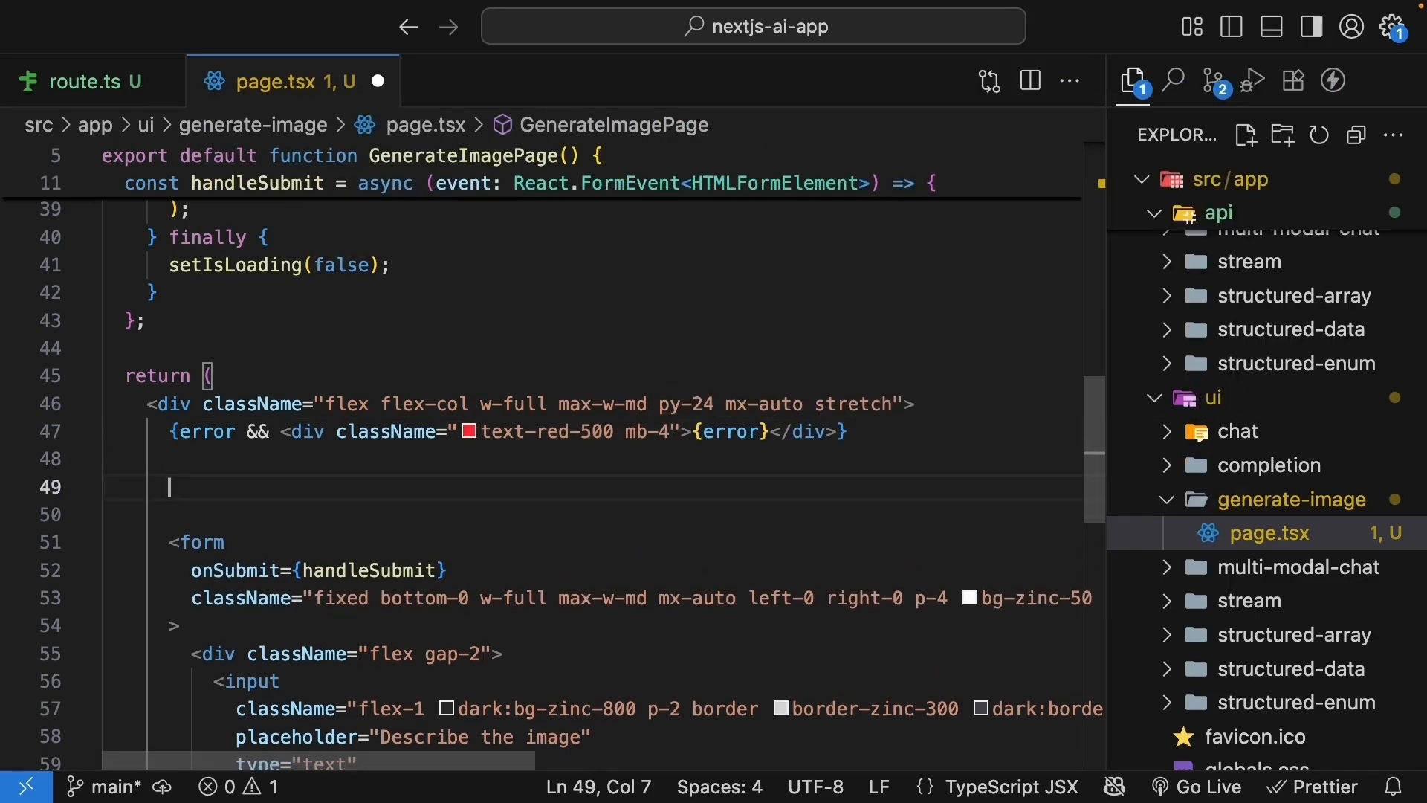
- Add an isLoading ternary rendering a 'w-full h-full animate-pulse bg-gray-300 rounded-lg' div
type("{")
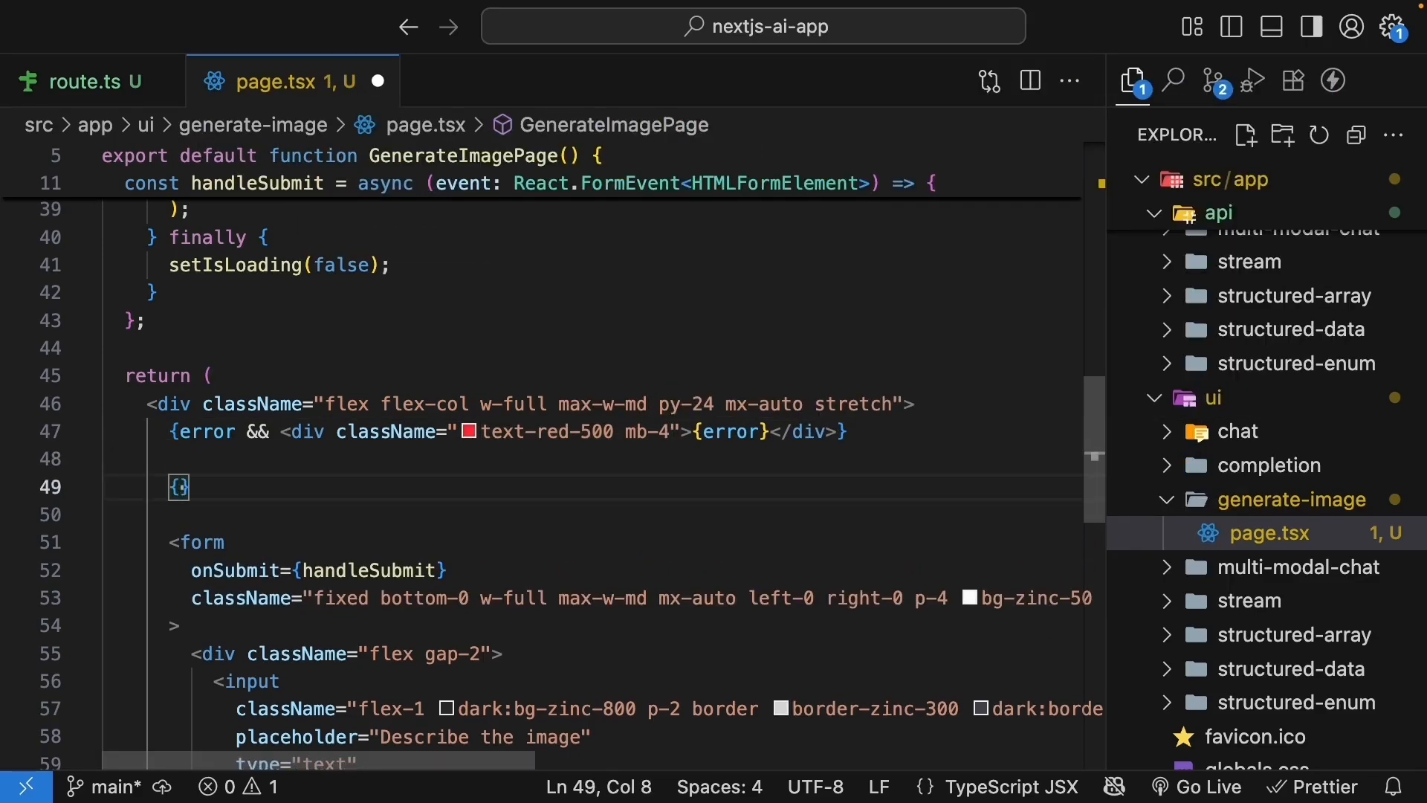
type("isLoad")
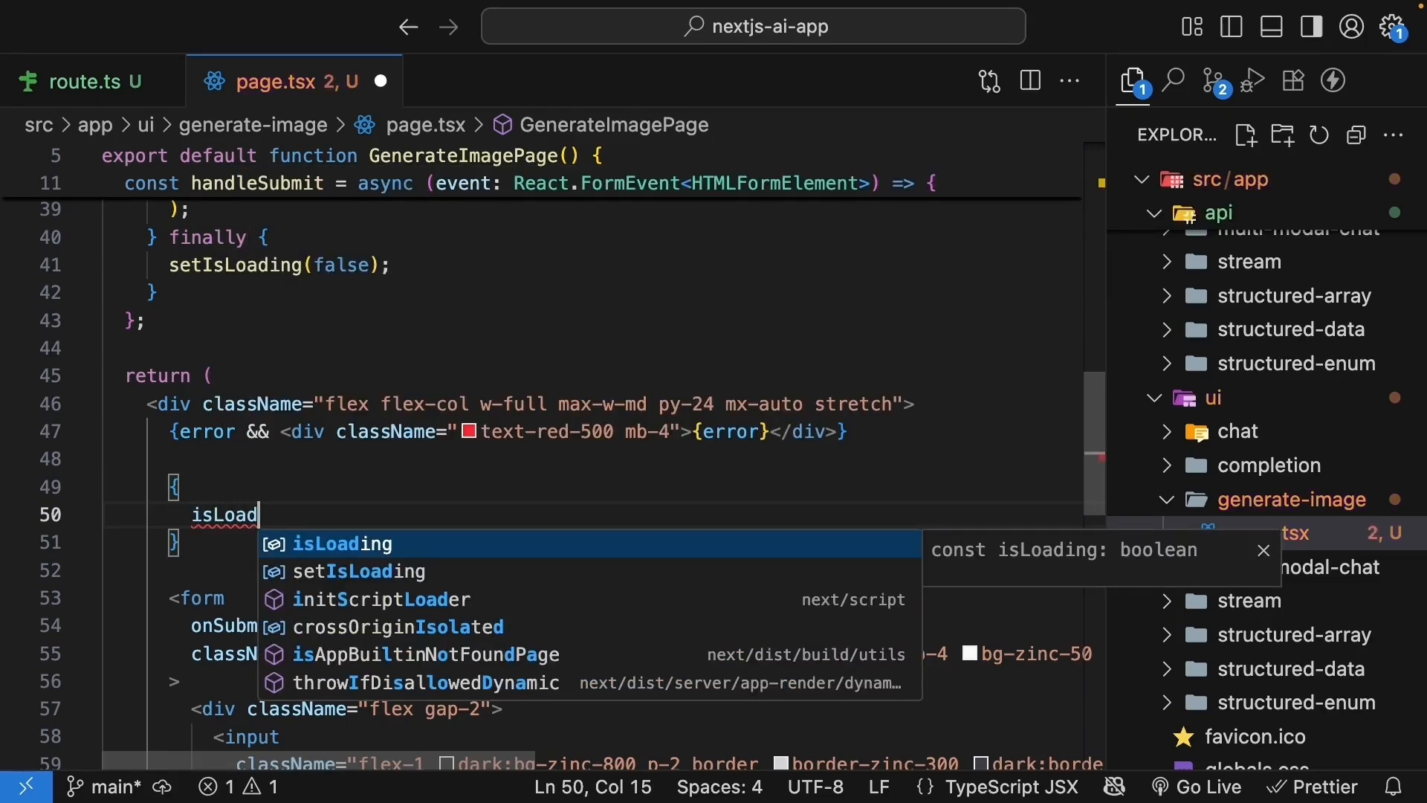
key("Tab")
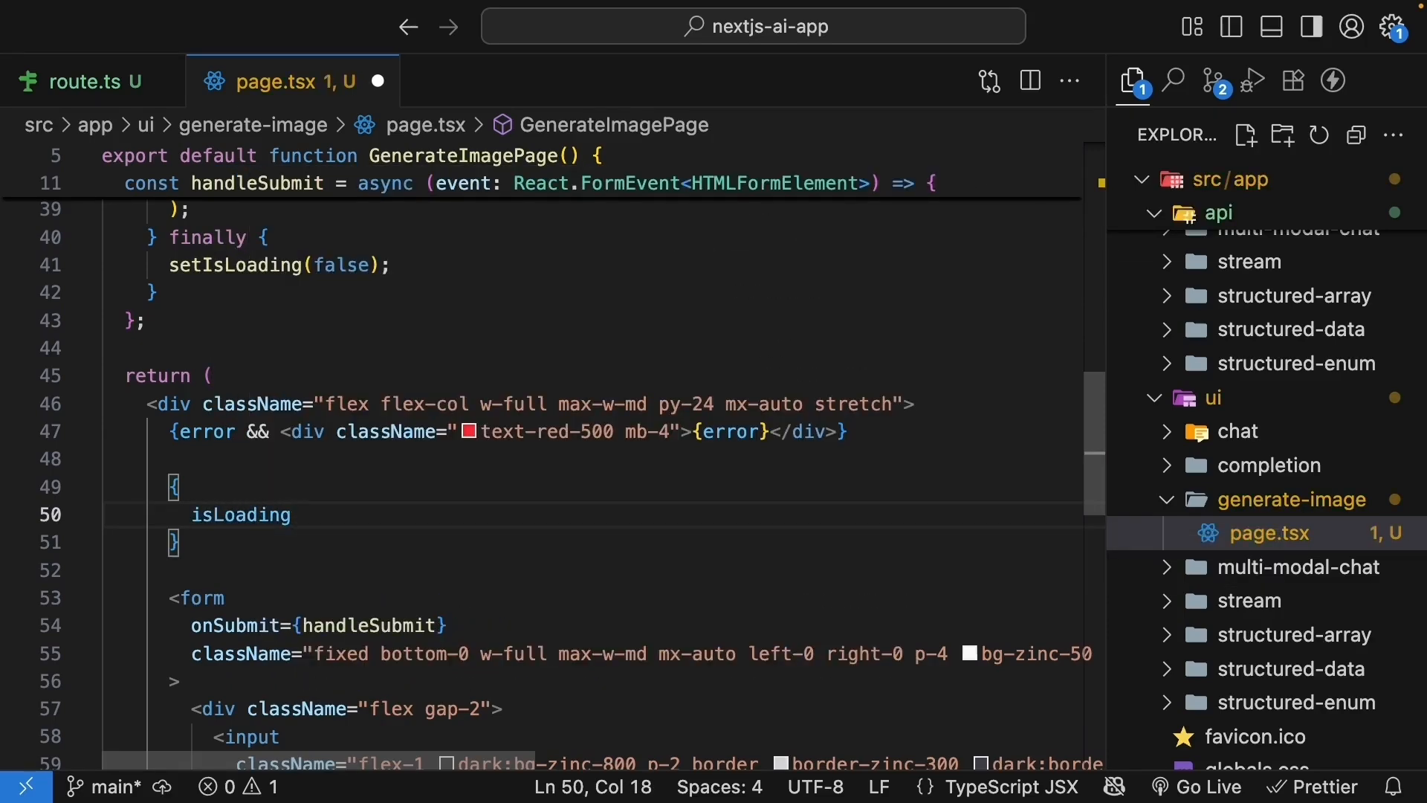
type("? (")
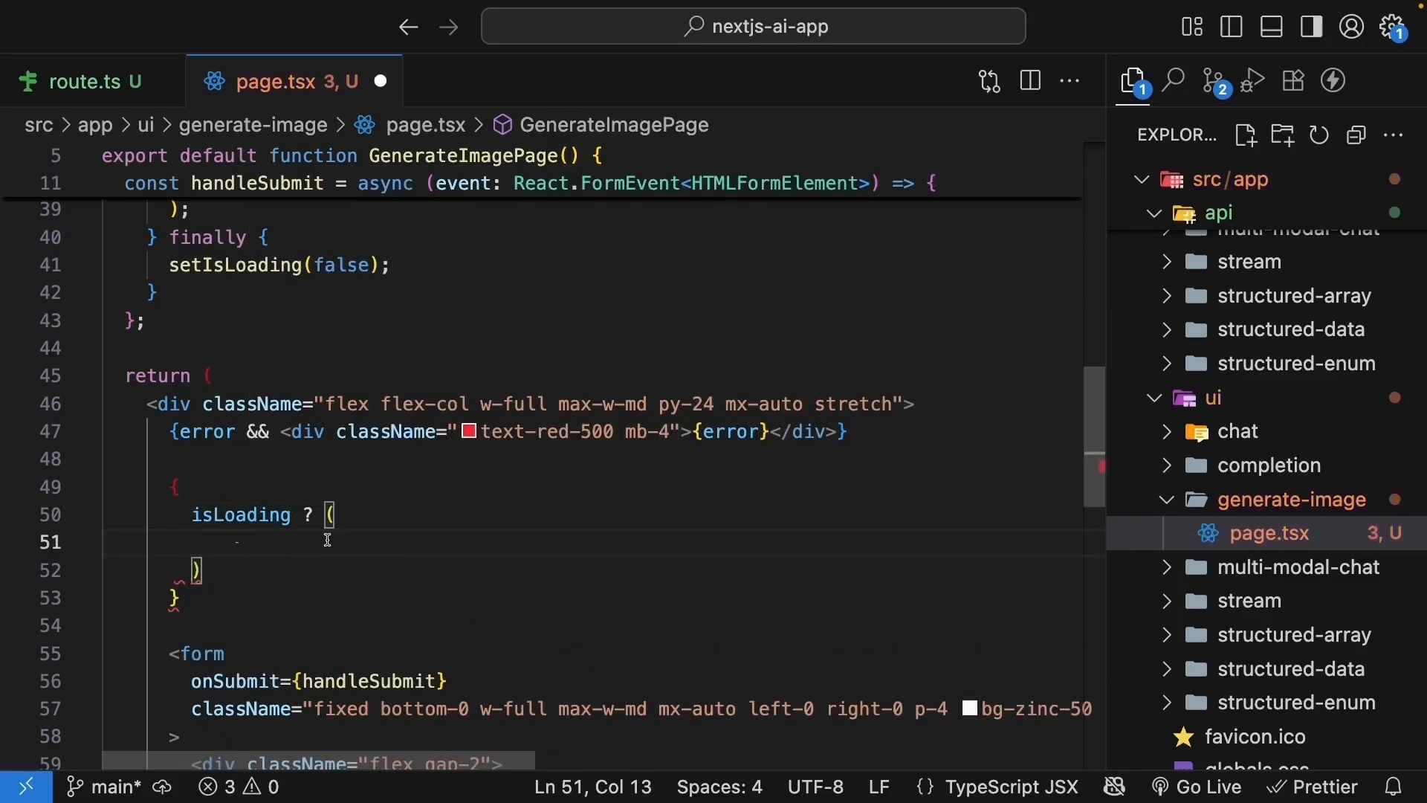
type("<div className=\"w-full h-full animate-pulse bg-gray-300 rounded-lg\" />")
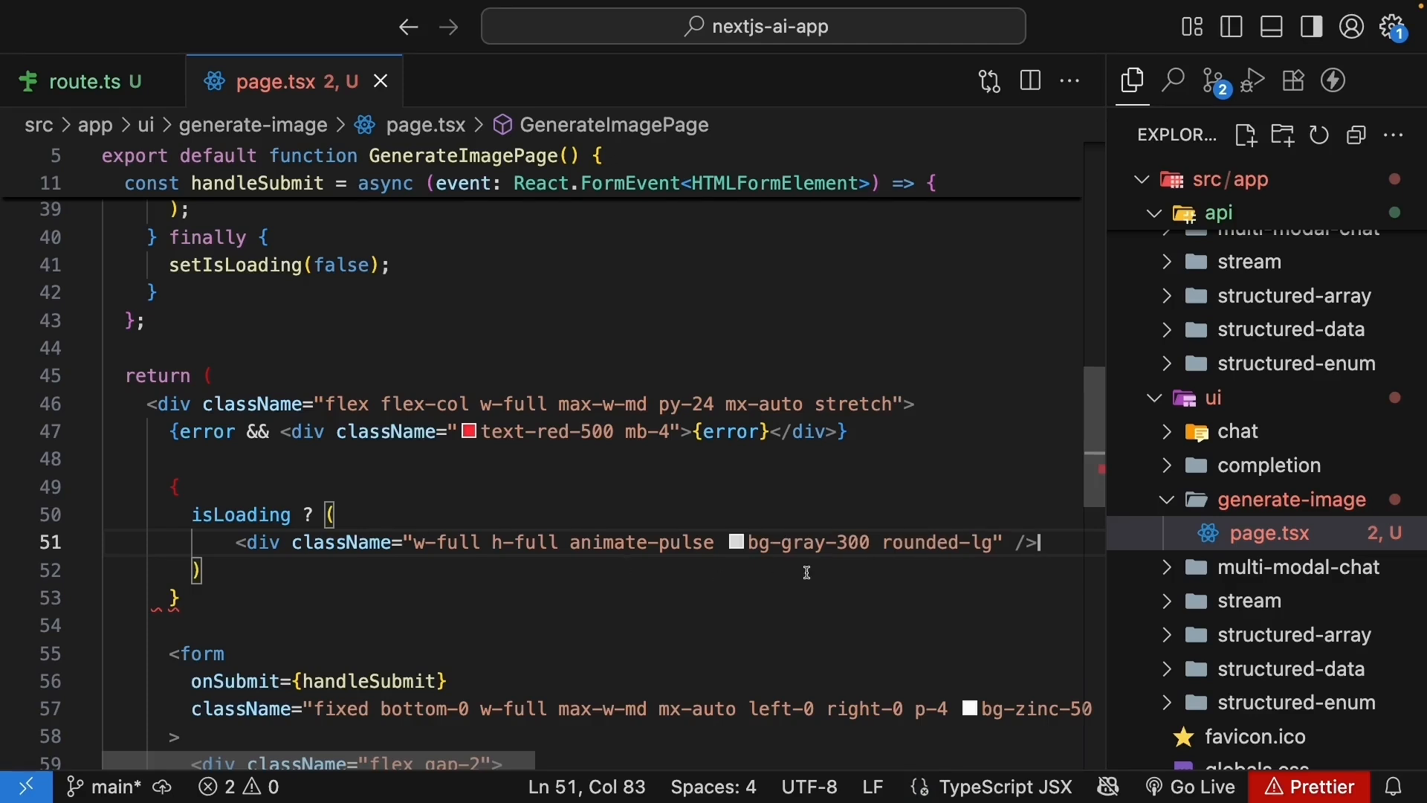
mouse_move(524, 542)
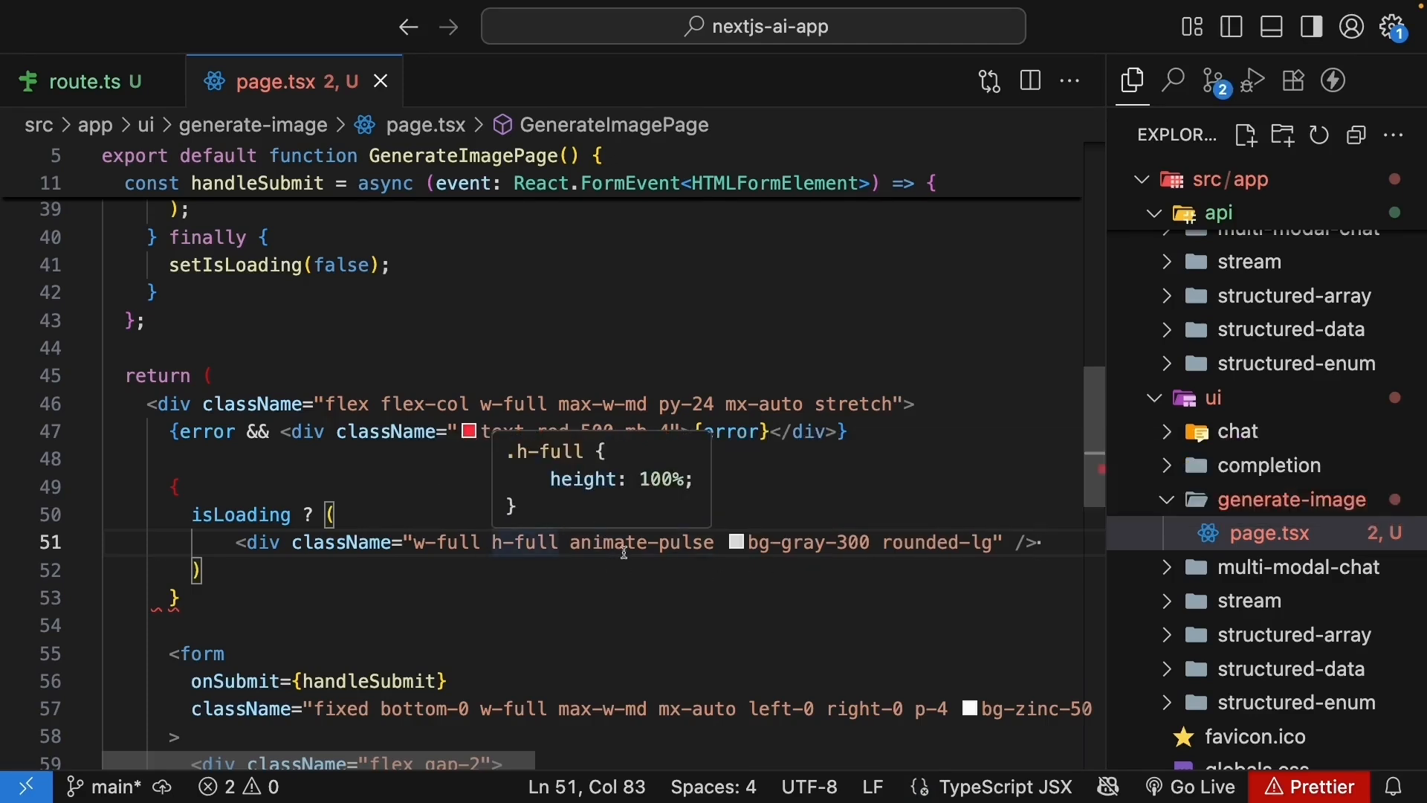
- Otherwise render an Image with alt 'Generated image', src imageSrc, width and height 1024
double_click(640, 542)
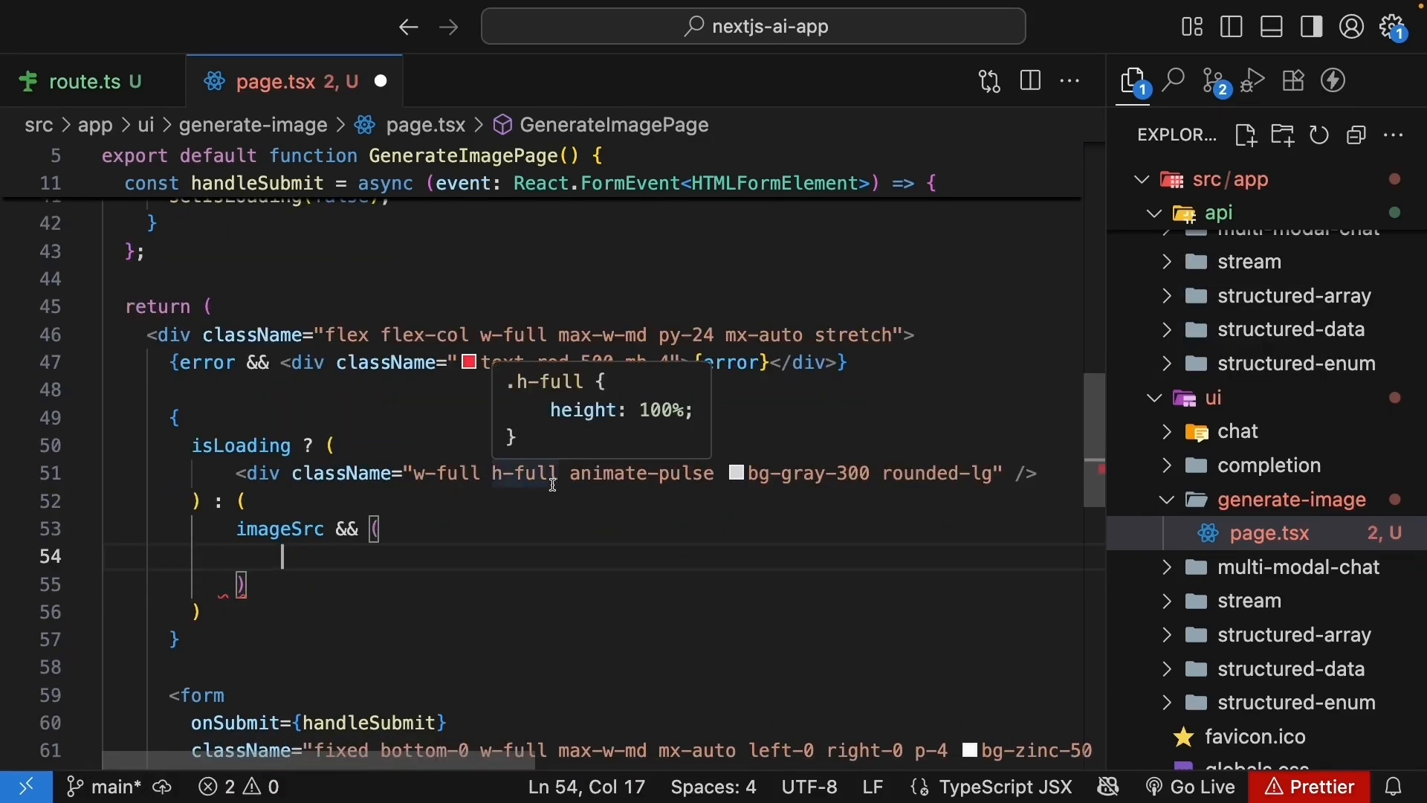
type("<Image")
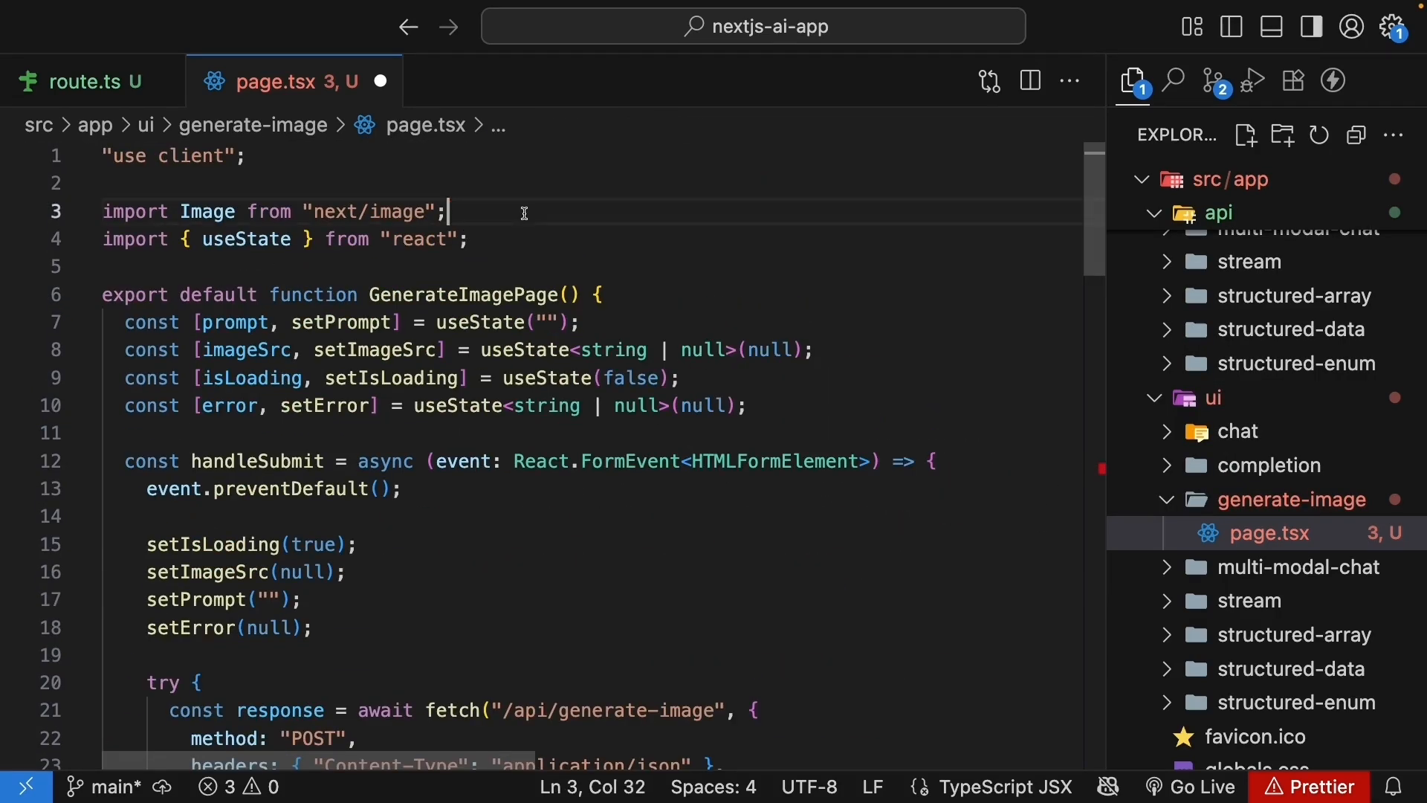
type("al")
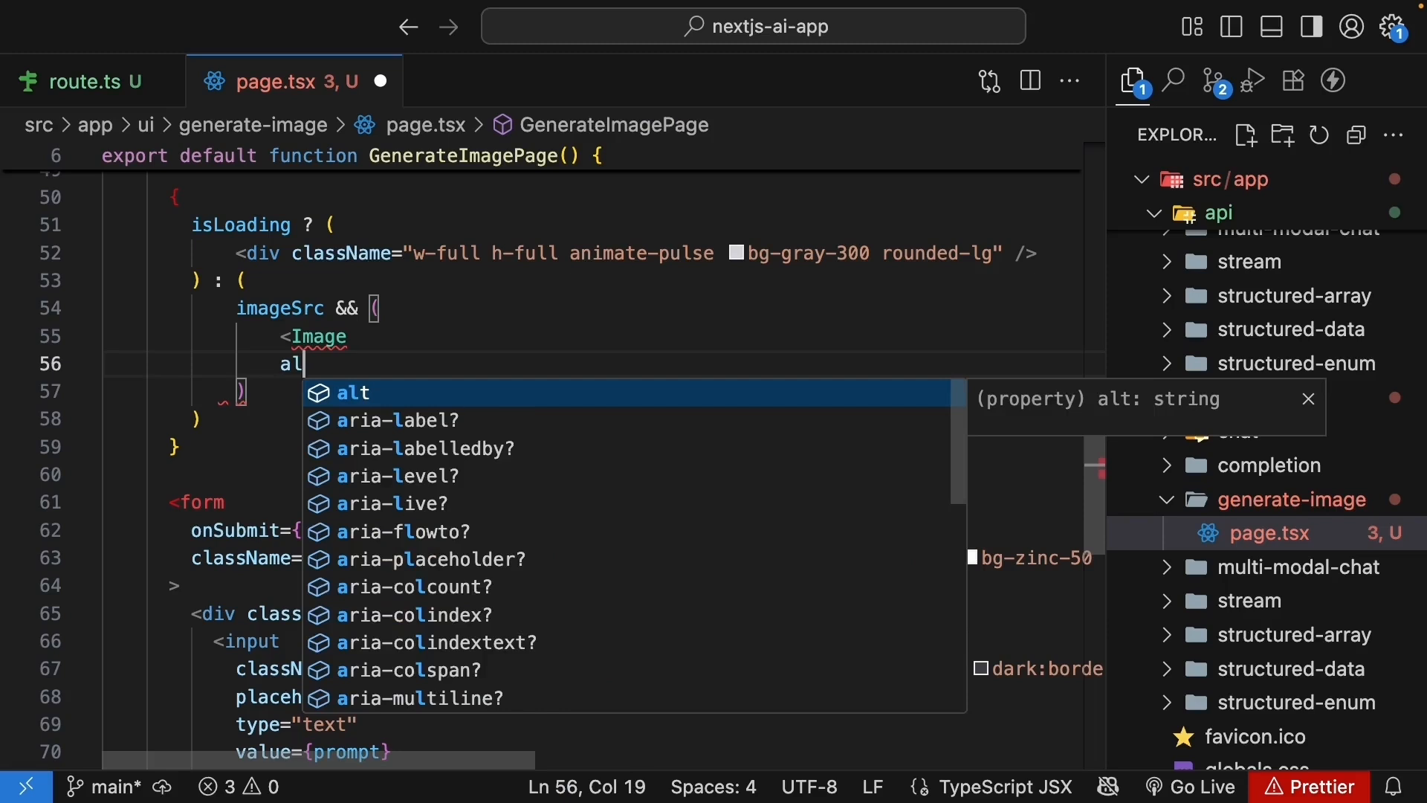
type("=\"Generated image")
type("className=\"w-full h-full object-cover rounded-lg shadow-lg")
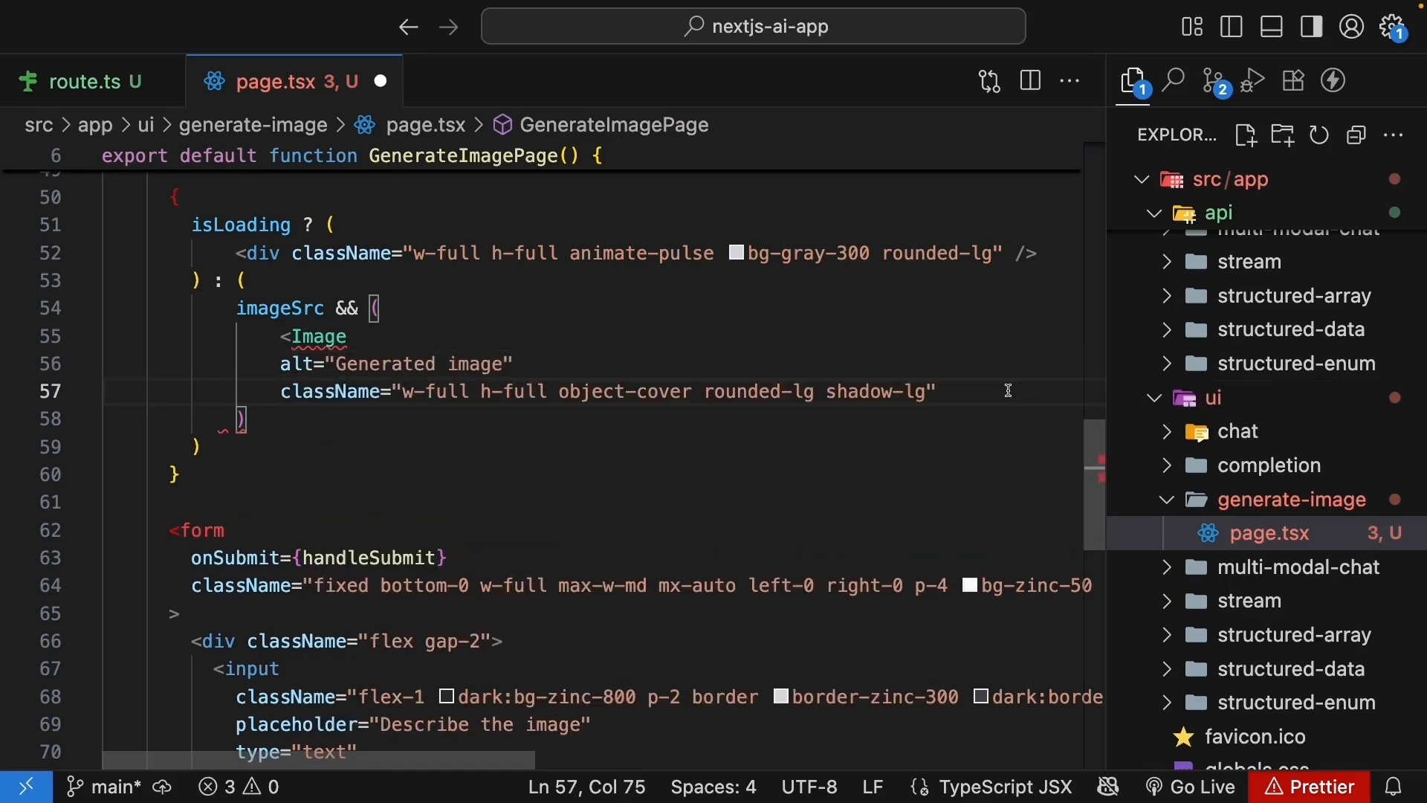
type("src")
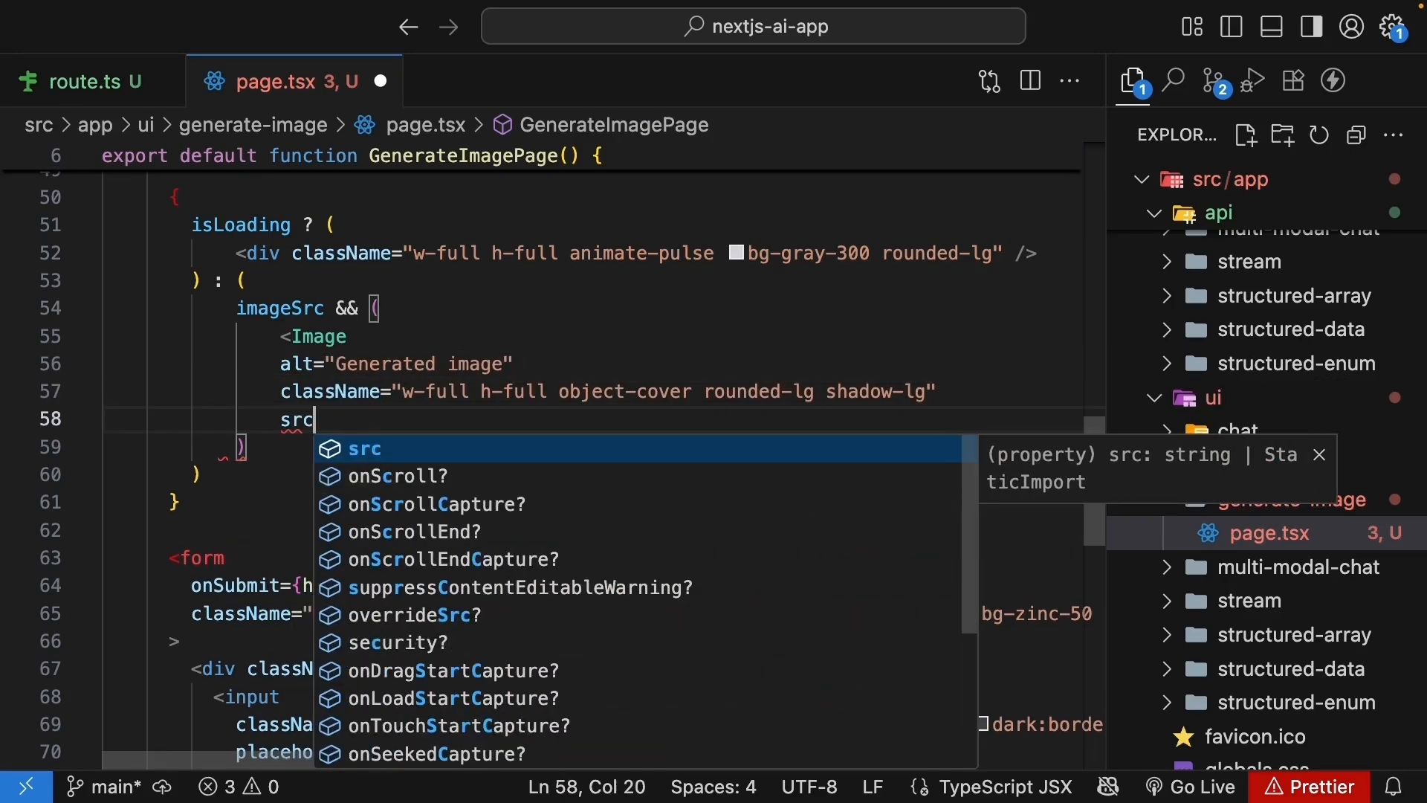
type("={imageSrc")
type("width={")
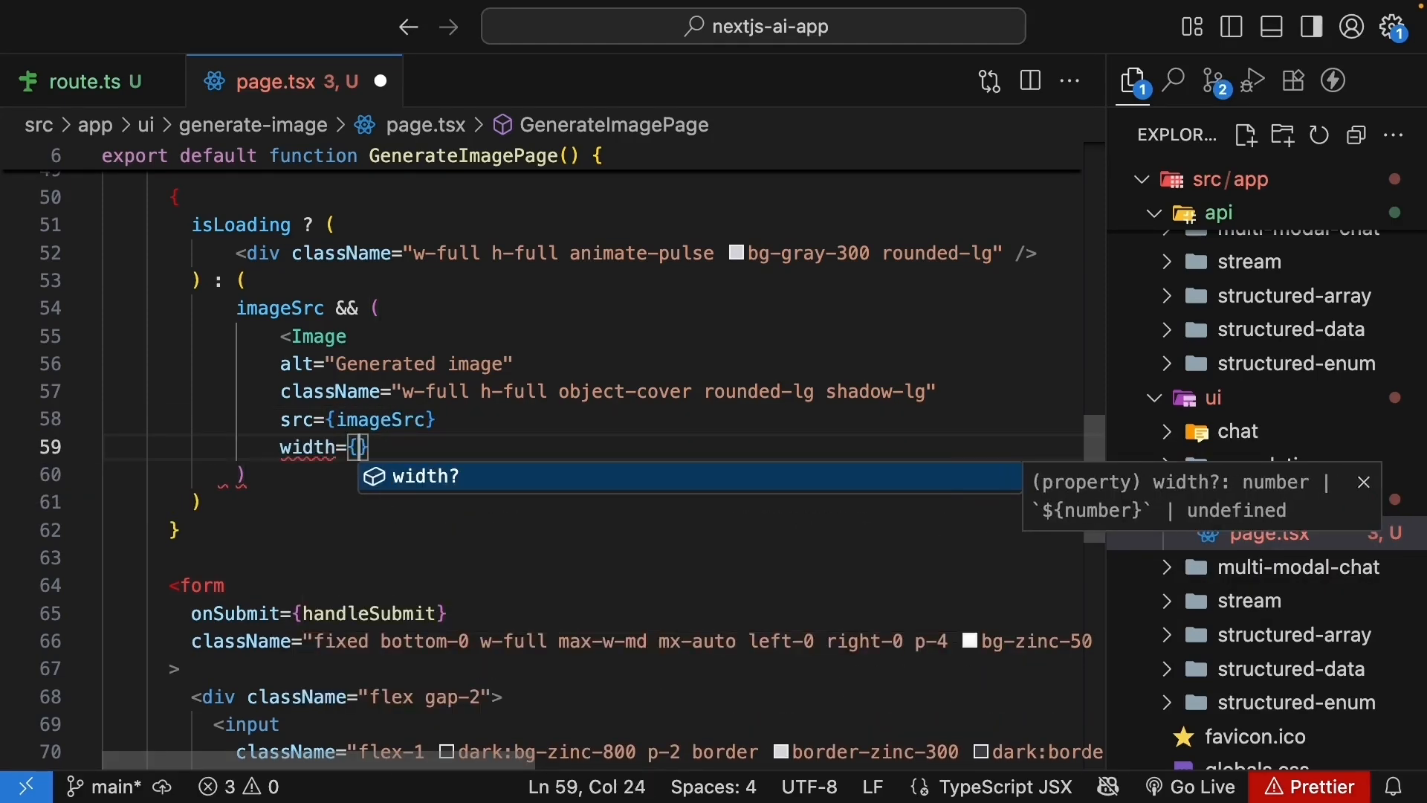
type("1024")
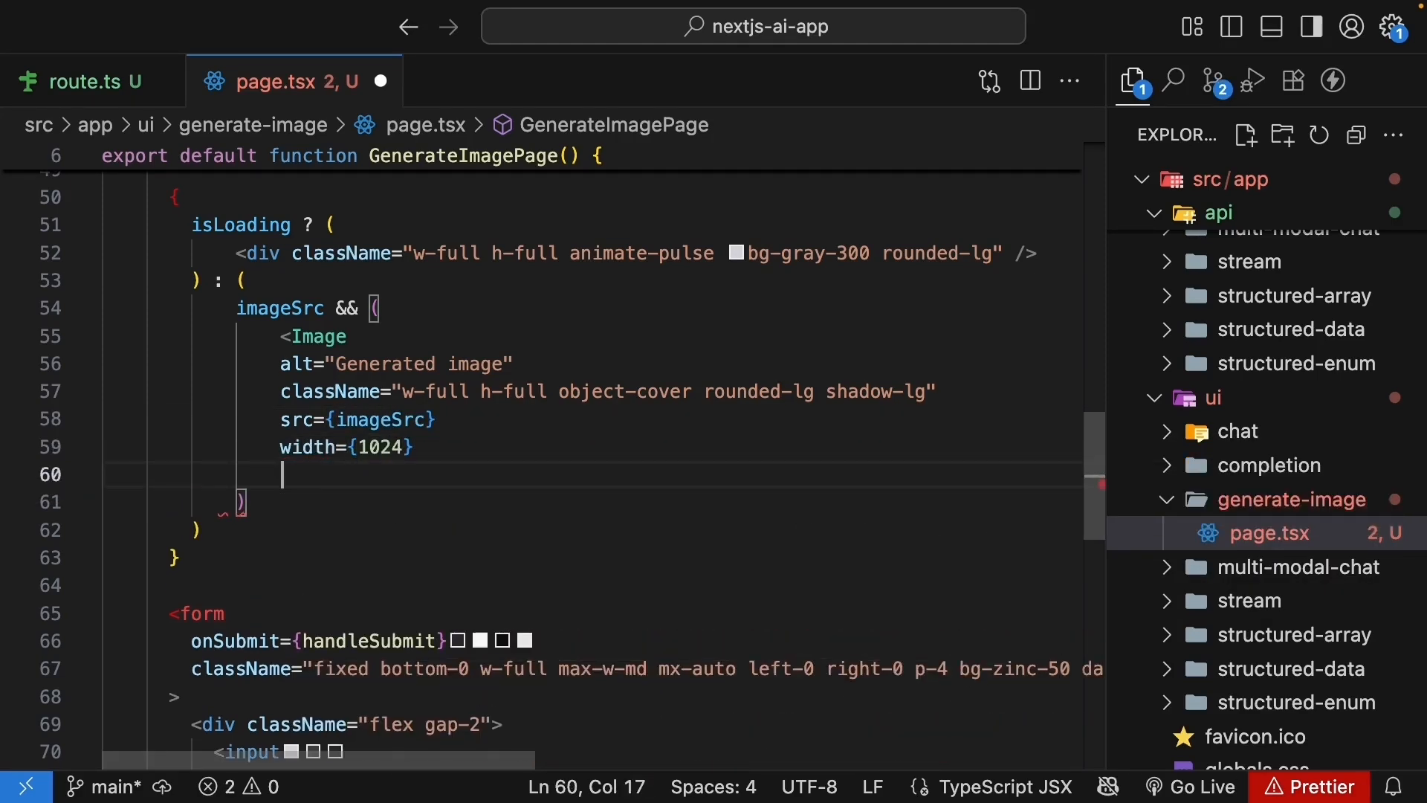
type("height={1024")
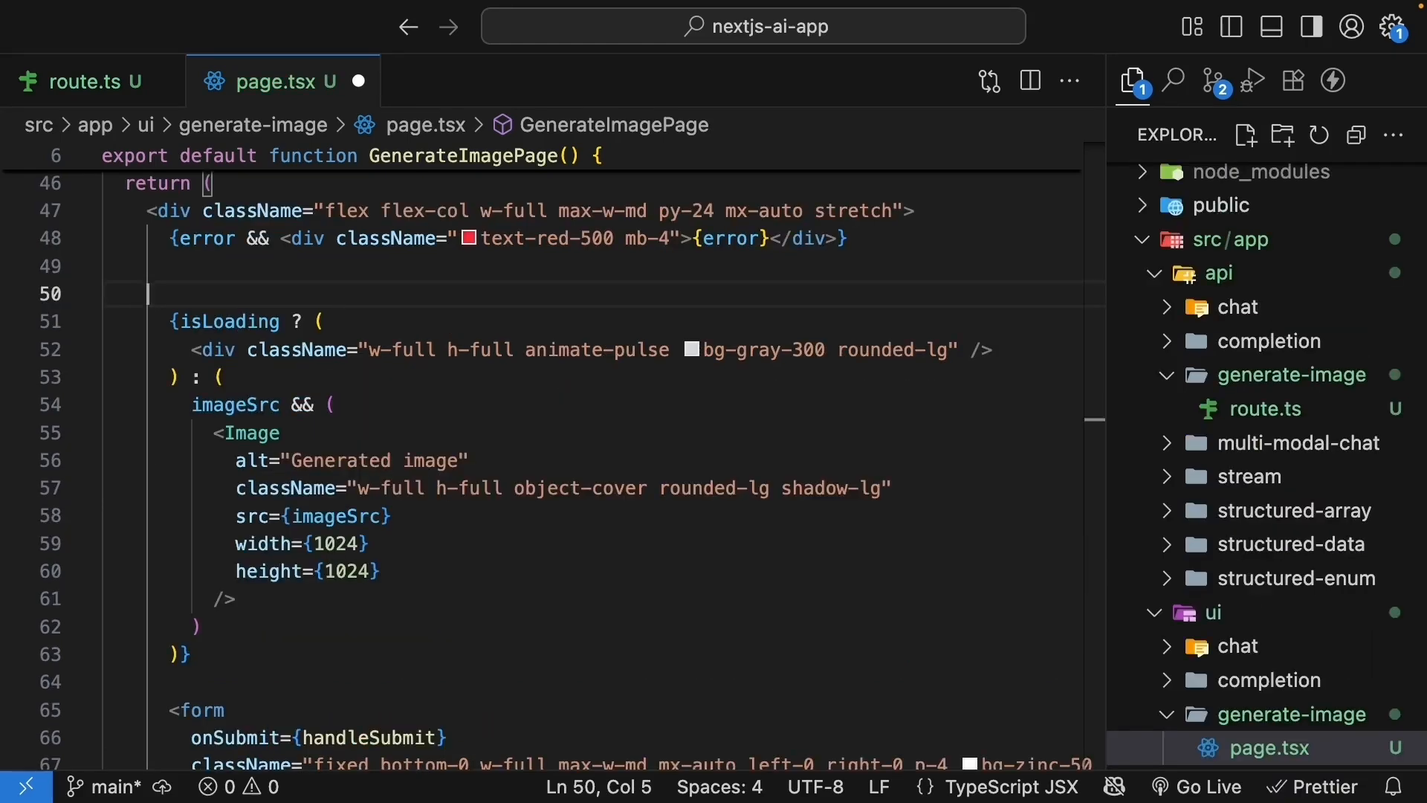
- Wrap the isLoading ternary in a div with className 'relative w-full aspect-square mb-20'
type("<di")
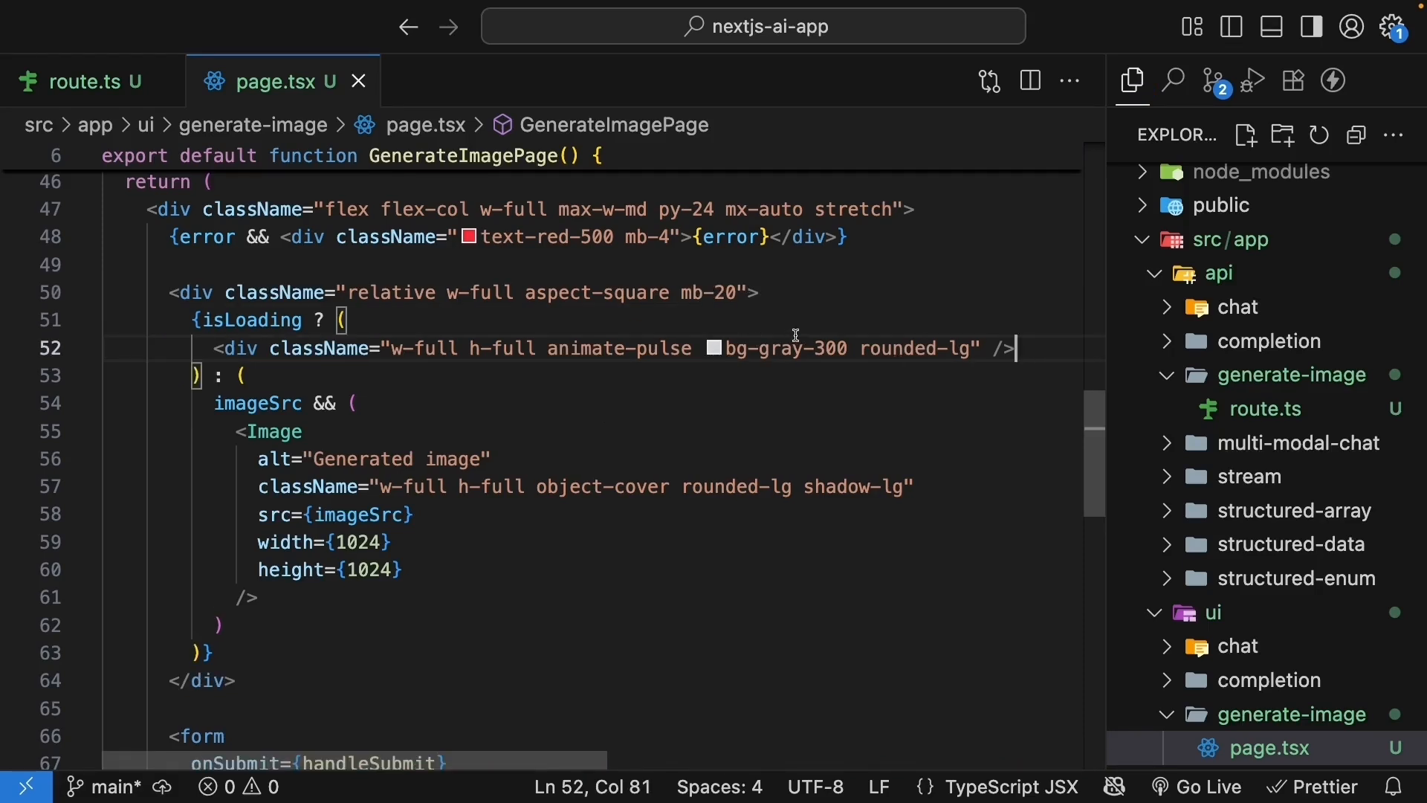
double_click(273, 431)
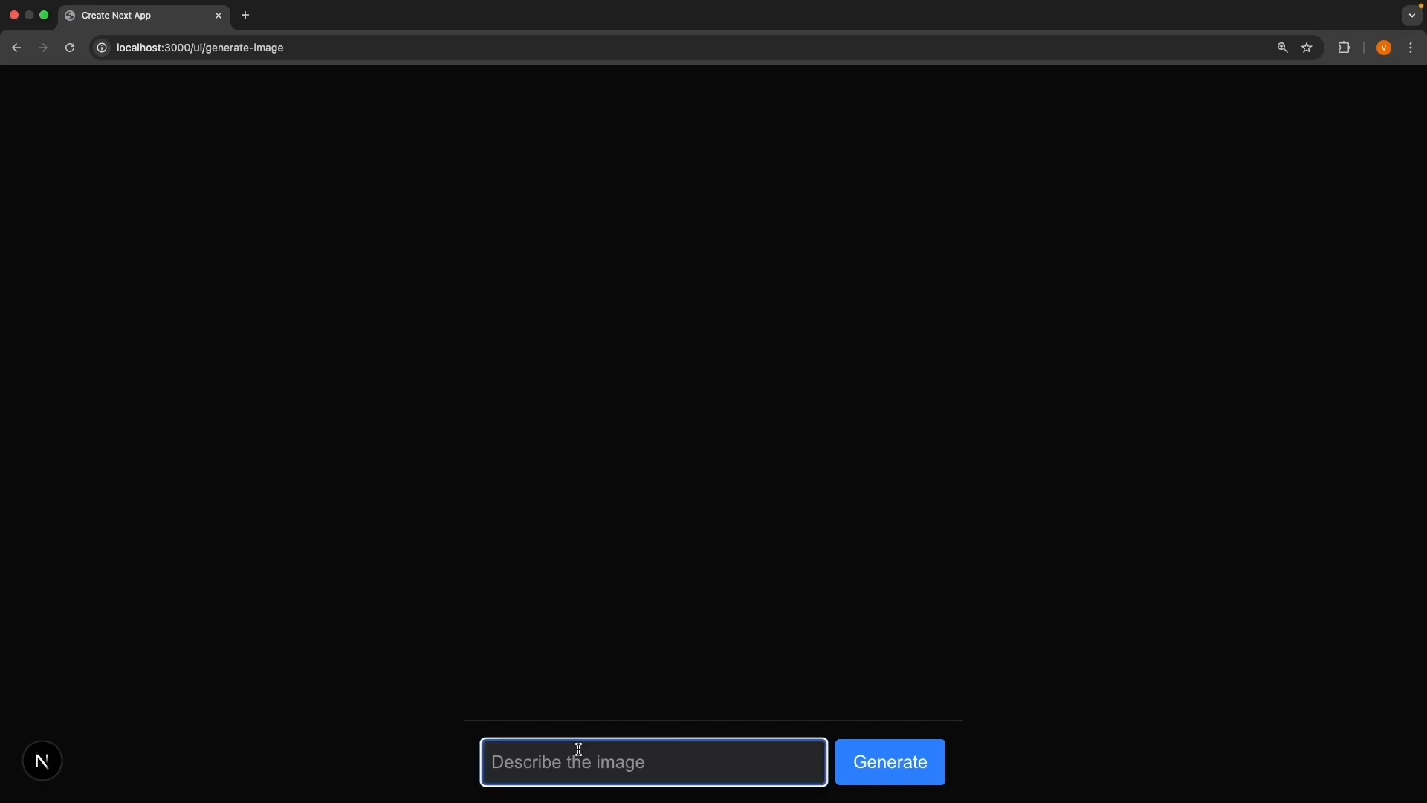
mouse_move(741, 757)
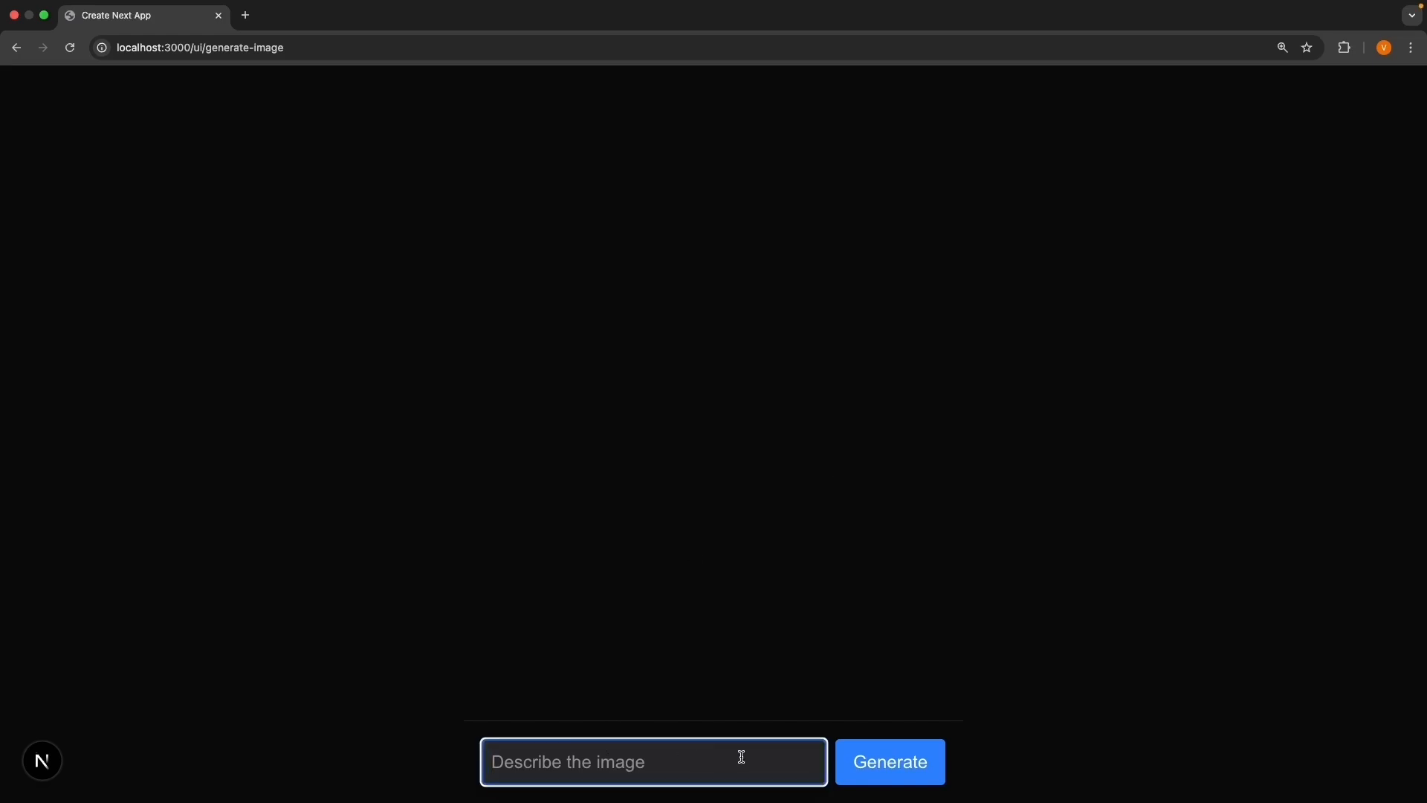
mouse_move(1095, 652)
type("A realistic corgi")
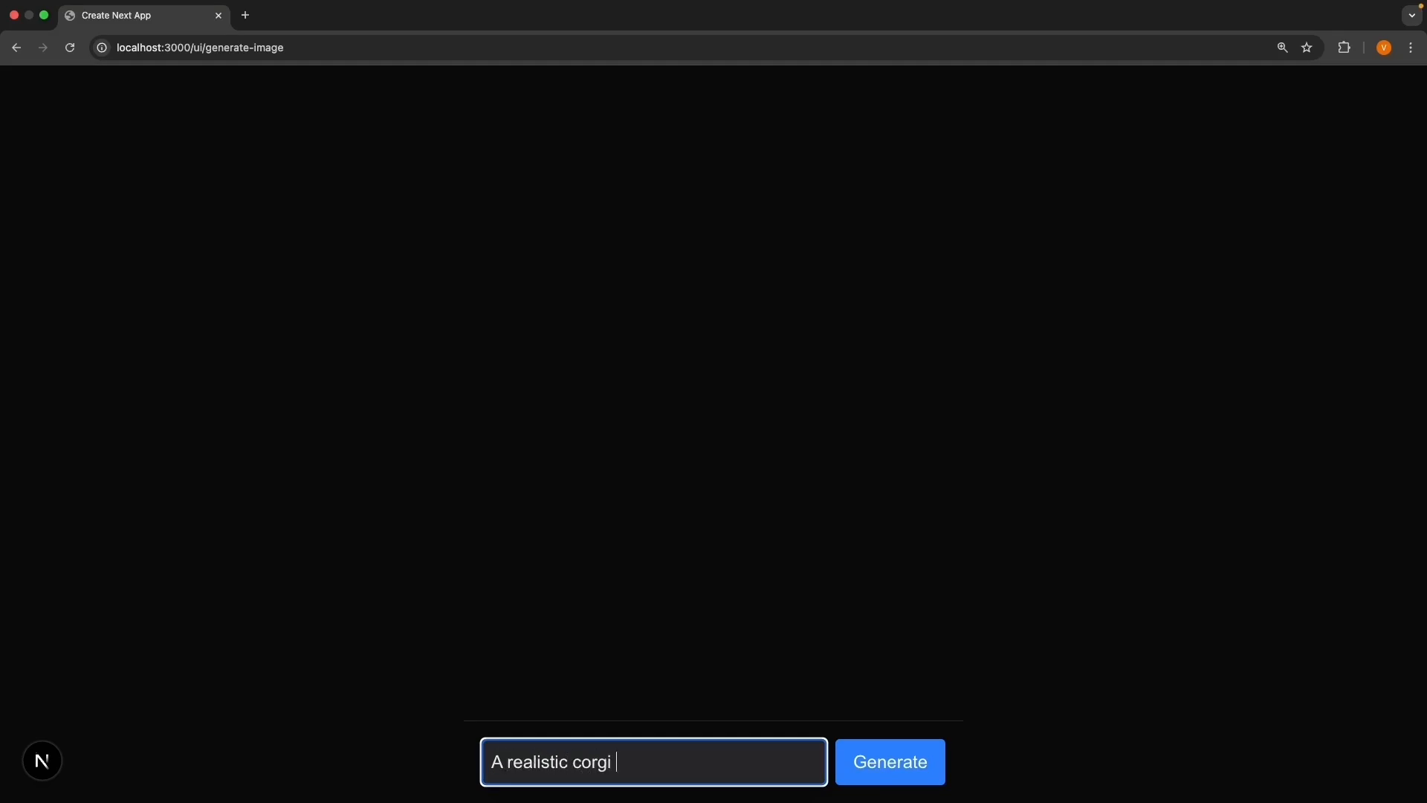
- Submit the prompt 'A realistic corgi' with the Generate button at /ui/generate-image
left_click(889, 762)
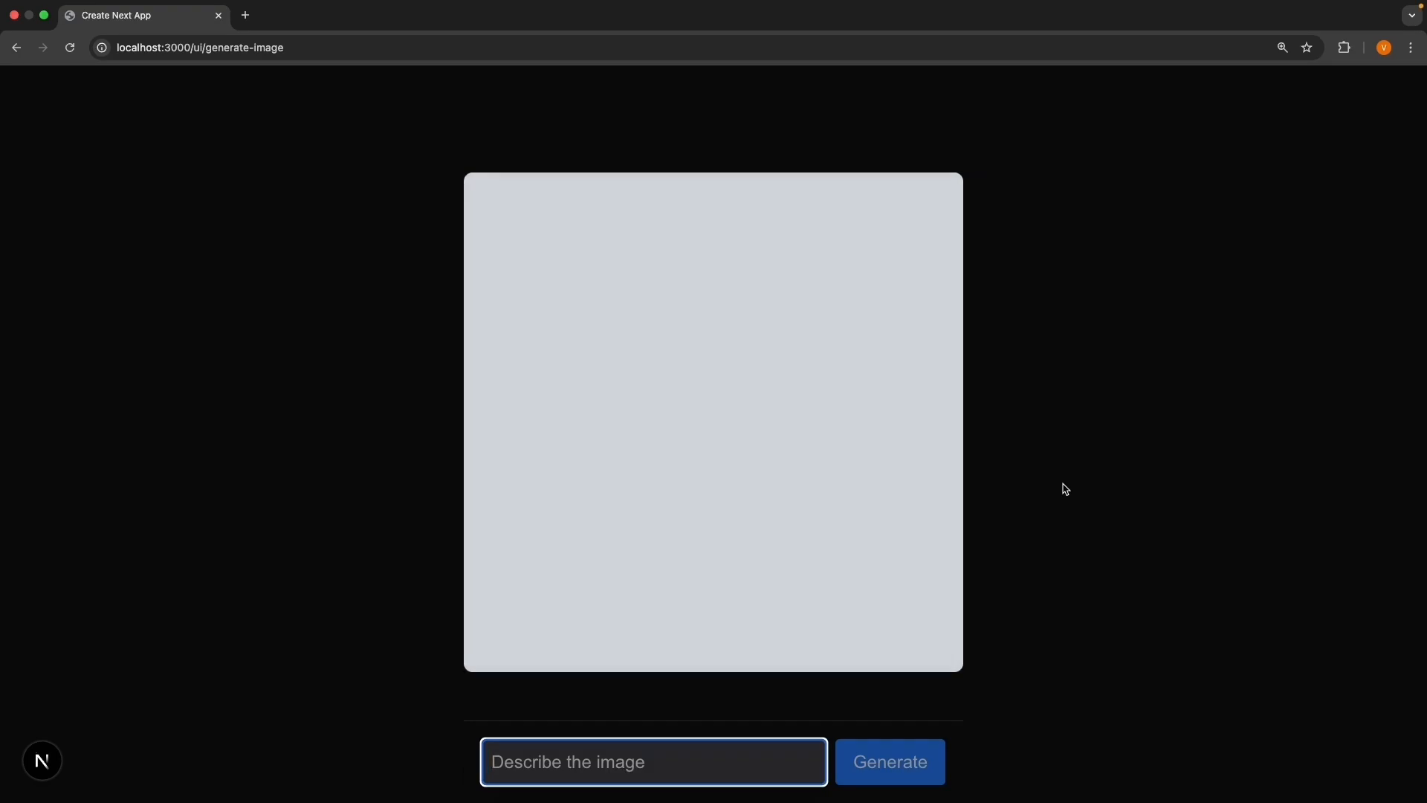
left_click(888, 762)
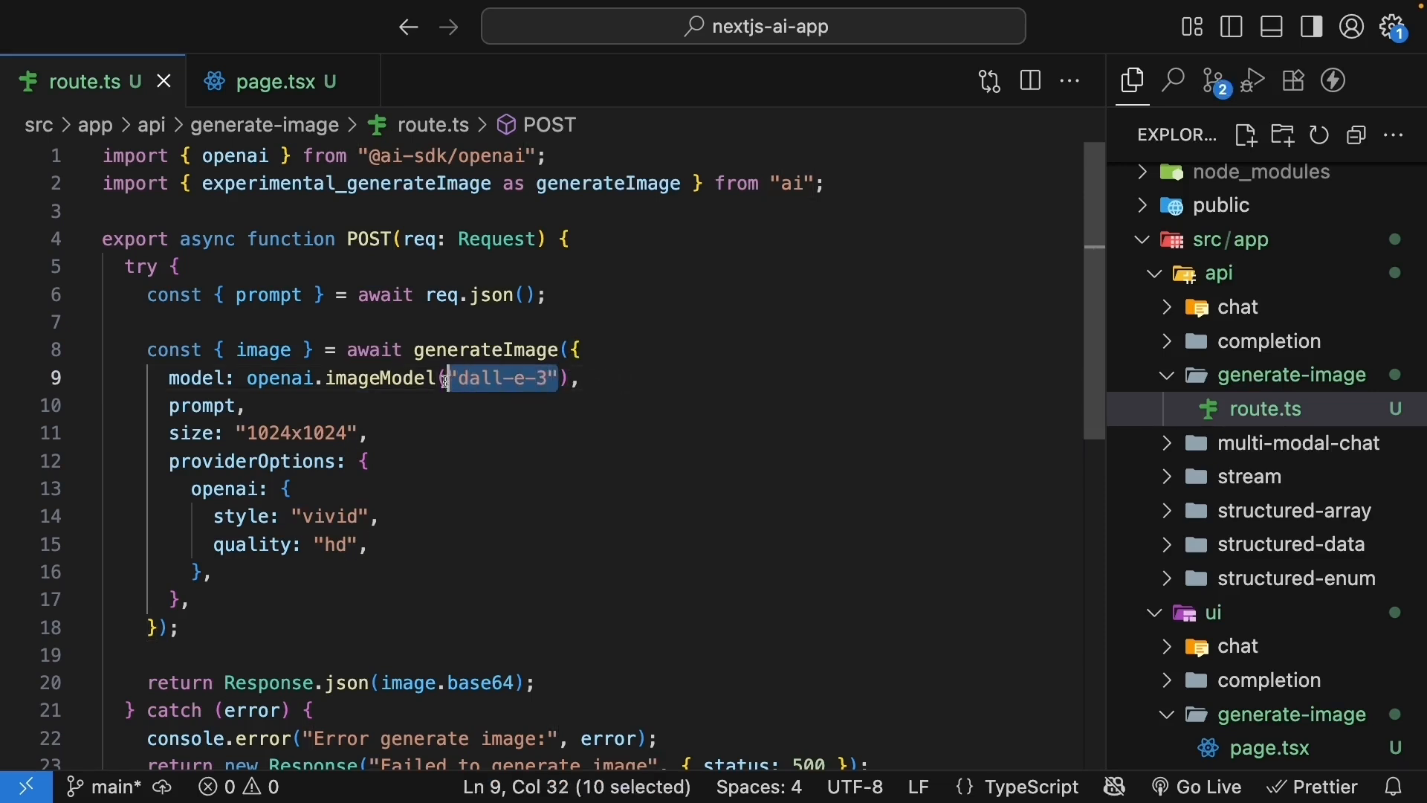
- Review the dall-e-3 model in route.ts, then highlight POST and Image in page.tsx
left_click(584, 378)
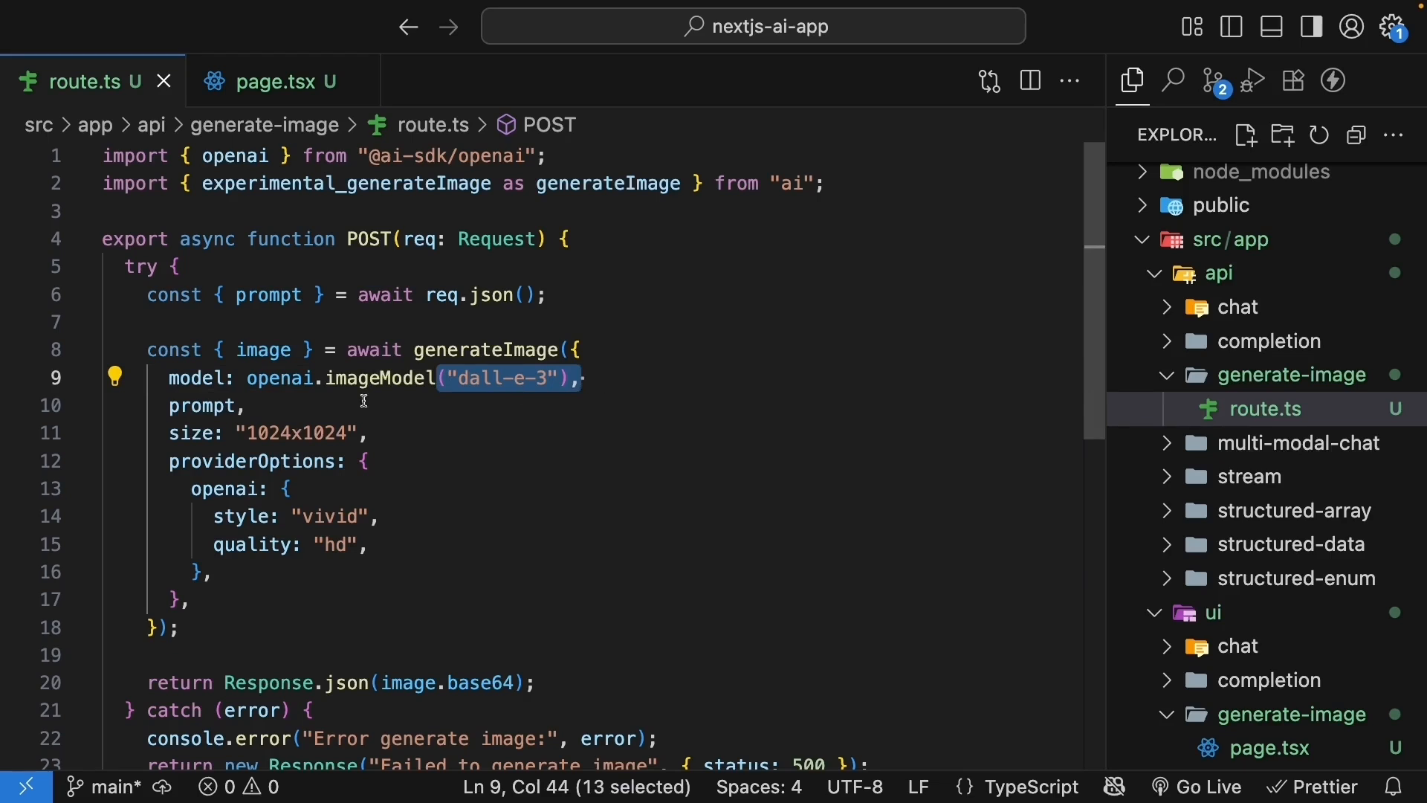
double_click(378, 378)
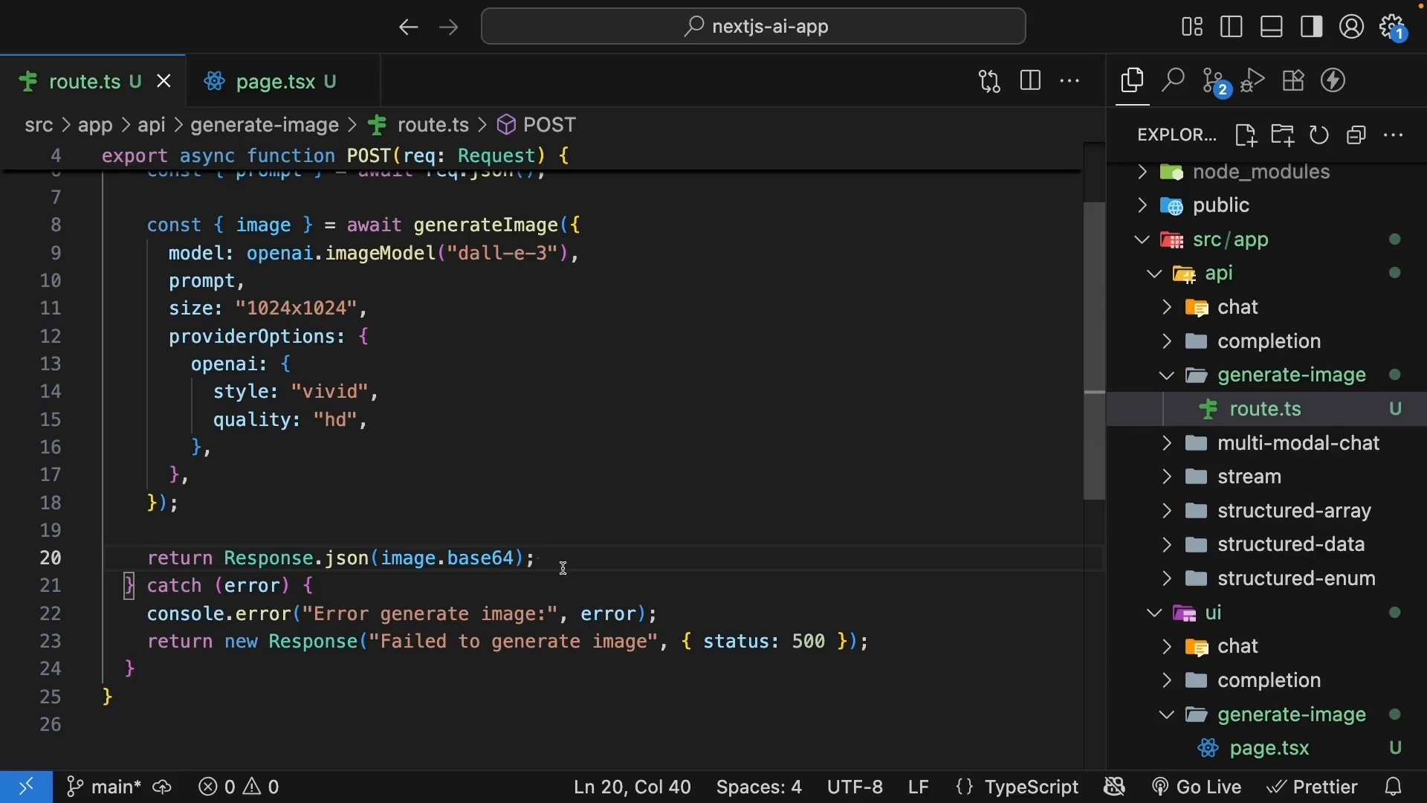
left_click(264, 81)
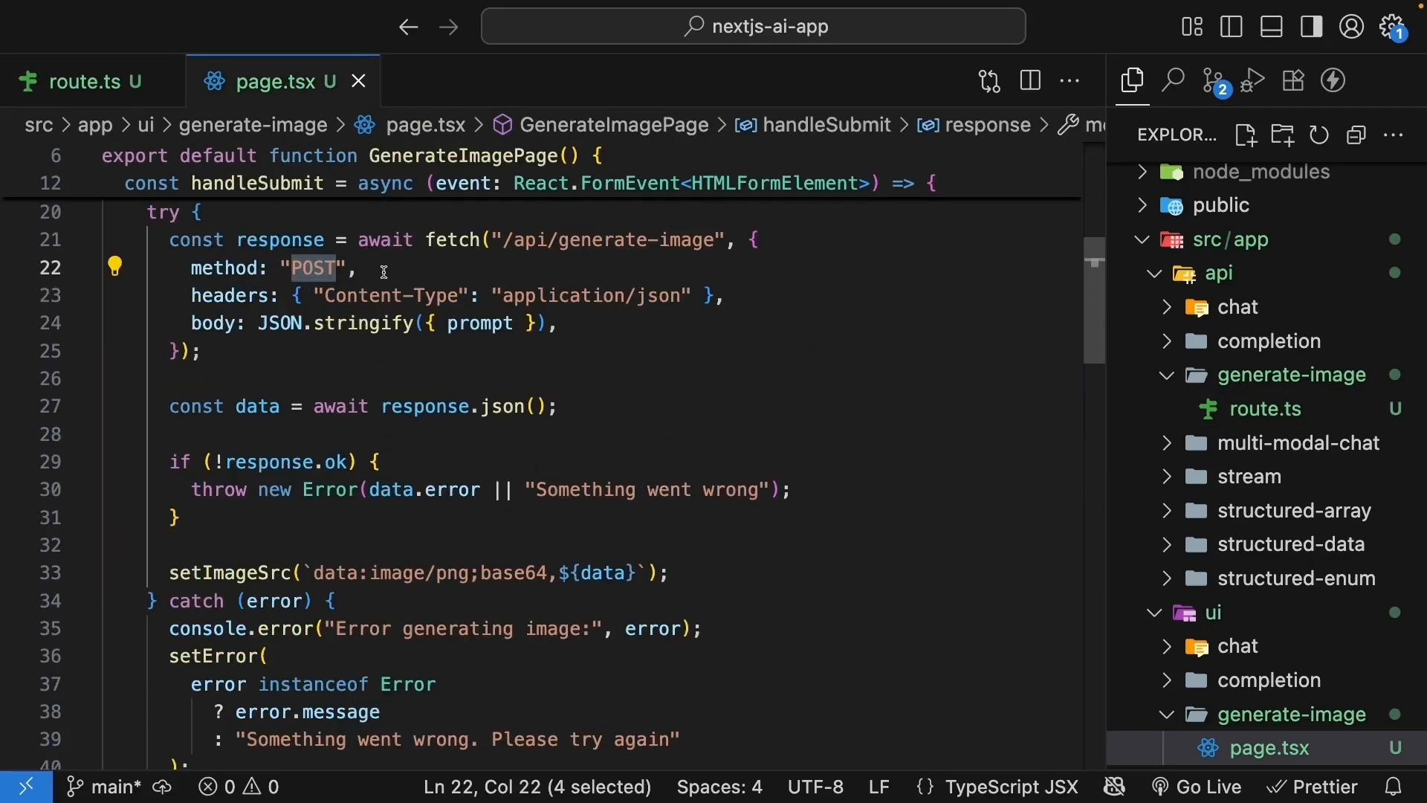
double_click(614, 240)
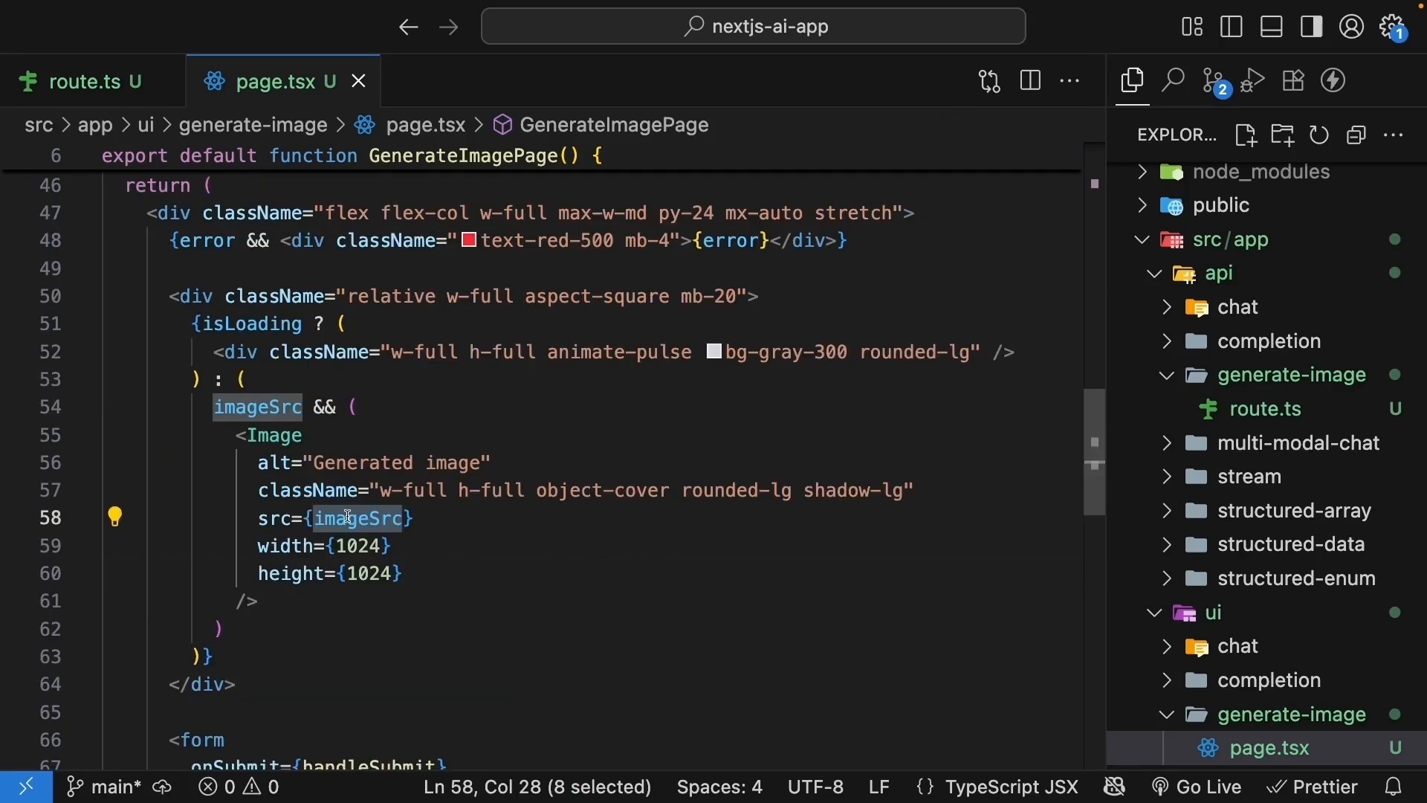
double_click(275, 434)
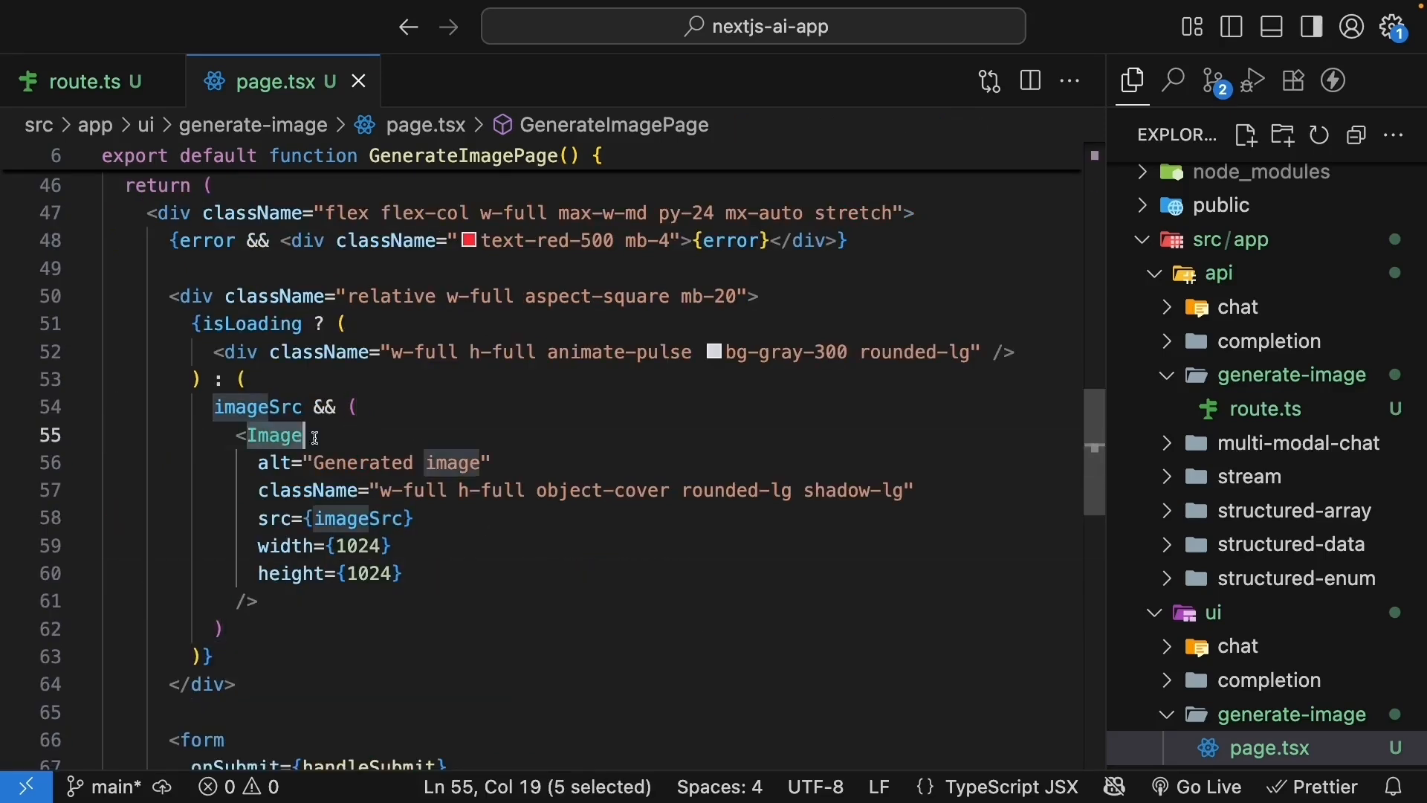